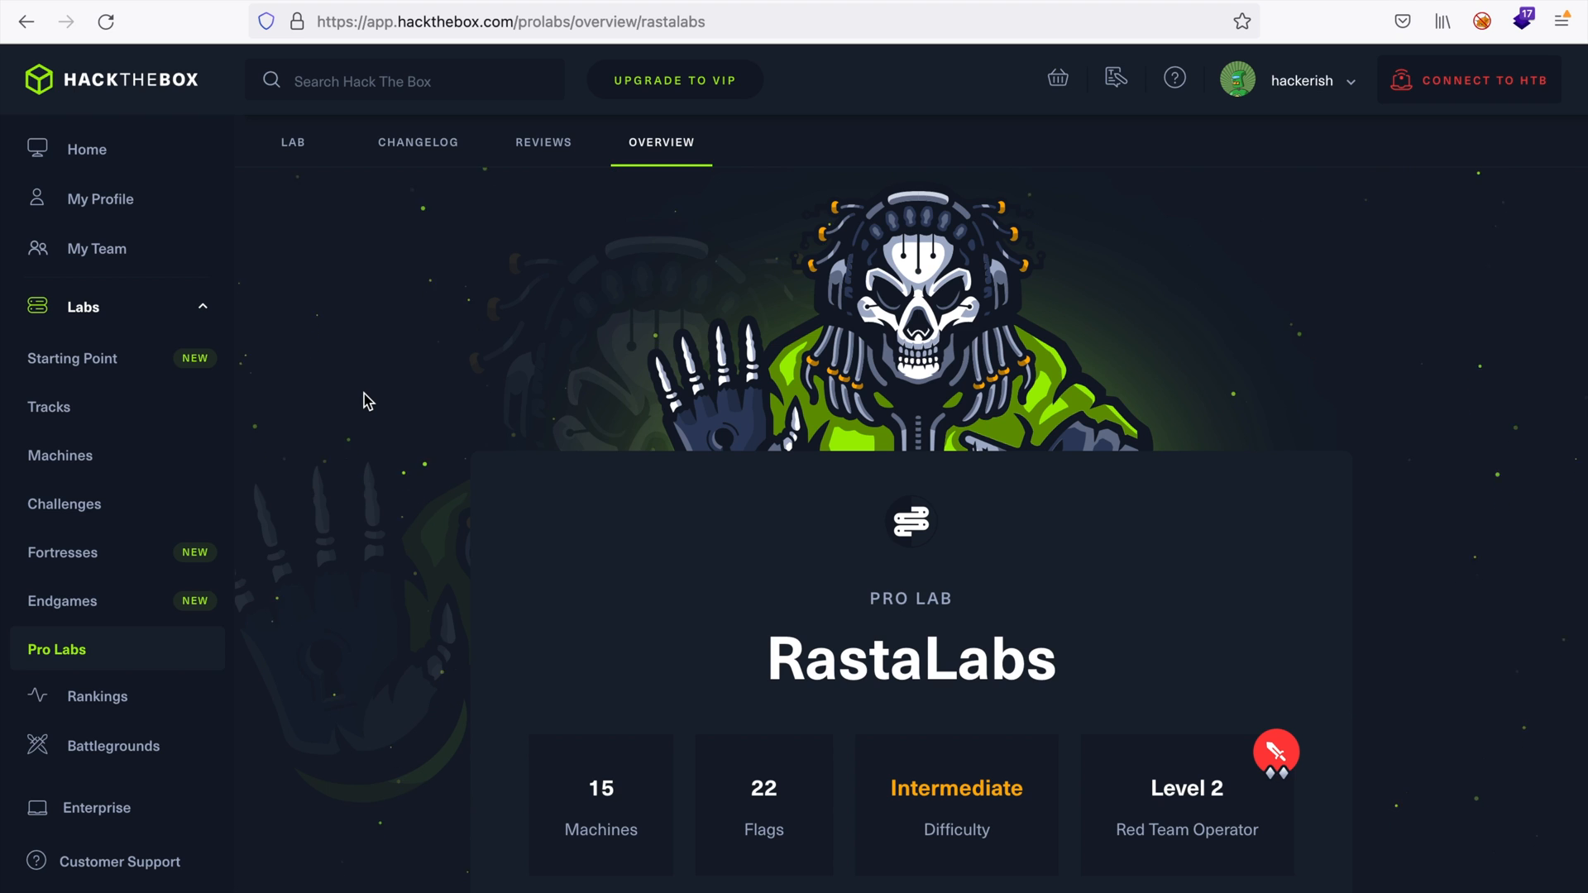
Scroll the RastaLabs overview past the stats to 'What is RastaLabs' and the Level 2 Red Team Operator details
scroll("down", 3)
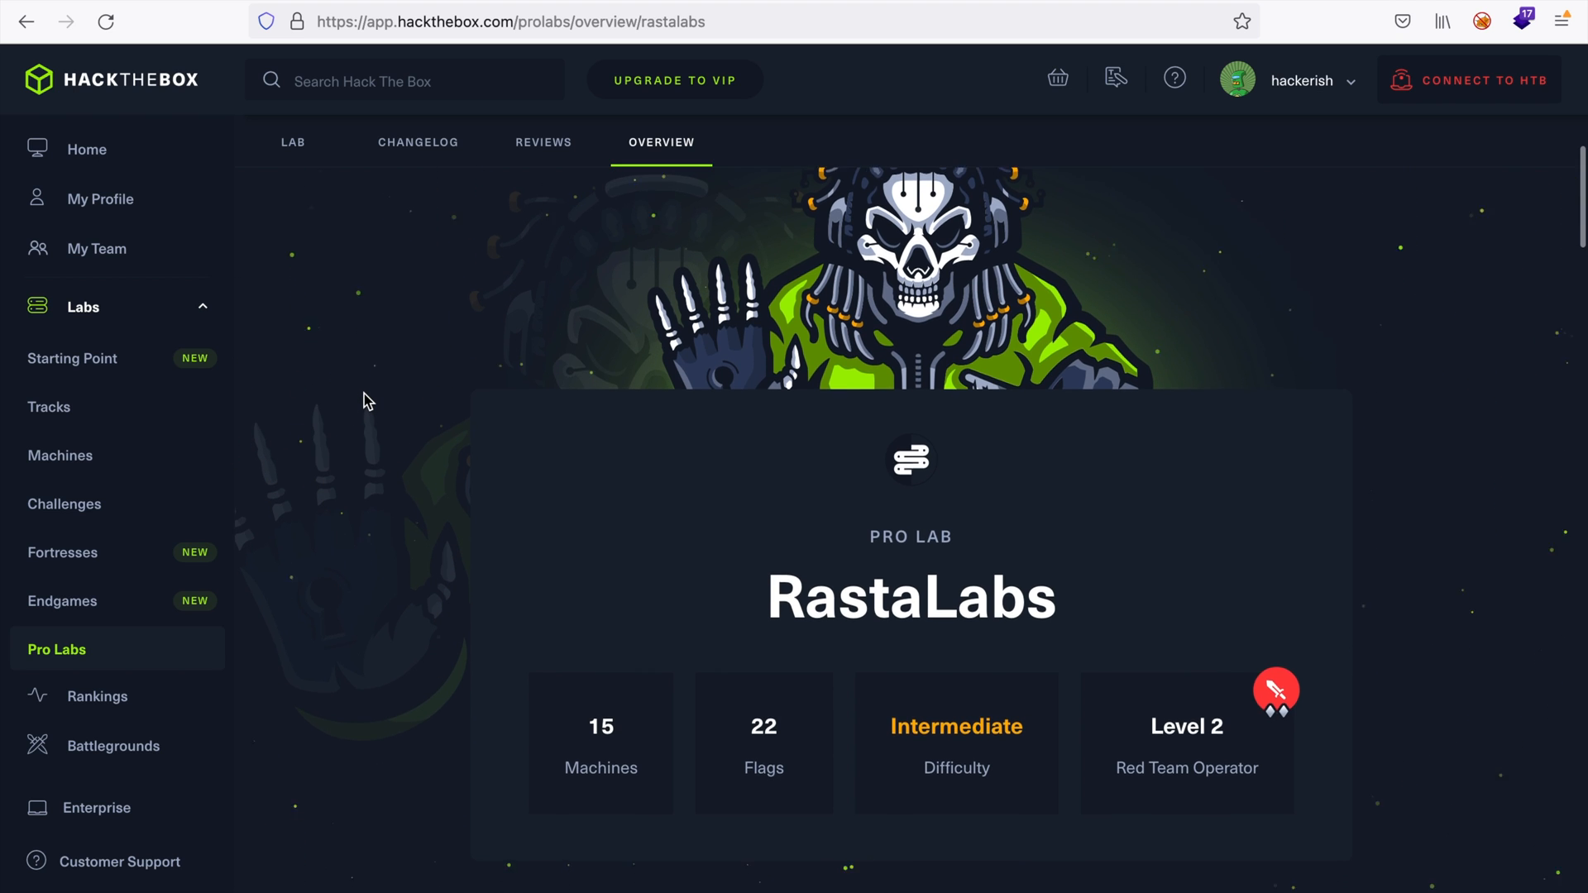
scroll("down", 3)
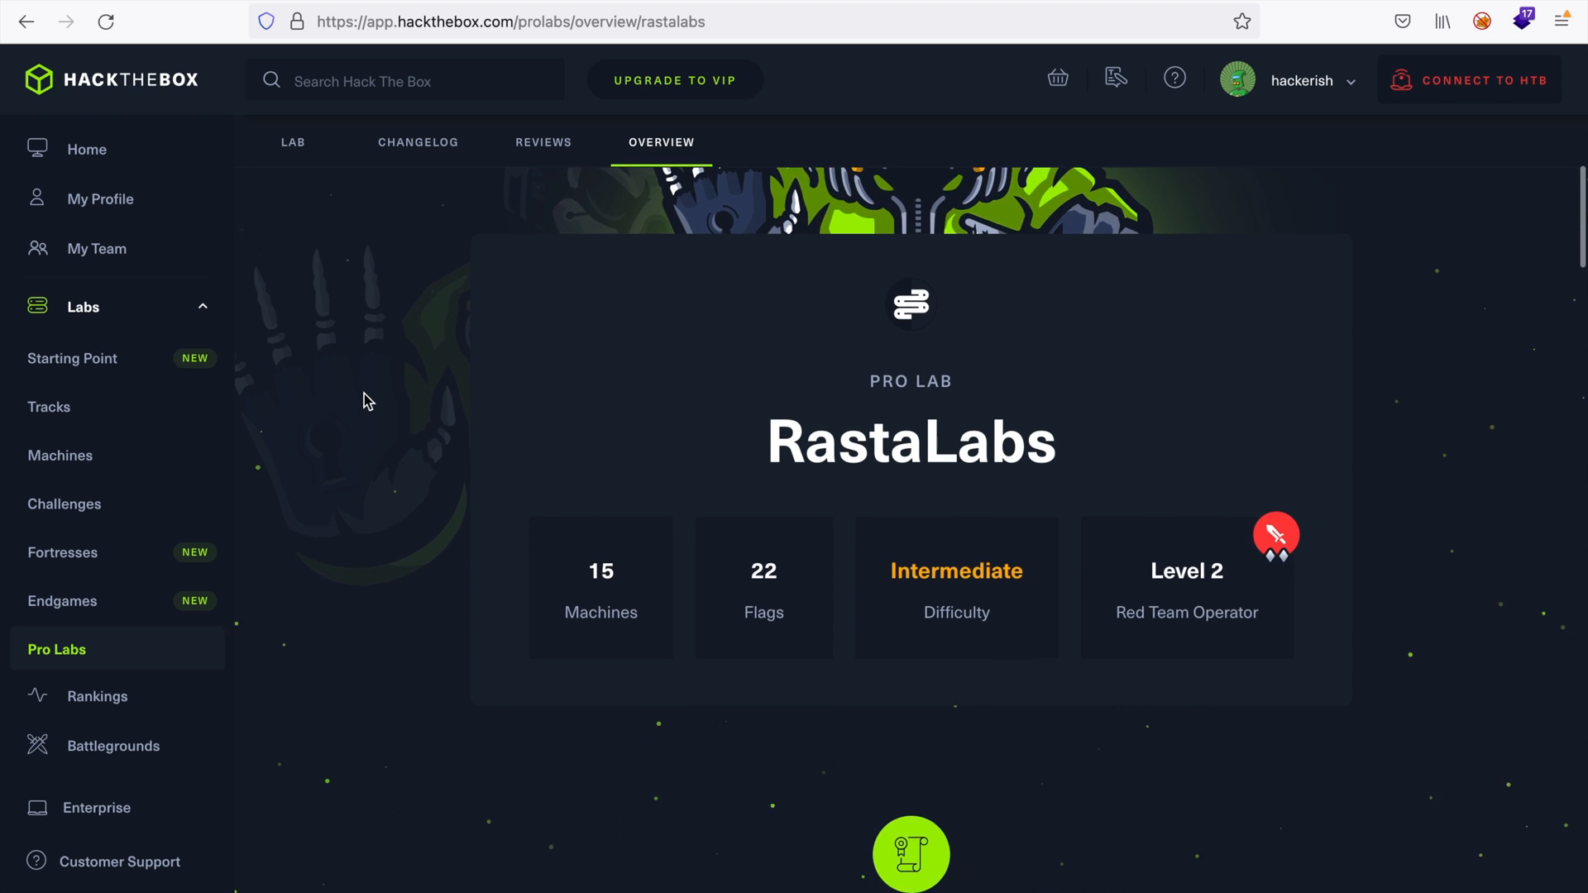
scroll("down", 3)
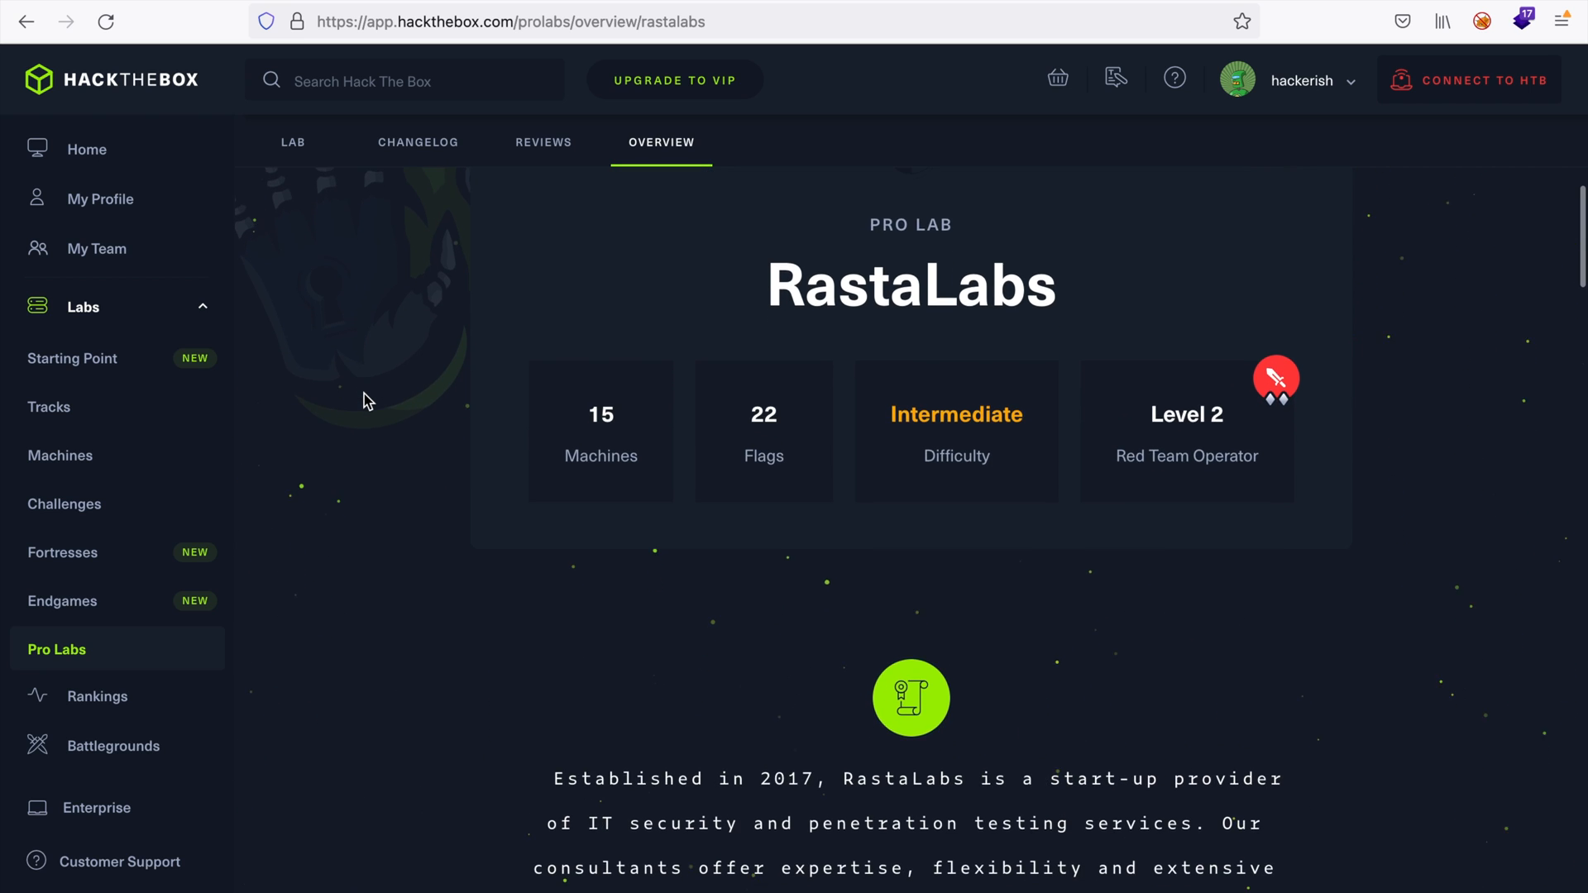
scroll("down", 3)
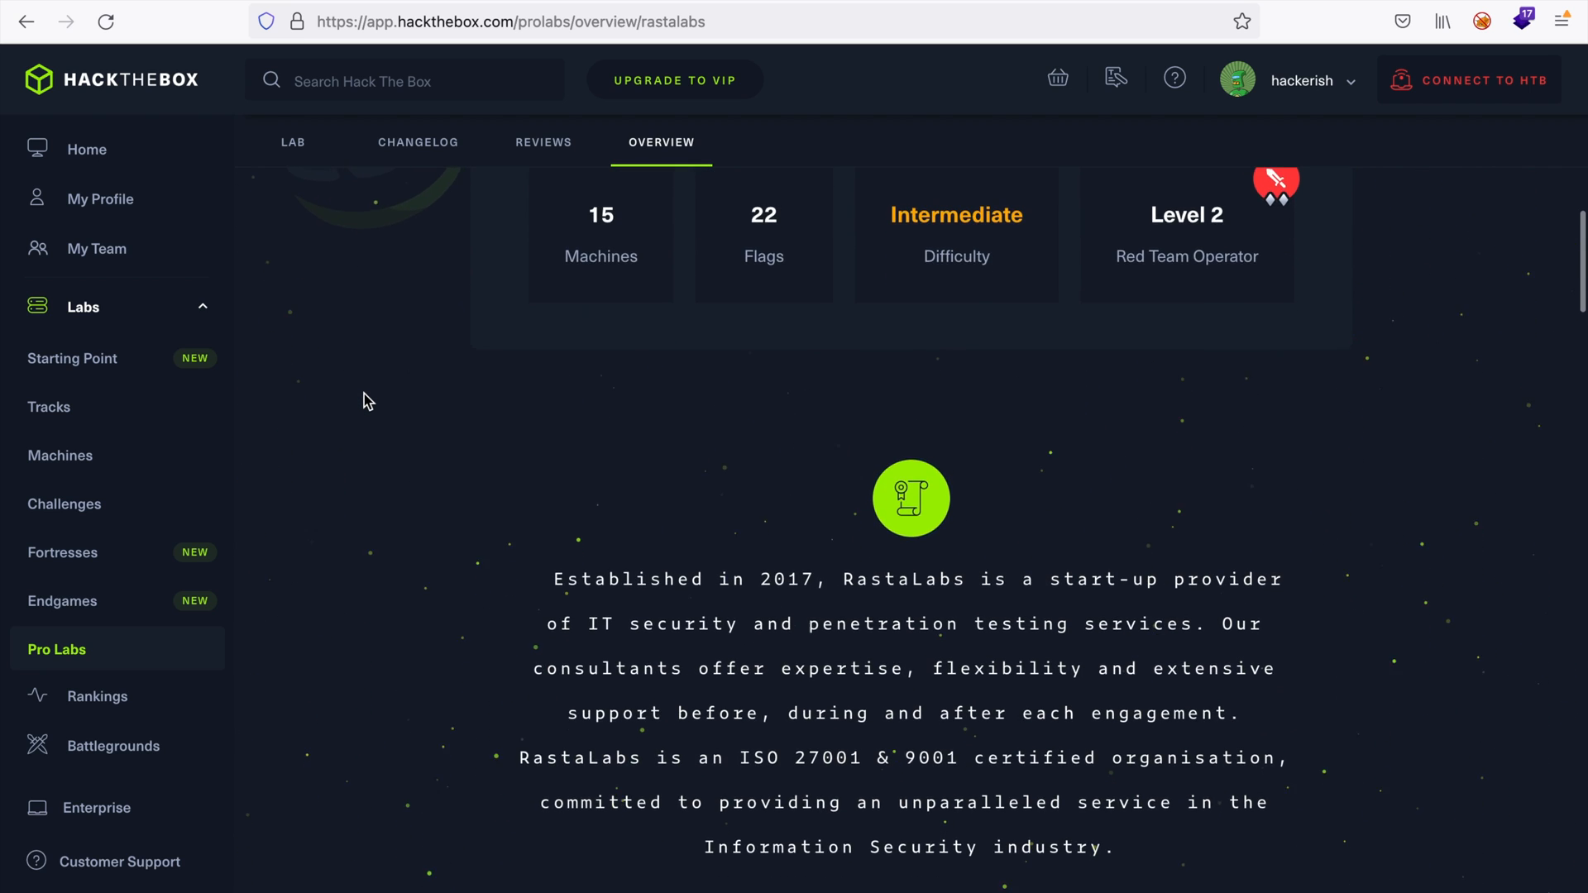
scroll("down", 3)
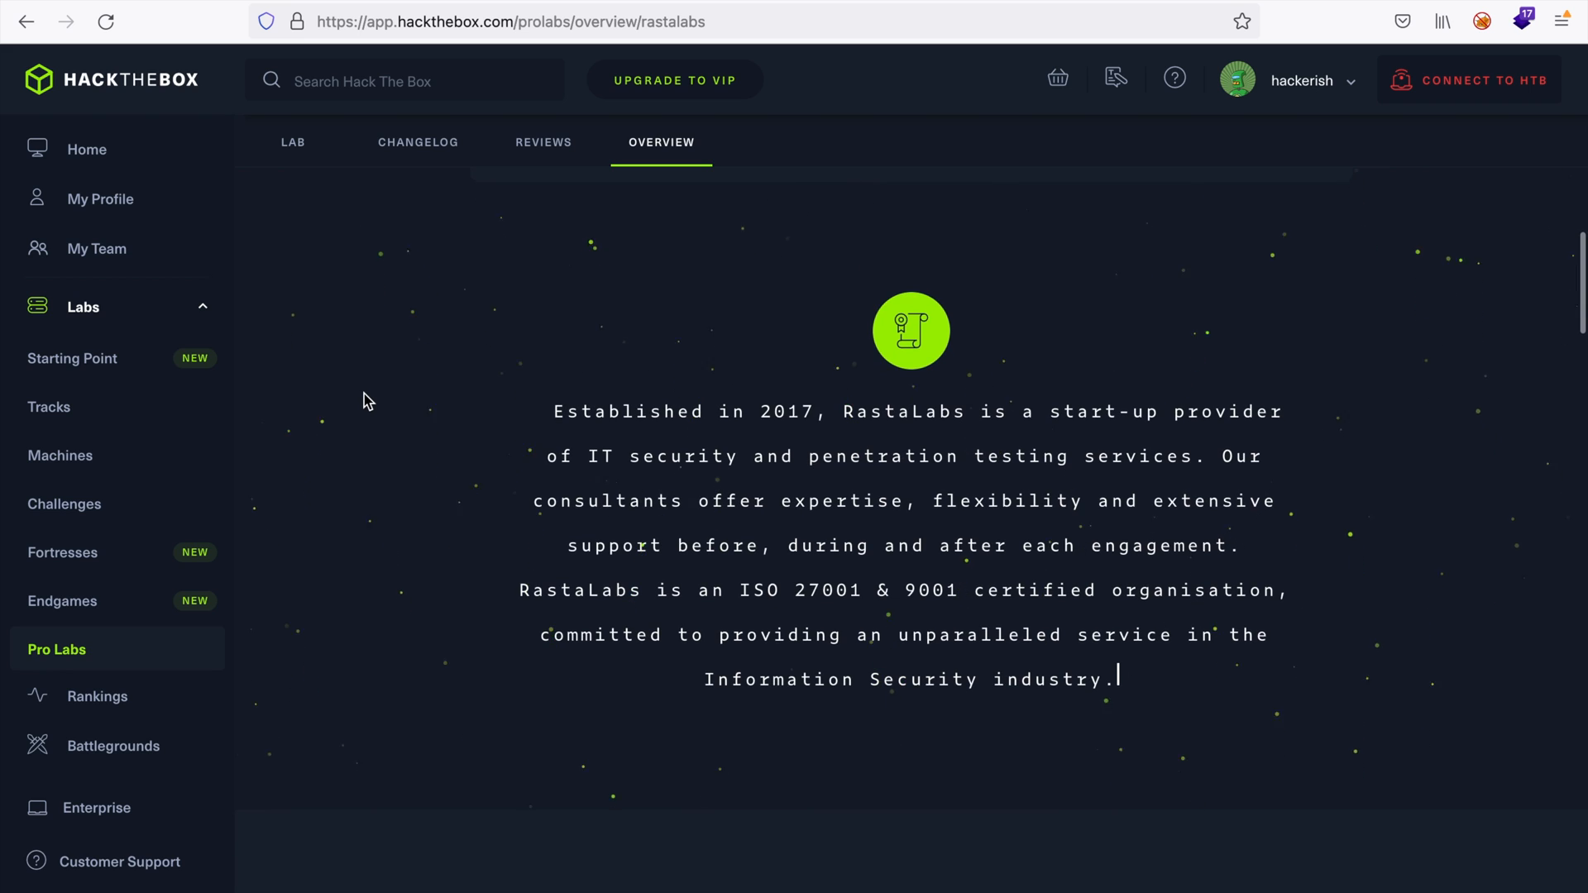
scroll("down", 3)
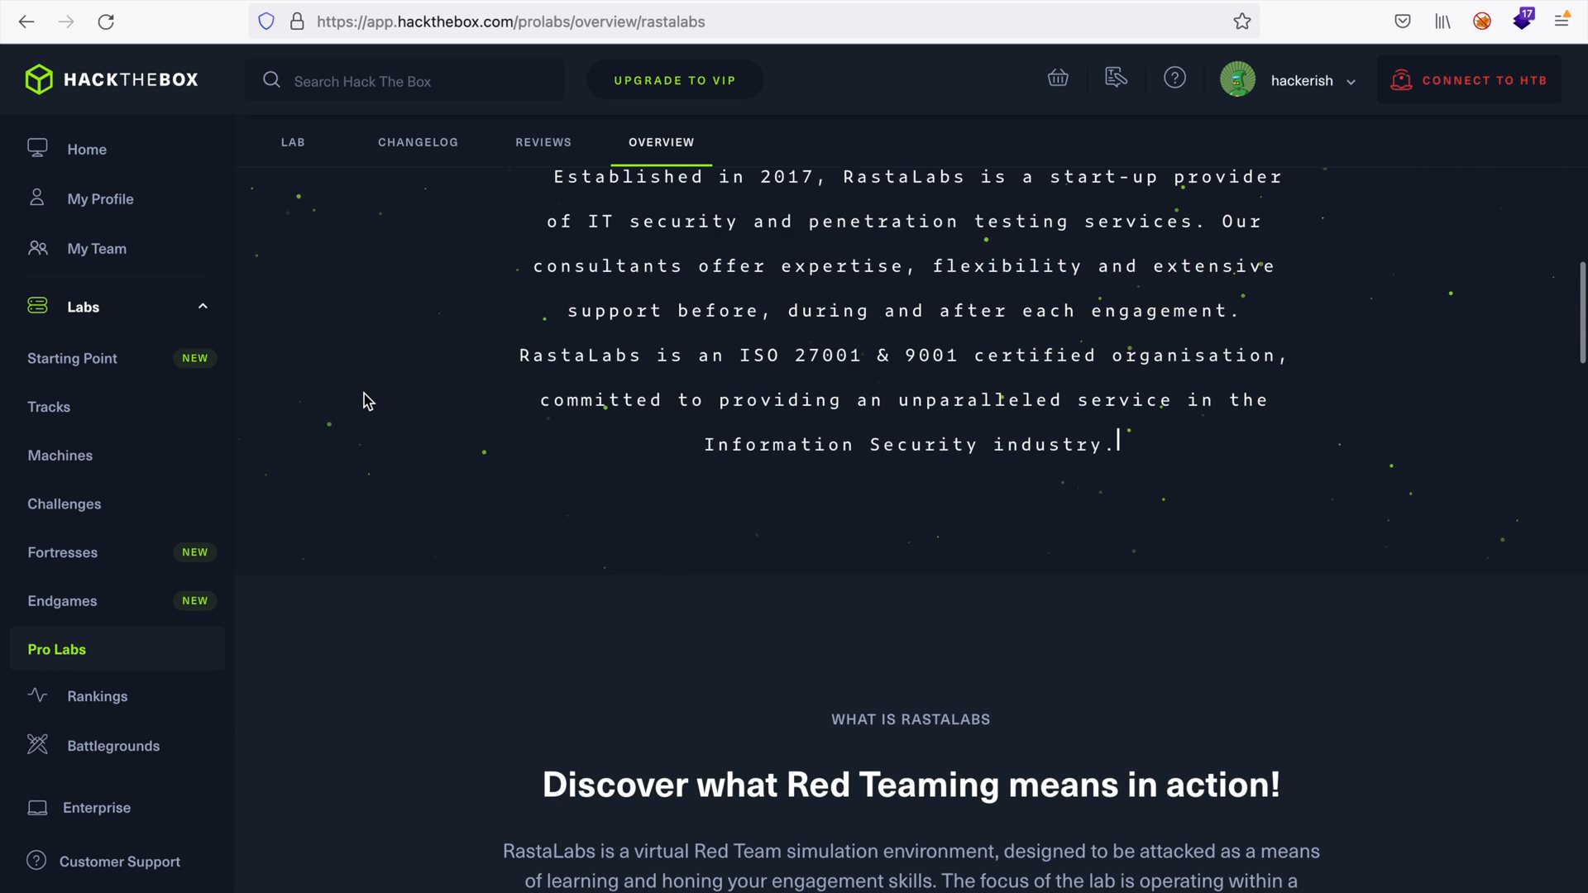
scroll("down", 3)
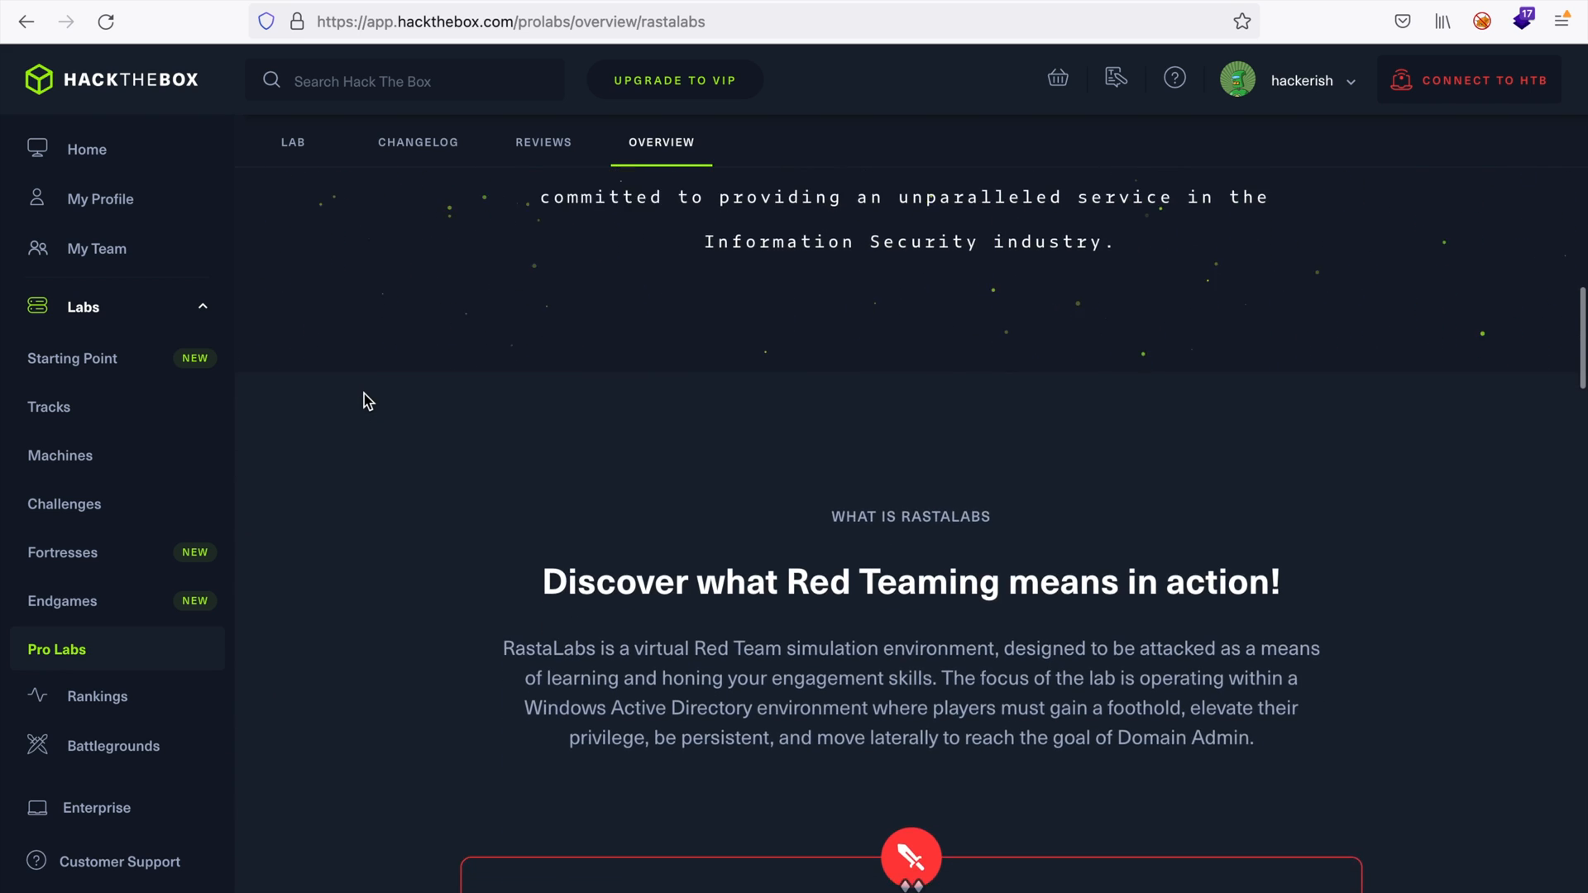
scroll("down", 3)
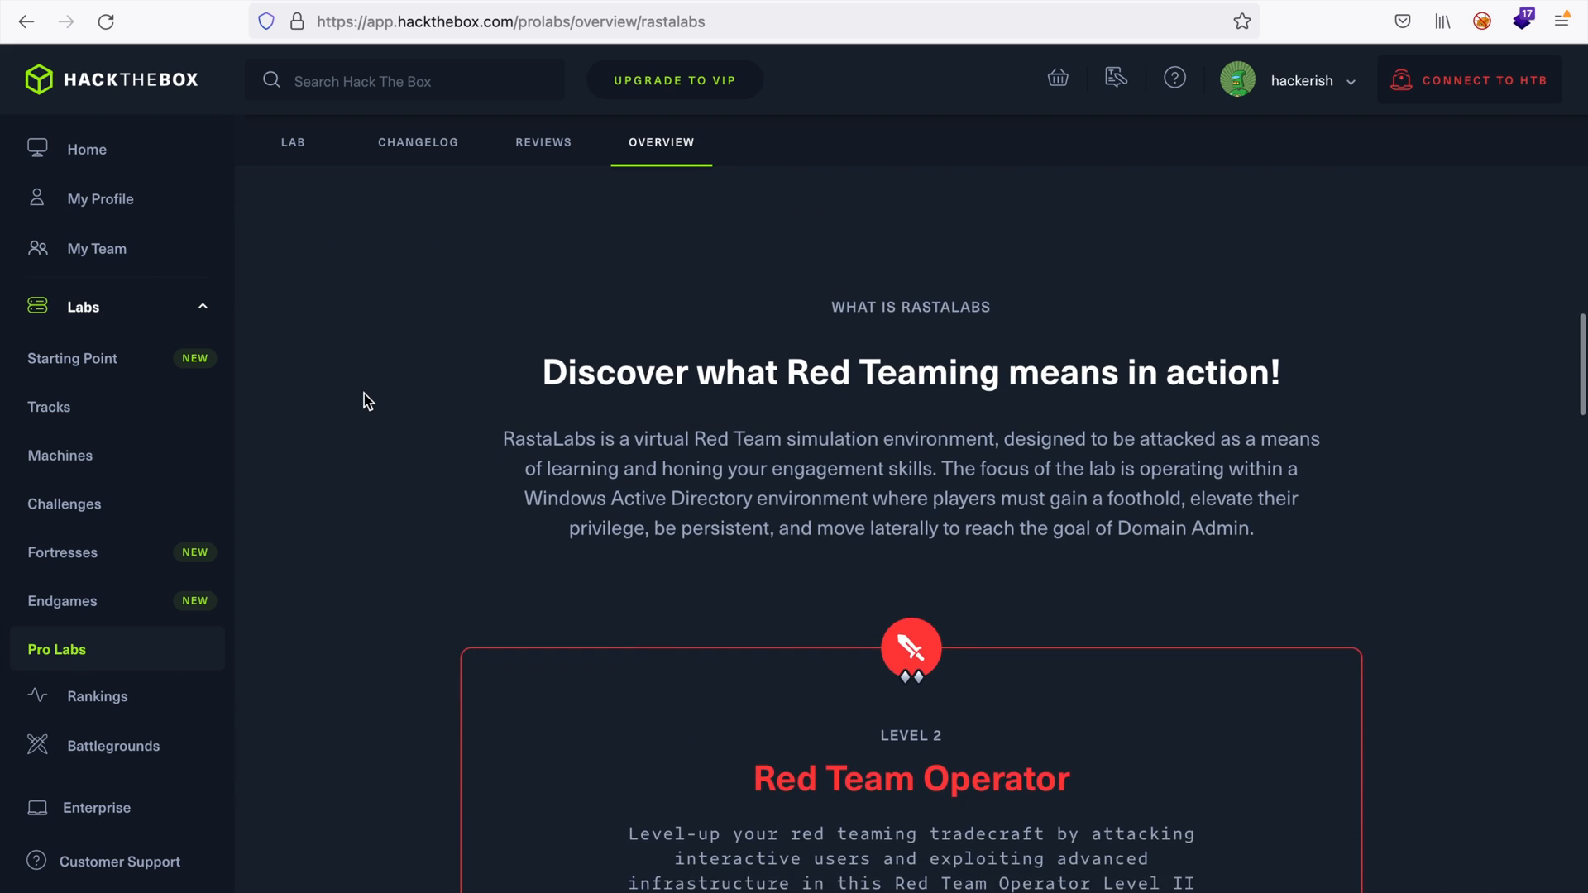
scroll("down", 3)
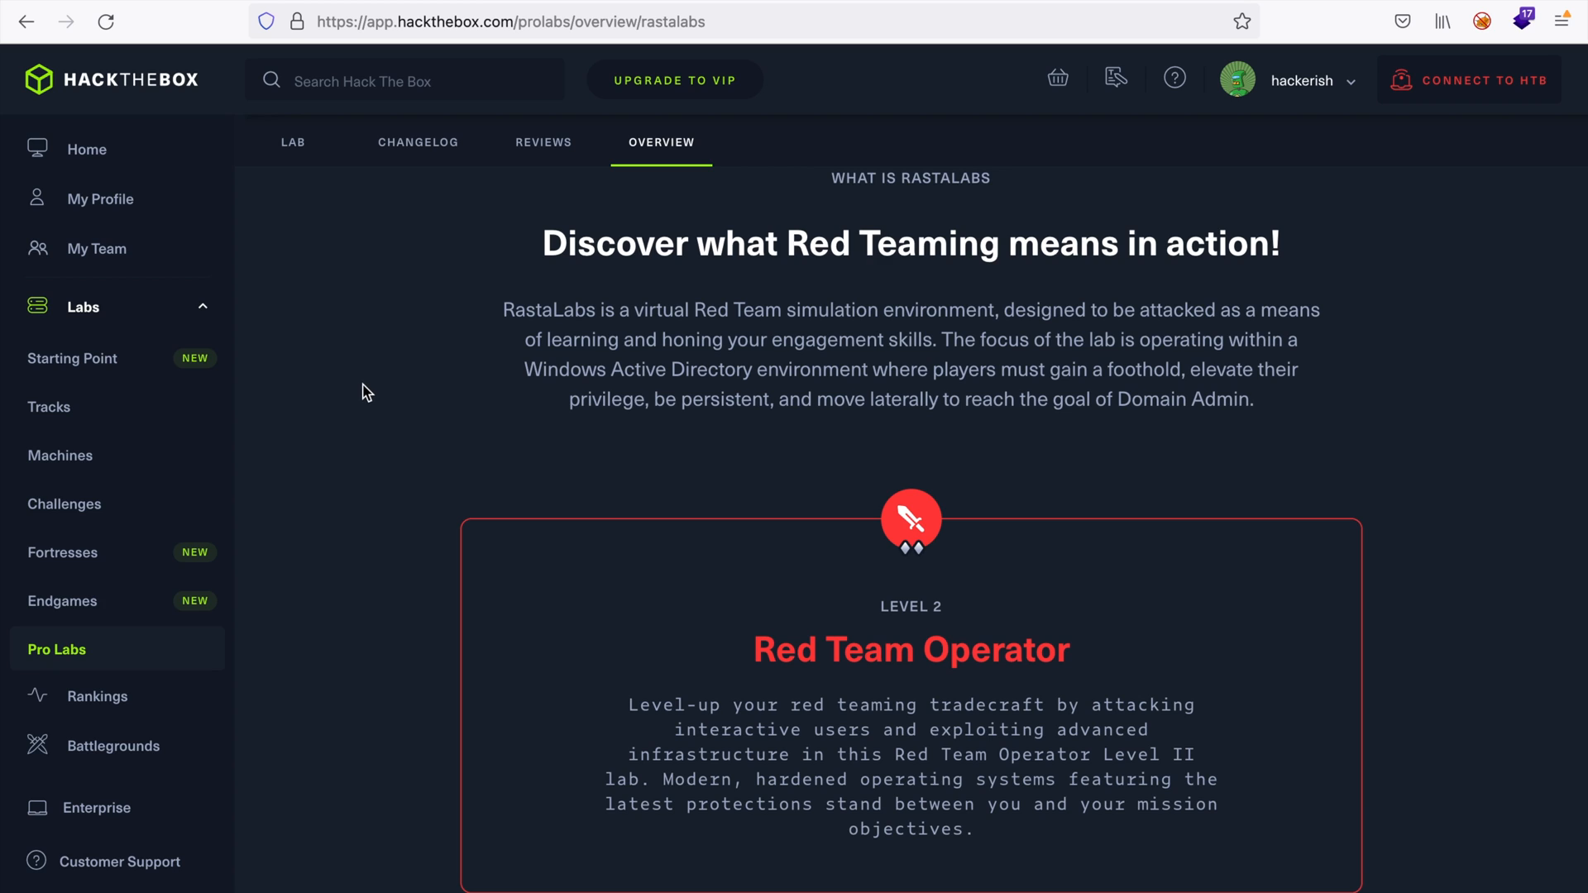
mouse_move(368, 362)
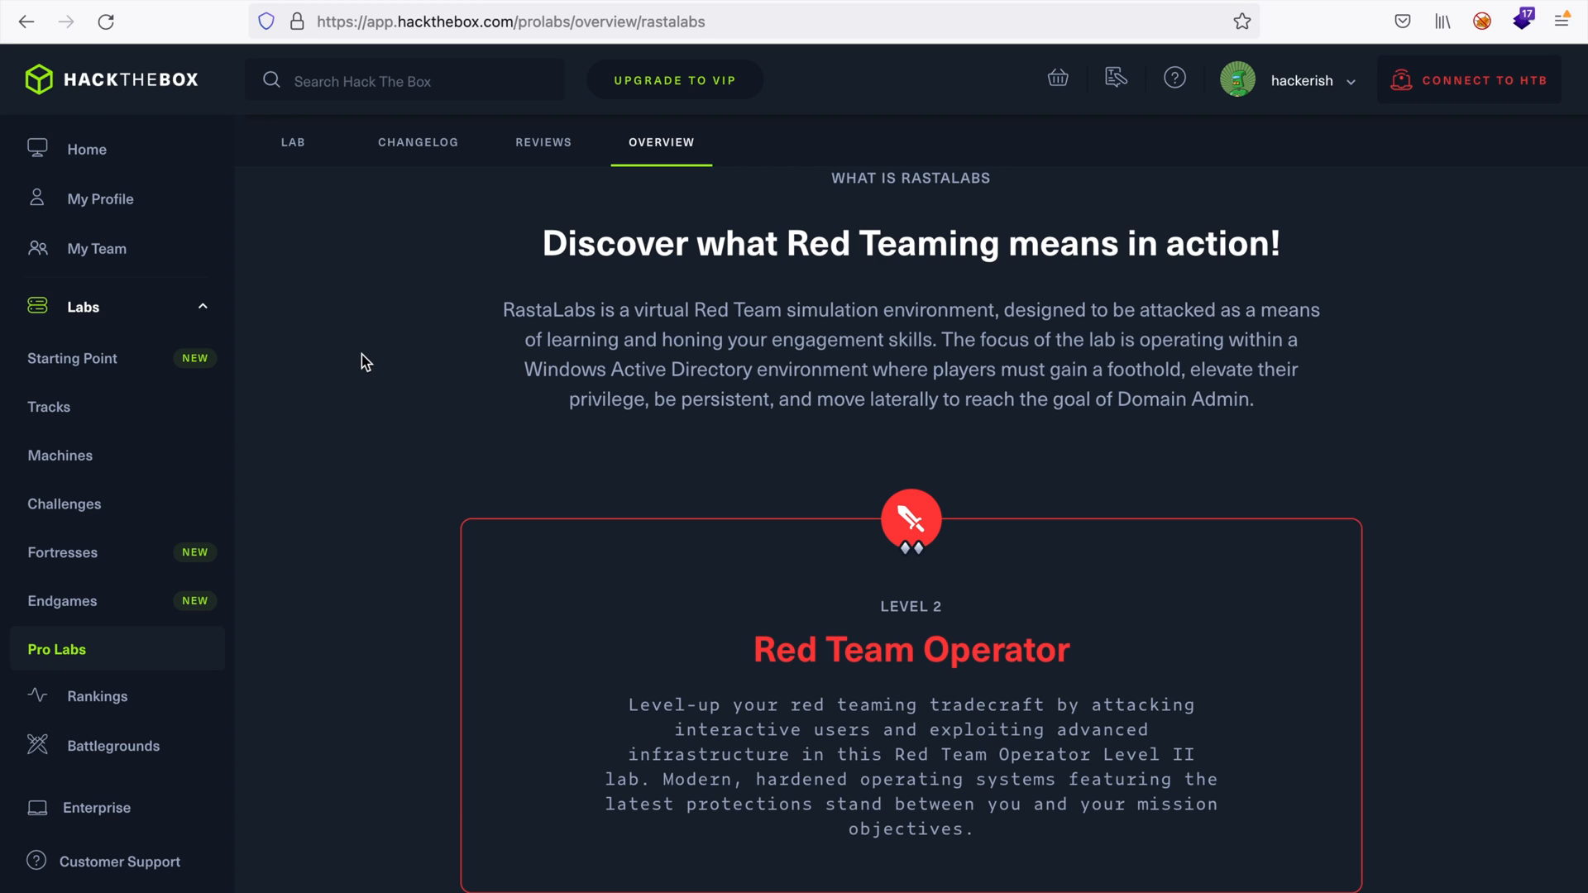
mouse_move(381, 9)
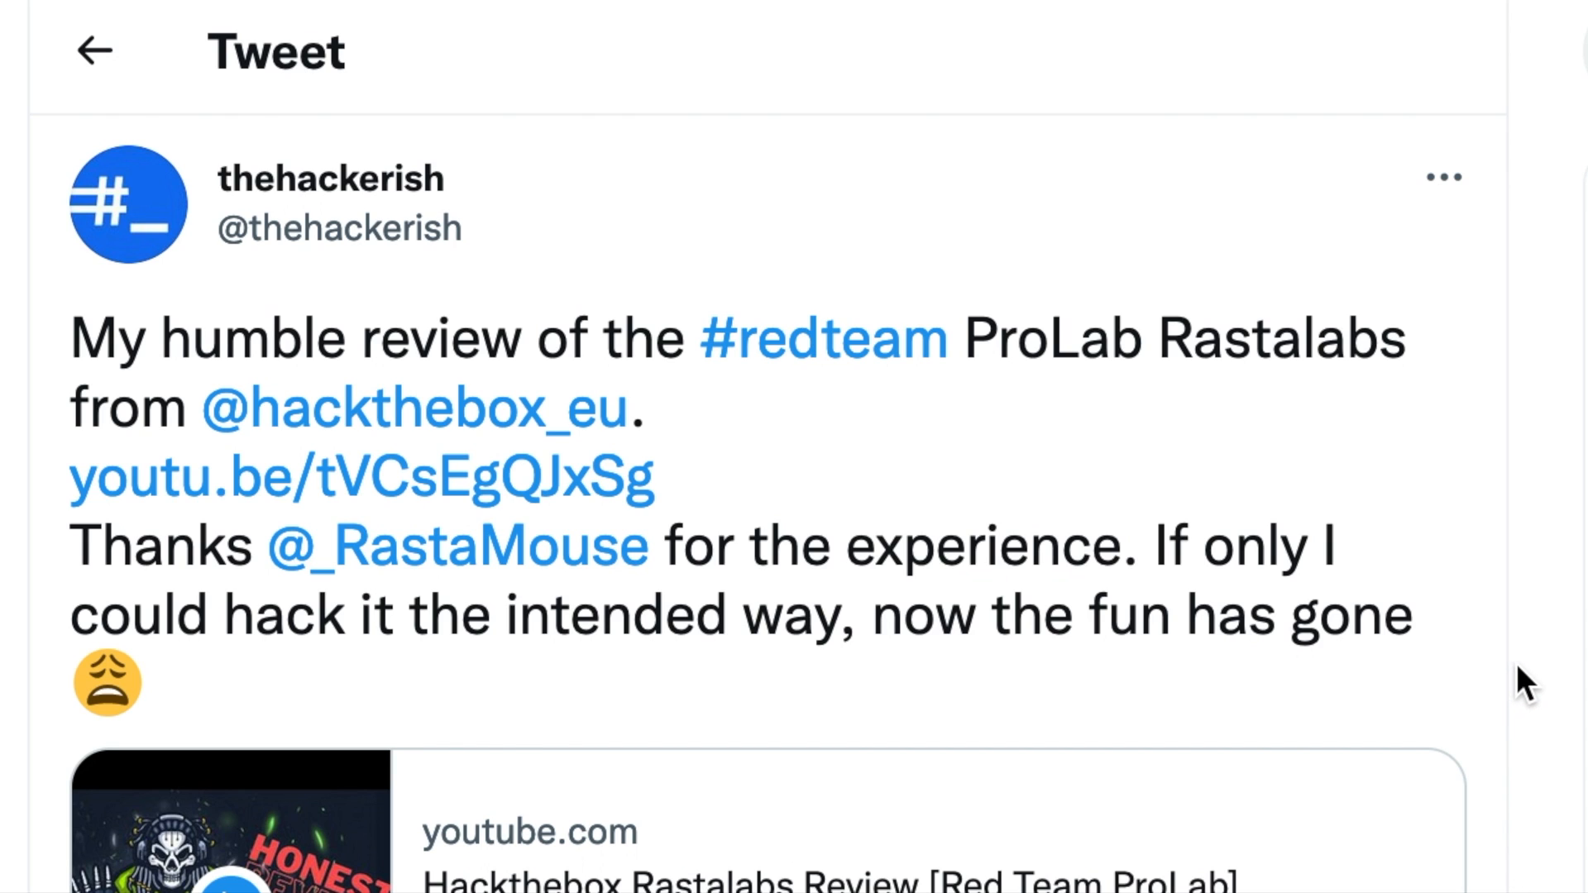
mouse_move(1555, 668)
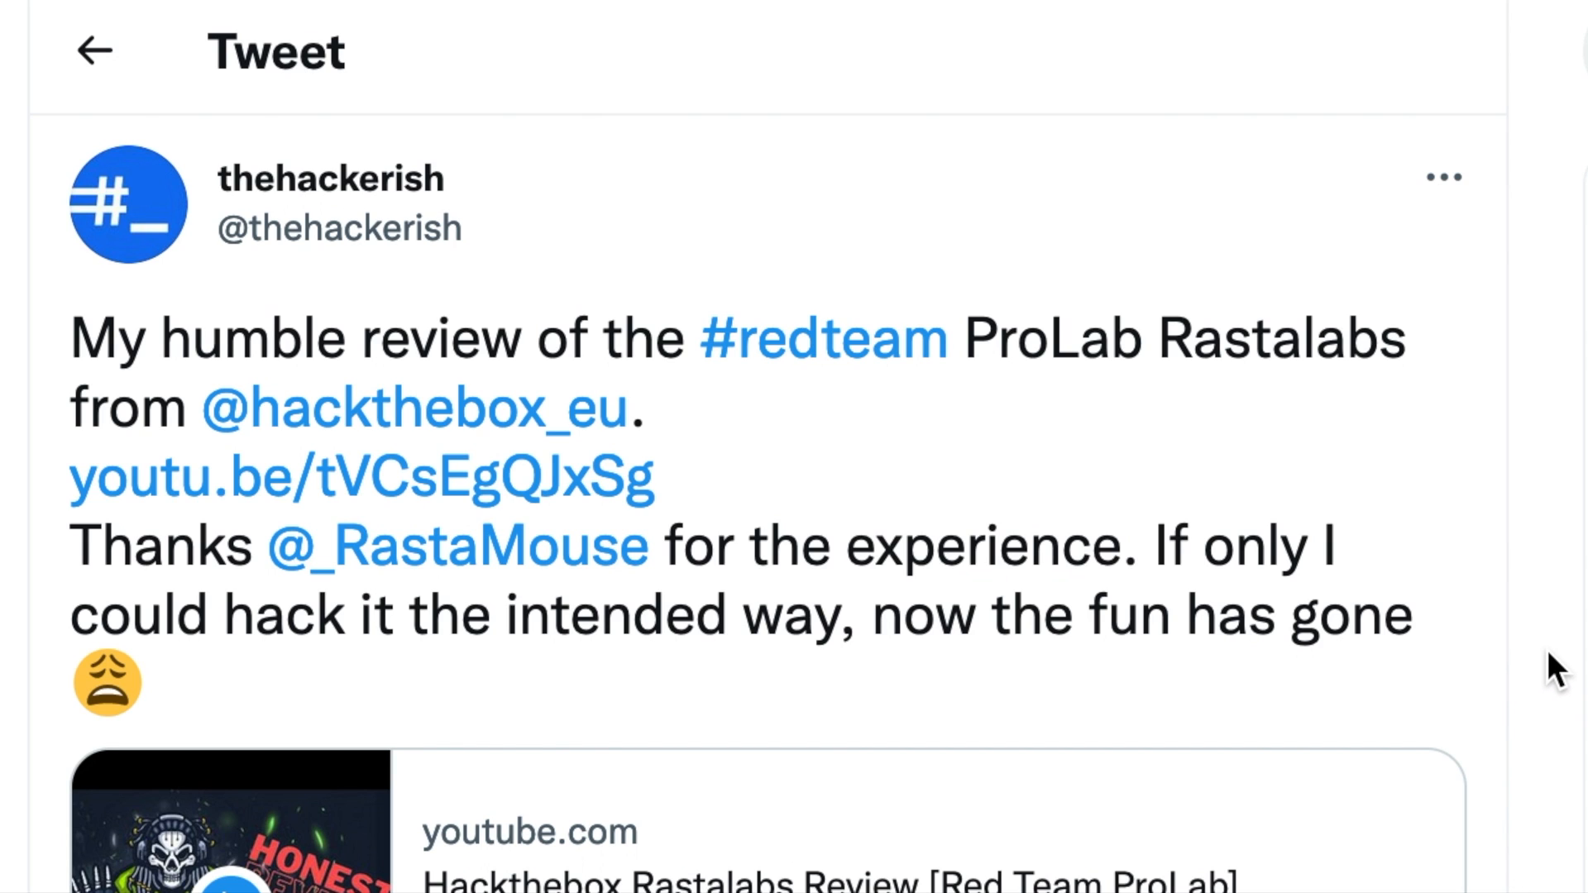
Scroll through the replies under the RastaLabs review tweet toward the RTO author's sponsored-review offer
scroll("down", 3)
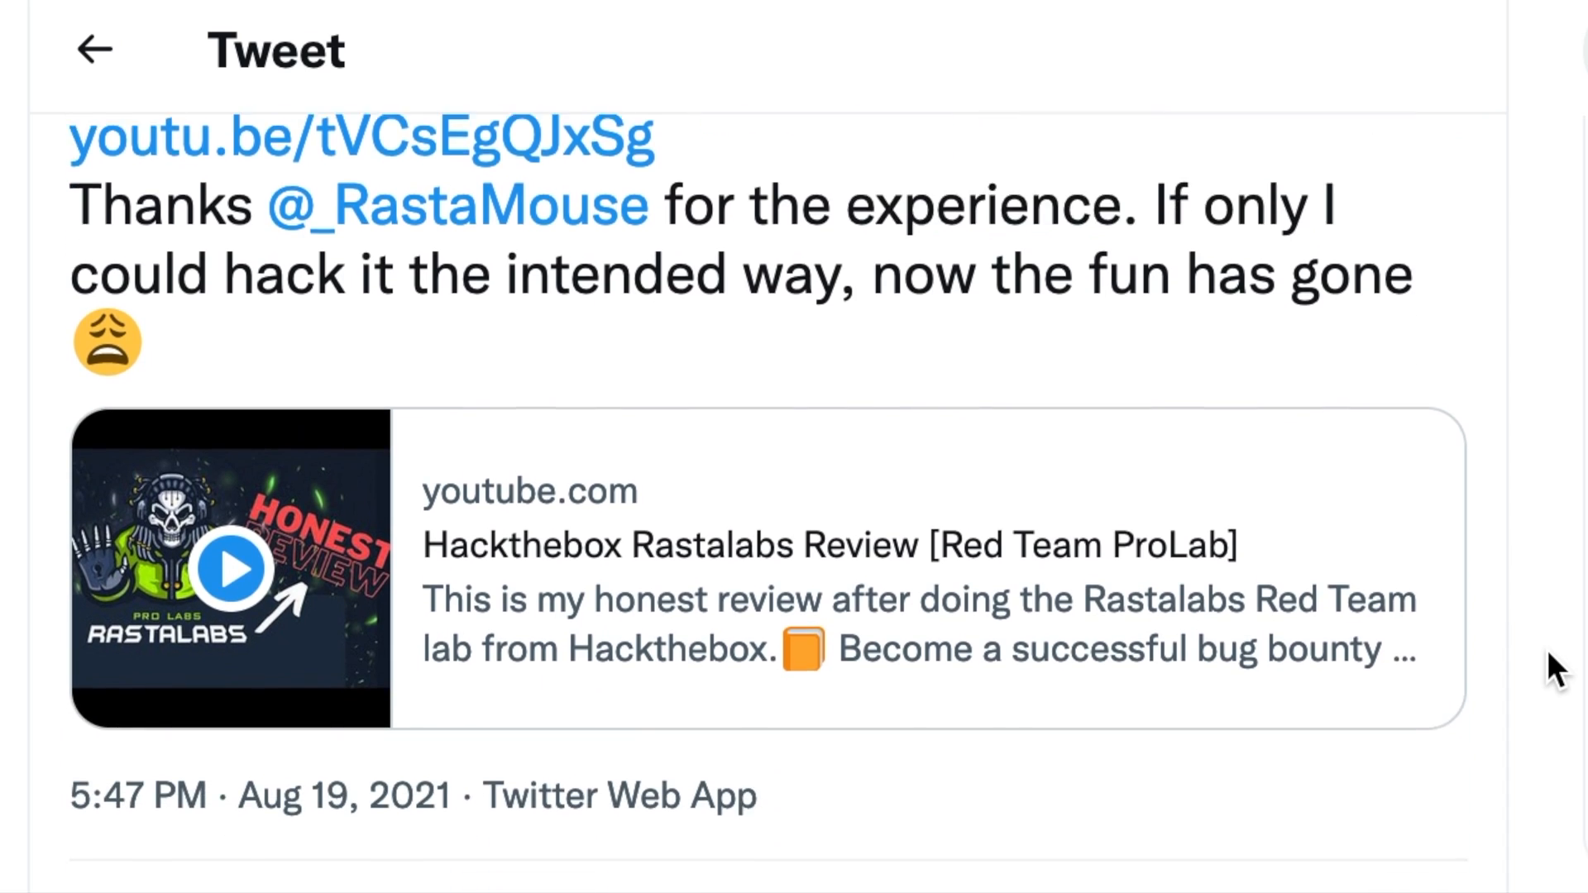
scroll("down", 3)
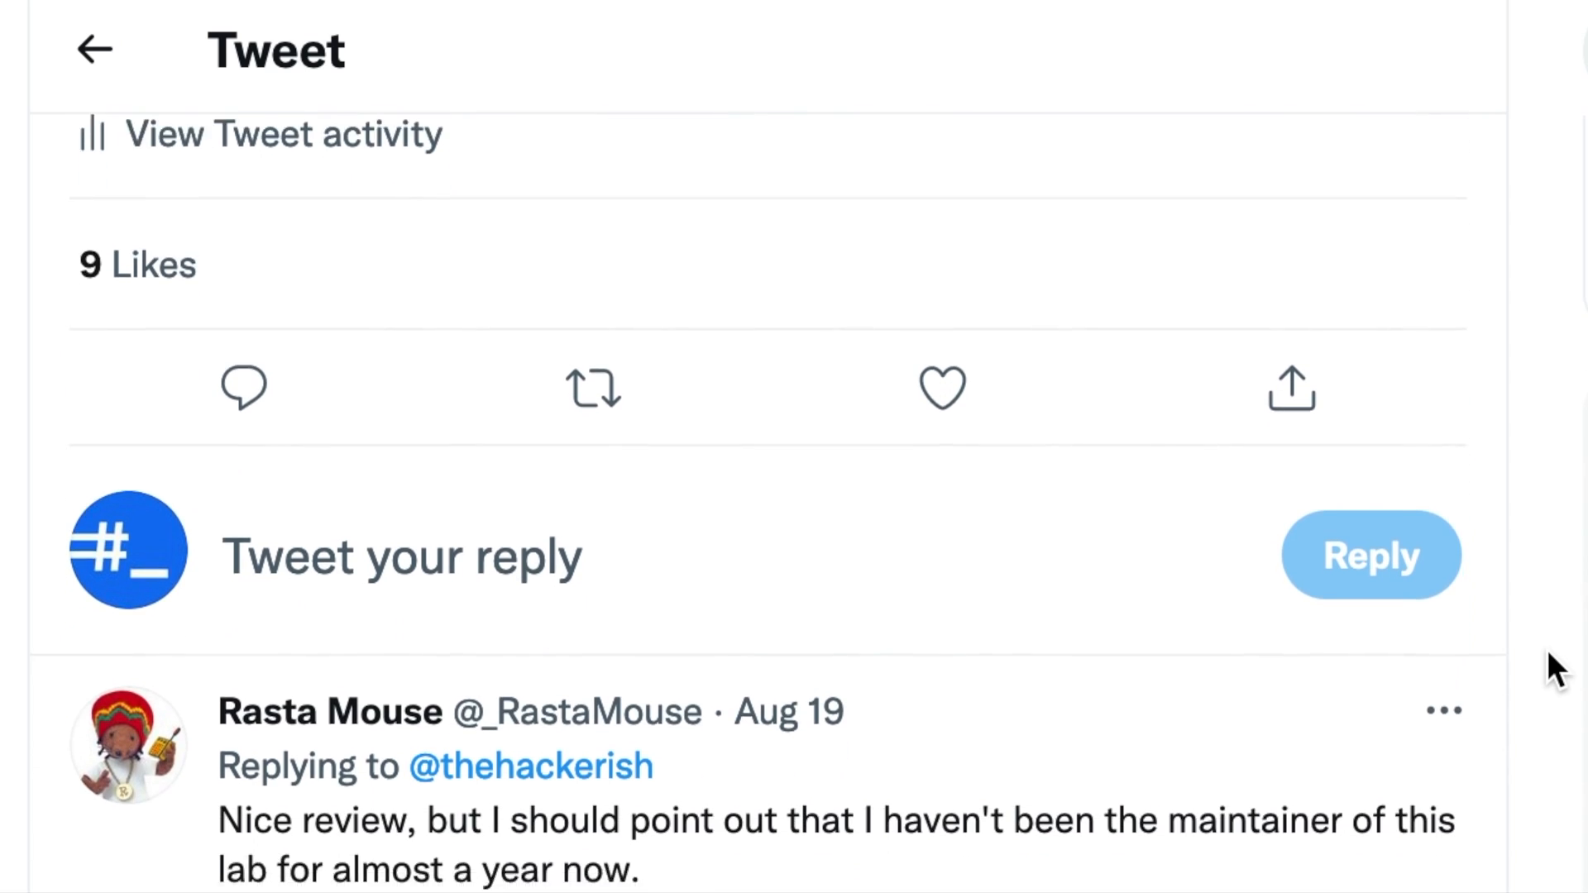
scroll("down", 3)
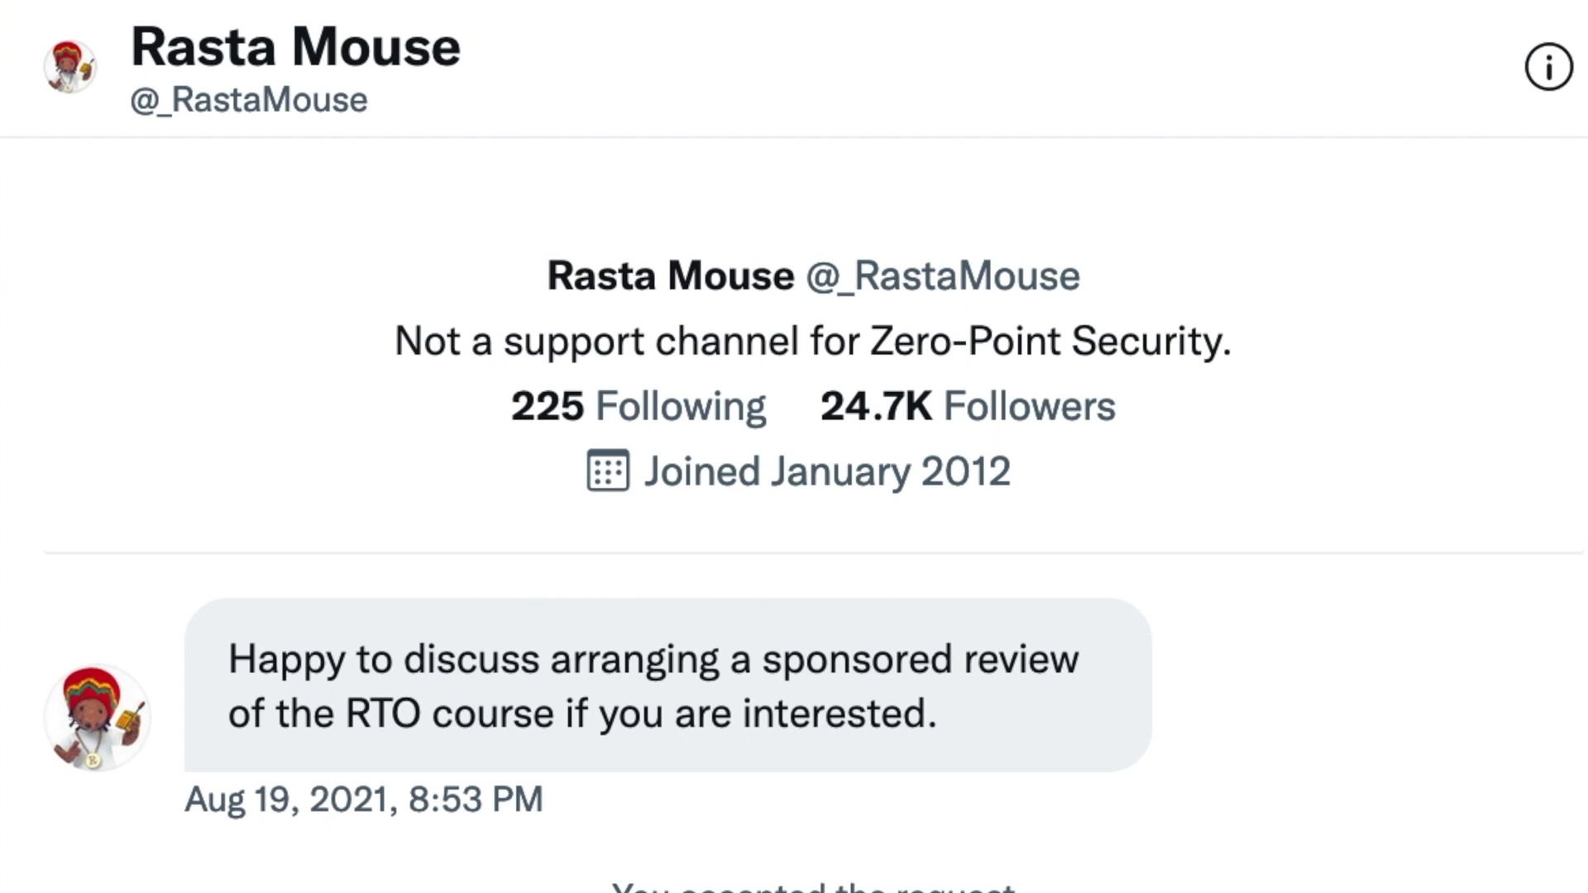
scroll("down", 3)
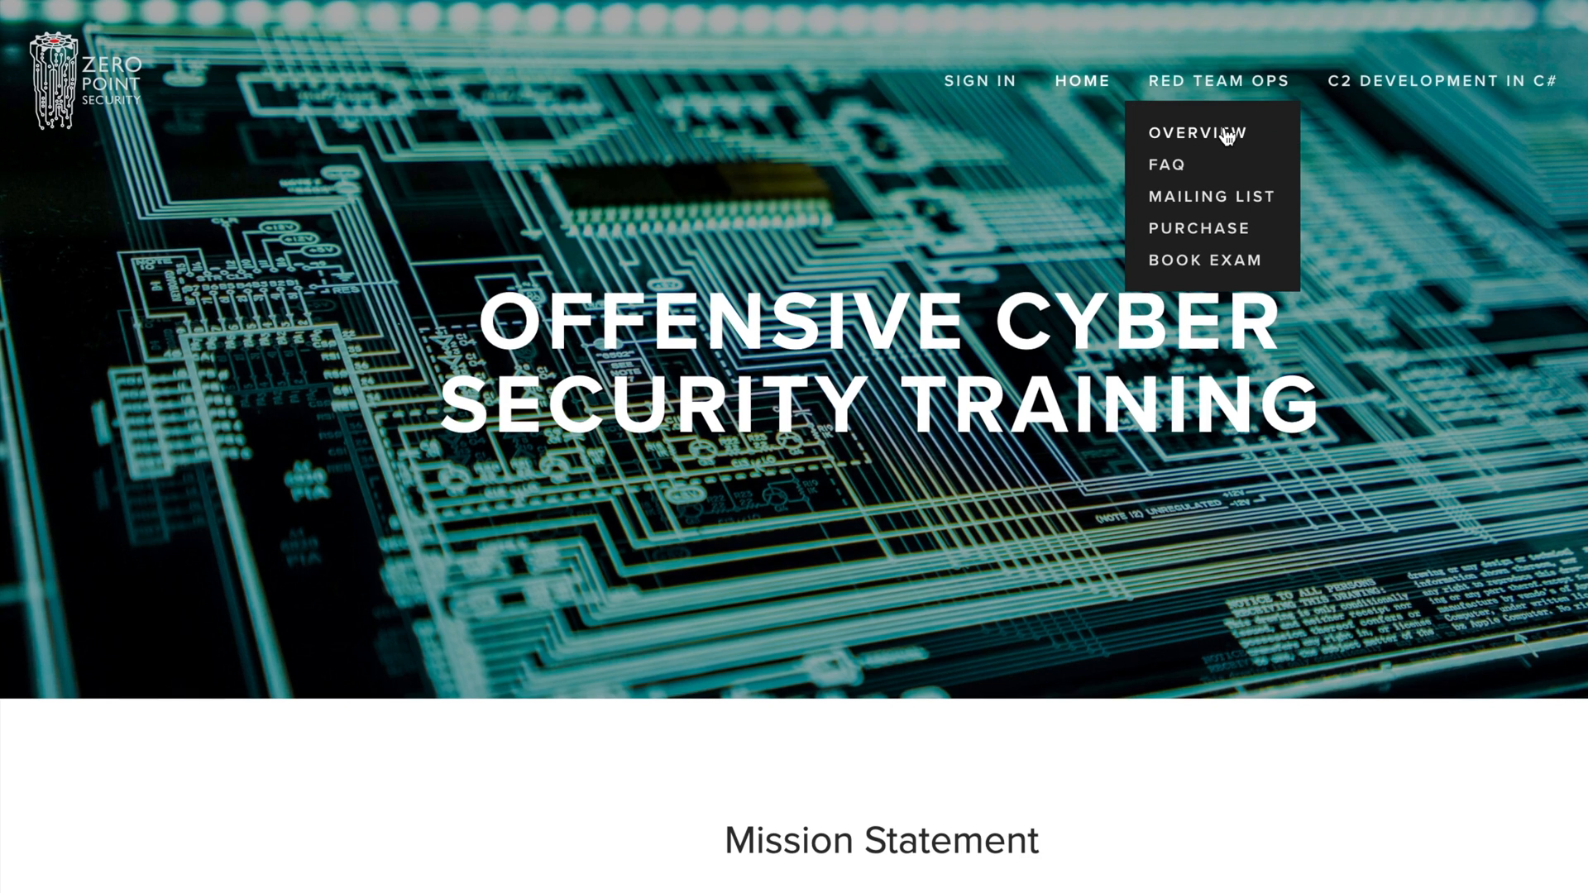
Go to the Red Team Ops overview and read through its syllabus, certification badge and target audience
left_click(1198, 132)
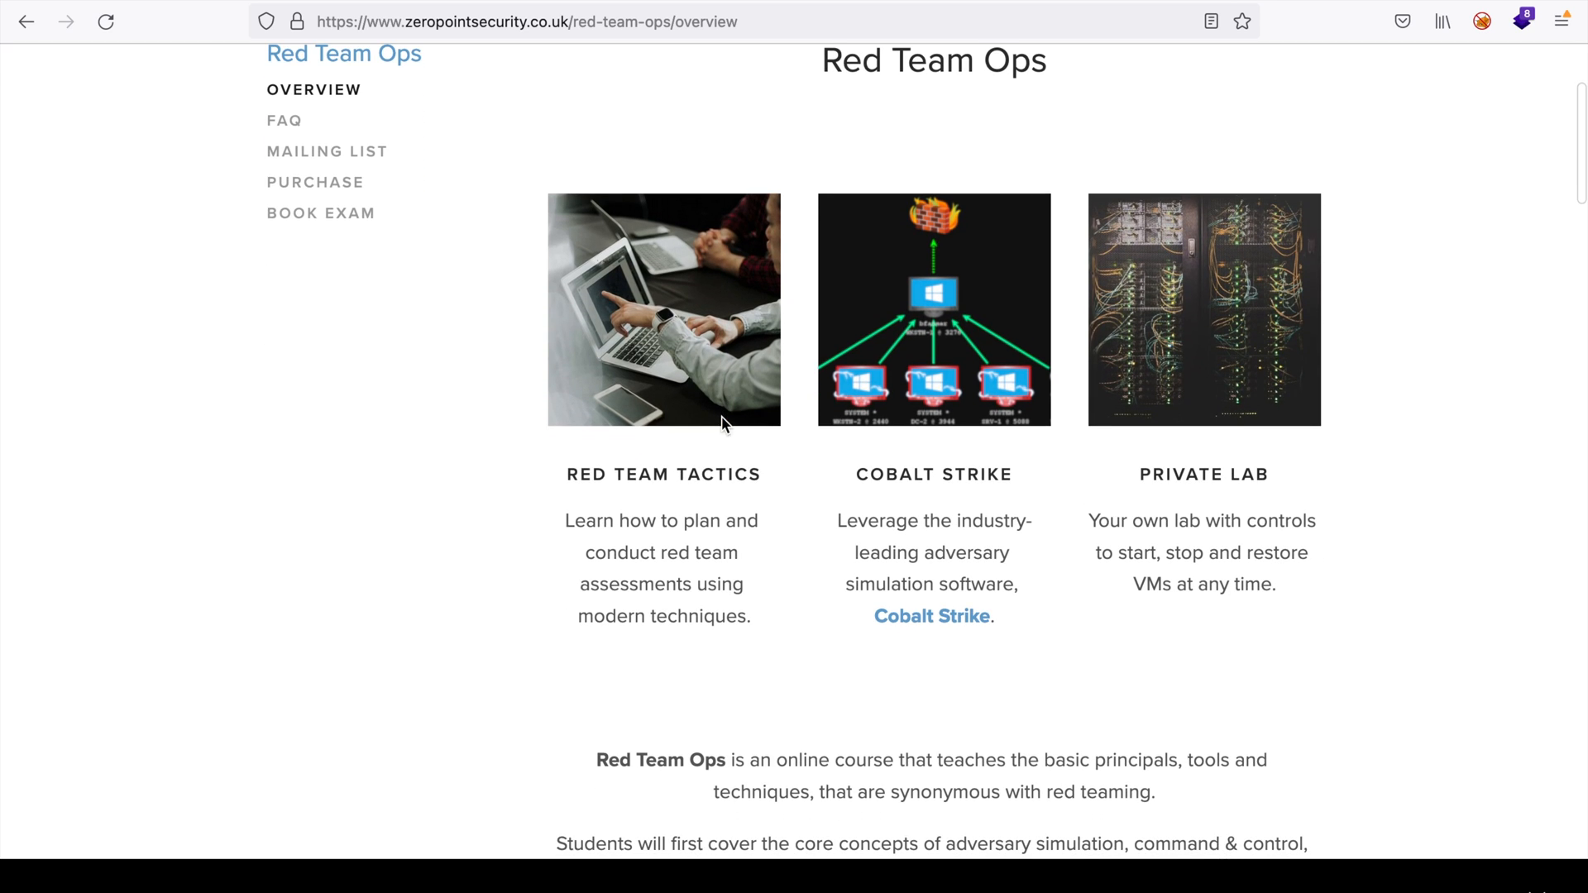
scroll("down", 3)
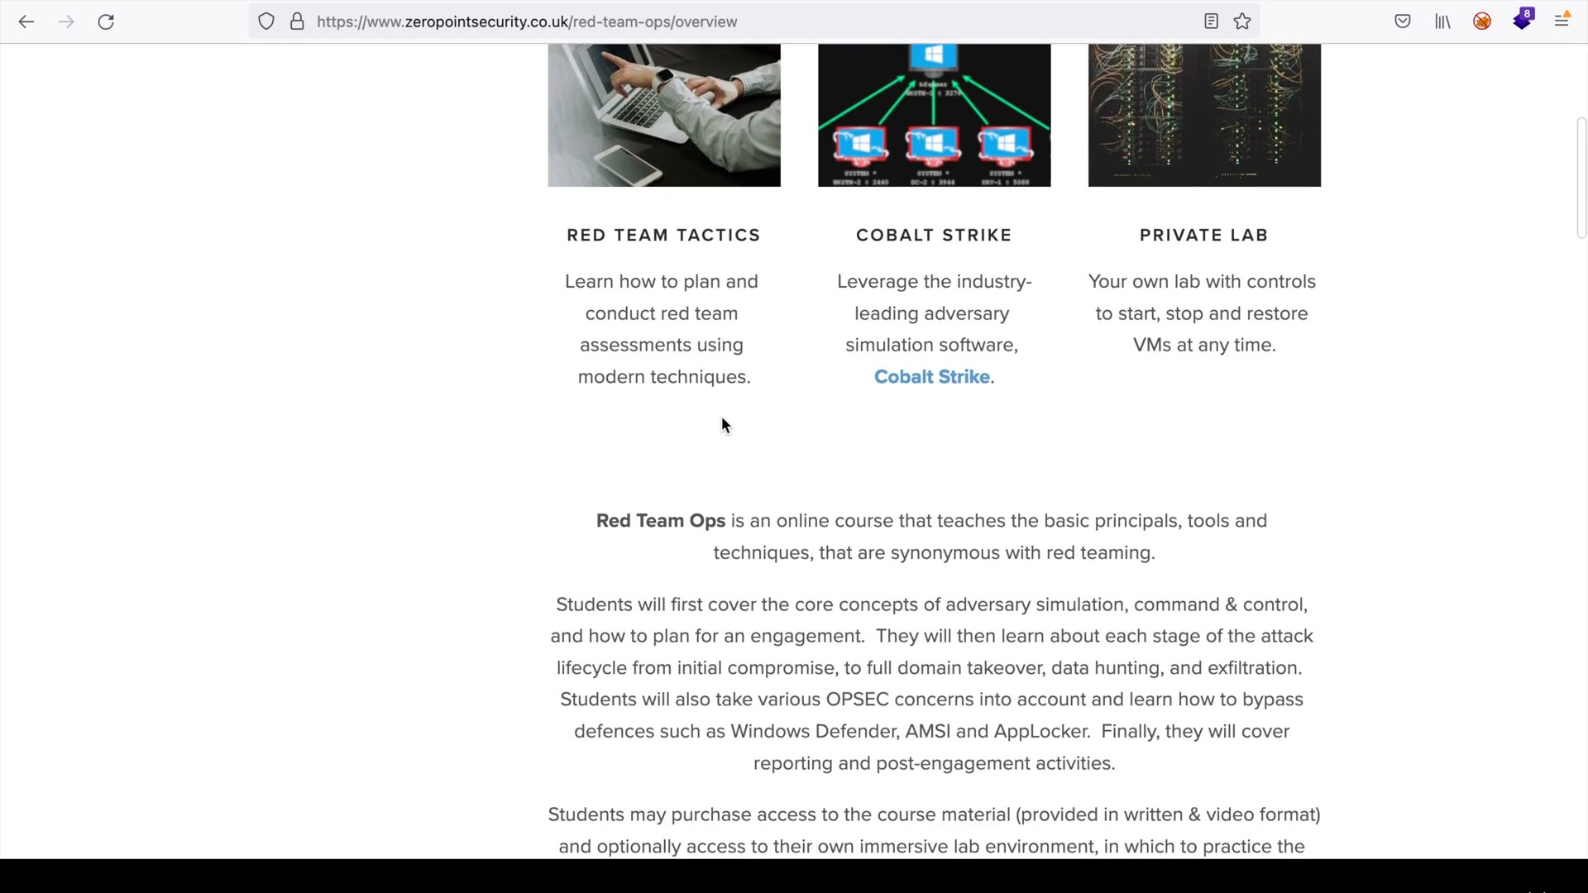
scroll("down", 3)
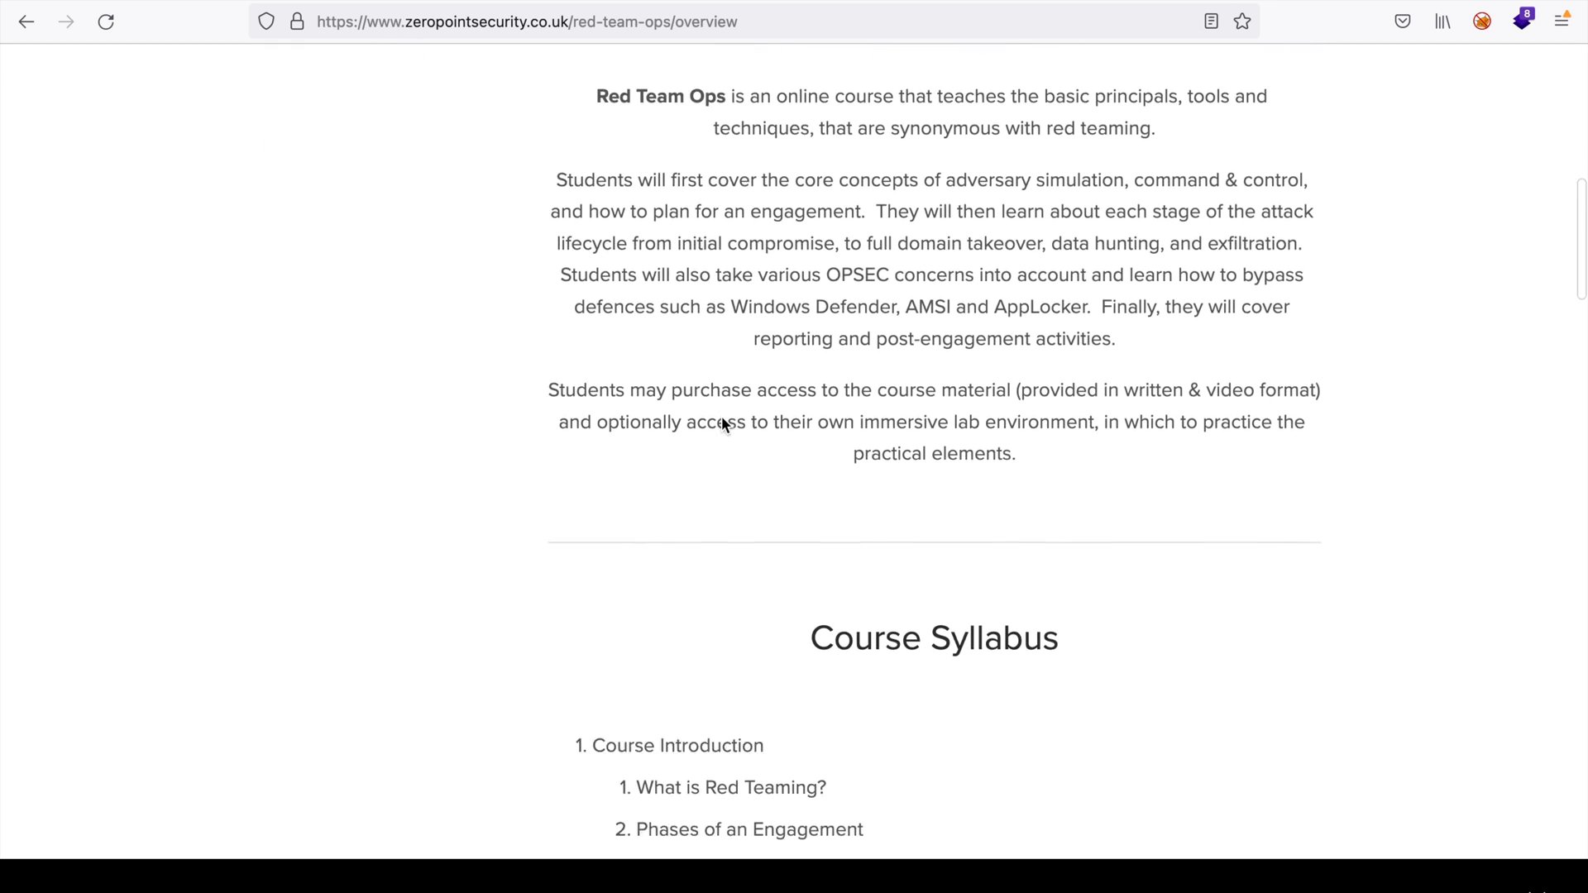
scroll("down", 3)
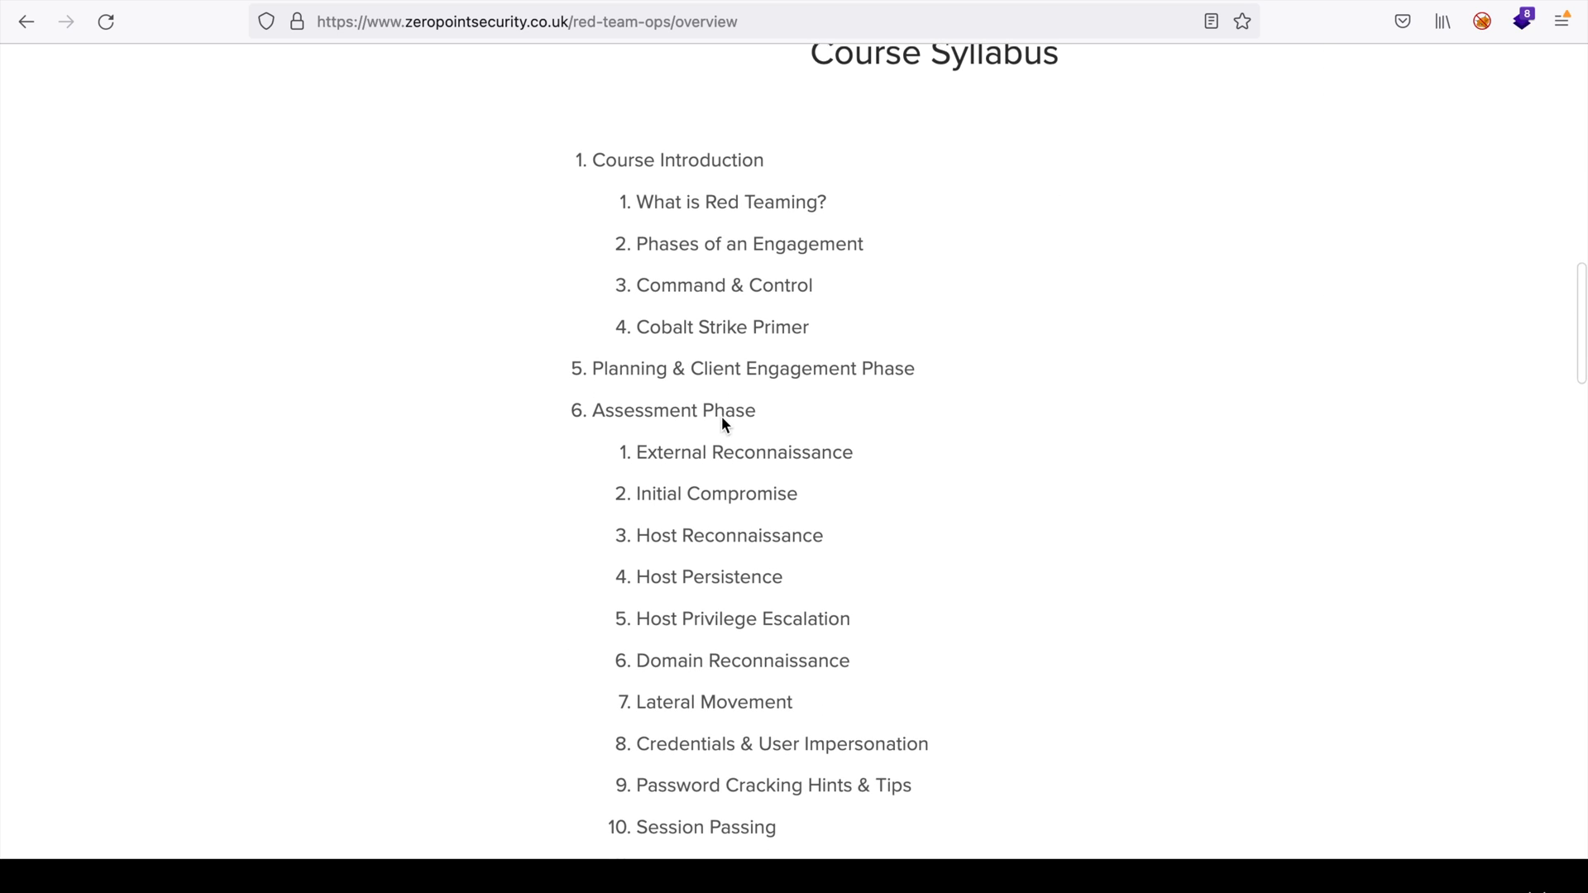
scroll("down", 3)
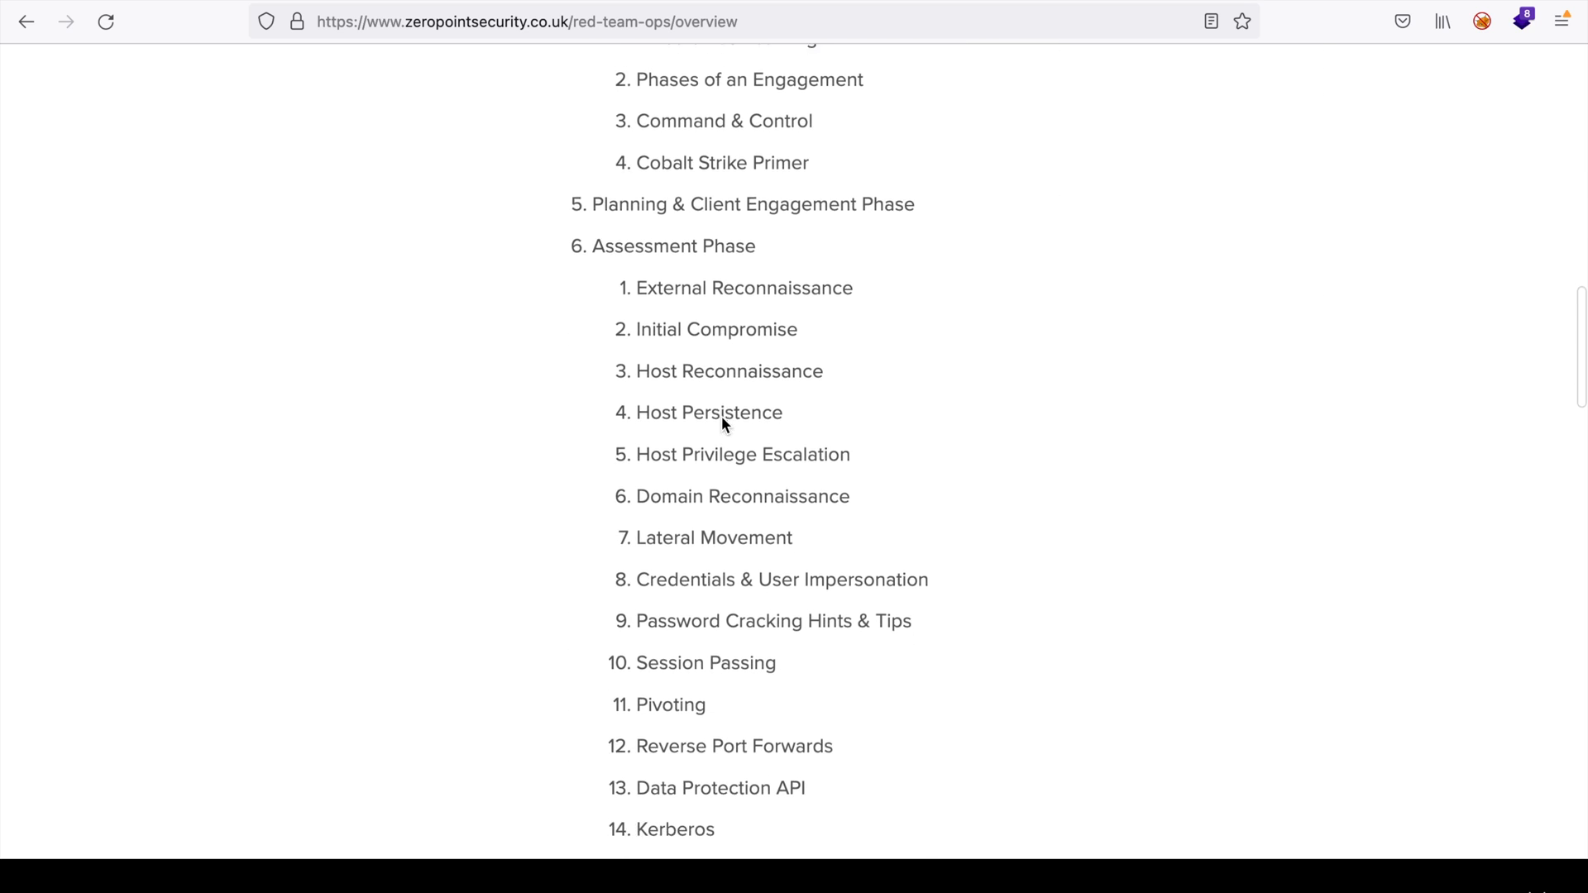
scroll("down", 3)
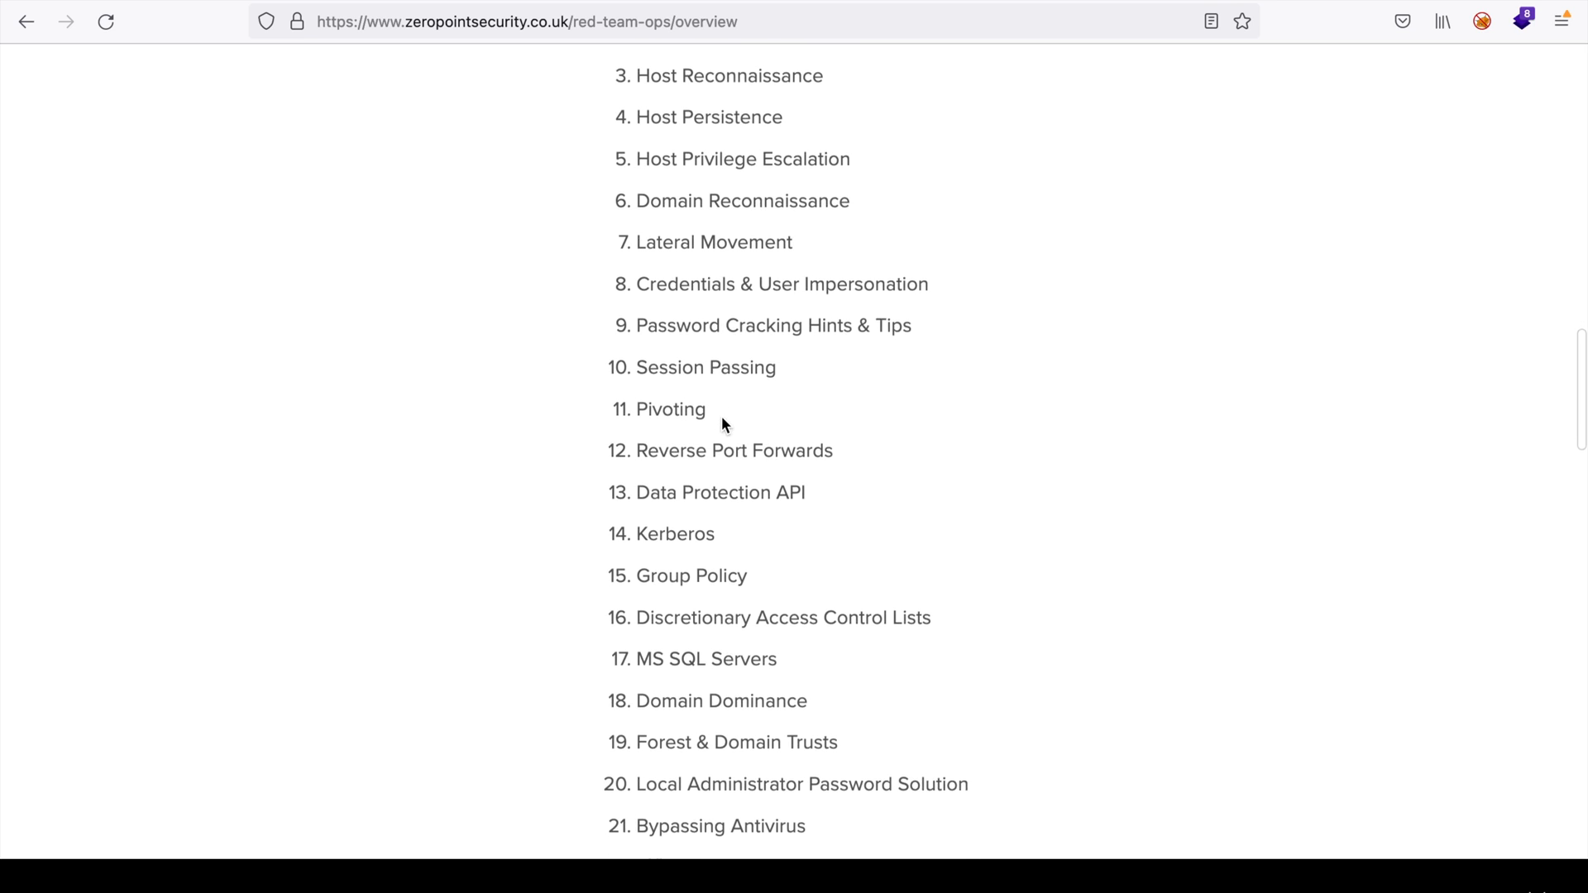
scroll("down", 3)
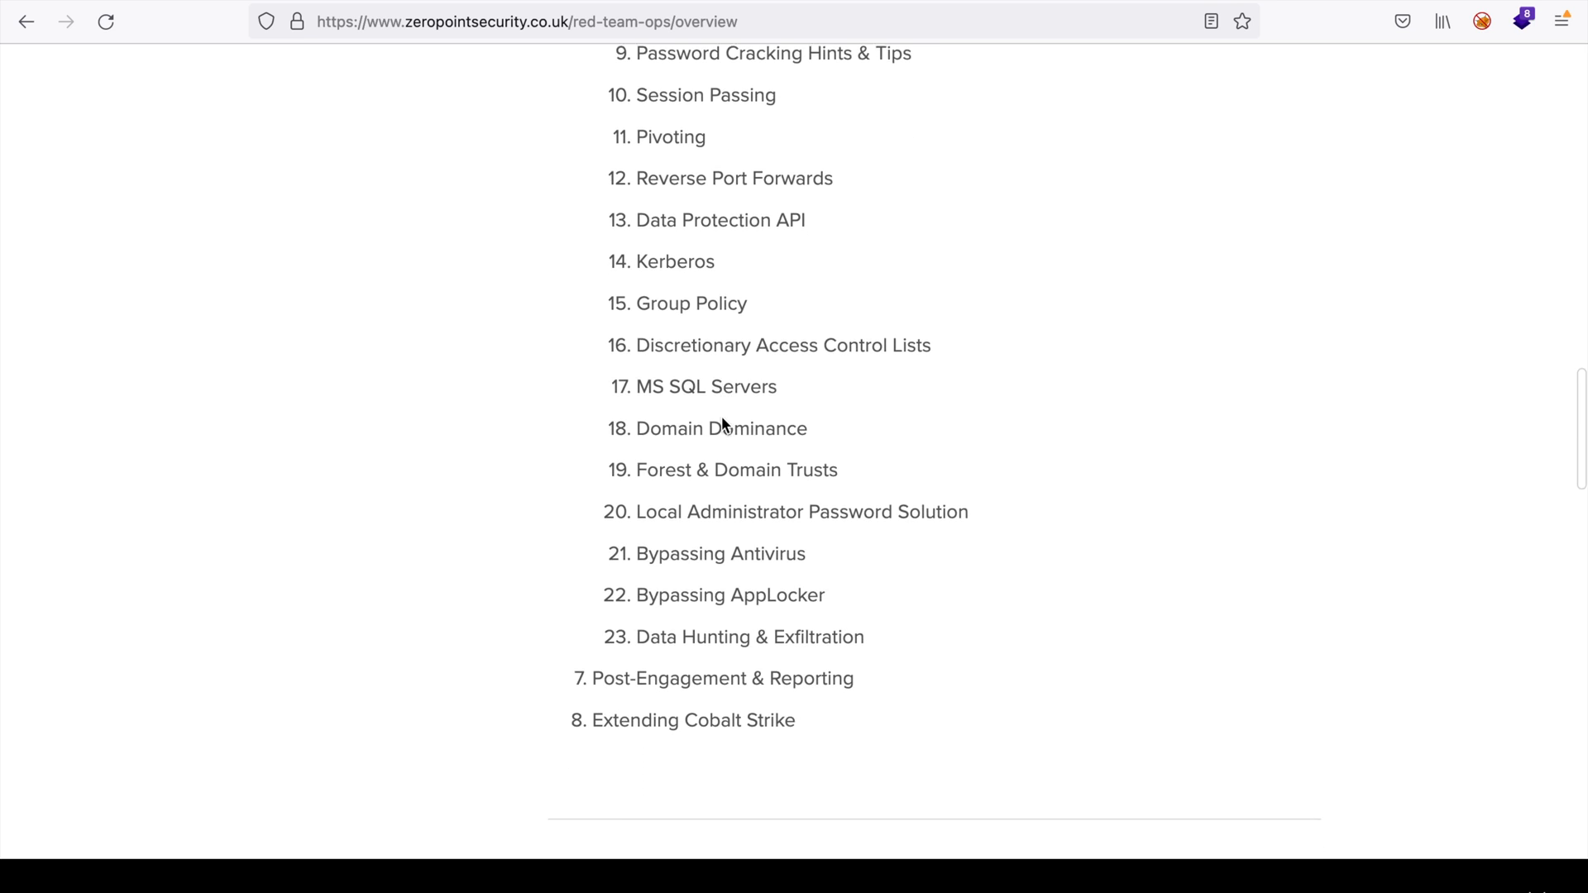
Continue past the testimonials to the pricing (£349 course, £1.25/hour lab, £99 retakes) and Register button
scroll("down", 3)
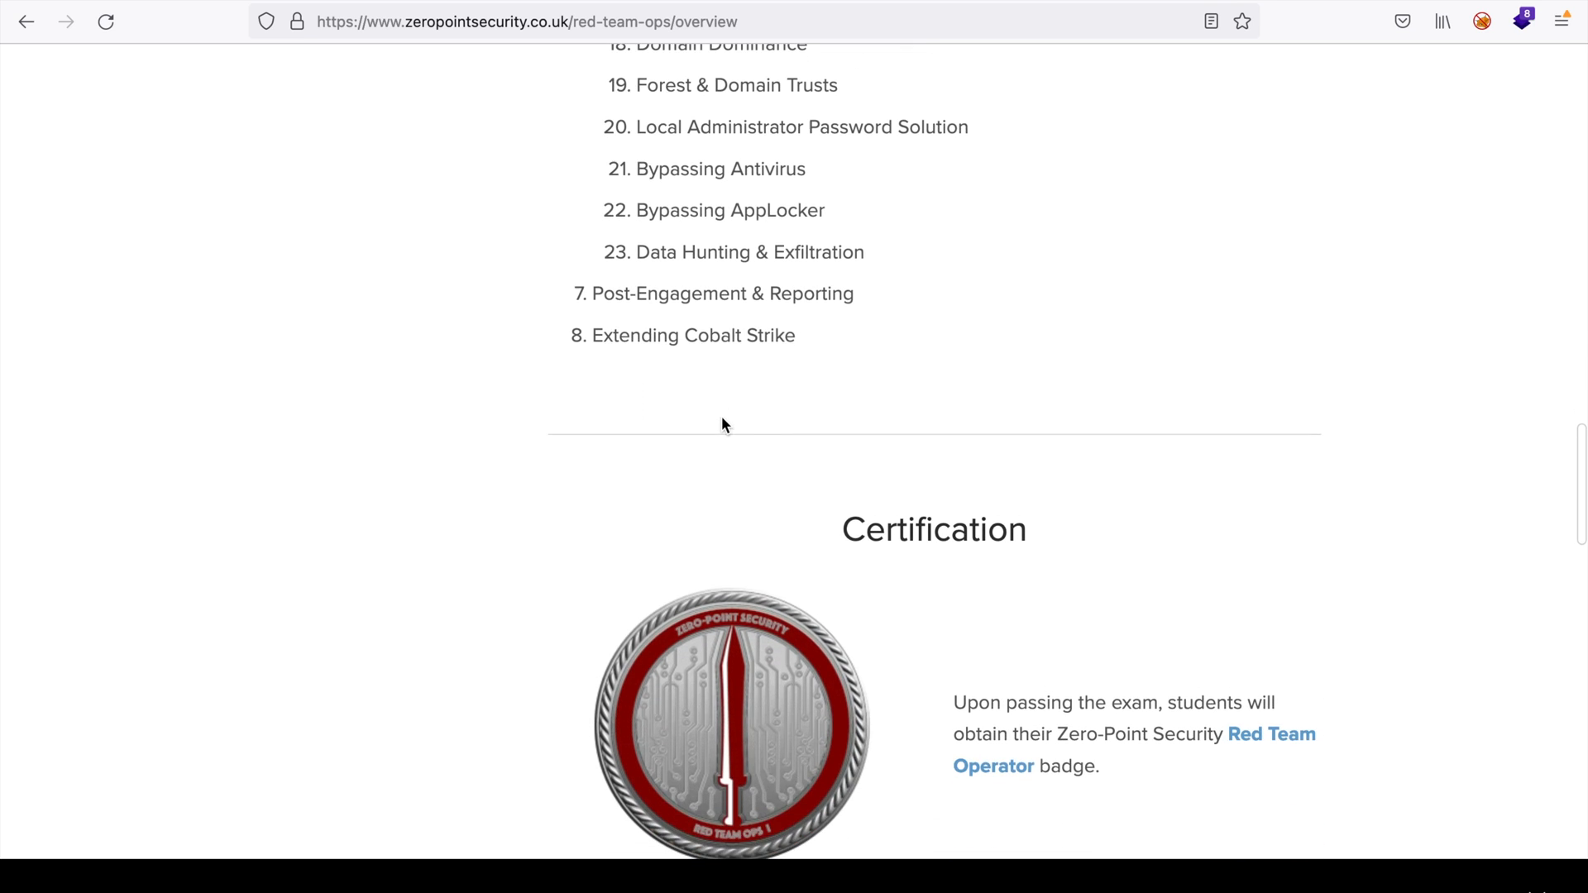
scroll("down", 3)
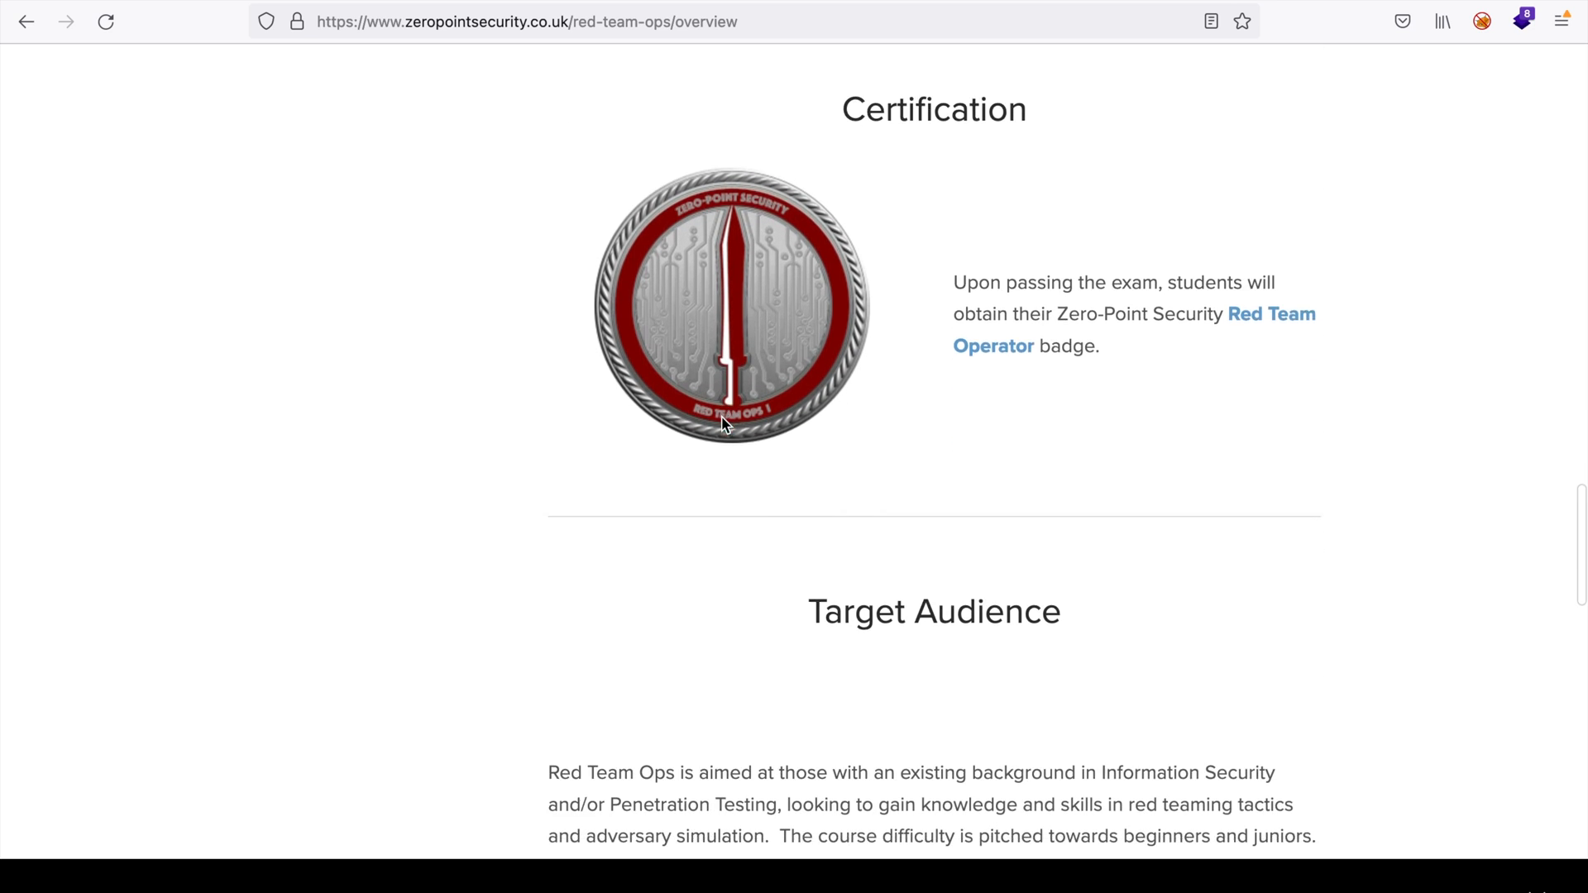
scroll("down", 3)
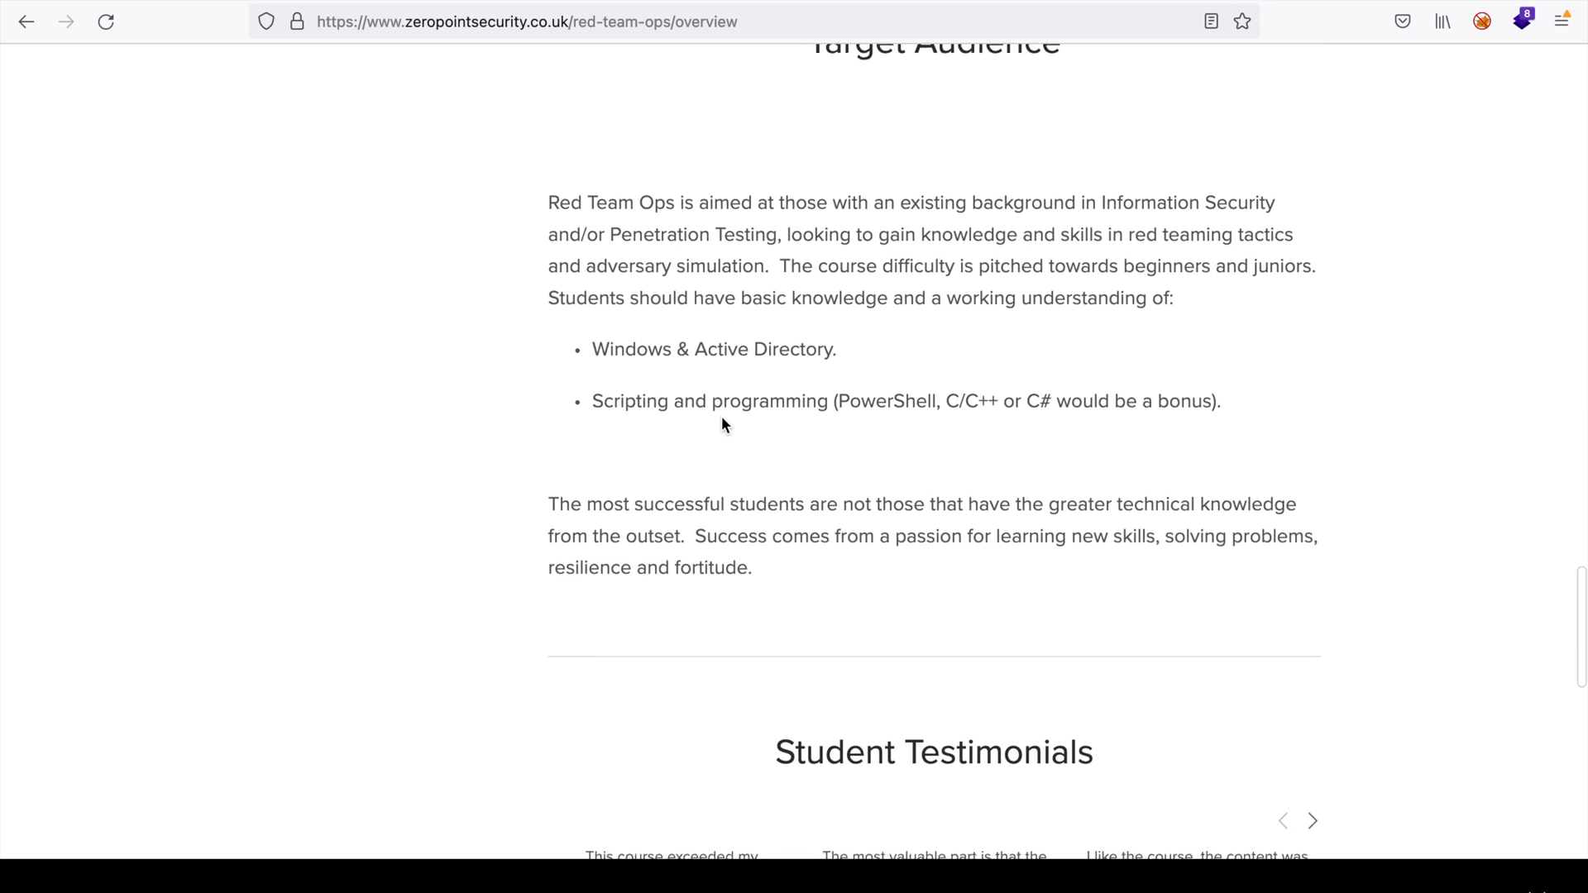
scroll("down", 3)
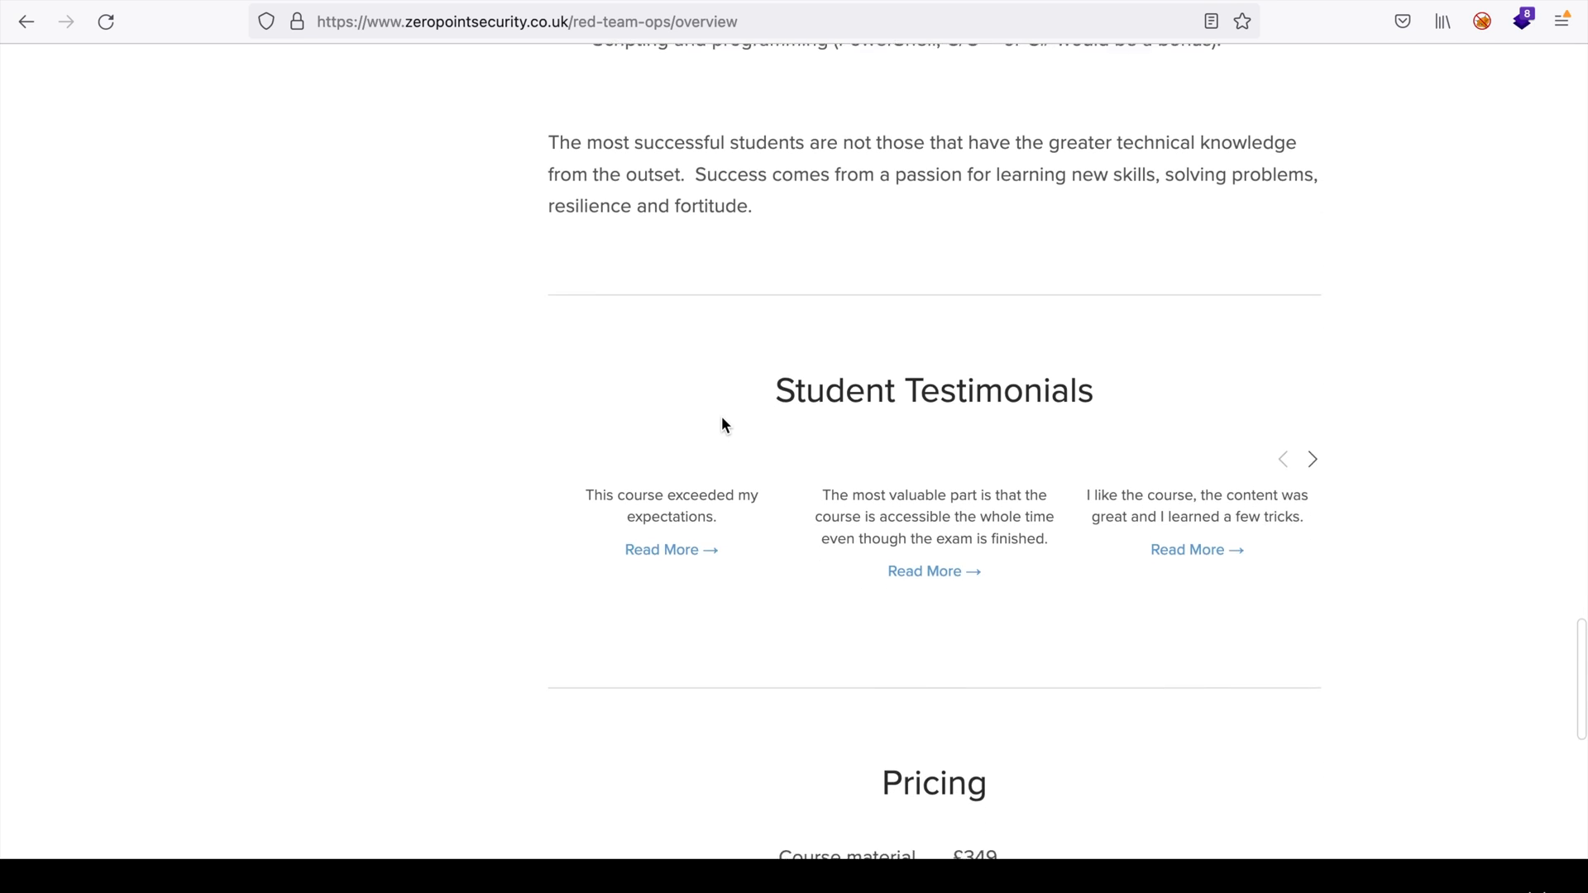
scroll("down", 3)
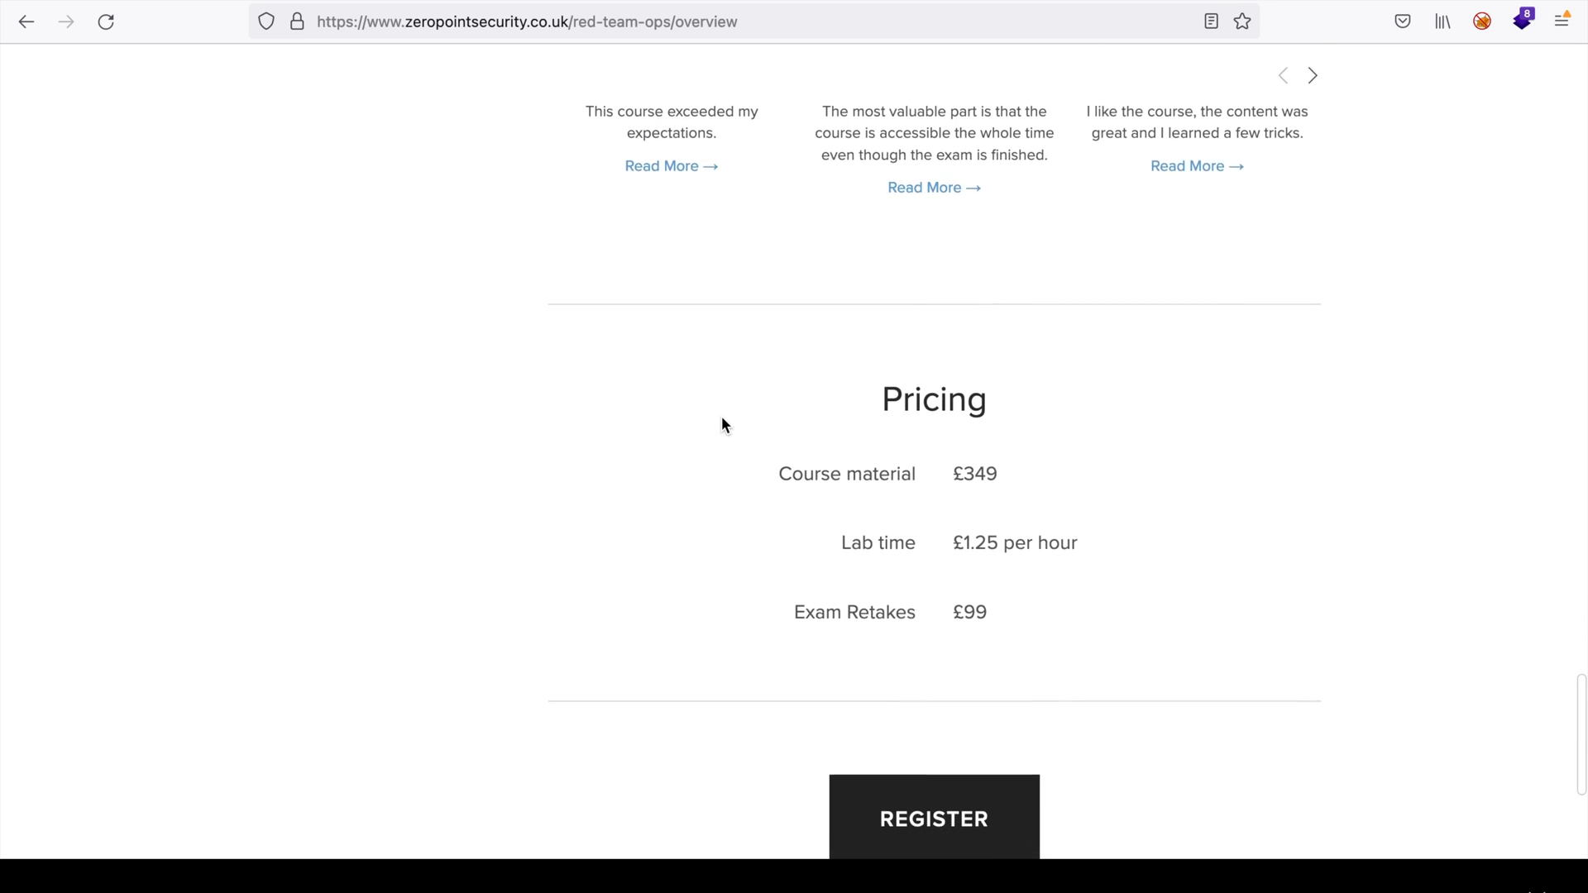
scroll("down", 3)
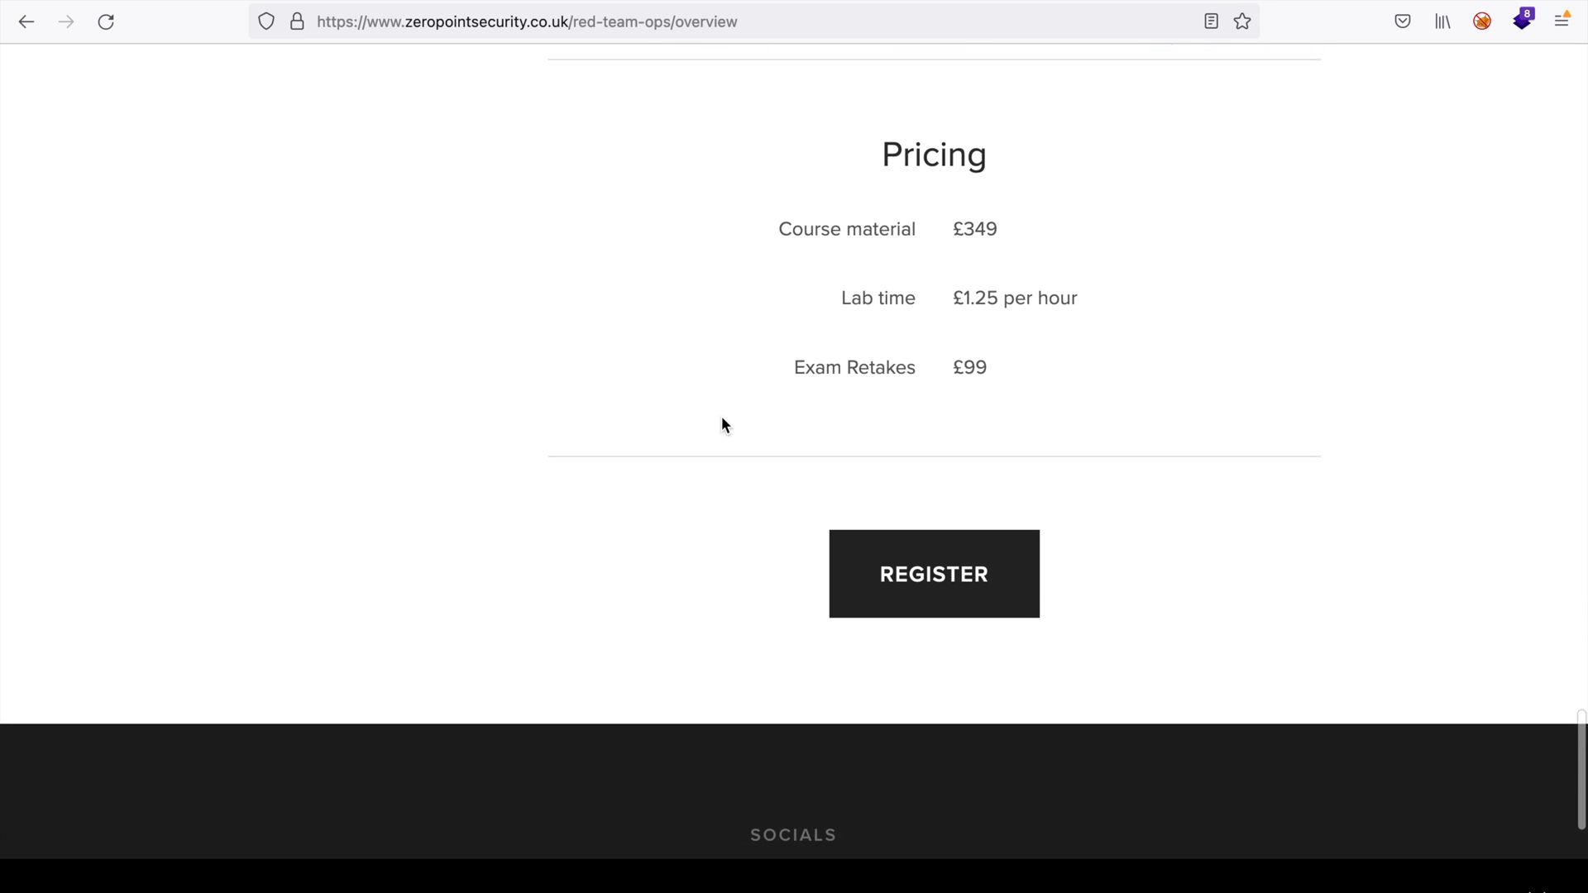
scroll("down", 3)
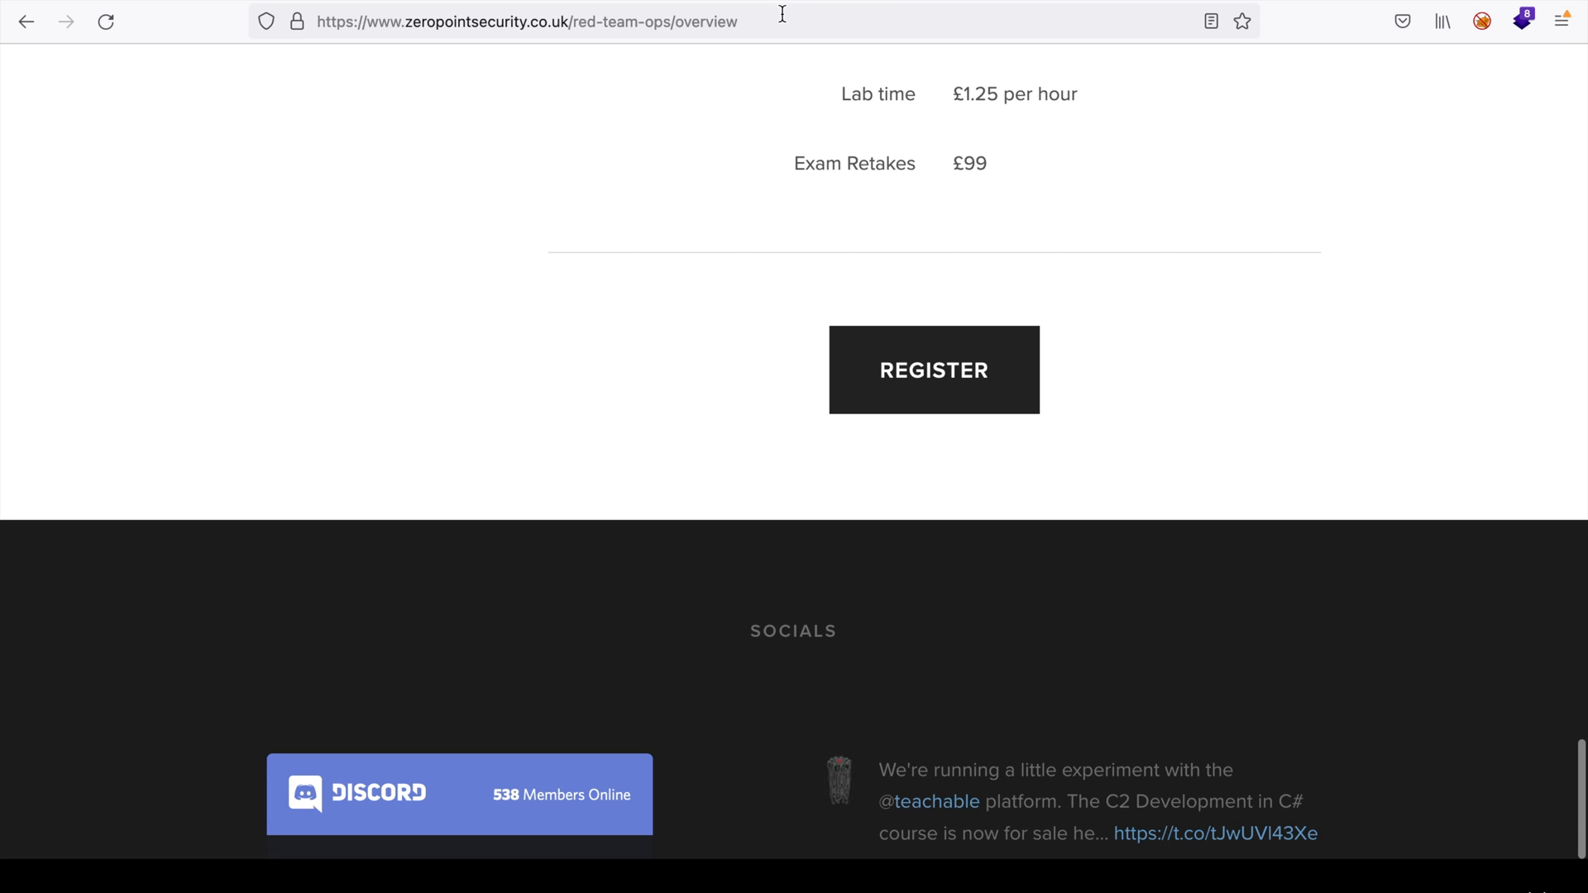
Go to the £349 Red Team Ops purchase page and bring up the empty Student Details form, focusing the email field
left_click(933, 369)
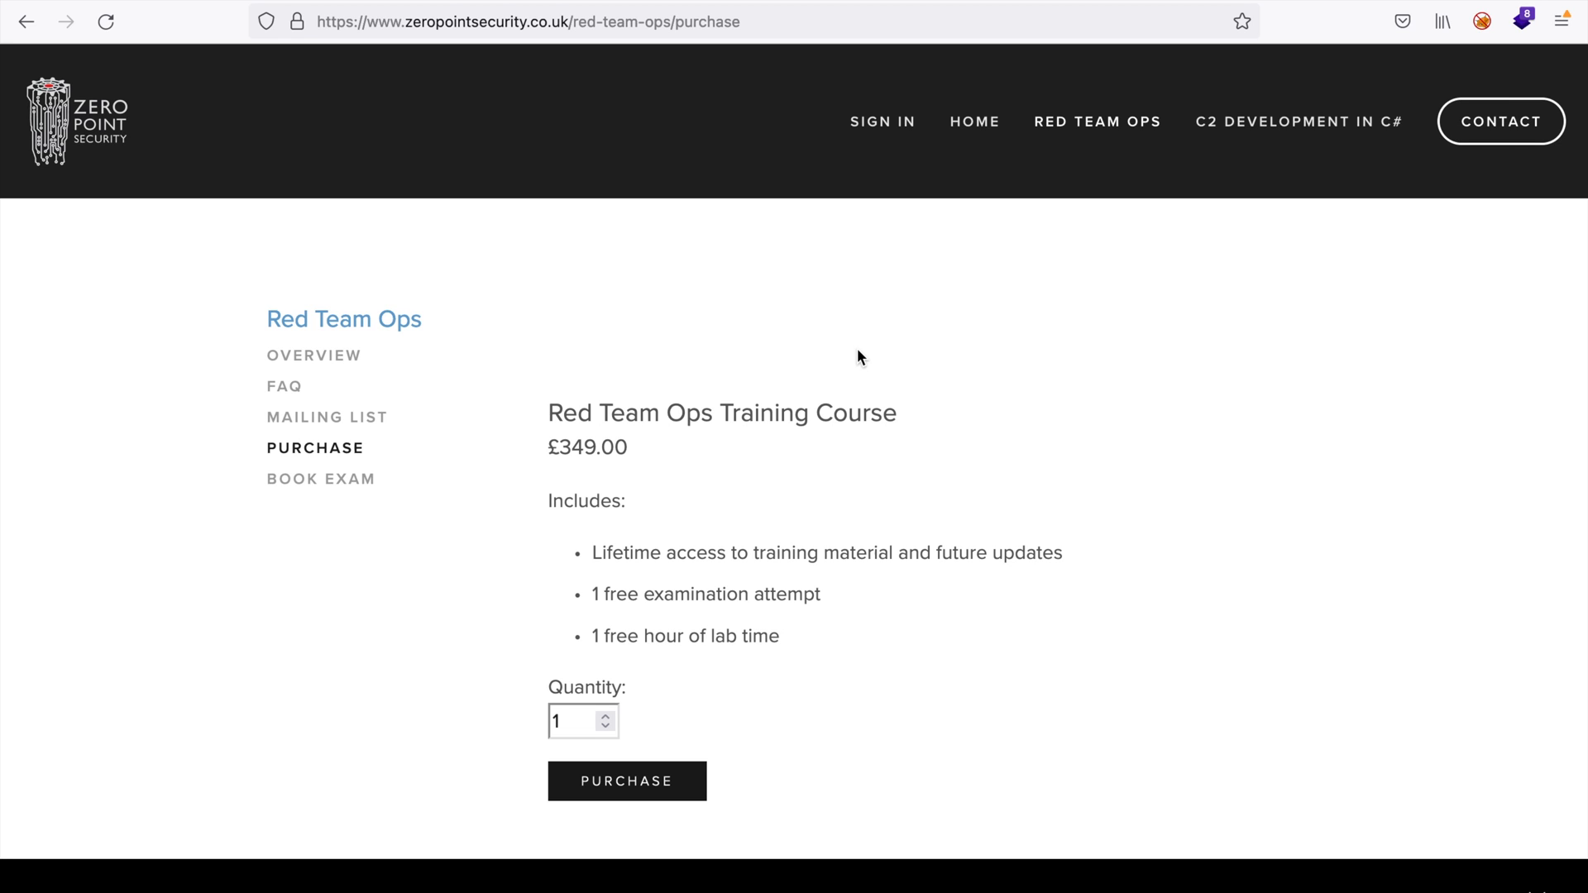
scroll("down", 3)
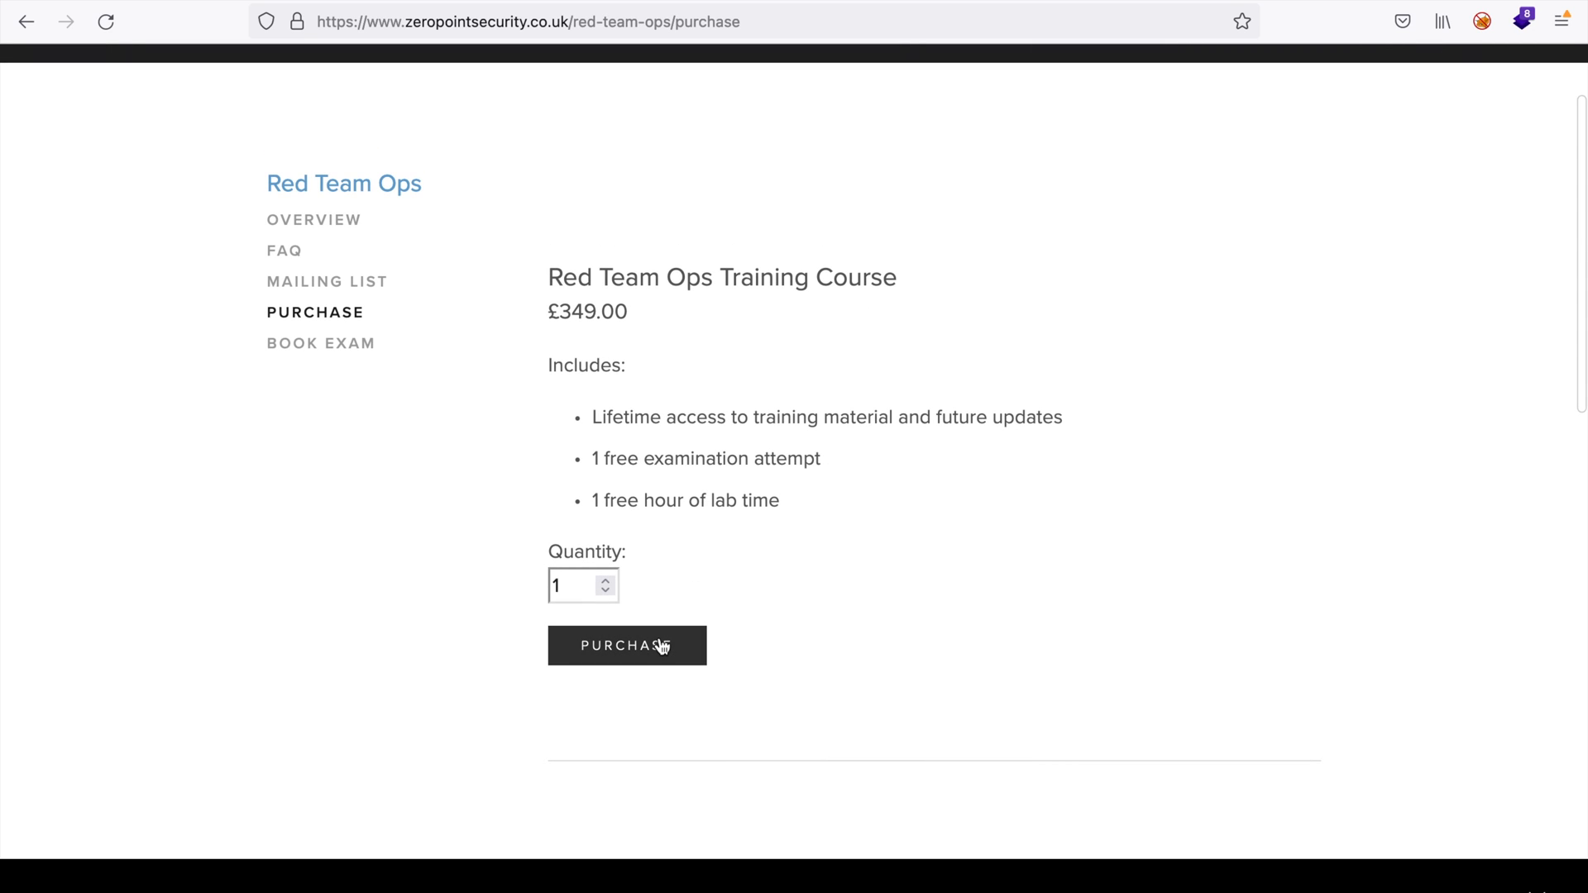
left_click(625, 647)
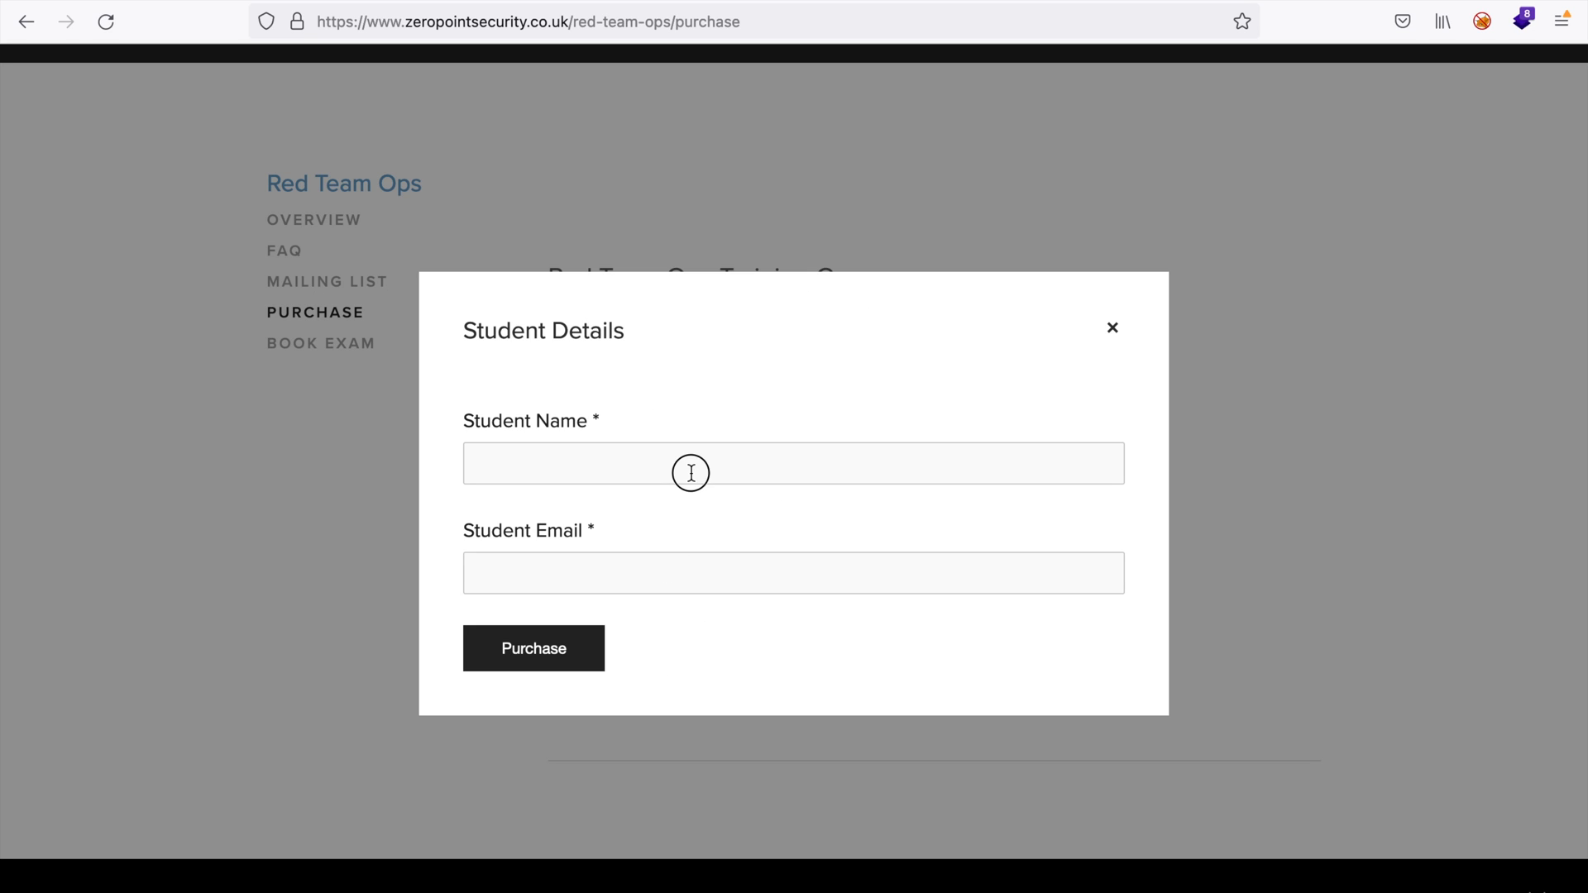
left_click(792, 572)
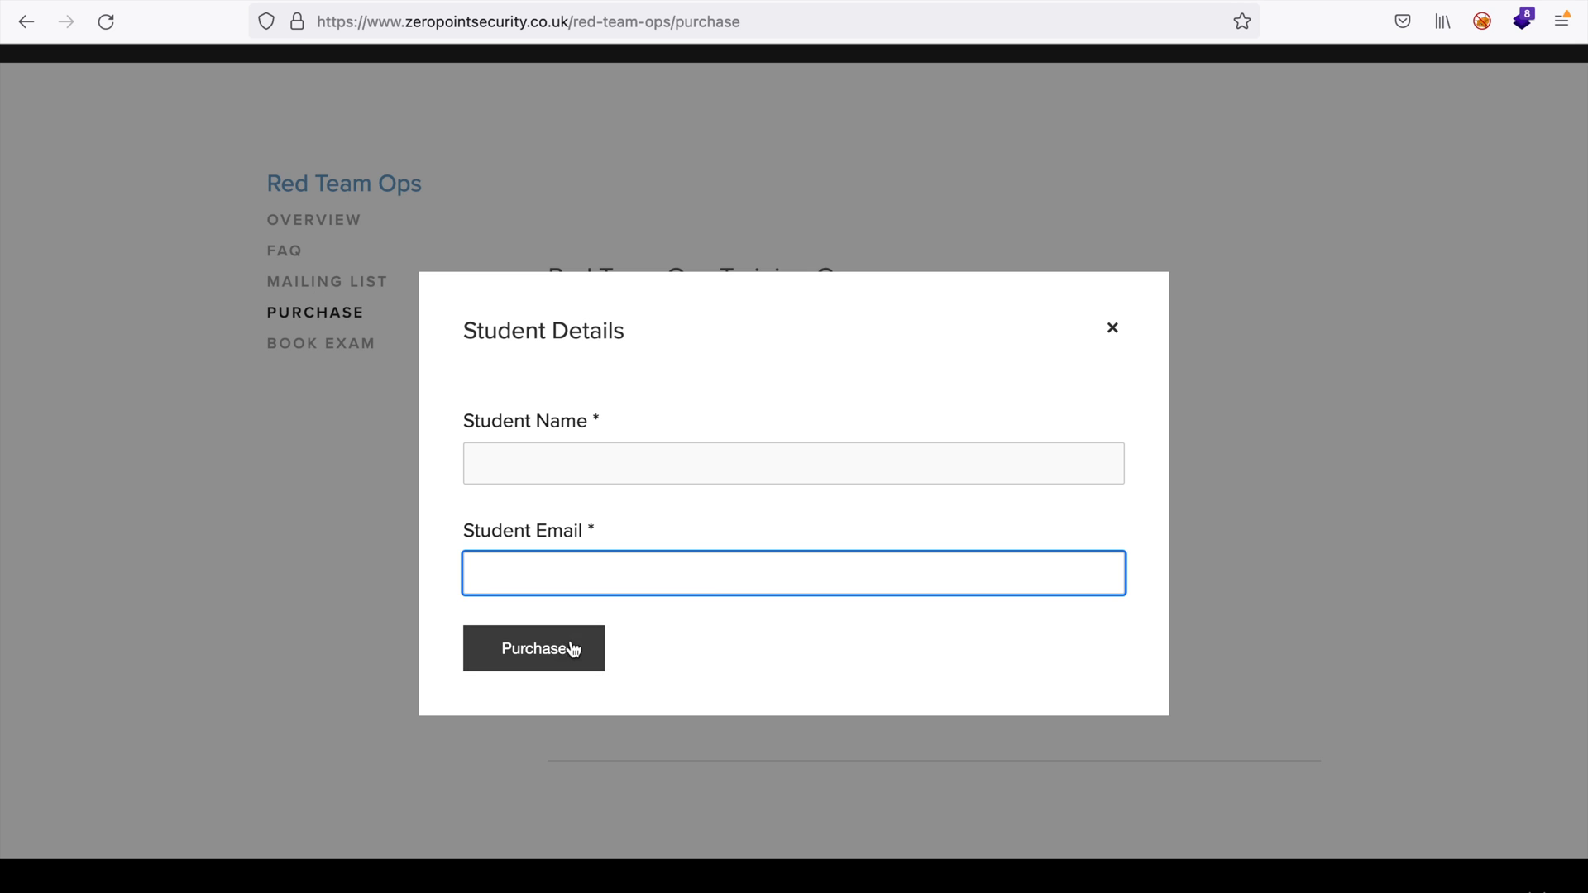
left_click(792, 572)
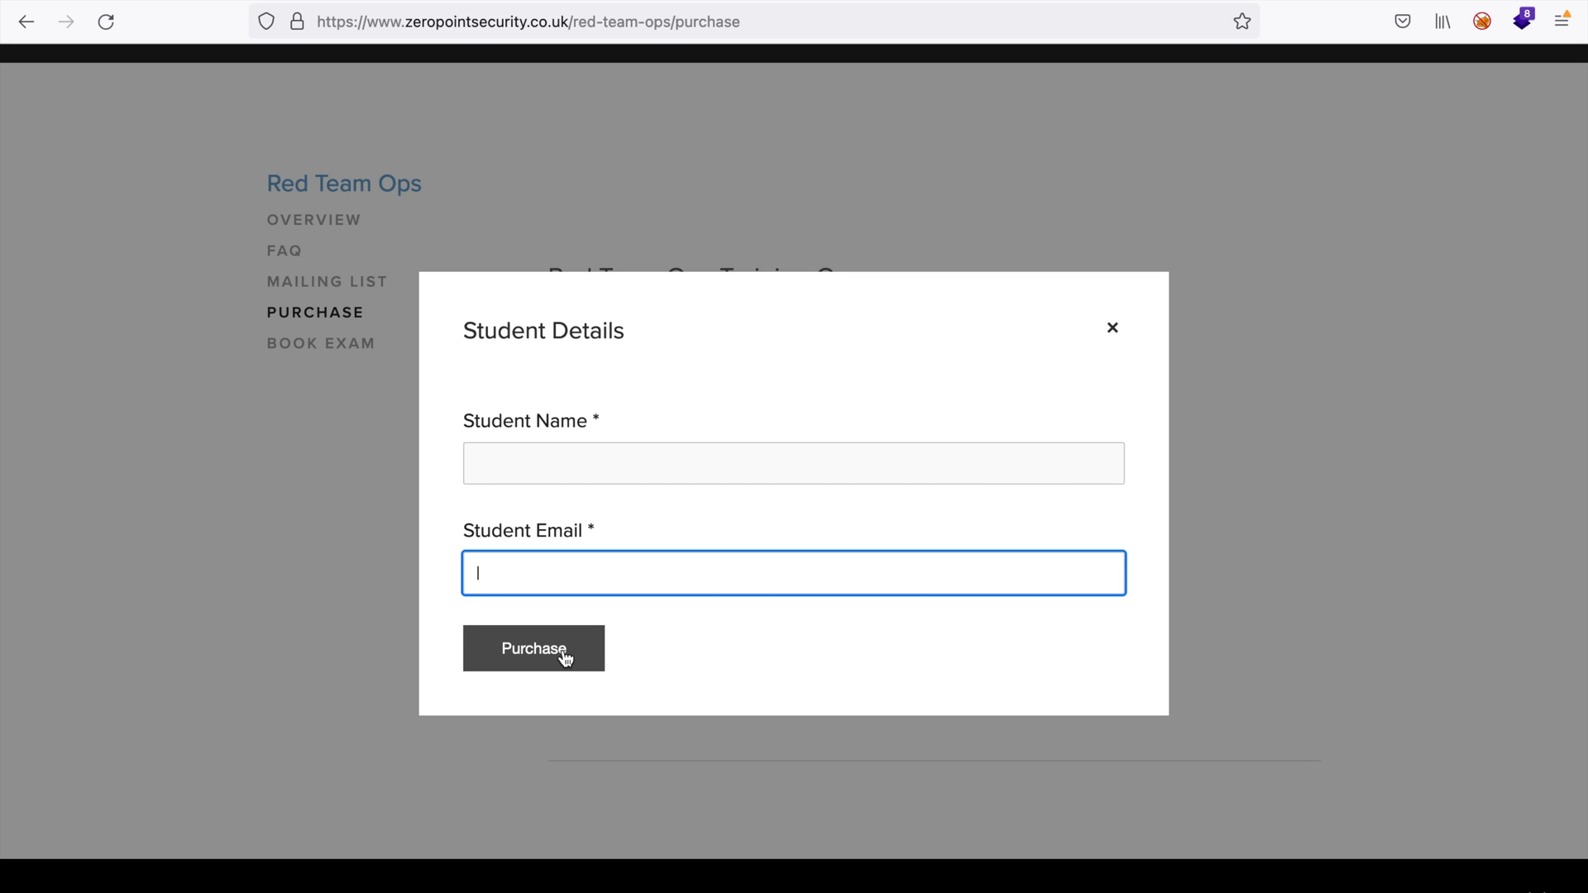
mouse_move(741, 369)
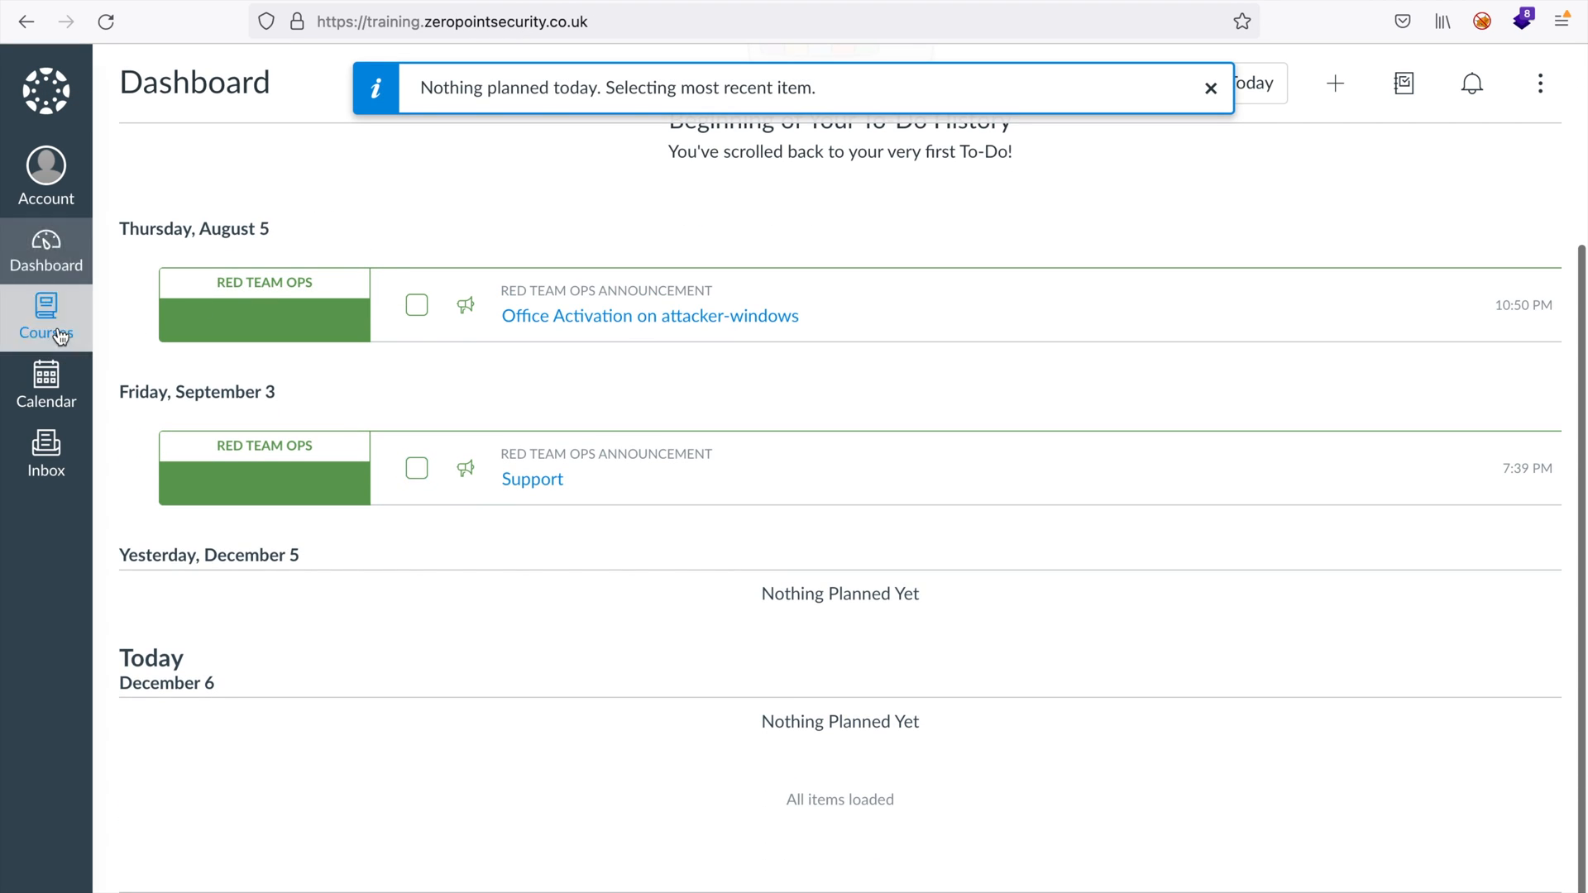
Show the enrolled courses list from the Canvas dashboard's left navigation
left_click(47, 317)
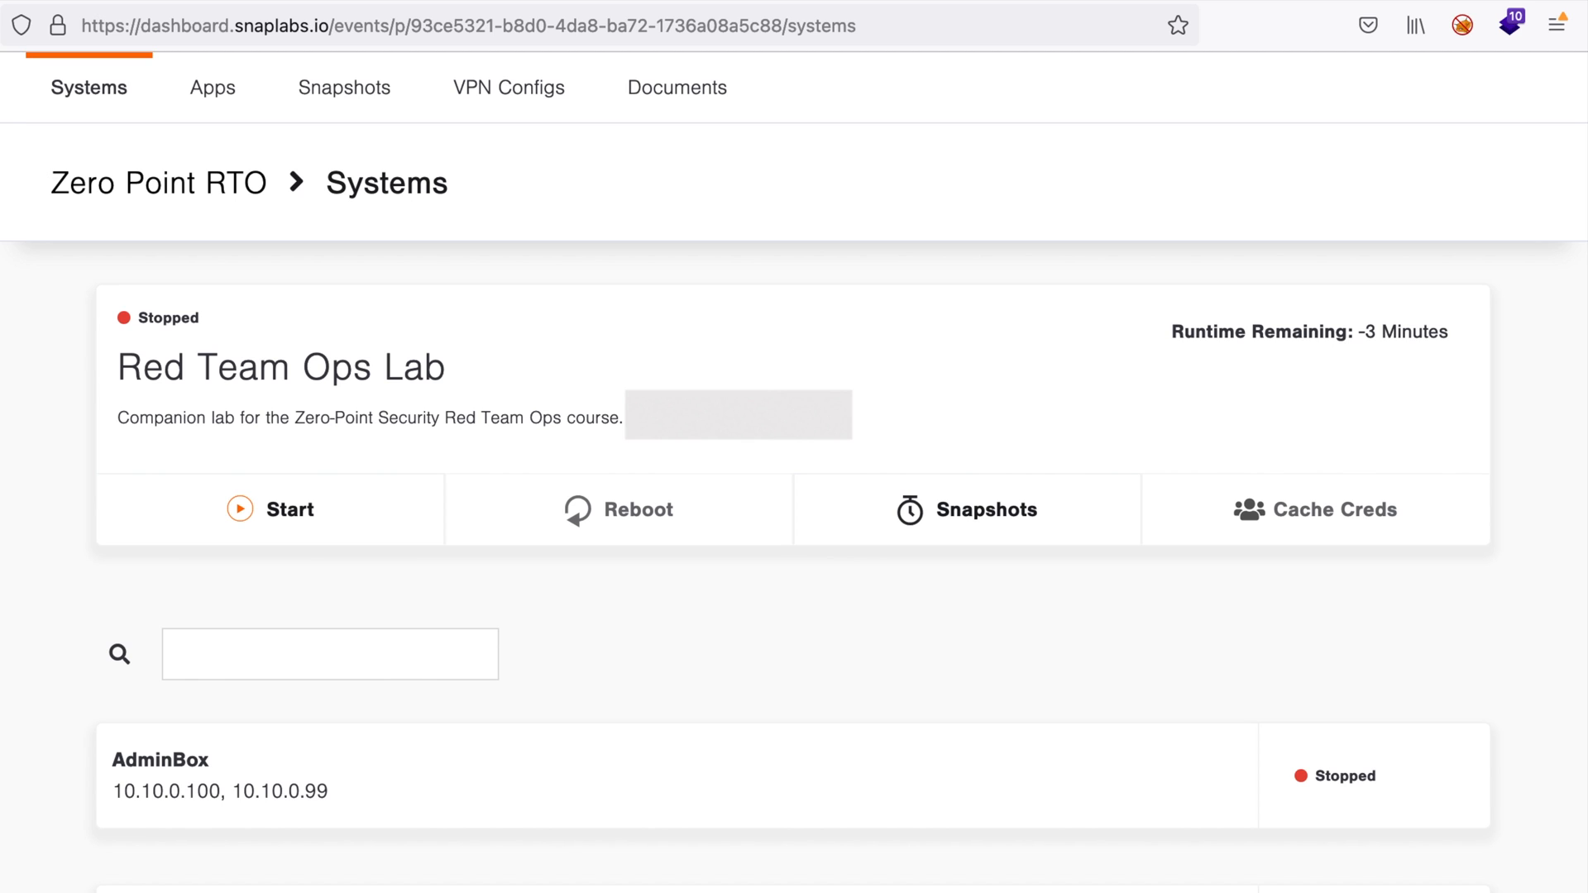
mouse_move(137, 341)
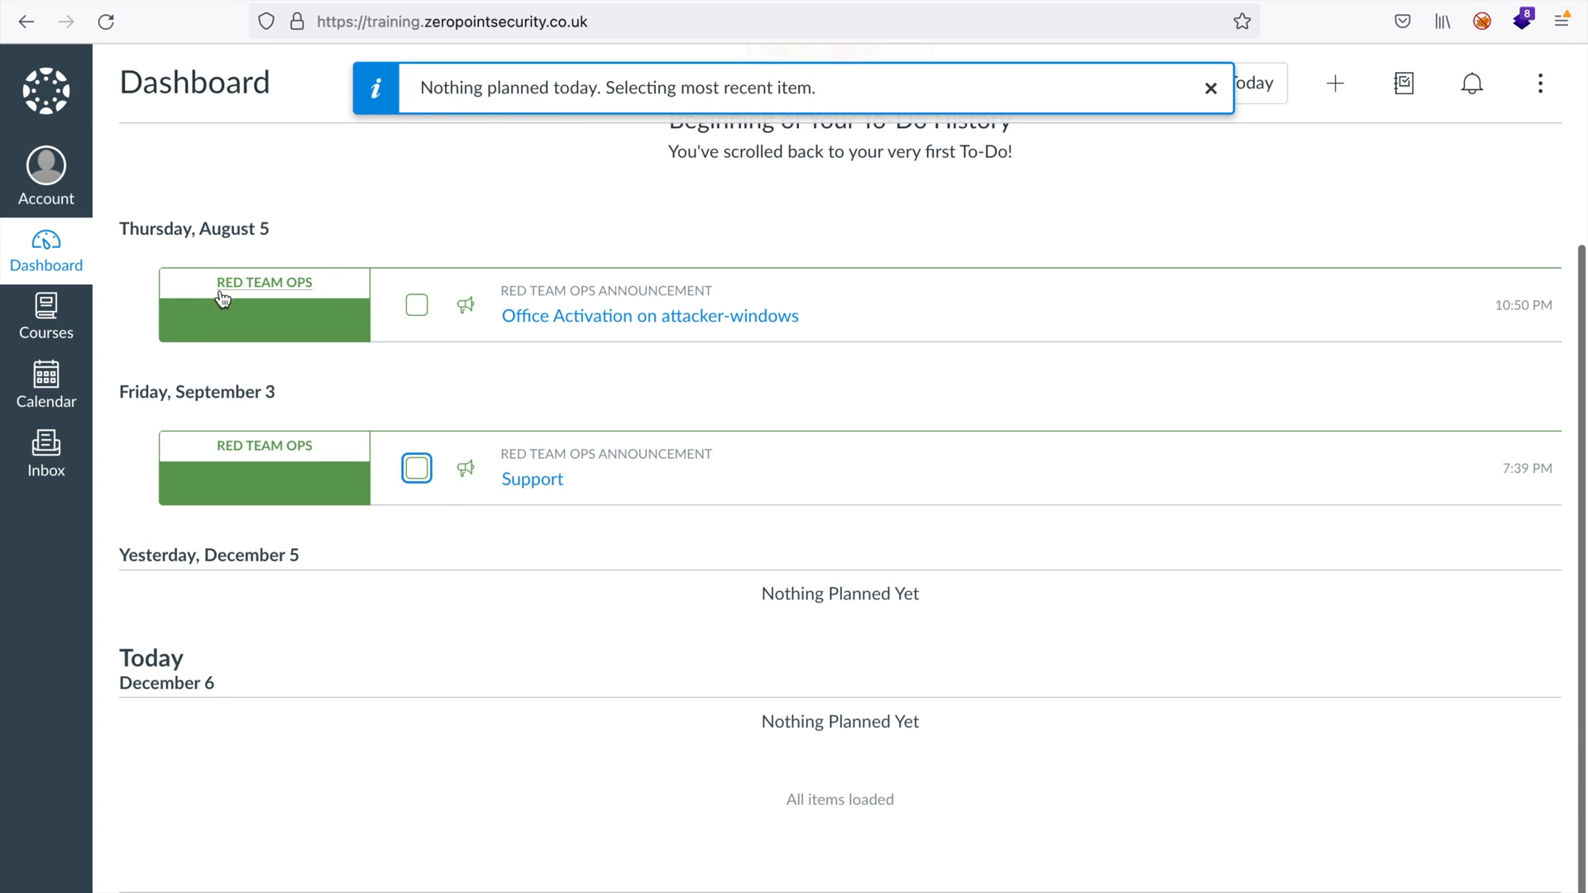
Enter the Red Team Ops course from Courses and browse its module list down to Extending Cobalt Strike
left_click(47, 319)
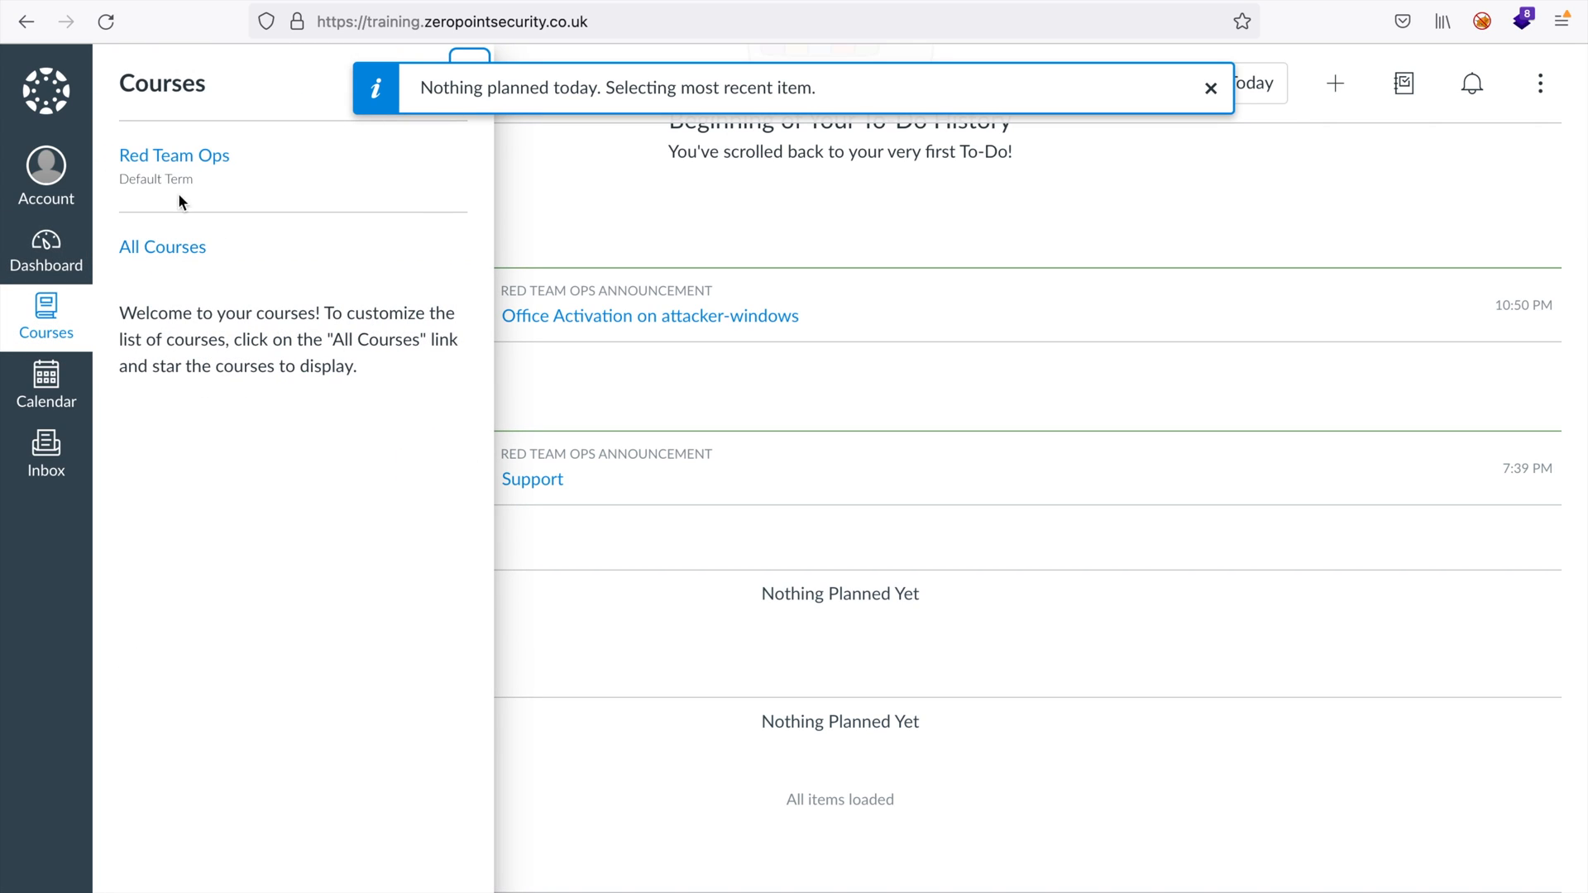
left_click(173, 155)
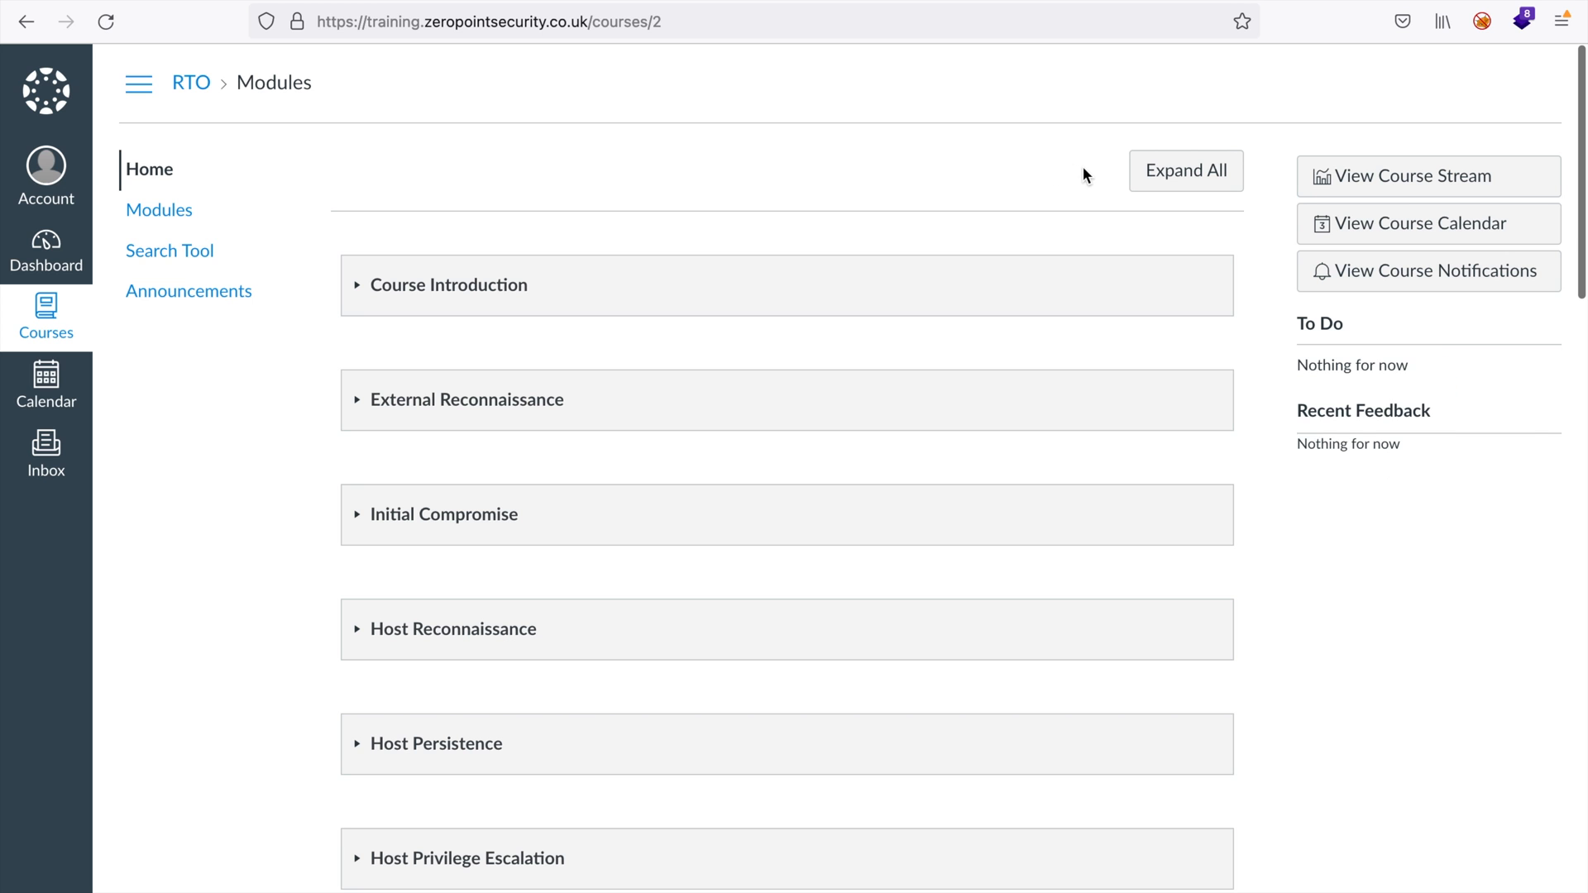
scroll("down", 3)
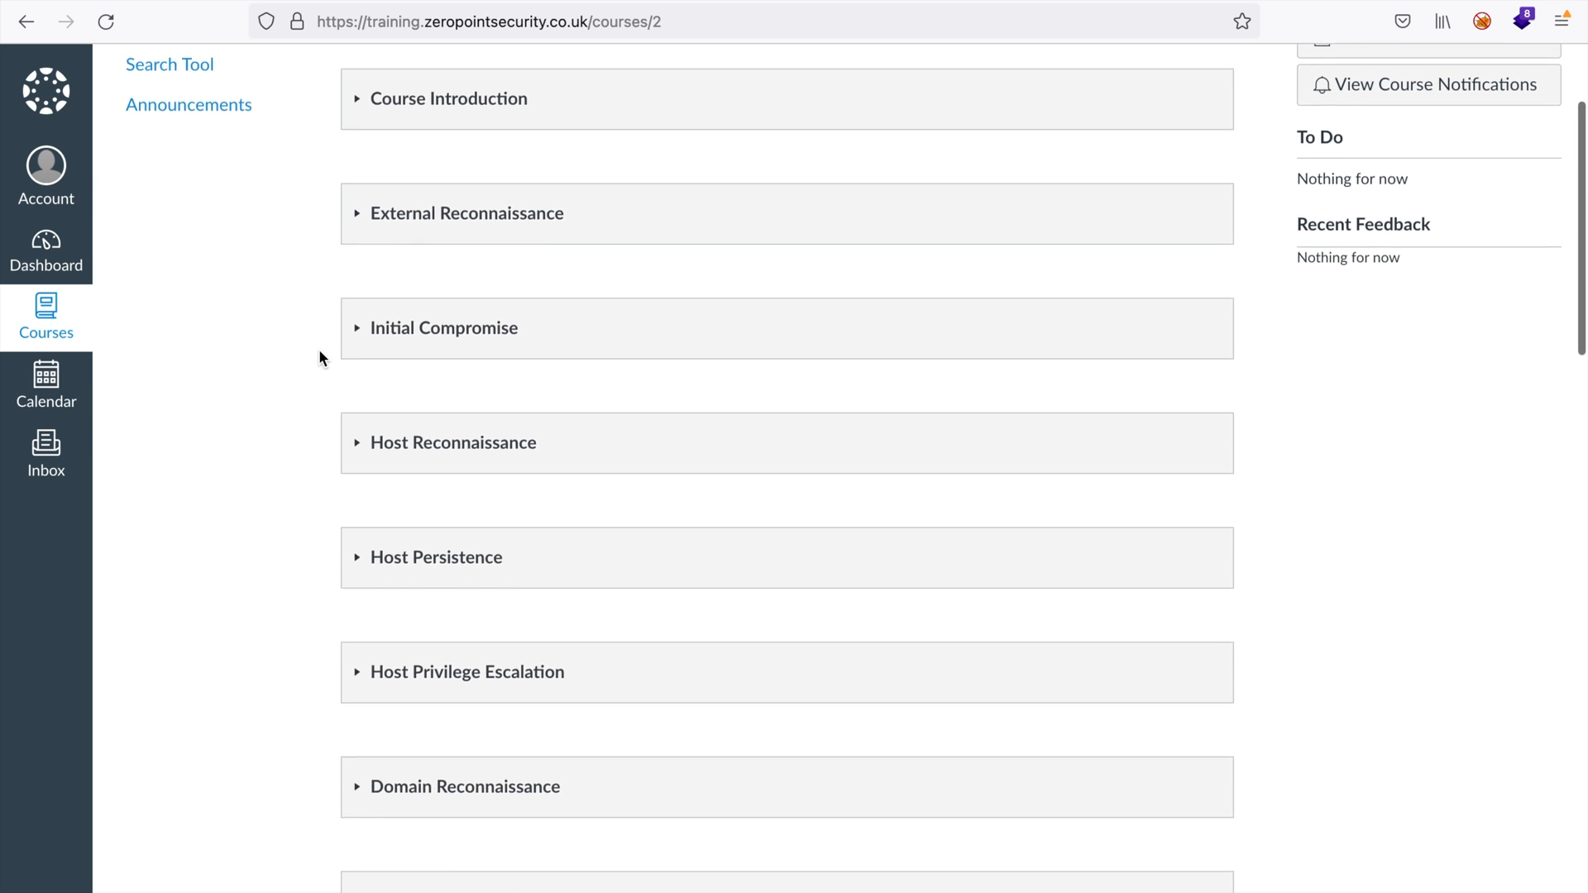
scroll("down", 3)
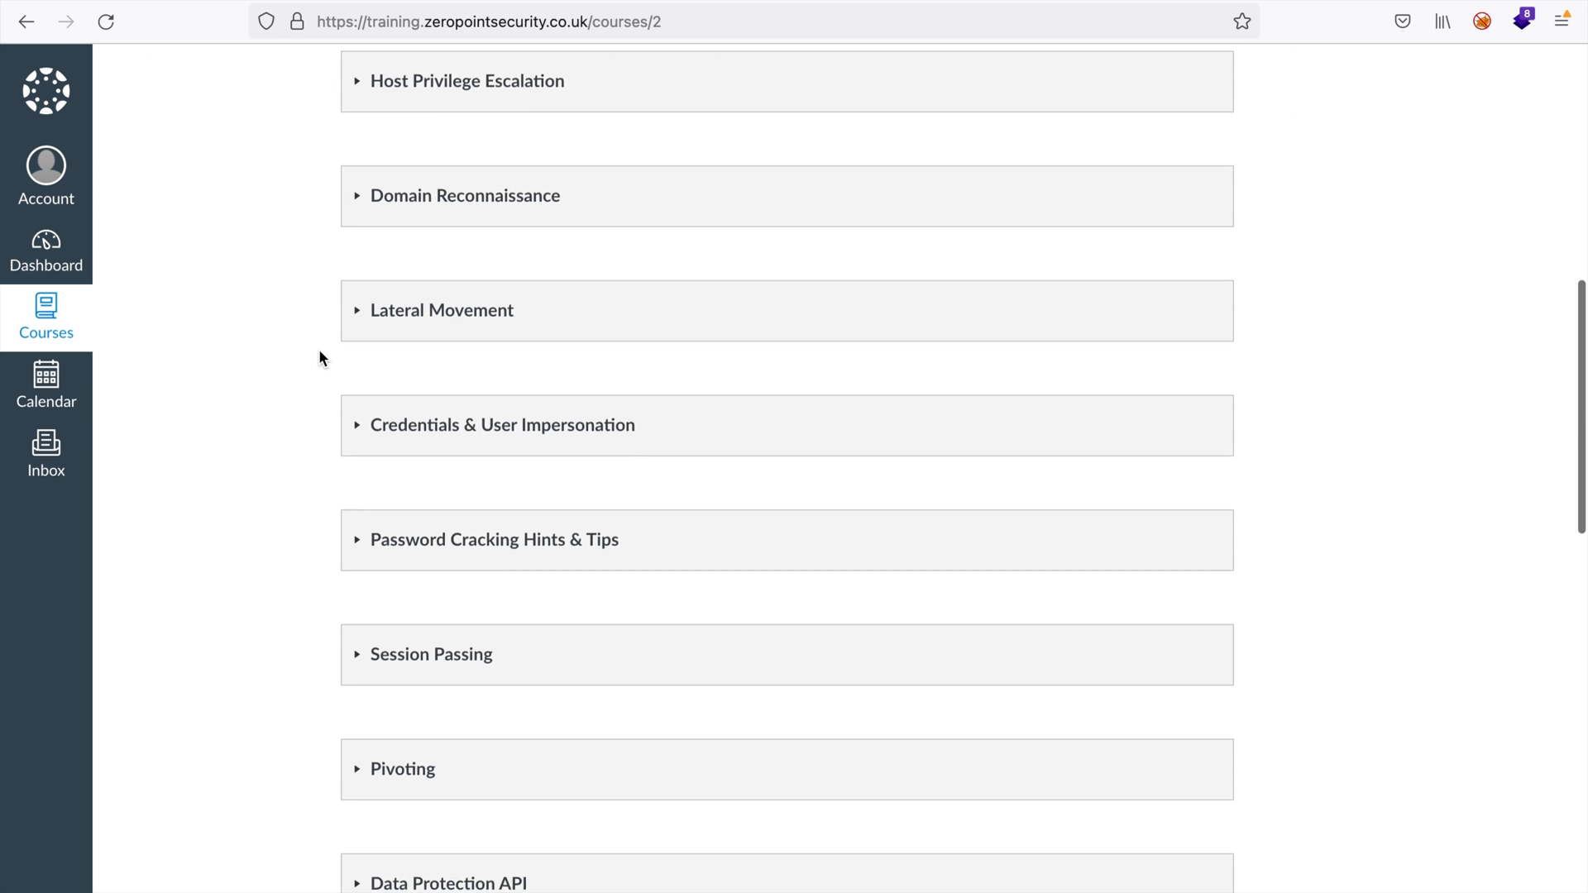
scroll("down", 3)
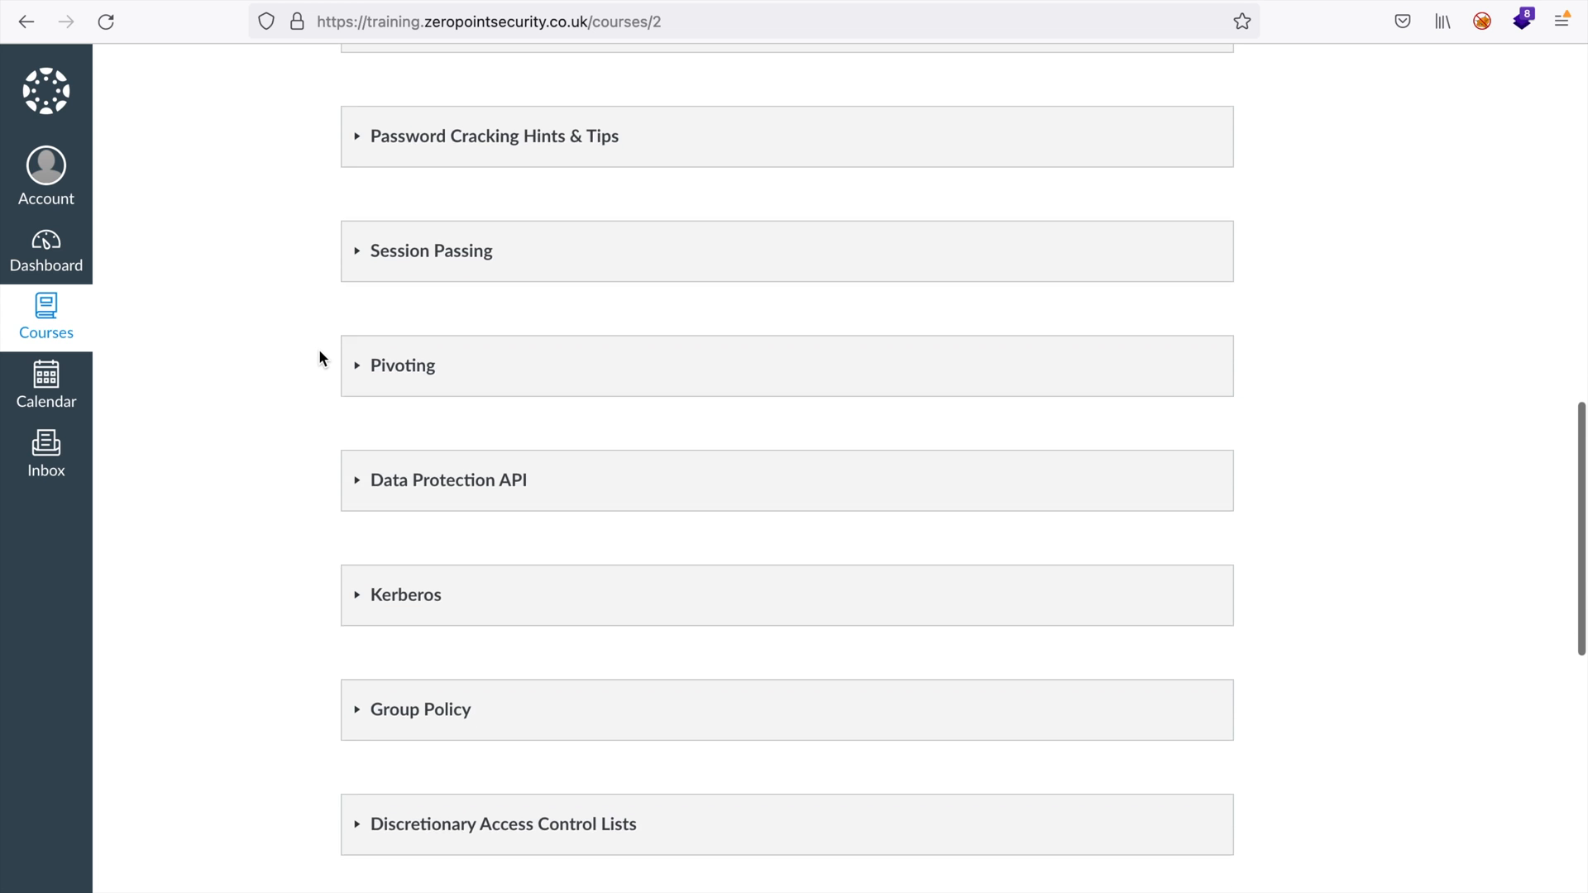
scroll("down", 3)
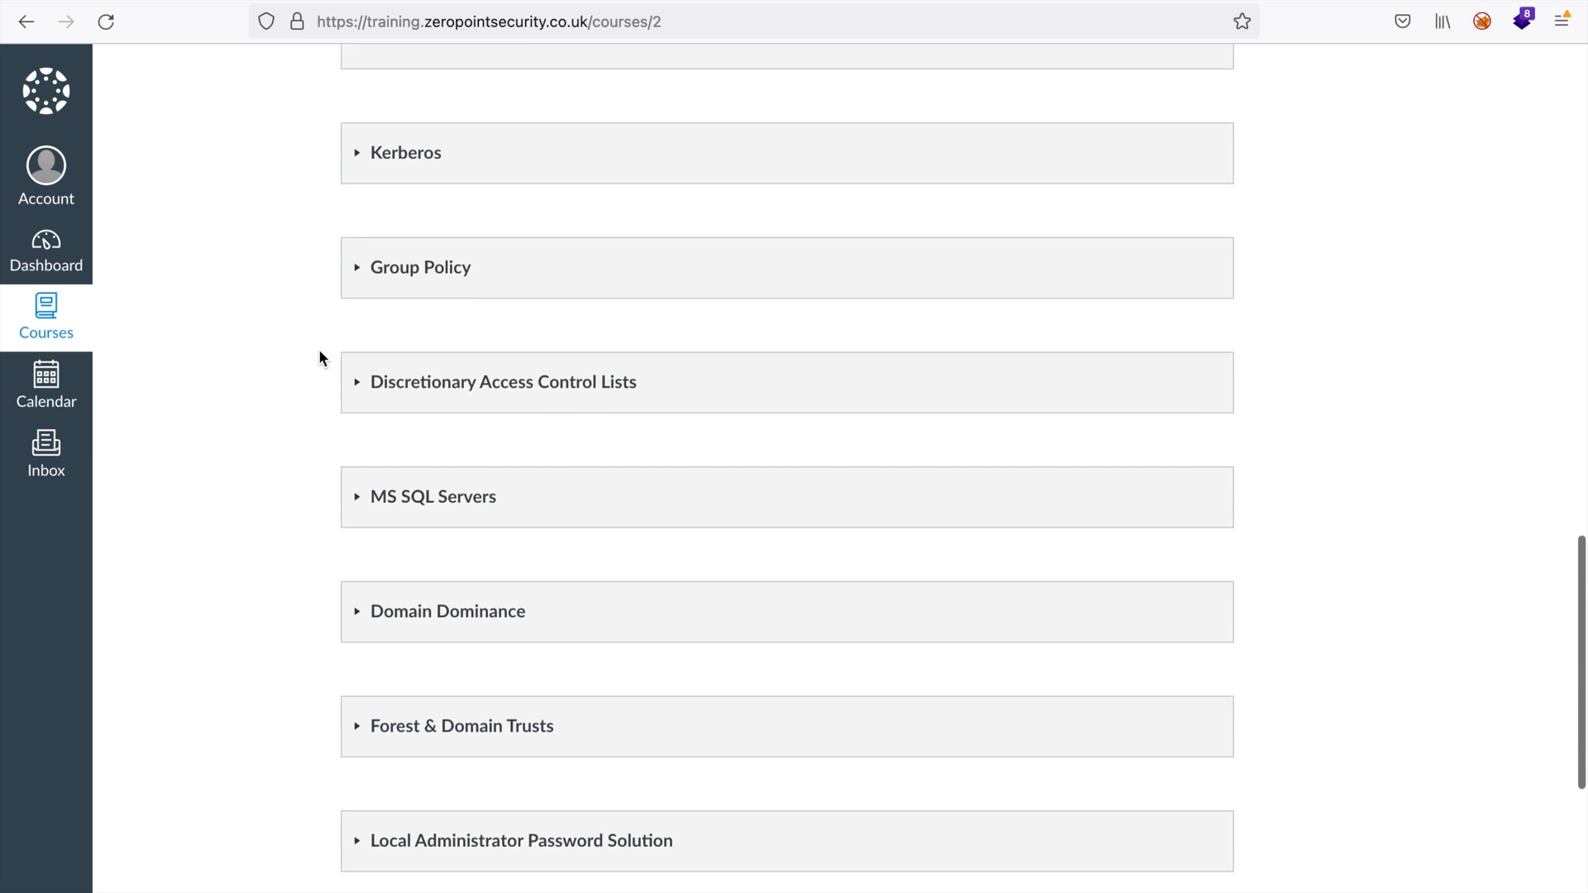
scroll("down", 3)
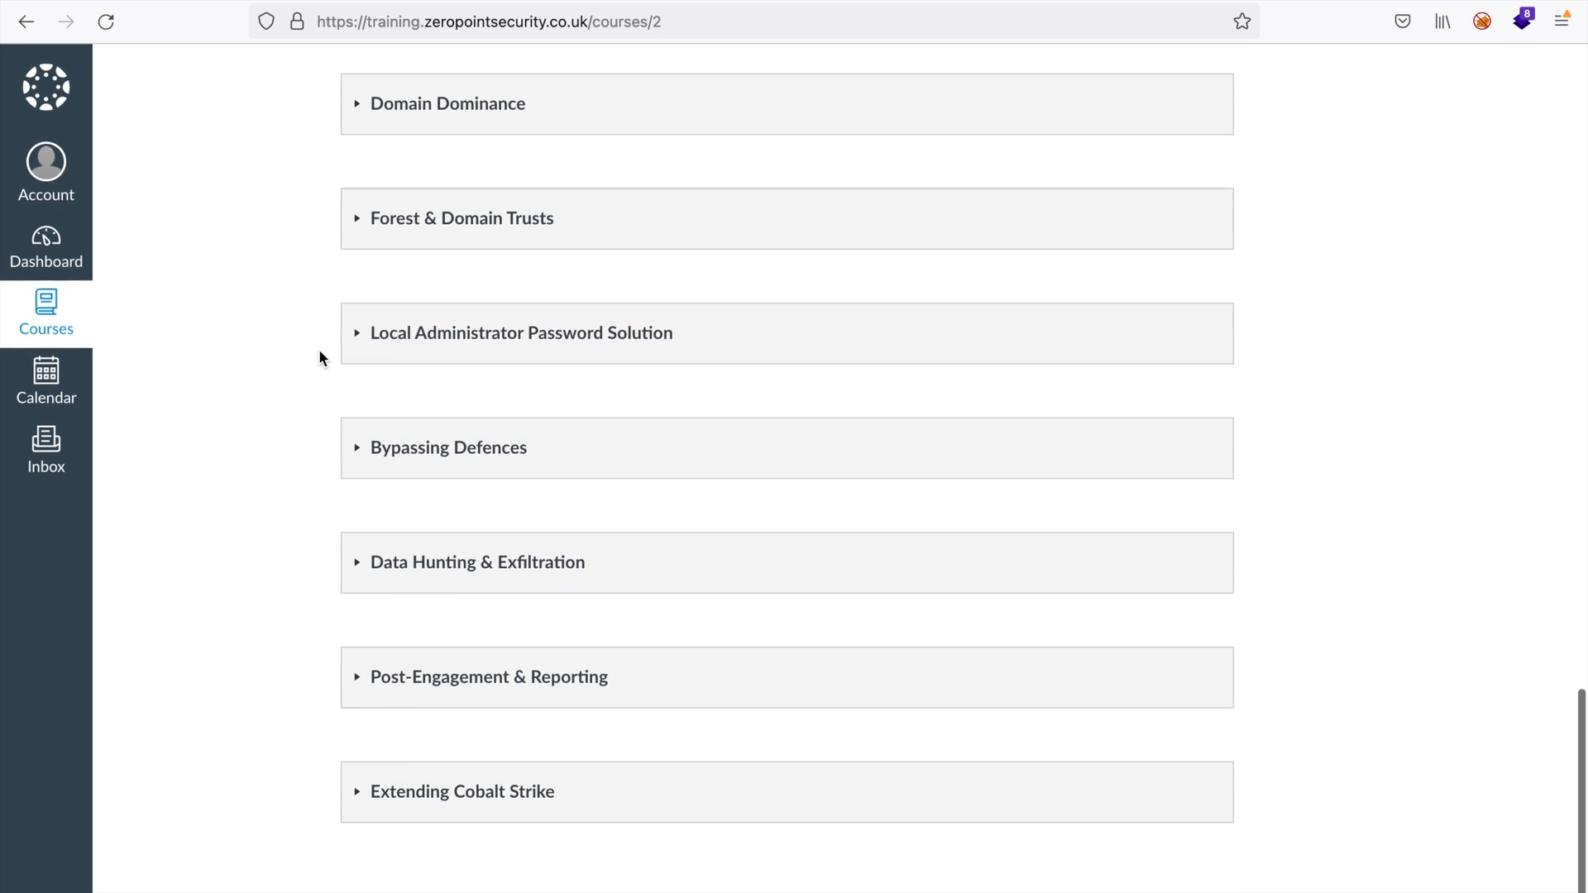
scroll("down", 3)
type("m")
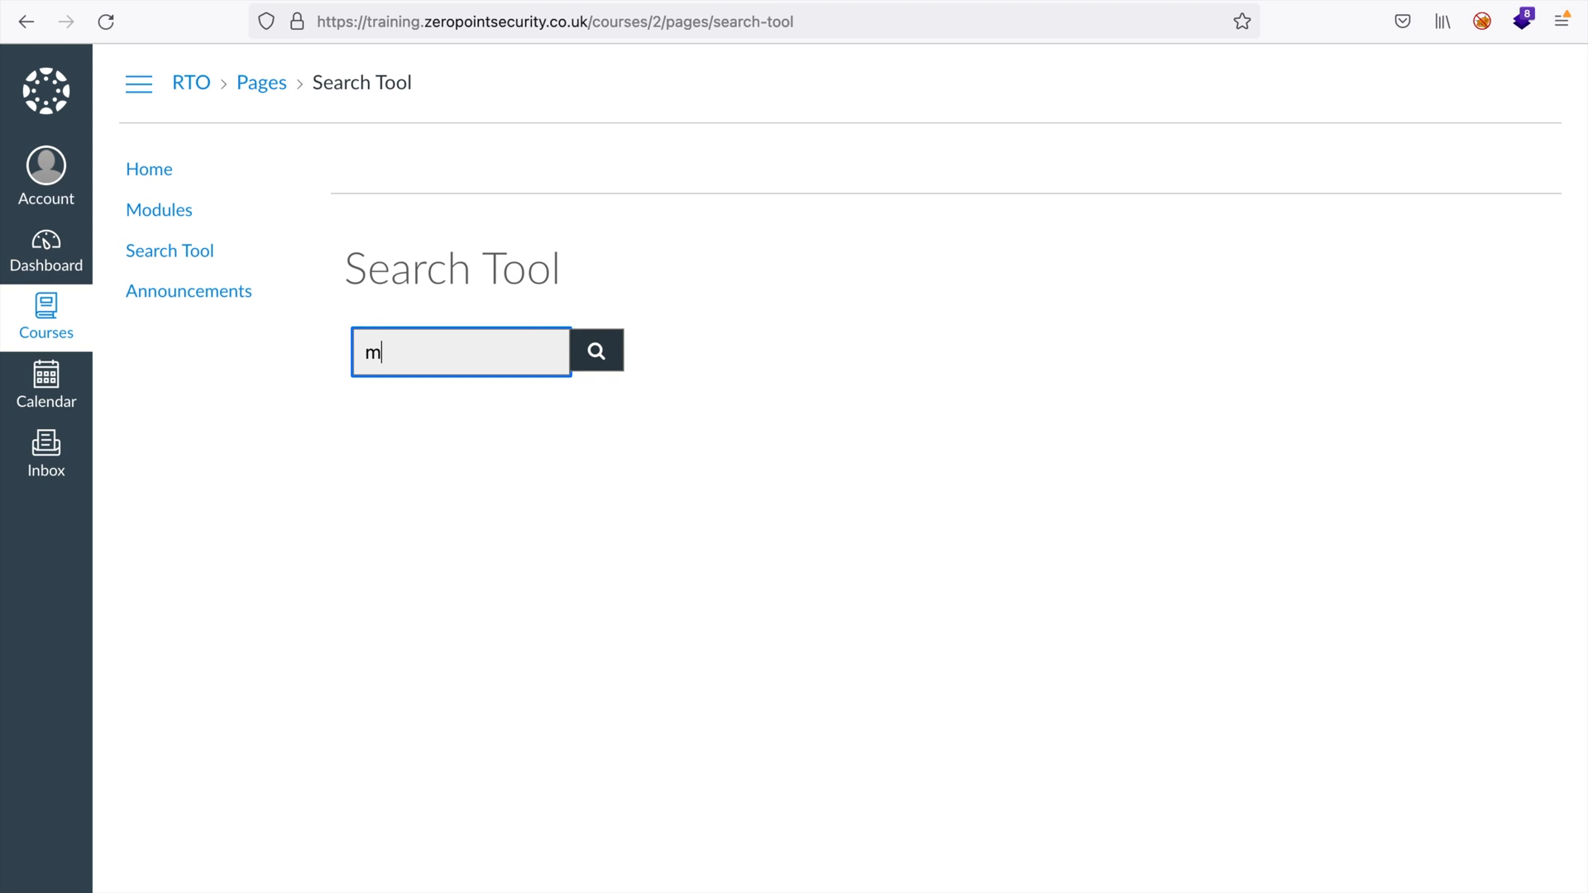
Search the course for 'mimikatz' (15 matches) and open the UAC Bypasses lesson from the results
type("imikatz")
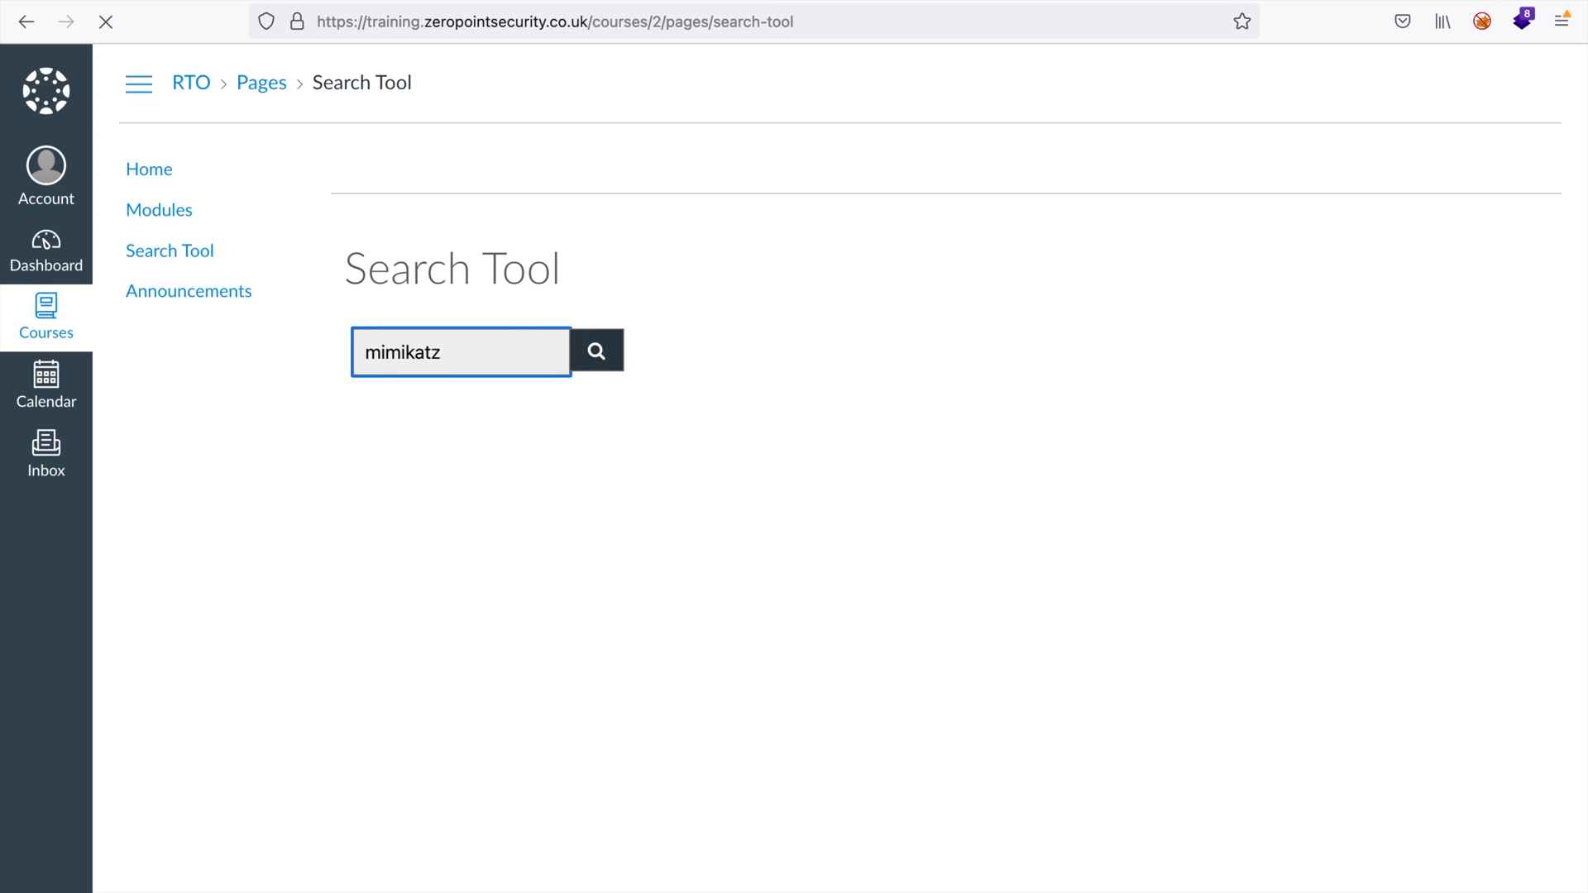
left_click(596, 351)
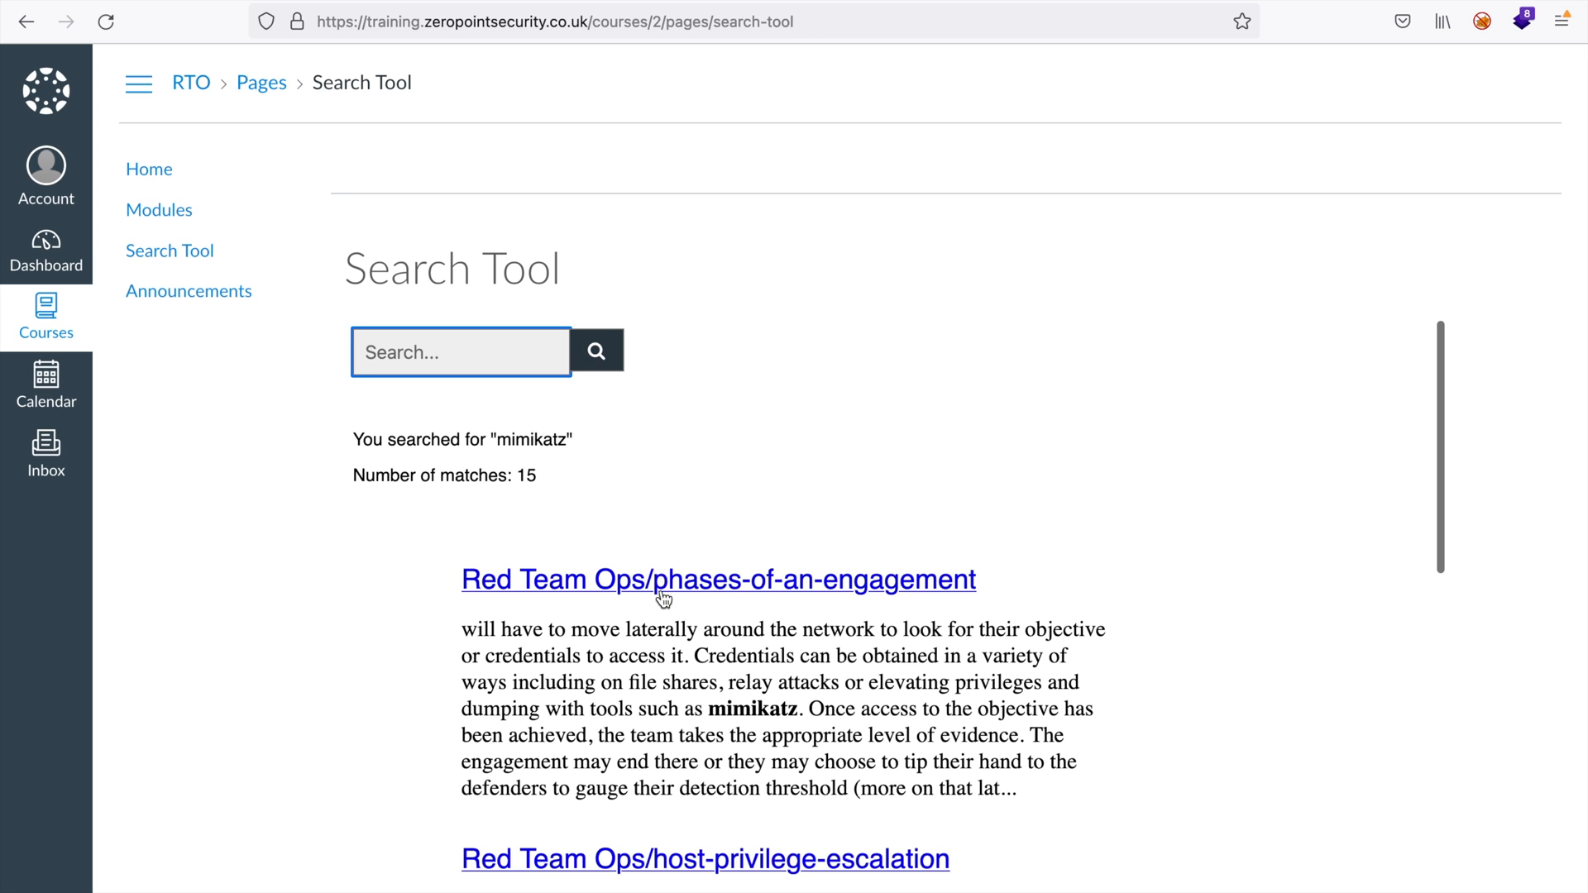
scroll("down", 3)
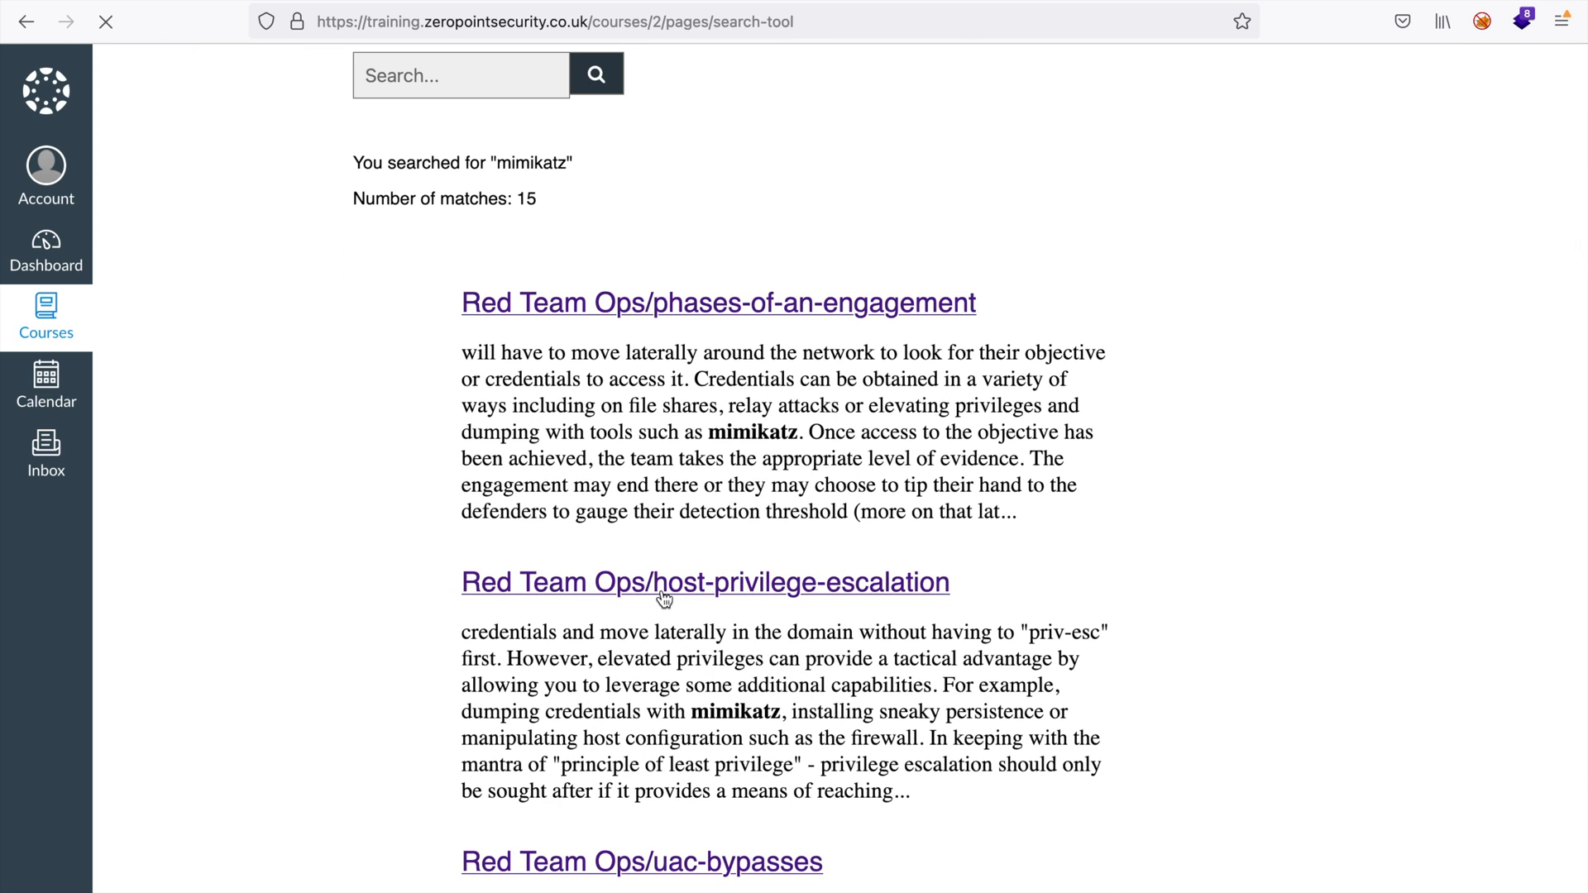
left_click(642, 862)
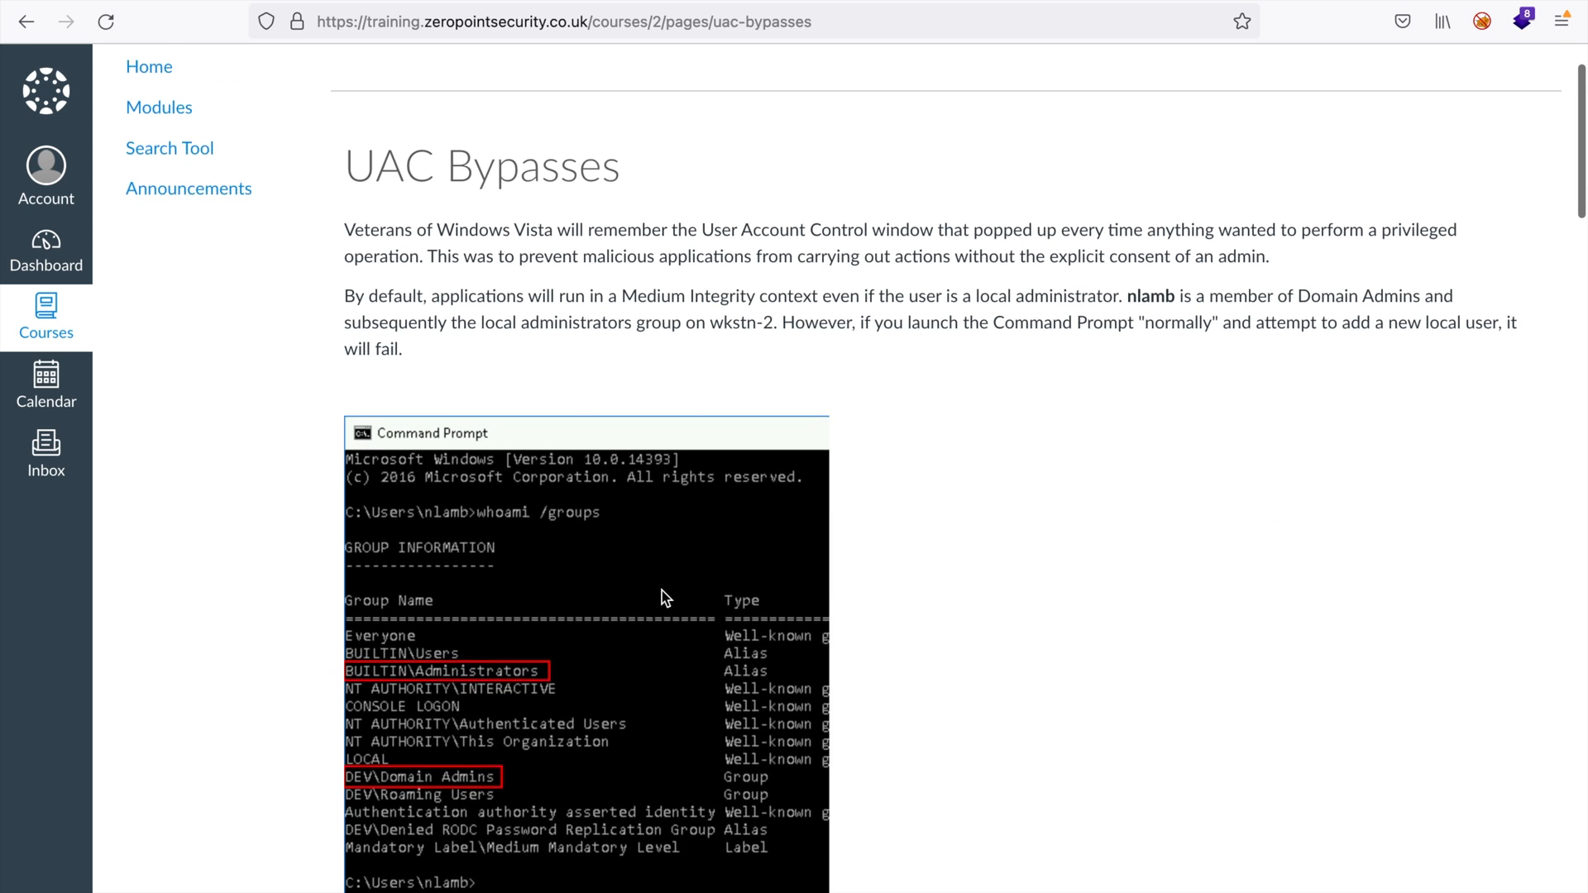
From Modules, expand Host Privilege Escalation and play the Peer-to-Peer Listeners Demo video
left_click(159, 106)
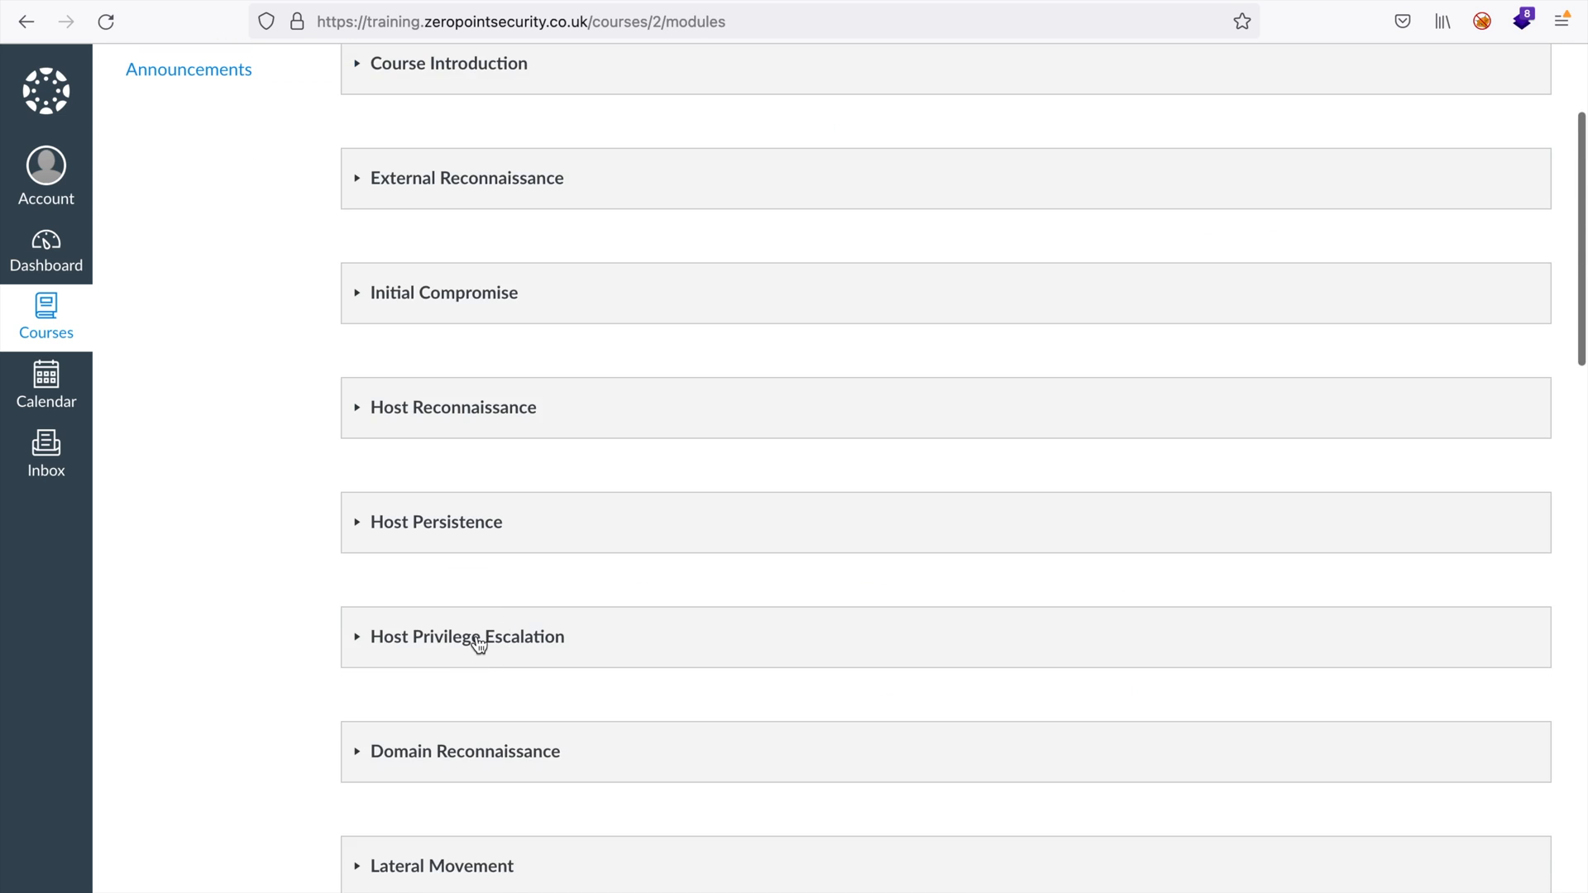
left_click(467, 636)
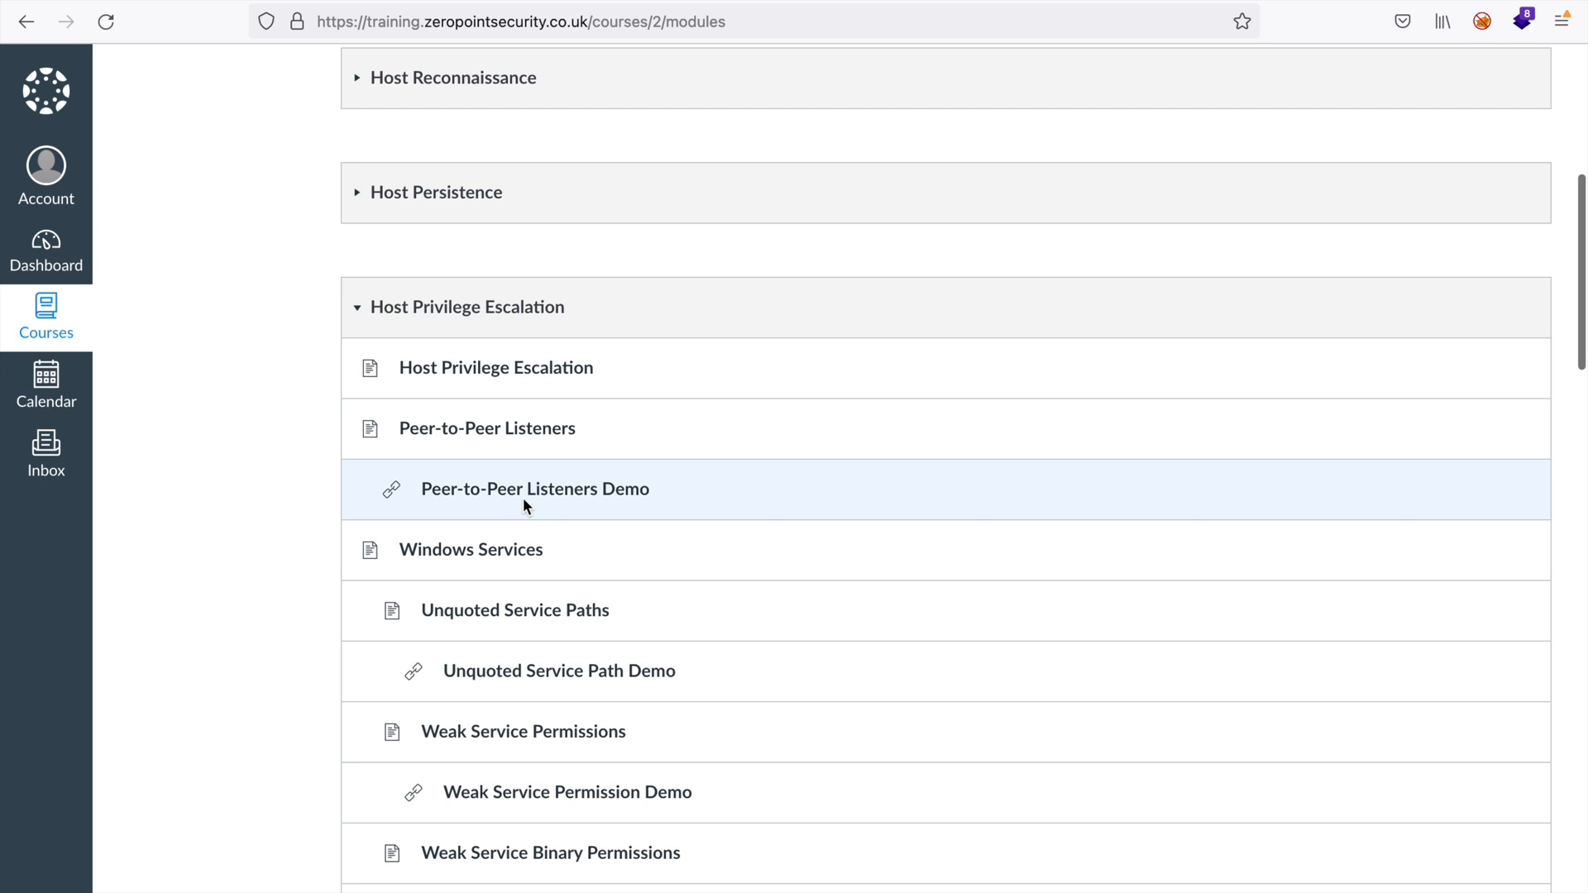
left_click(534, 488)
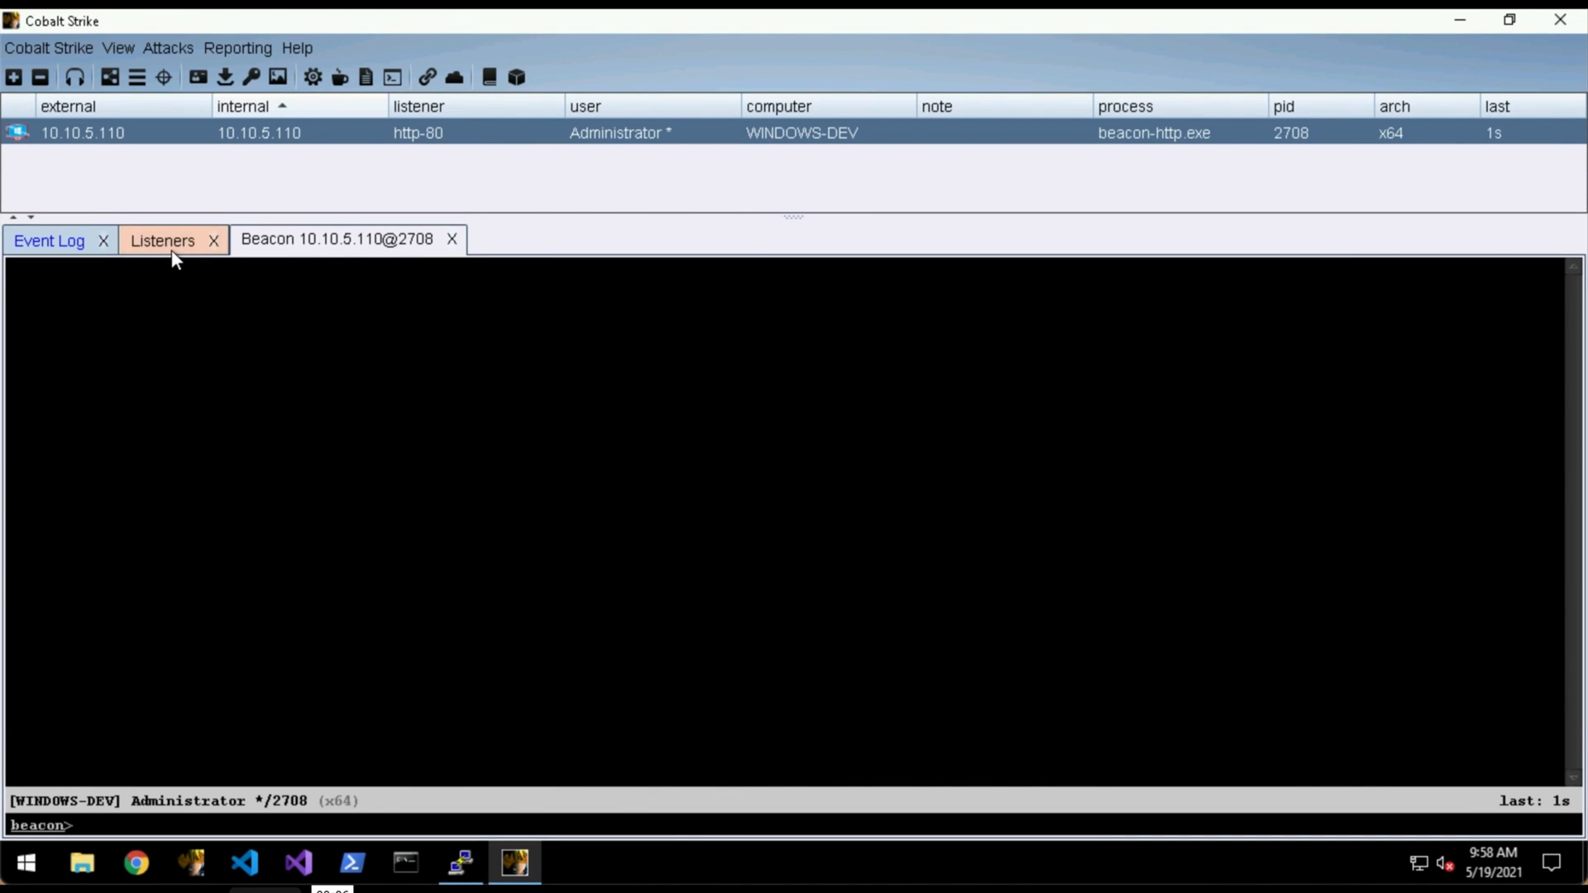
left_click(162, 240)
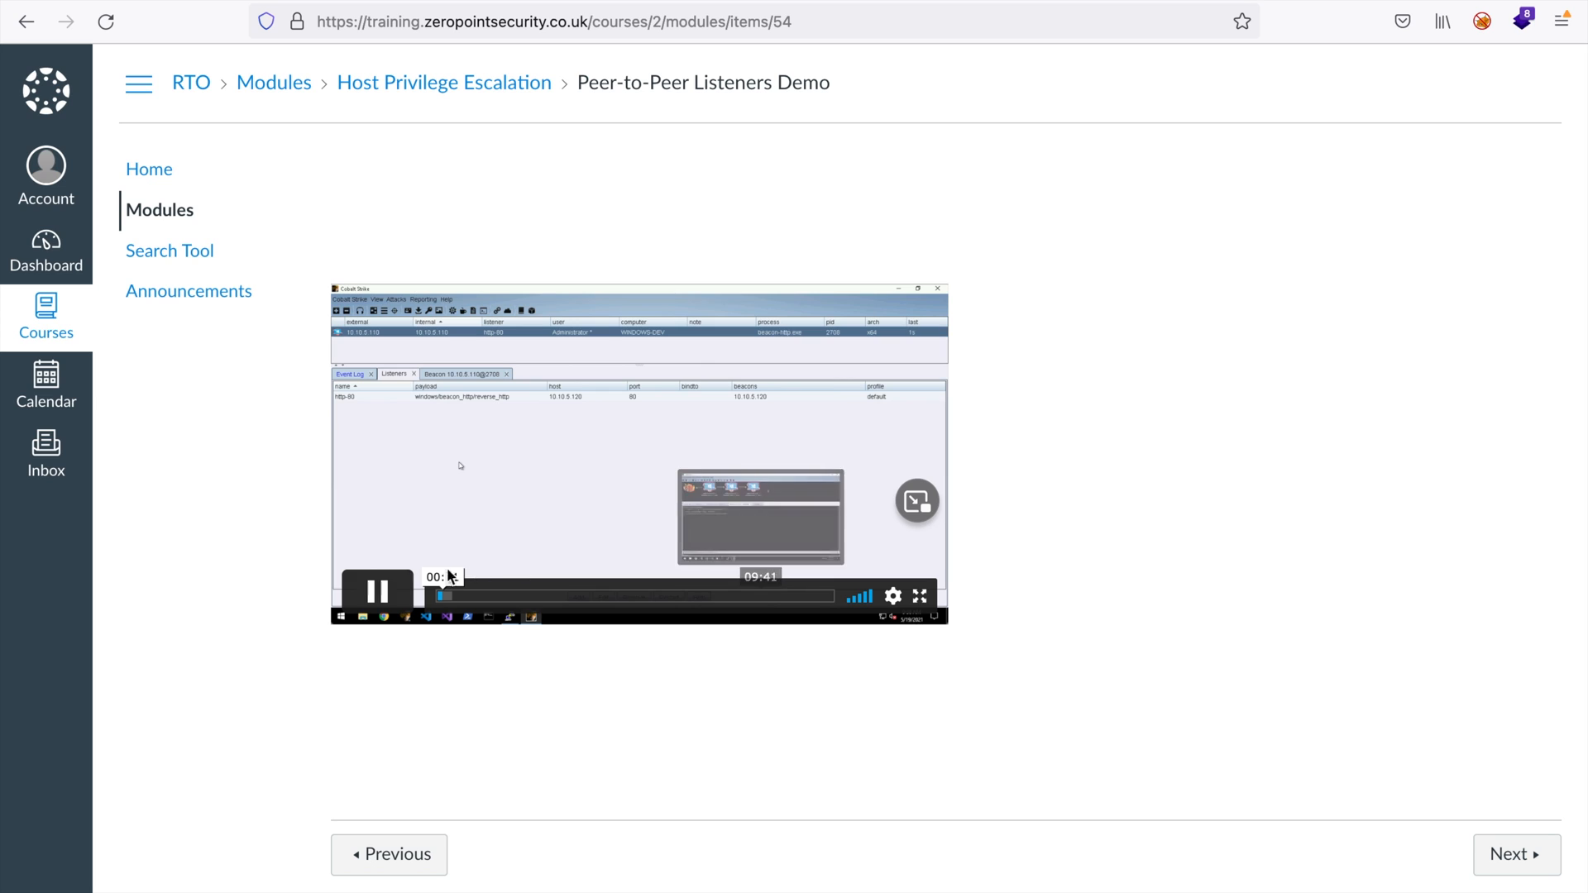
left_click(375, 590)
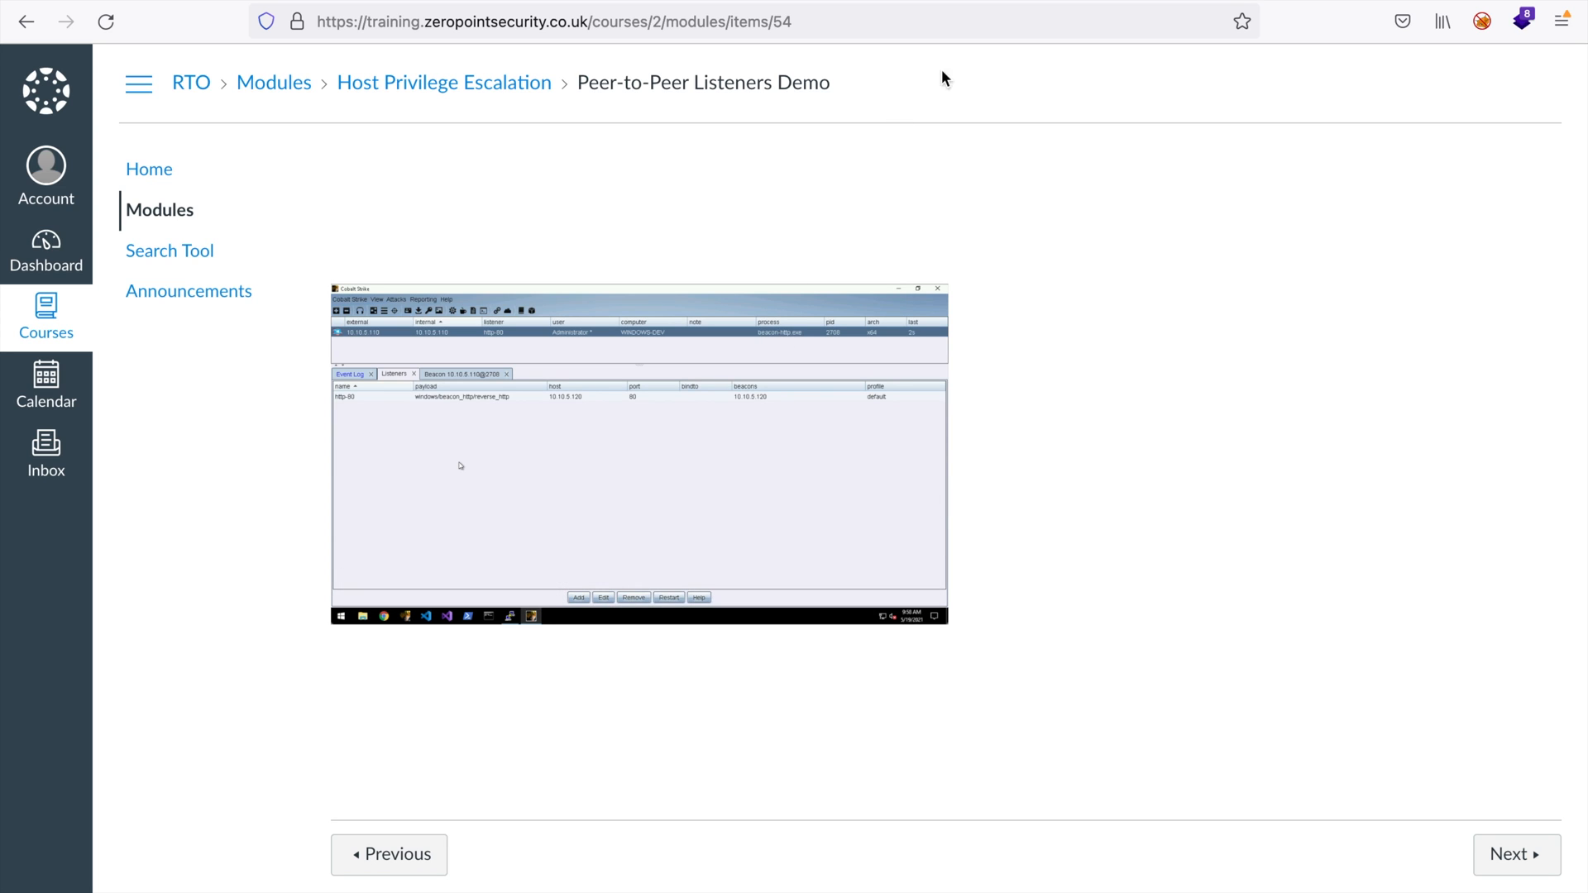
mouse_move(1047, 25)
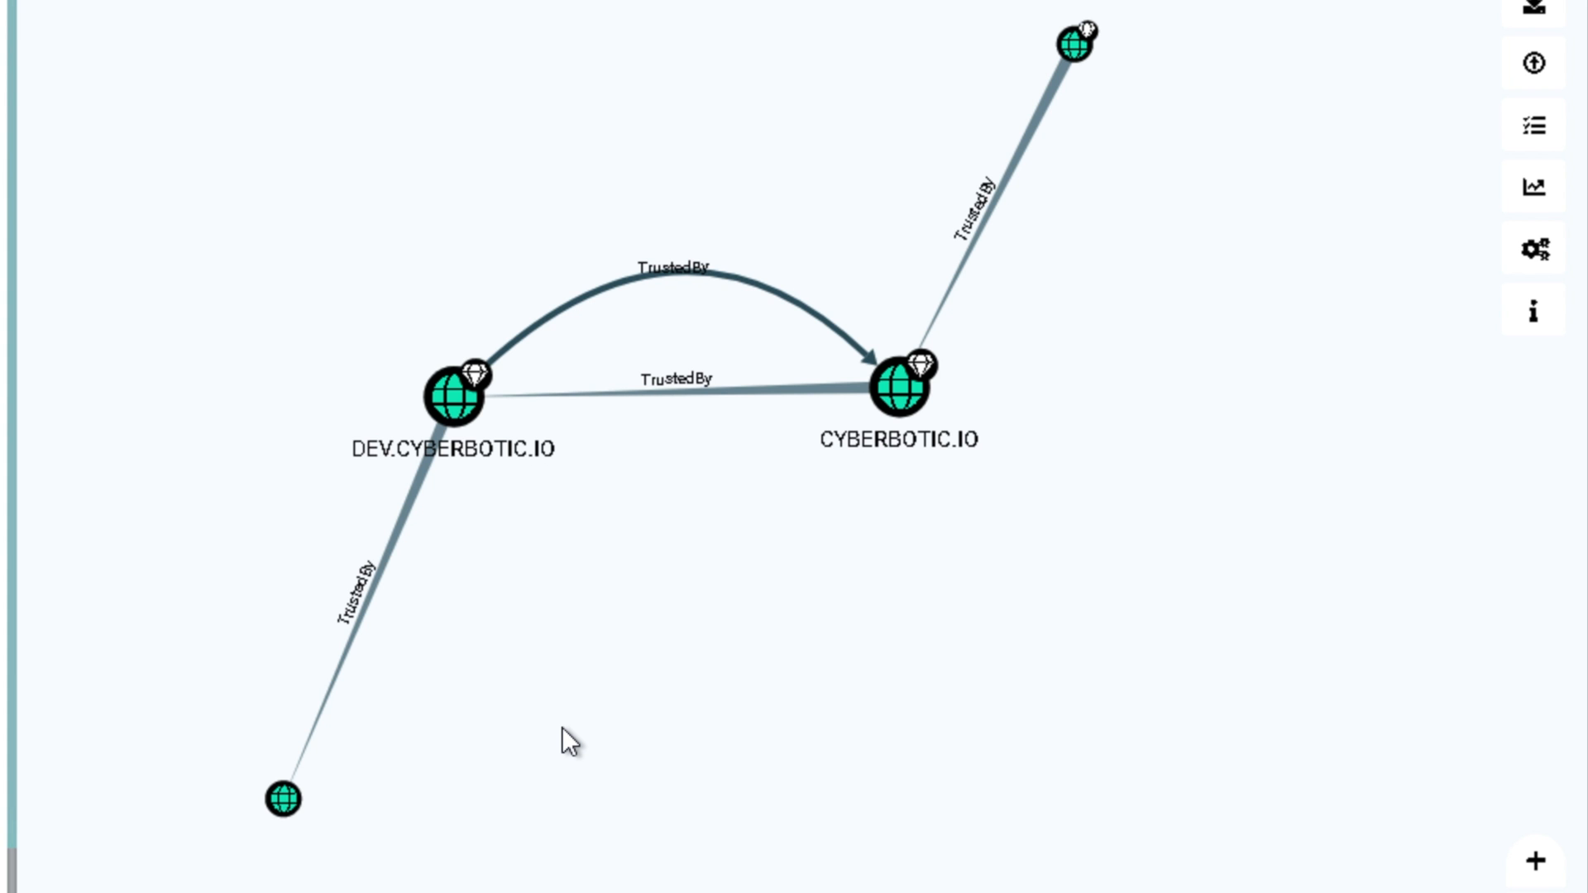
mouse_move(552, 754)
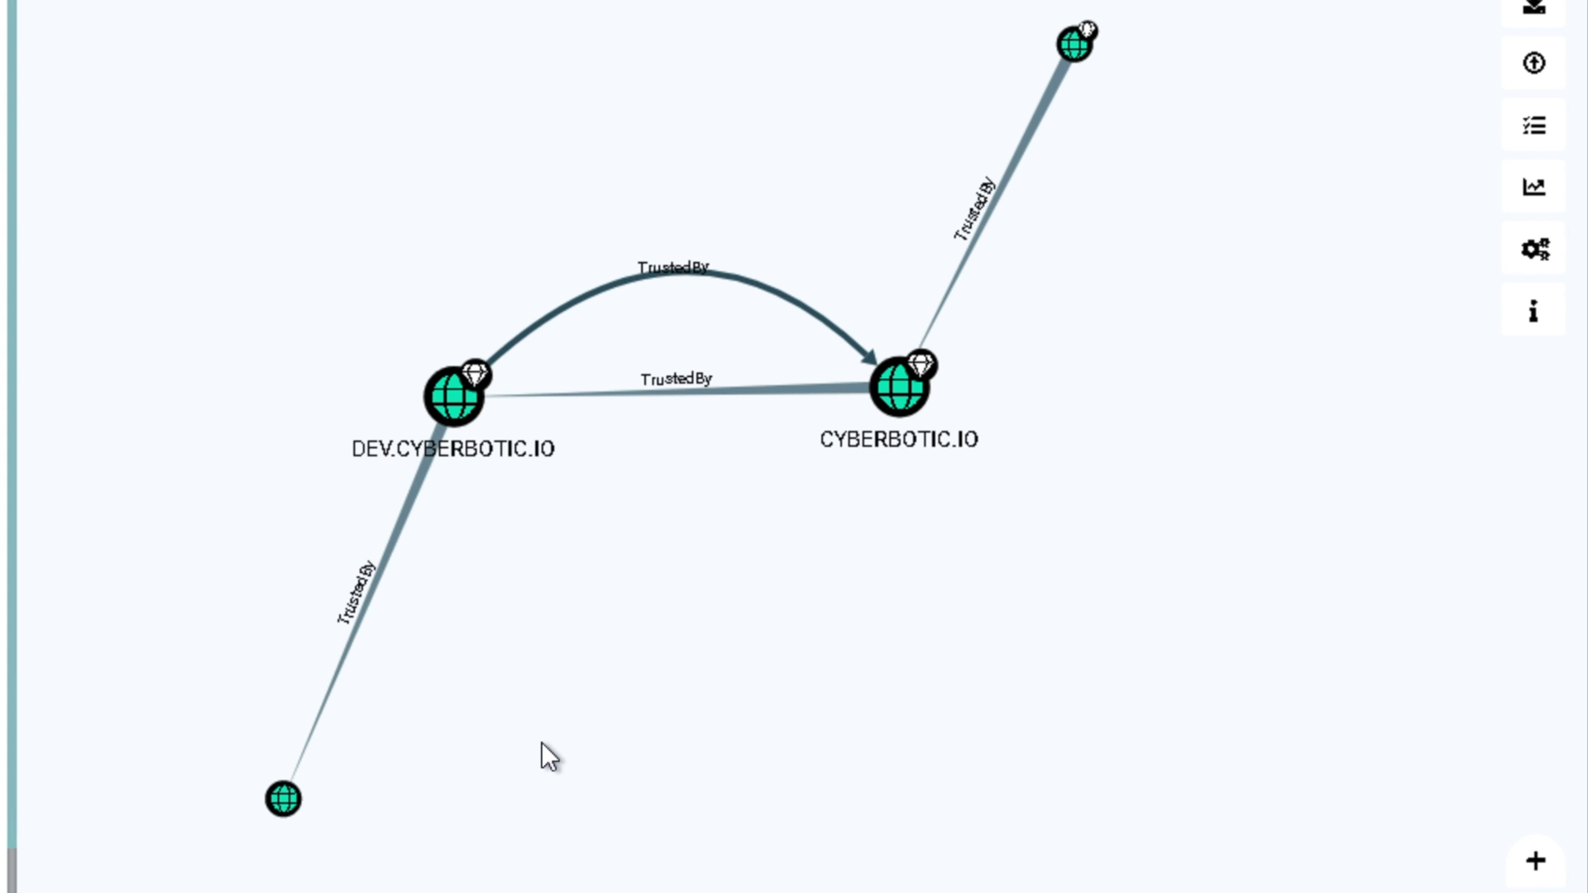
mouse_move(286, 800)
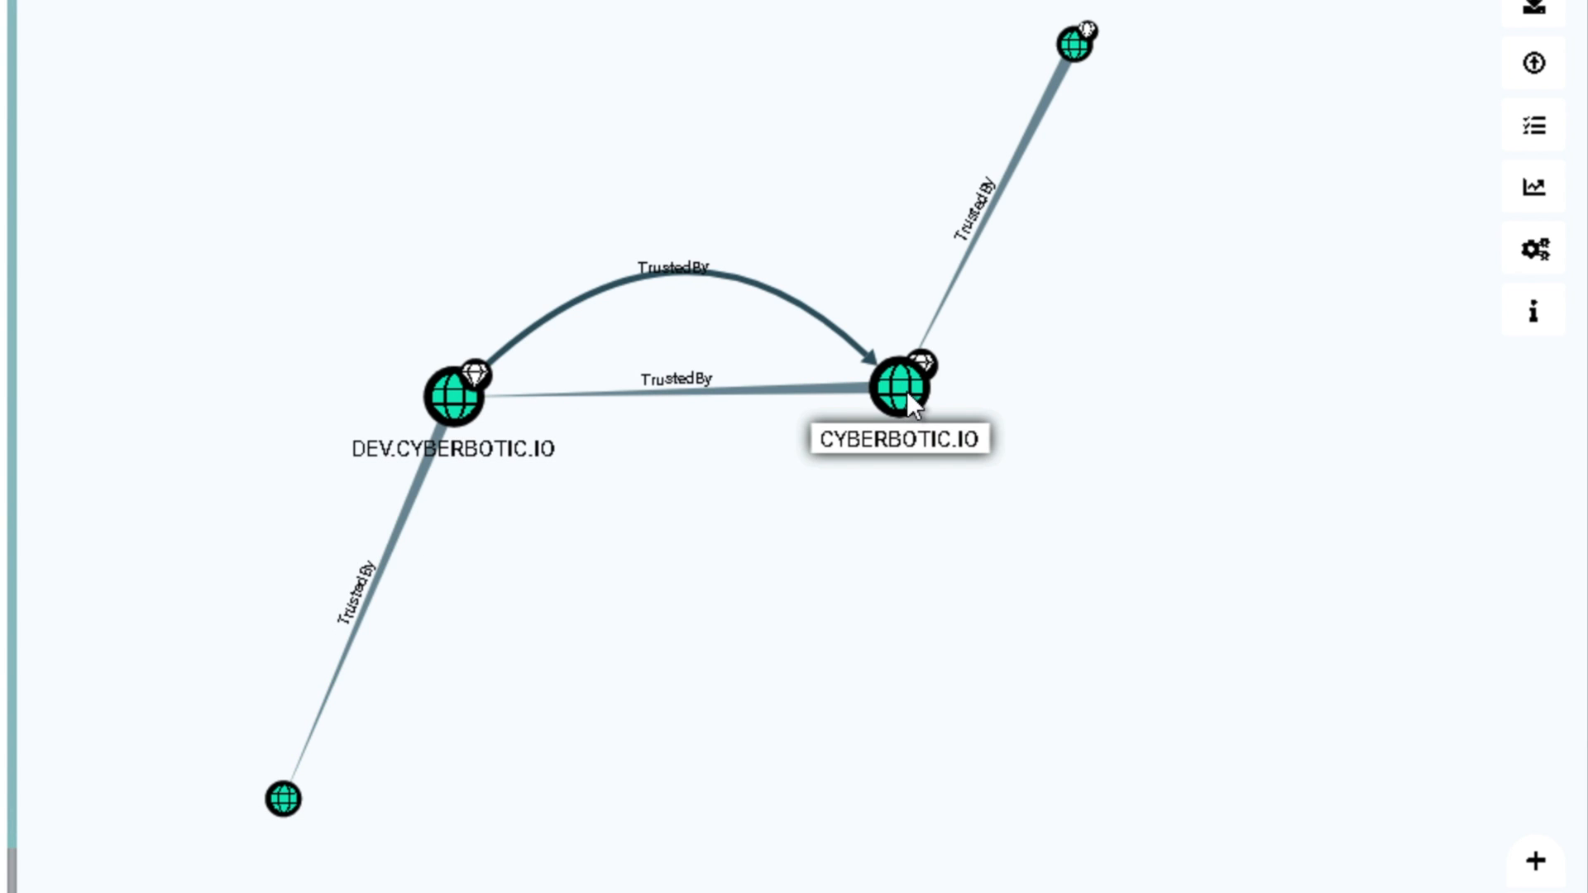
mouse_move(1072, 46)
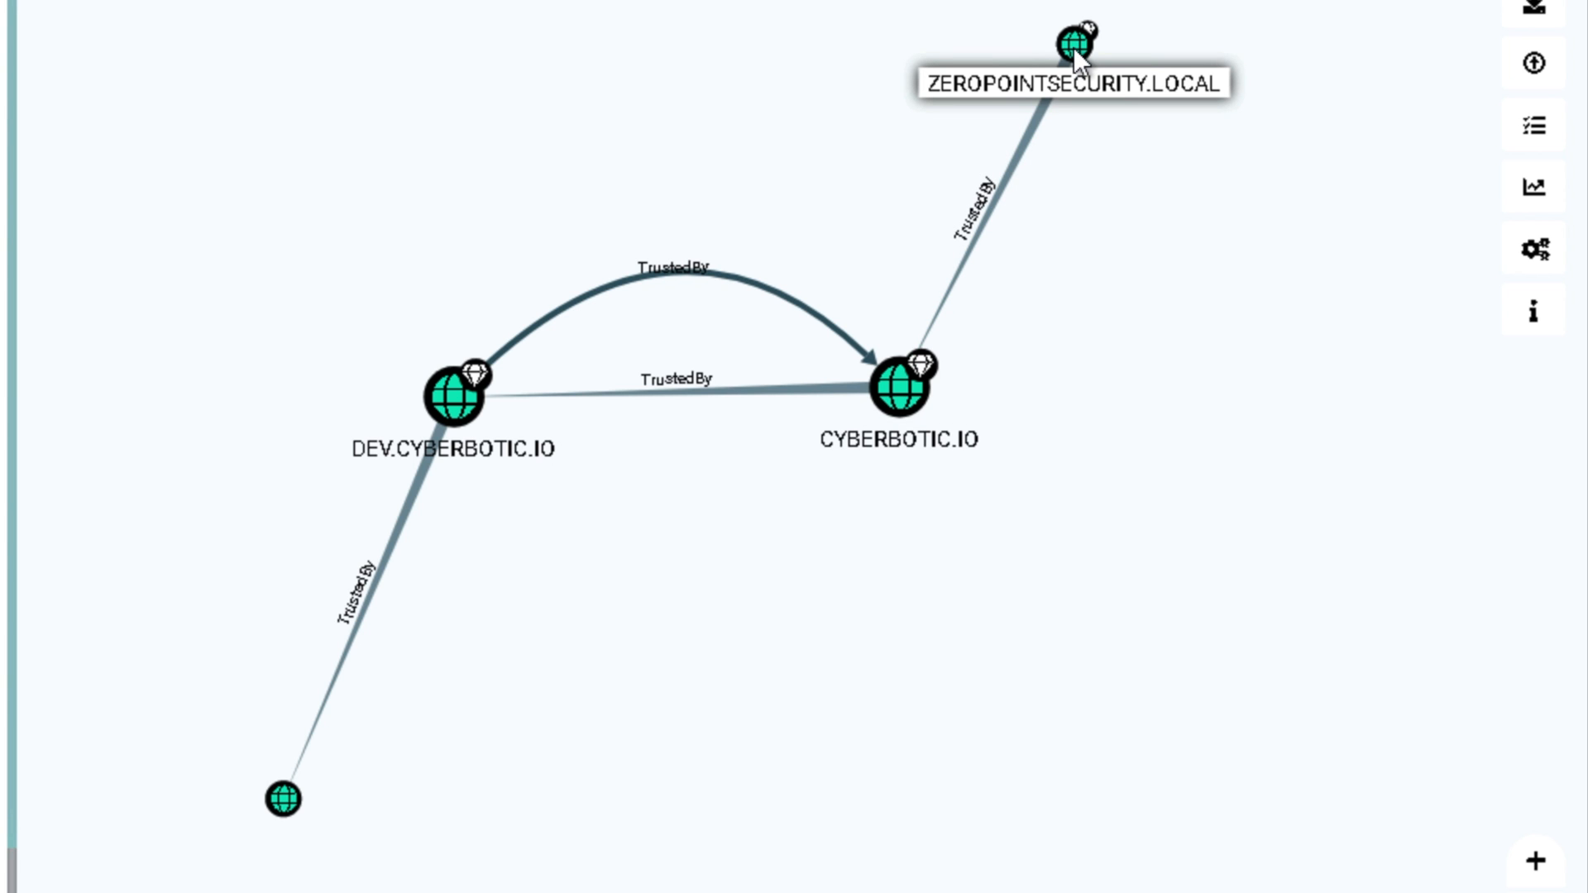
mouse_move(868, 76)
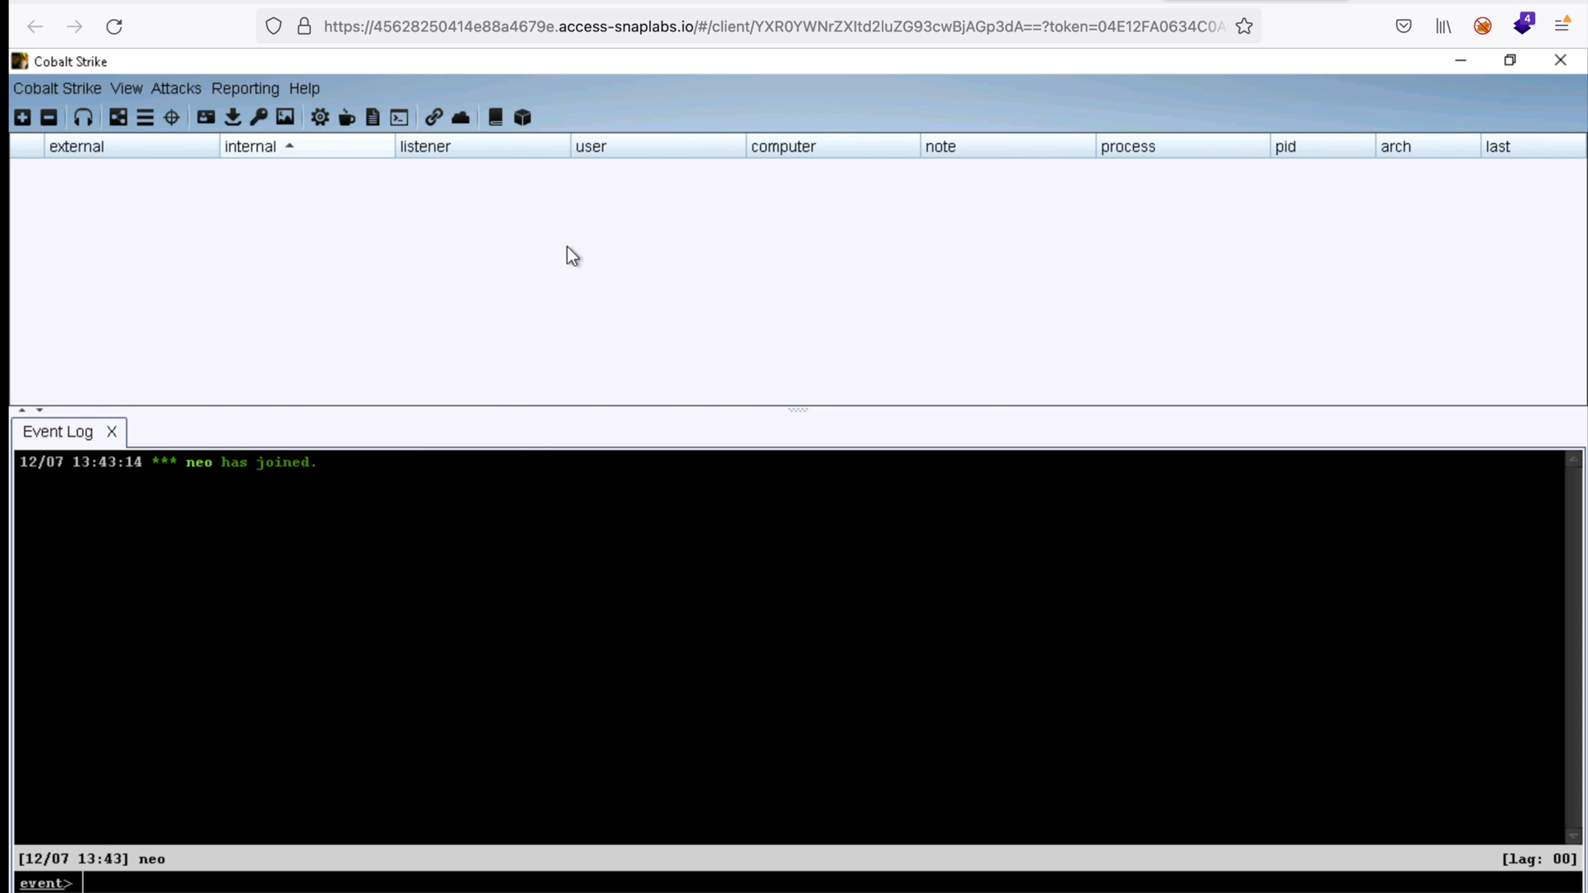
mouse_move(1035, 3)
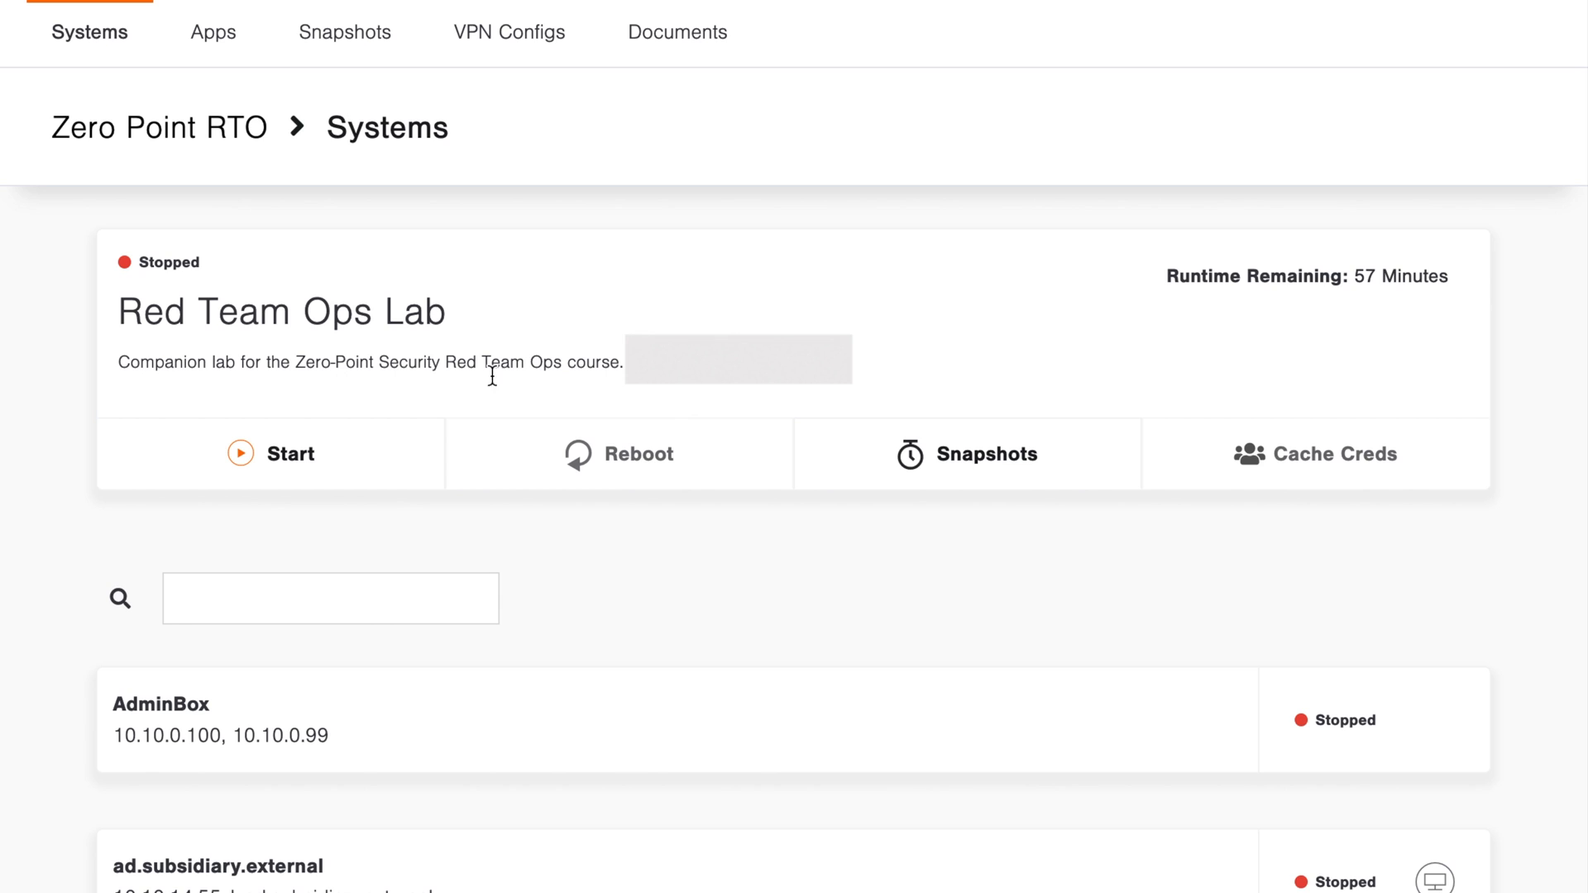
Start the Red Team Ops Lab machines and connect via RDP to attacker-windows
left_click(291, 453)
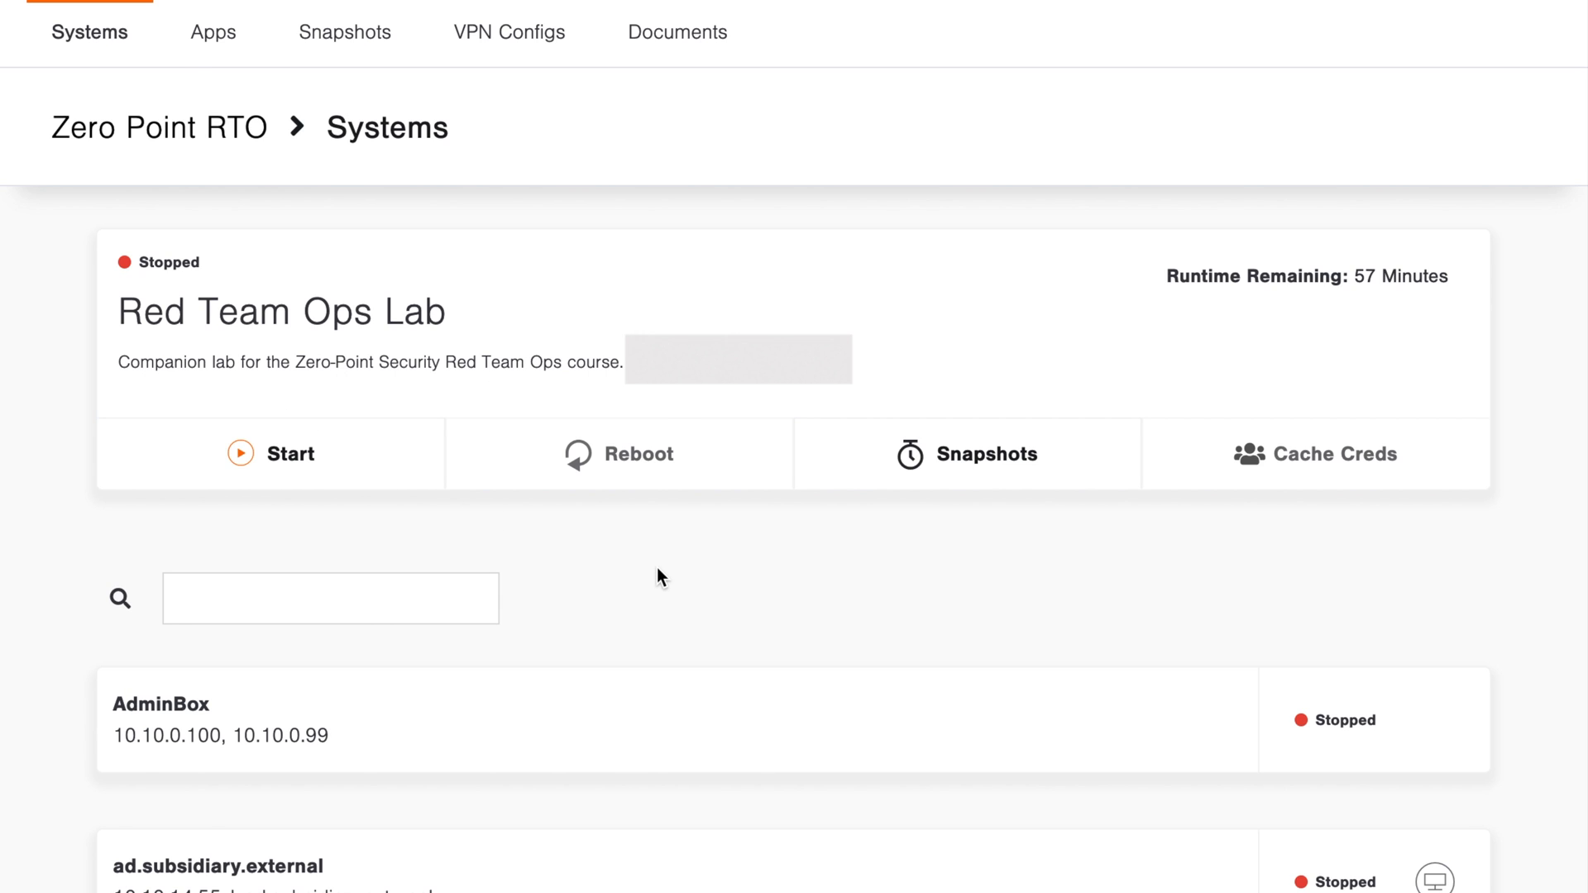
left_click(270, 453)
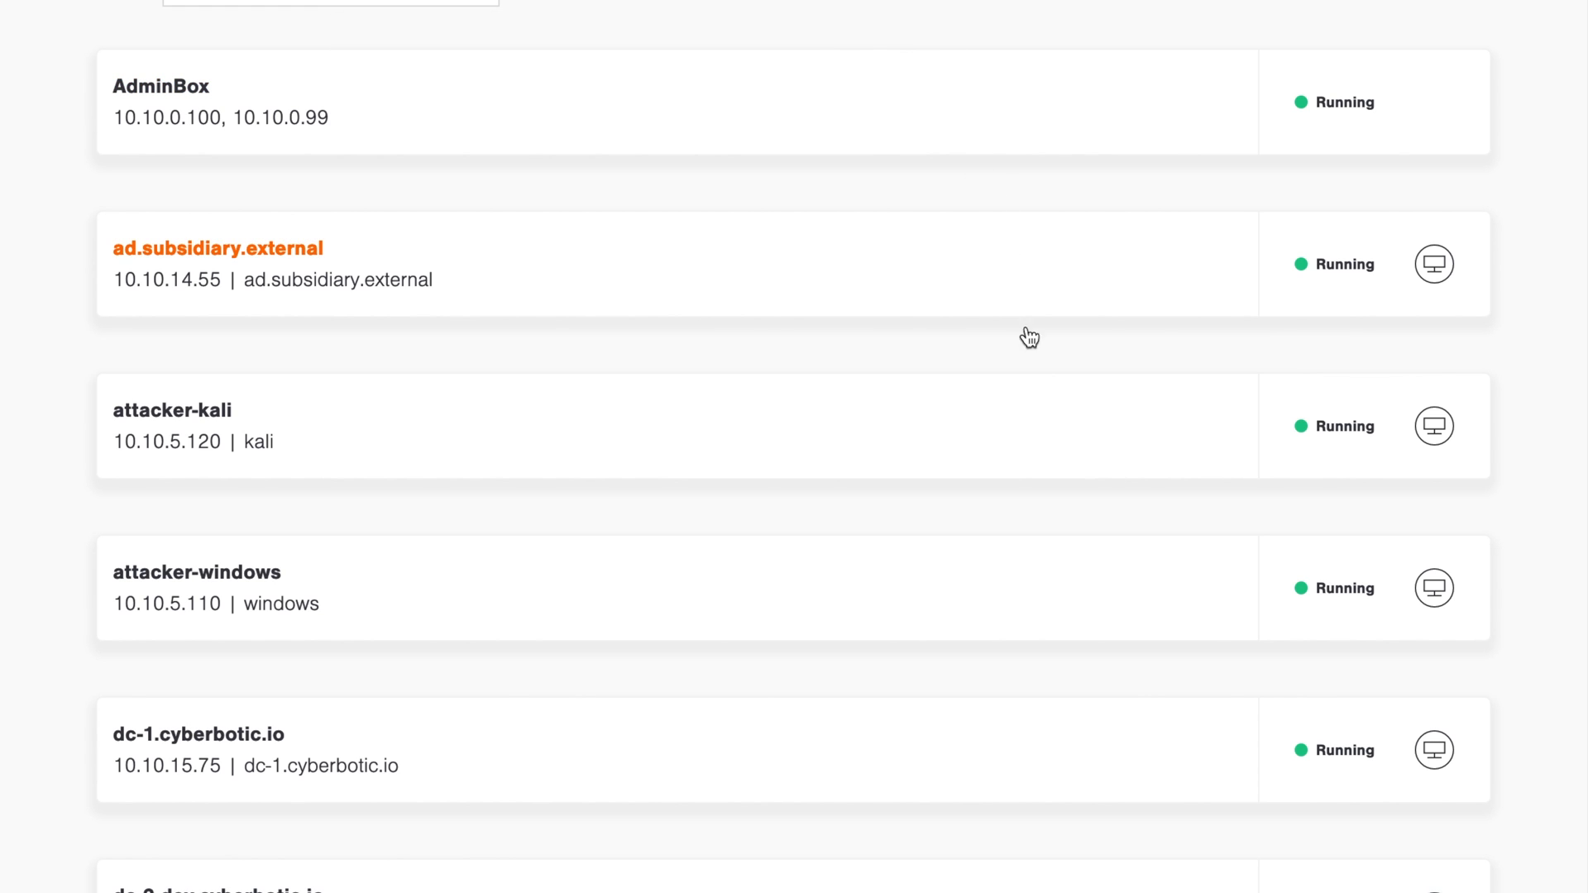
mouse_move(1102, 511)
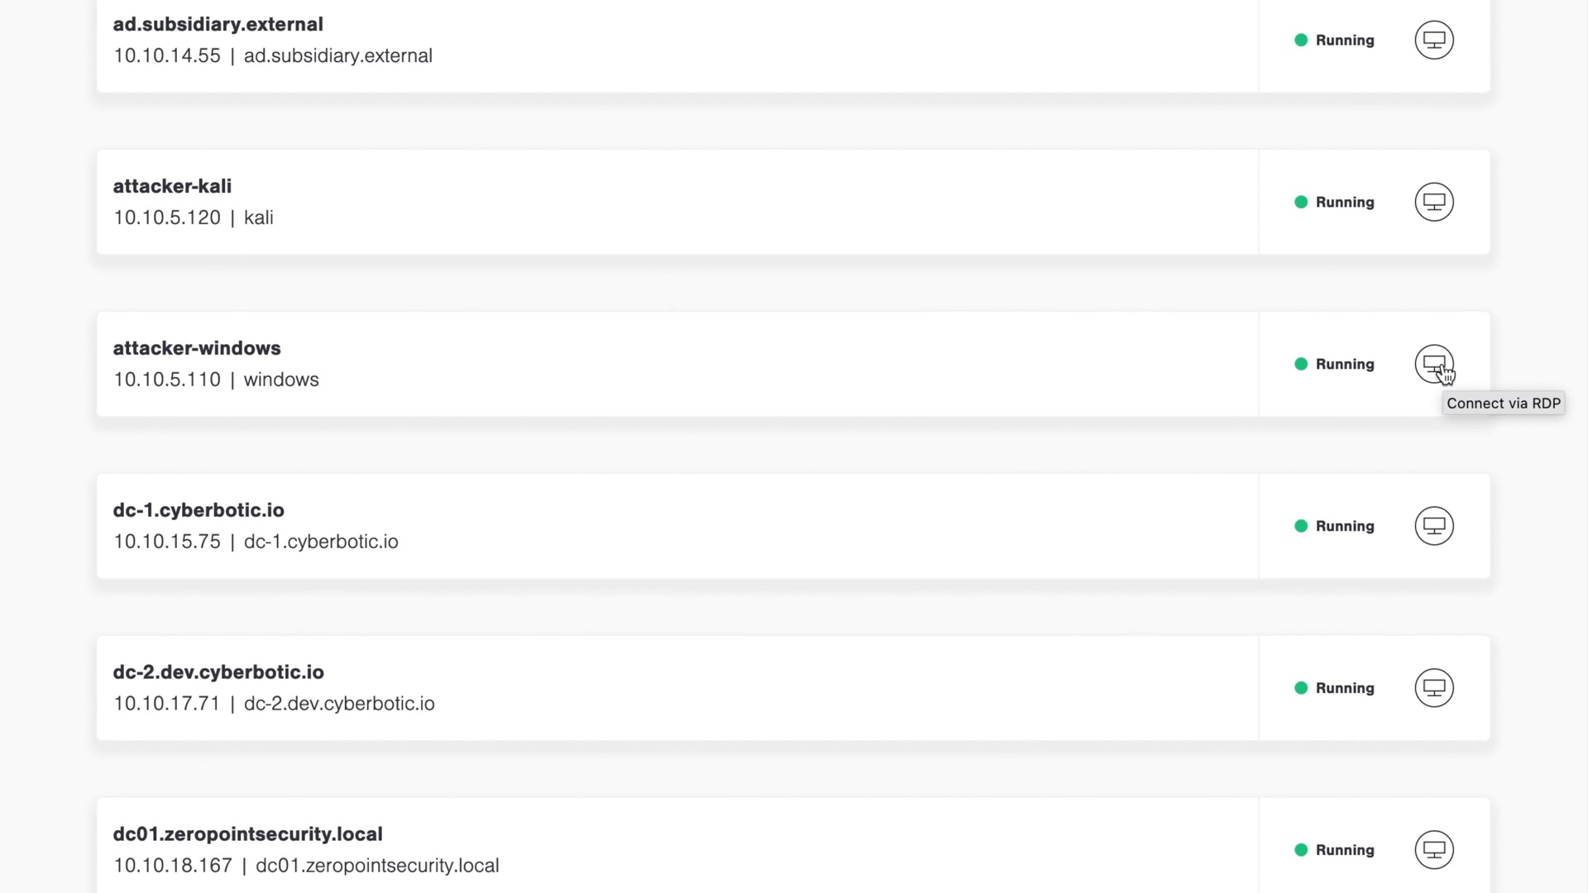
left_click(1432, 364)
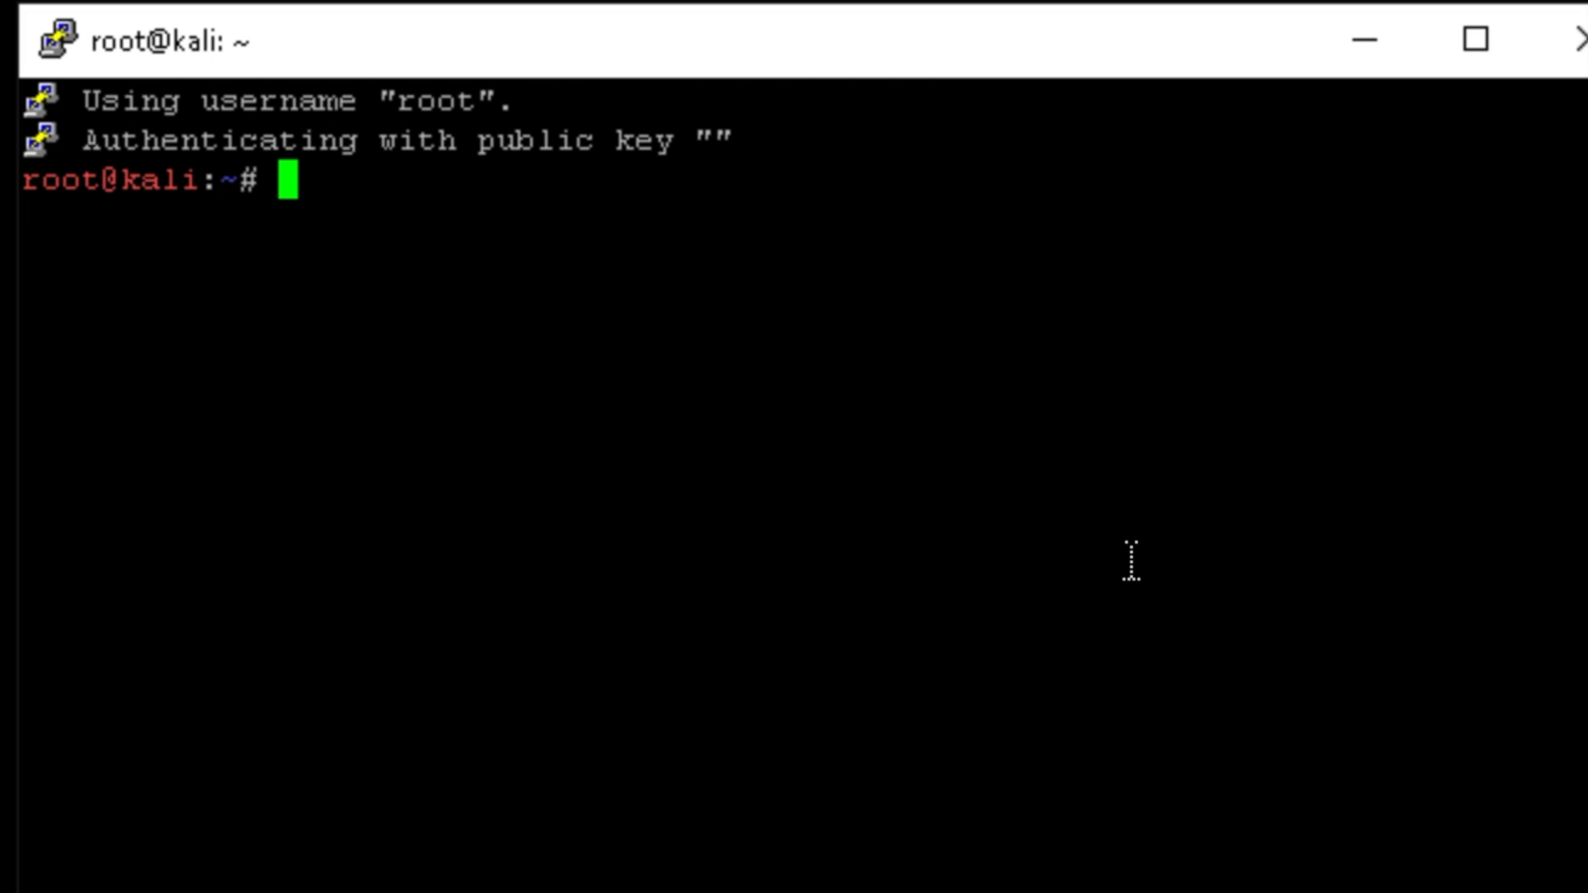
Run the c2 alias to start the team server with http80, then connect the Cobalt Strike client to 10.10.5.120
type("c2")
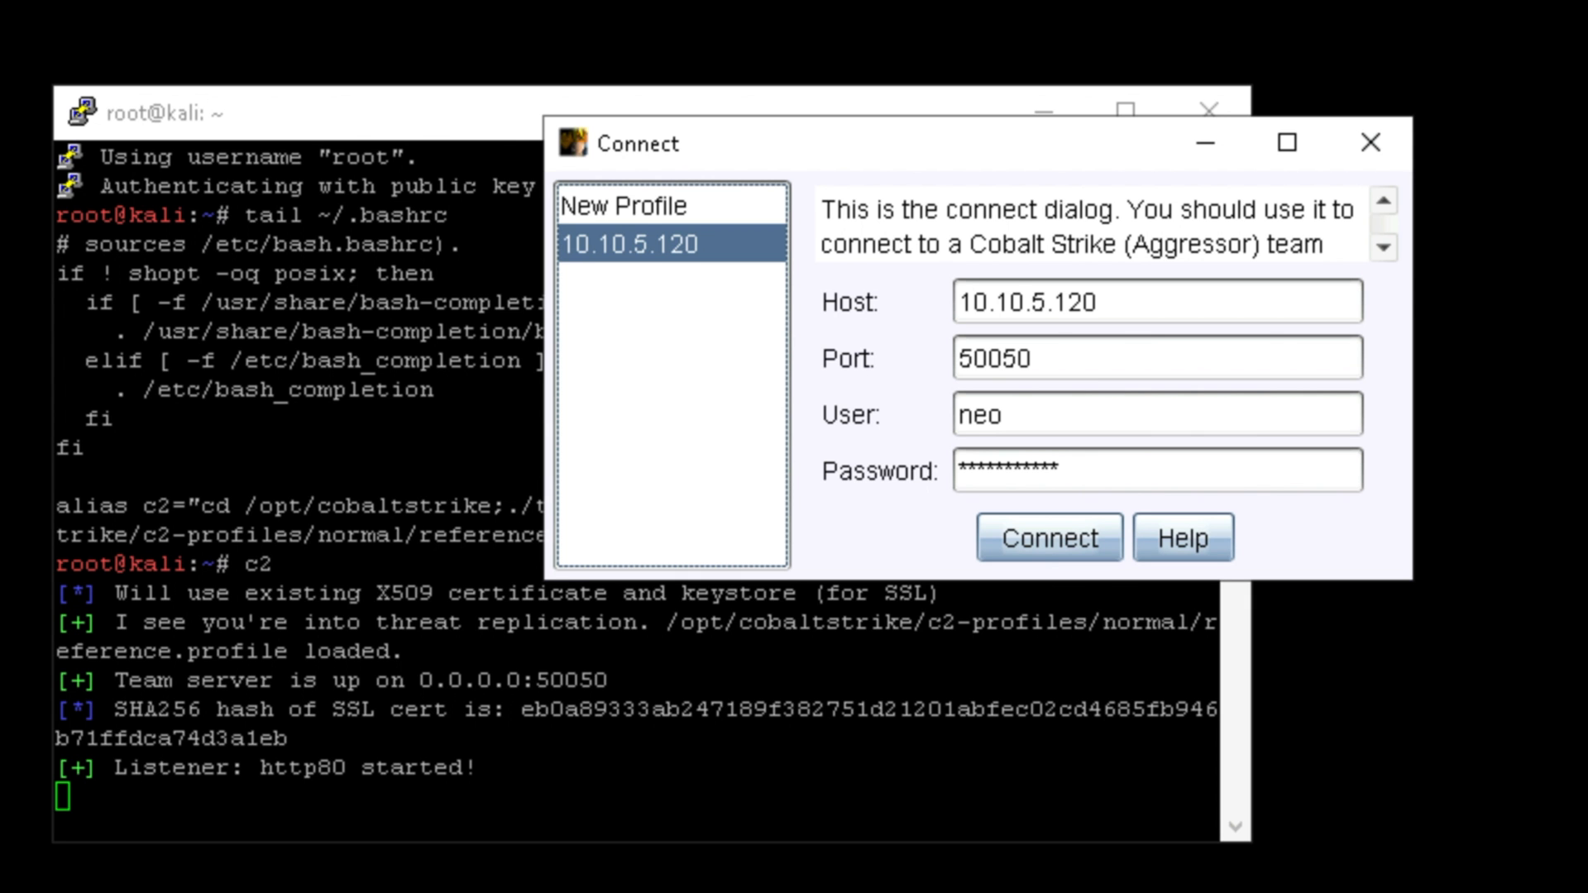
left_click(1049, 537)
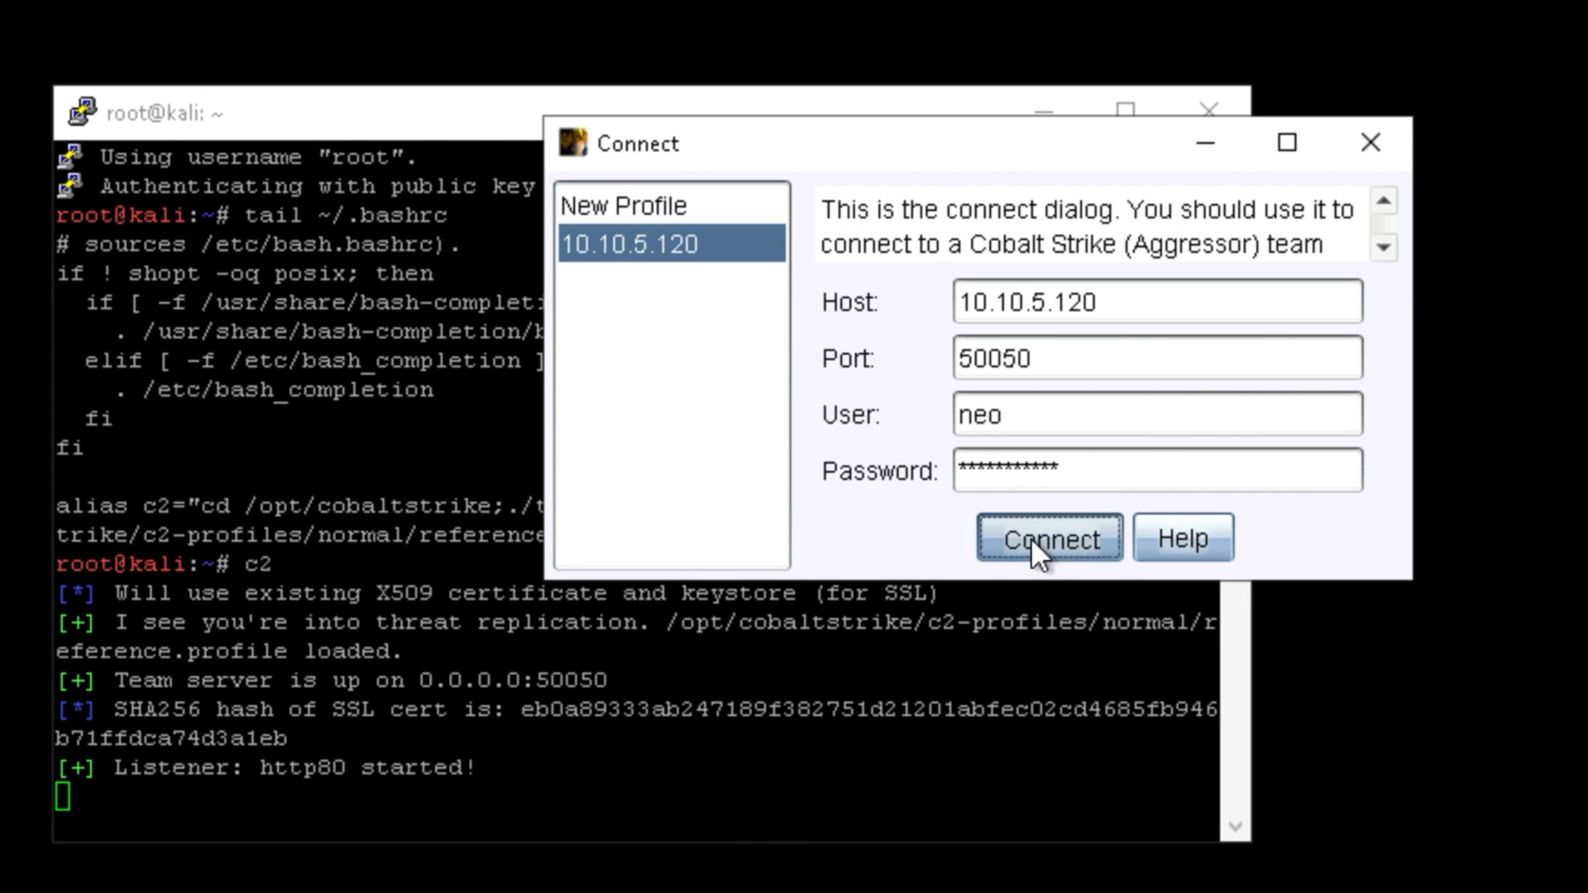
left_click(1048, 538)
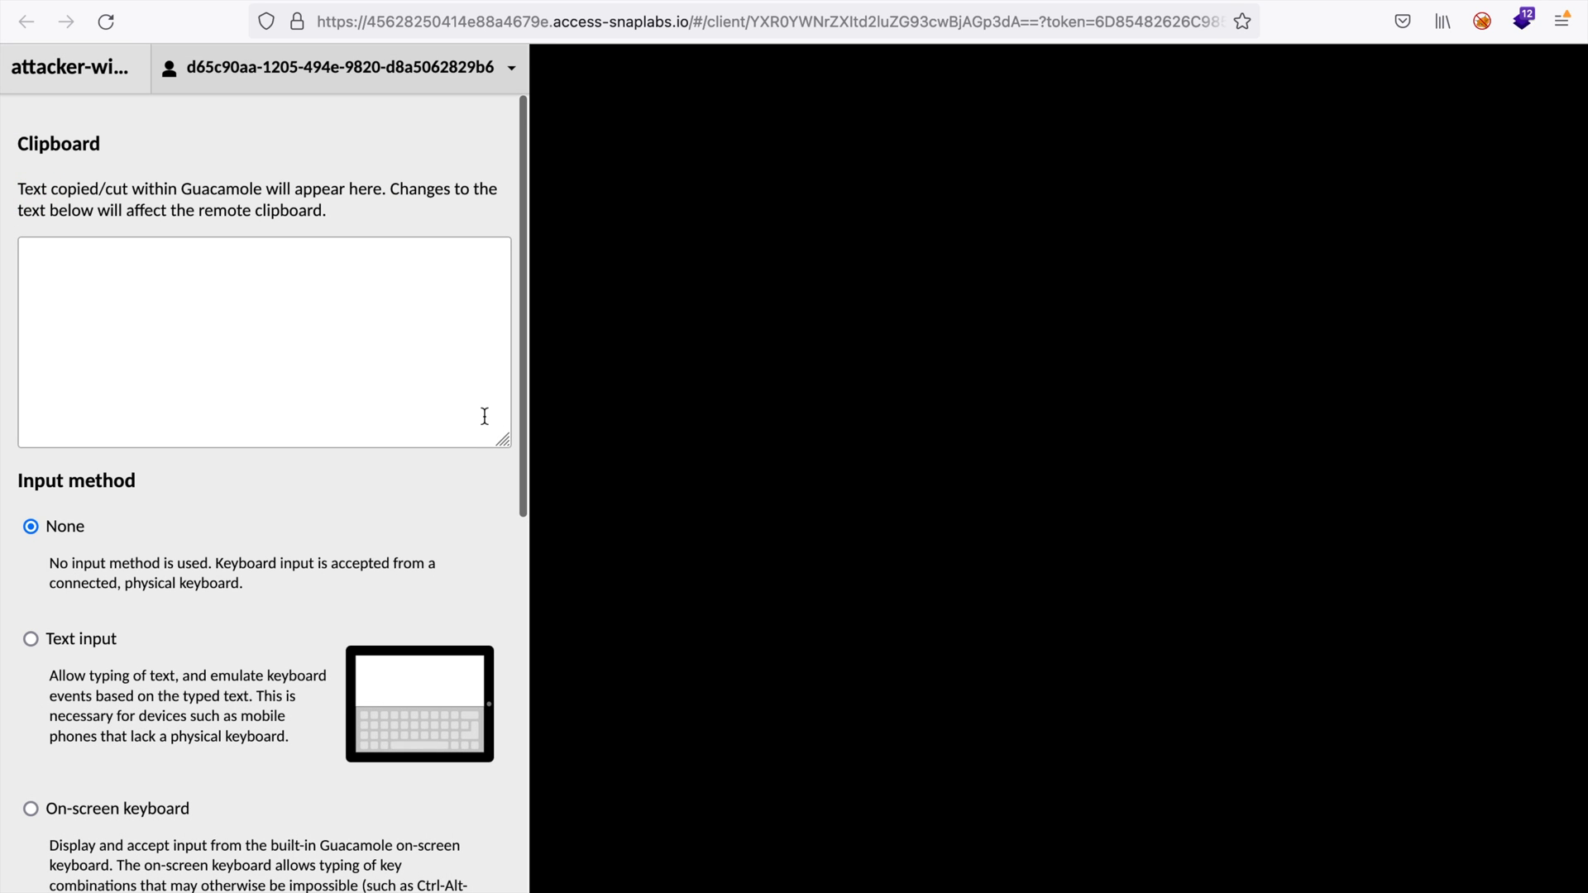
Paste the note ending 'rather than just copying verbatim' into the Guacamole clipboard box
type("dge they've obtained, rather than just copying verbatim.")
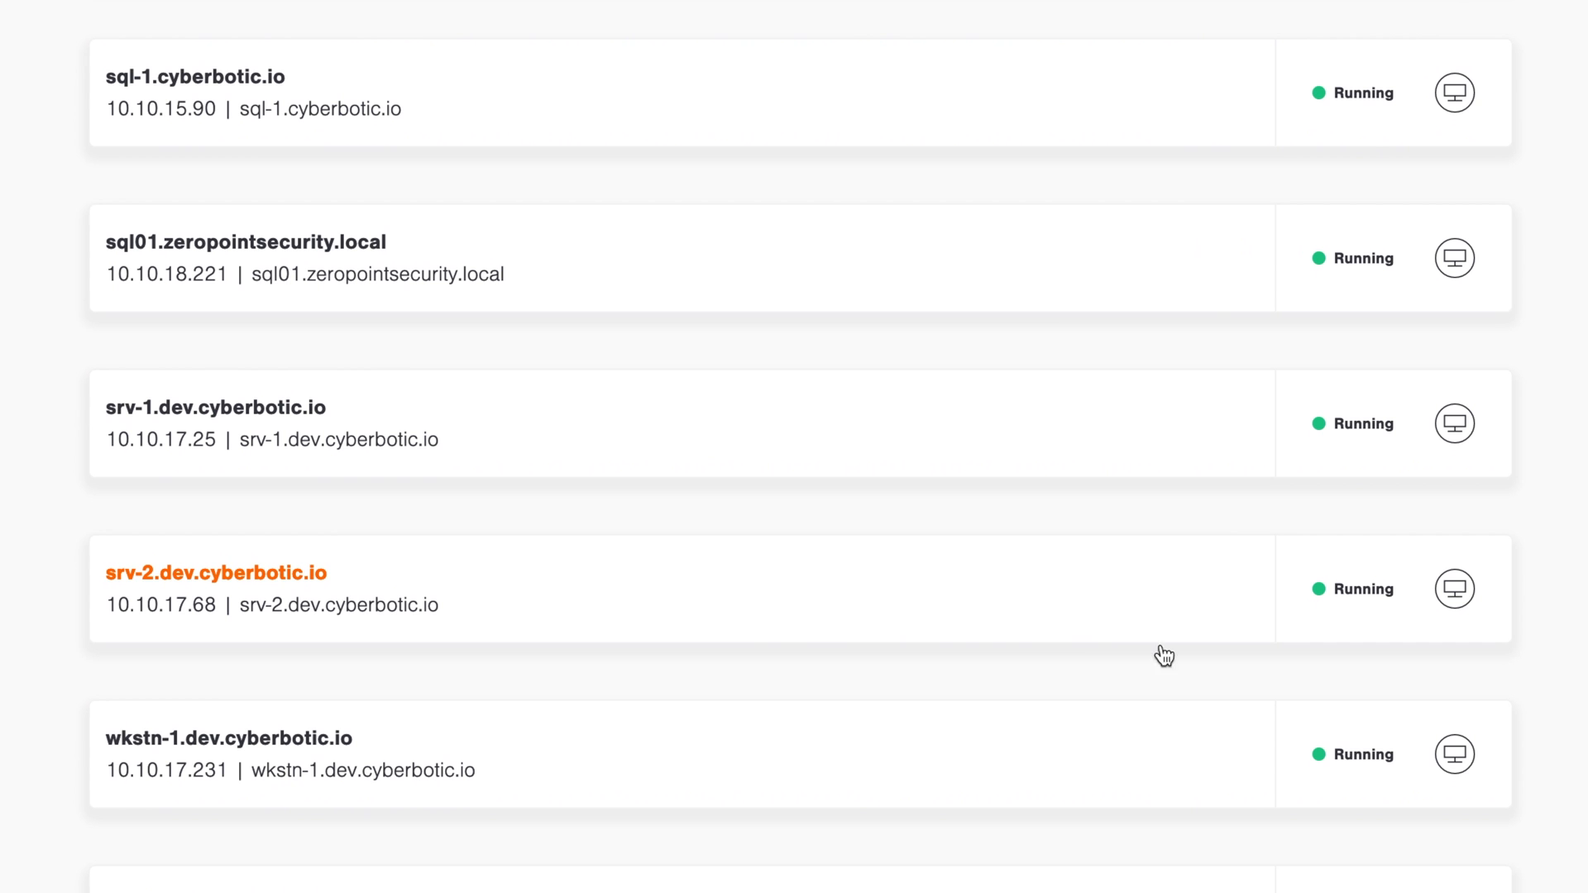
left_click(1454, 588)
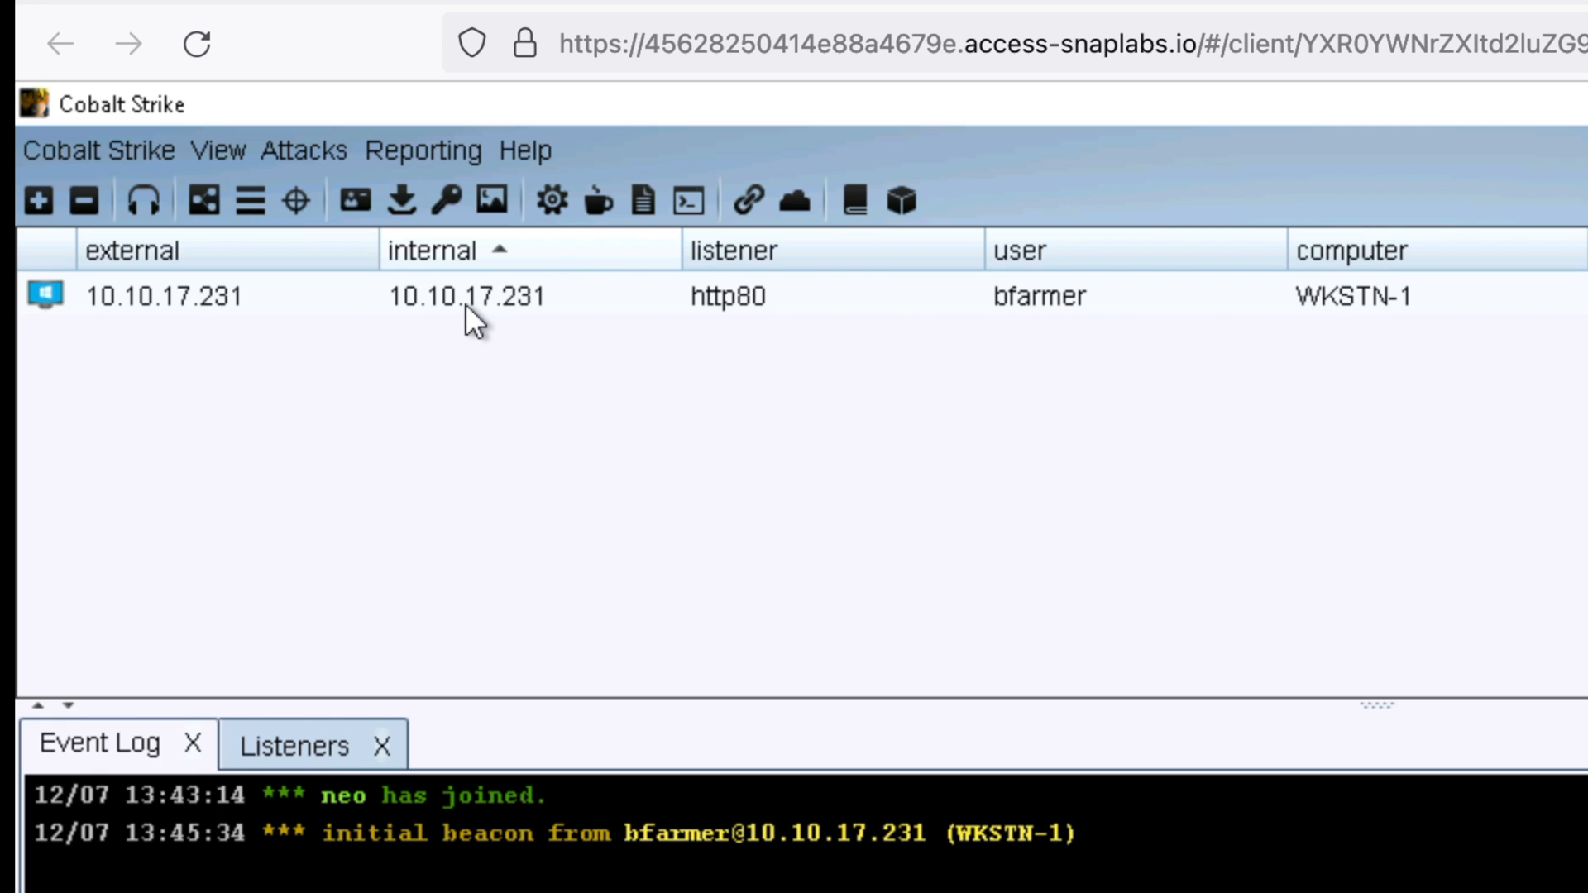
Select the new WKSTN-1 beacon at 10.10.17.231 in the Cobalt Strike sessions table
left_click(467, 297)
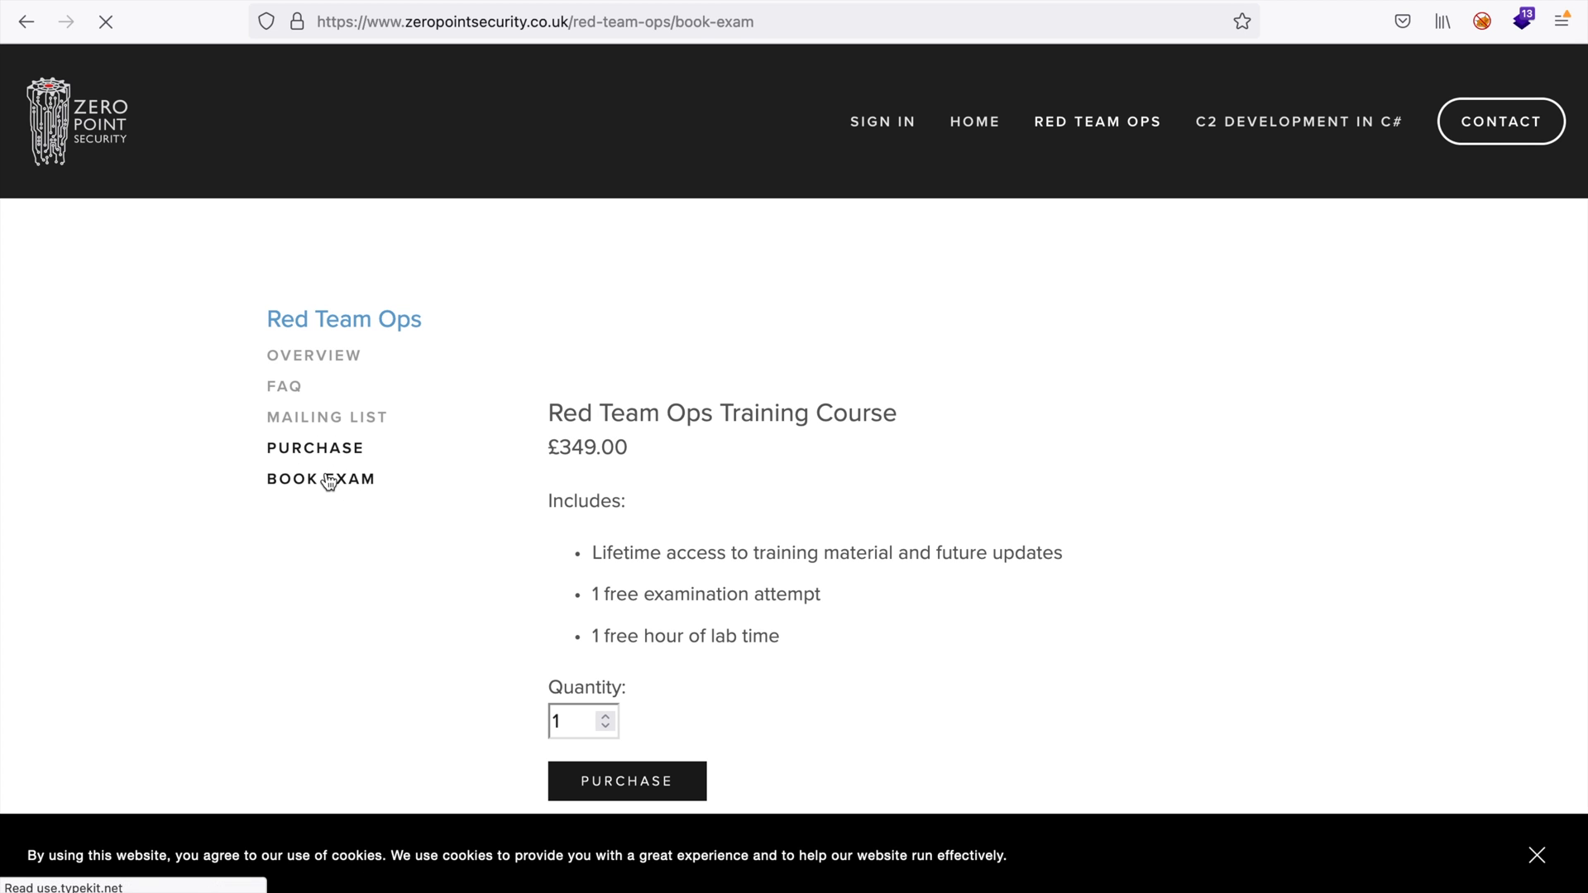
Go to BOOK EXAM and choose a December 2021 slot in the £99 exam booking calendar
left_click(319, 479)
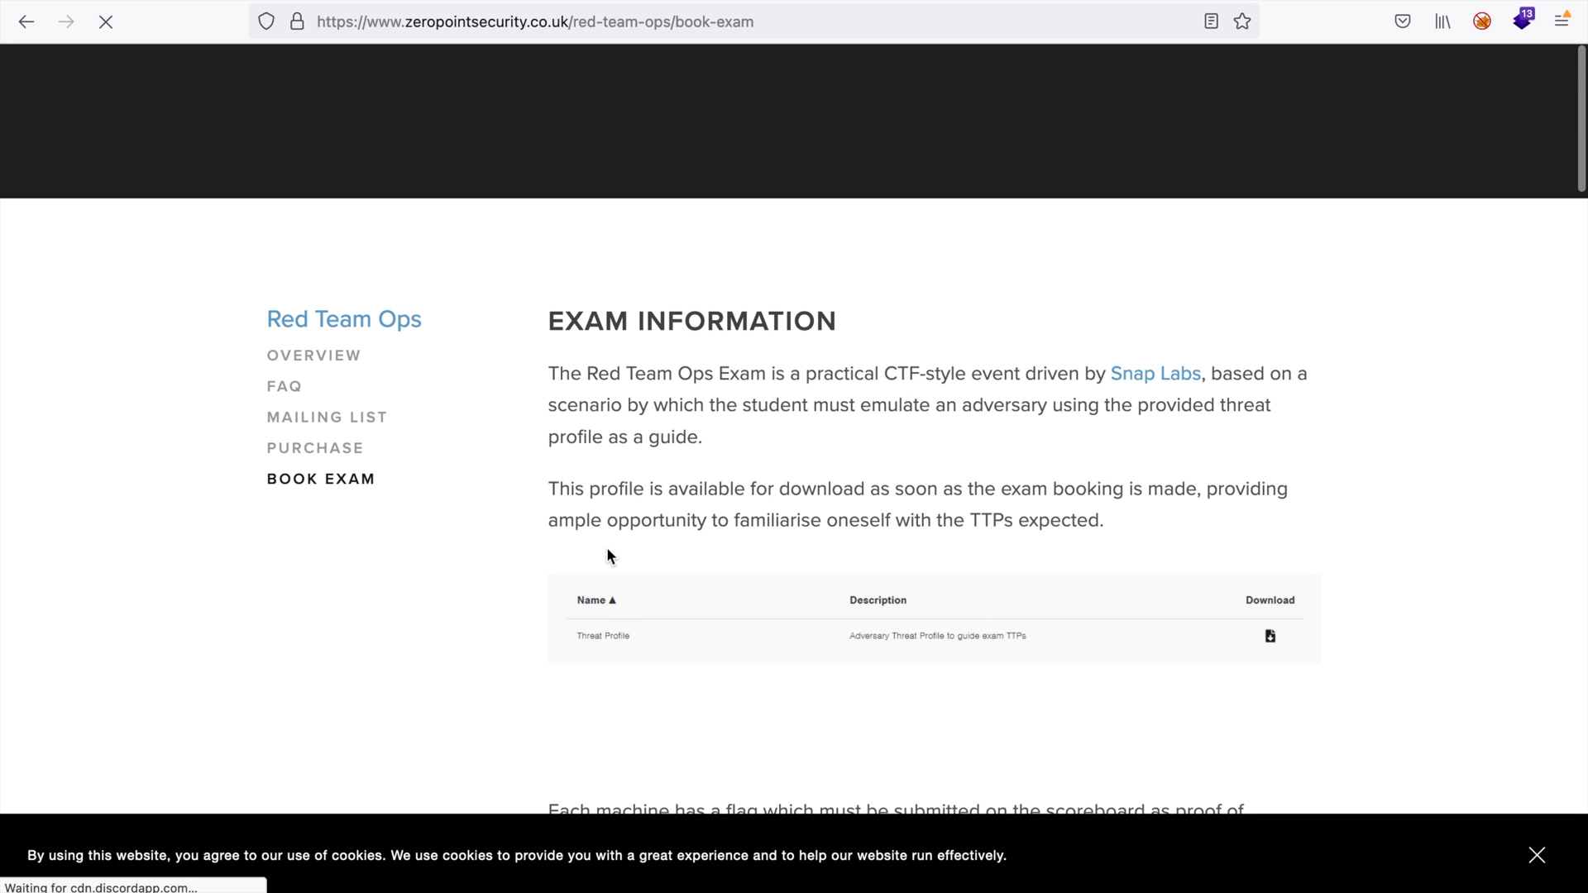
scroll("down", 3)
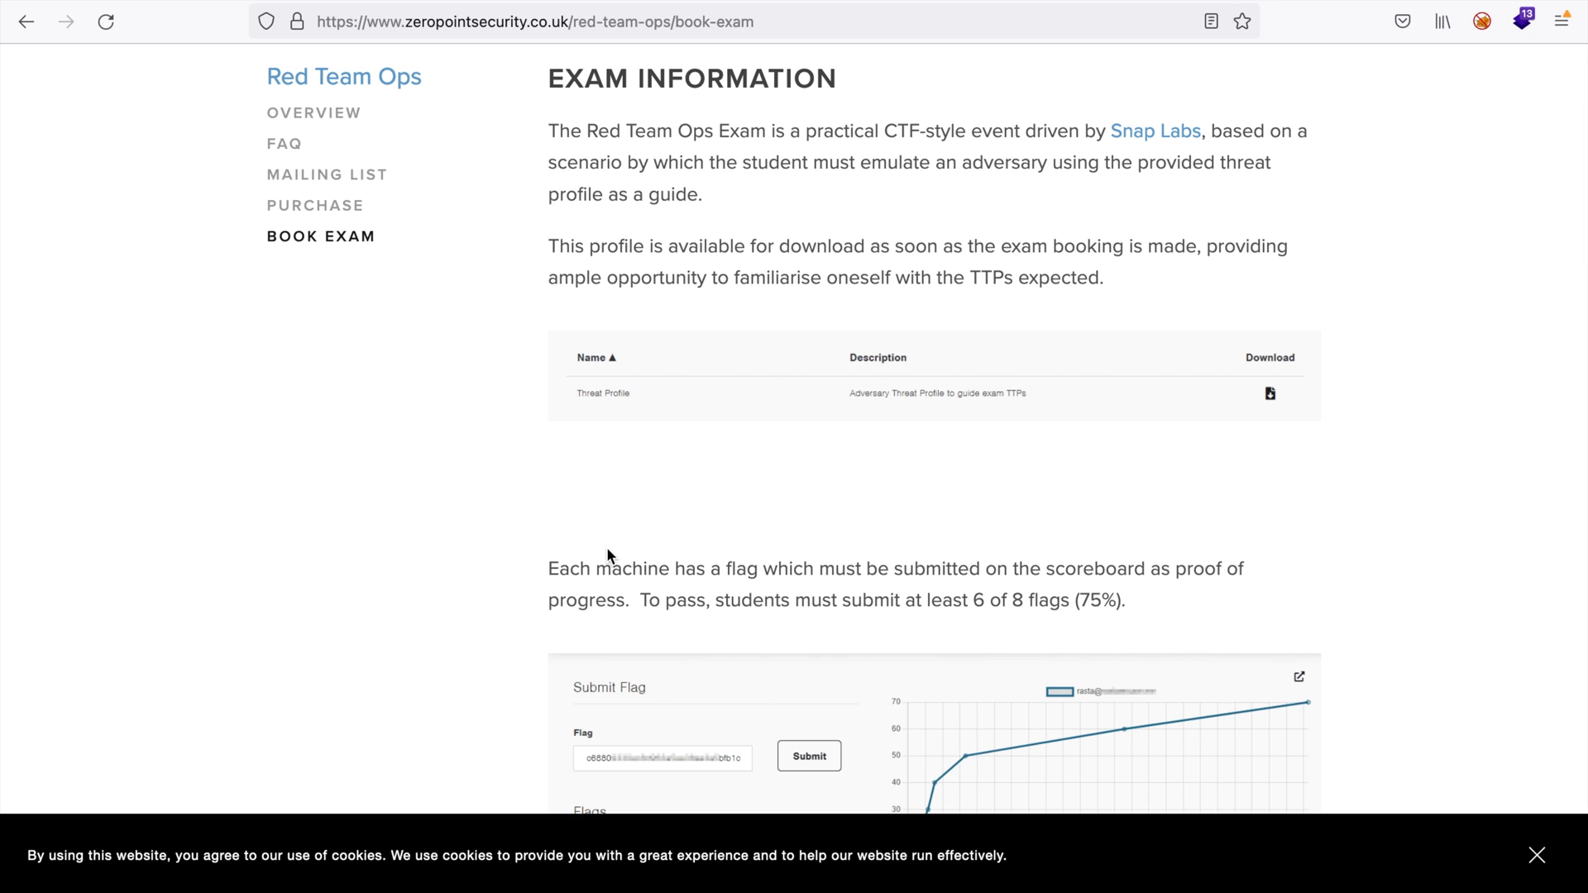
scroll("down", 3)
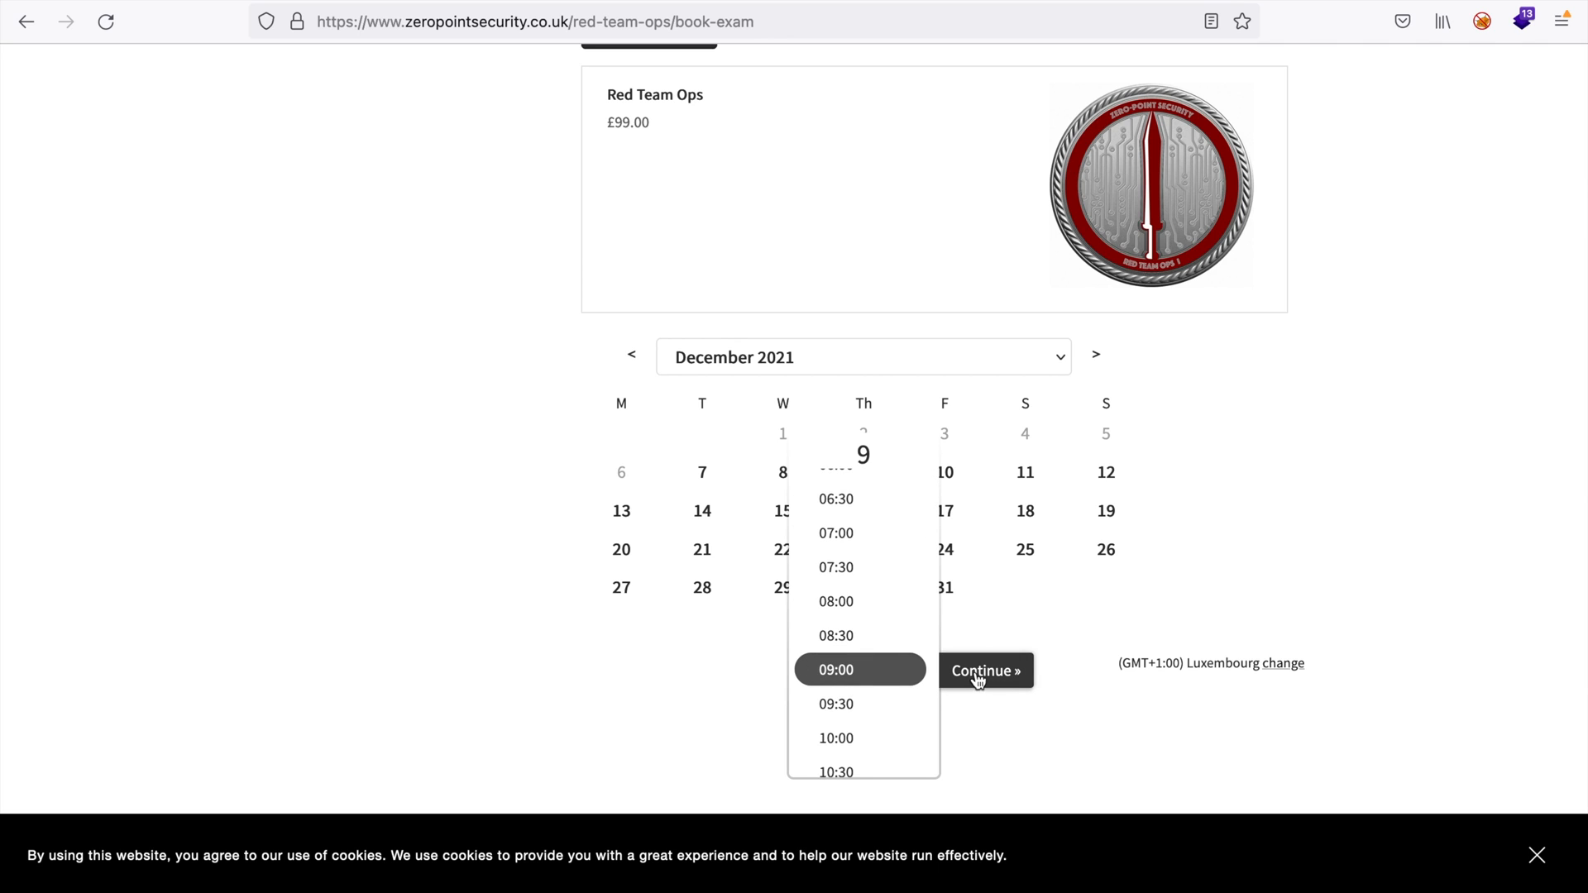
left_click(982, 670)
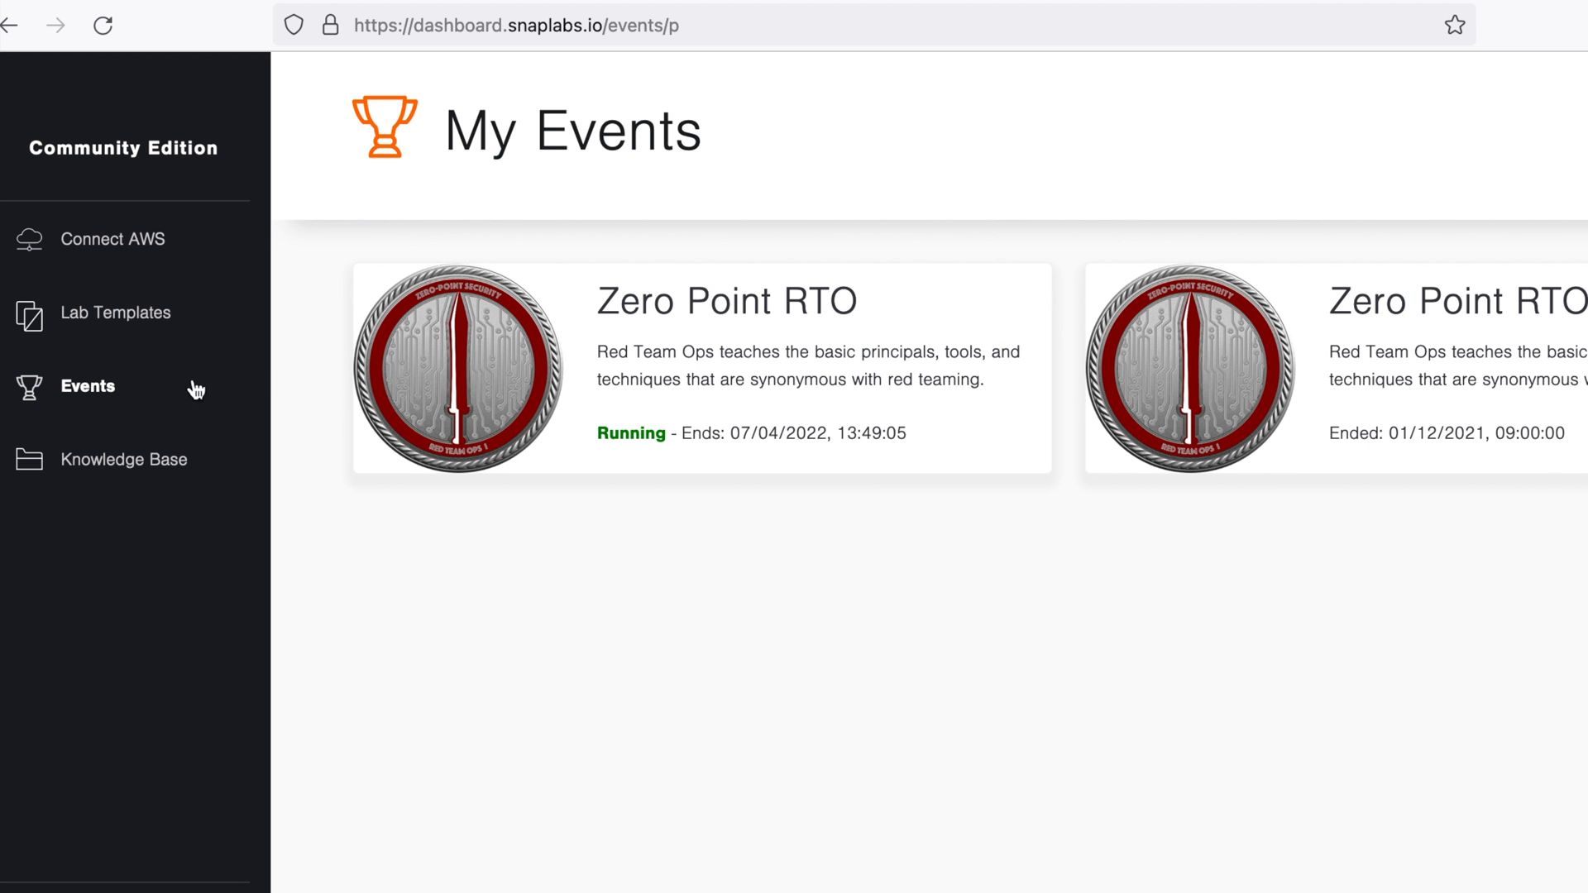
In the Zero Point RTO event's Files, start the Threat Profile download and cancel the Firefox prompt
left_click(701, 367)
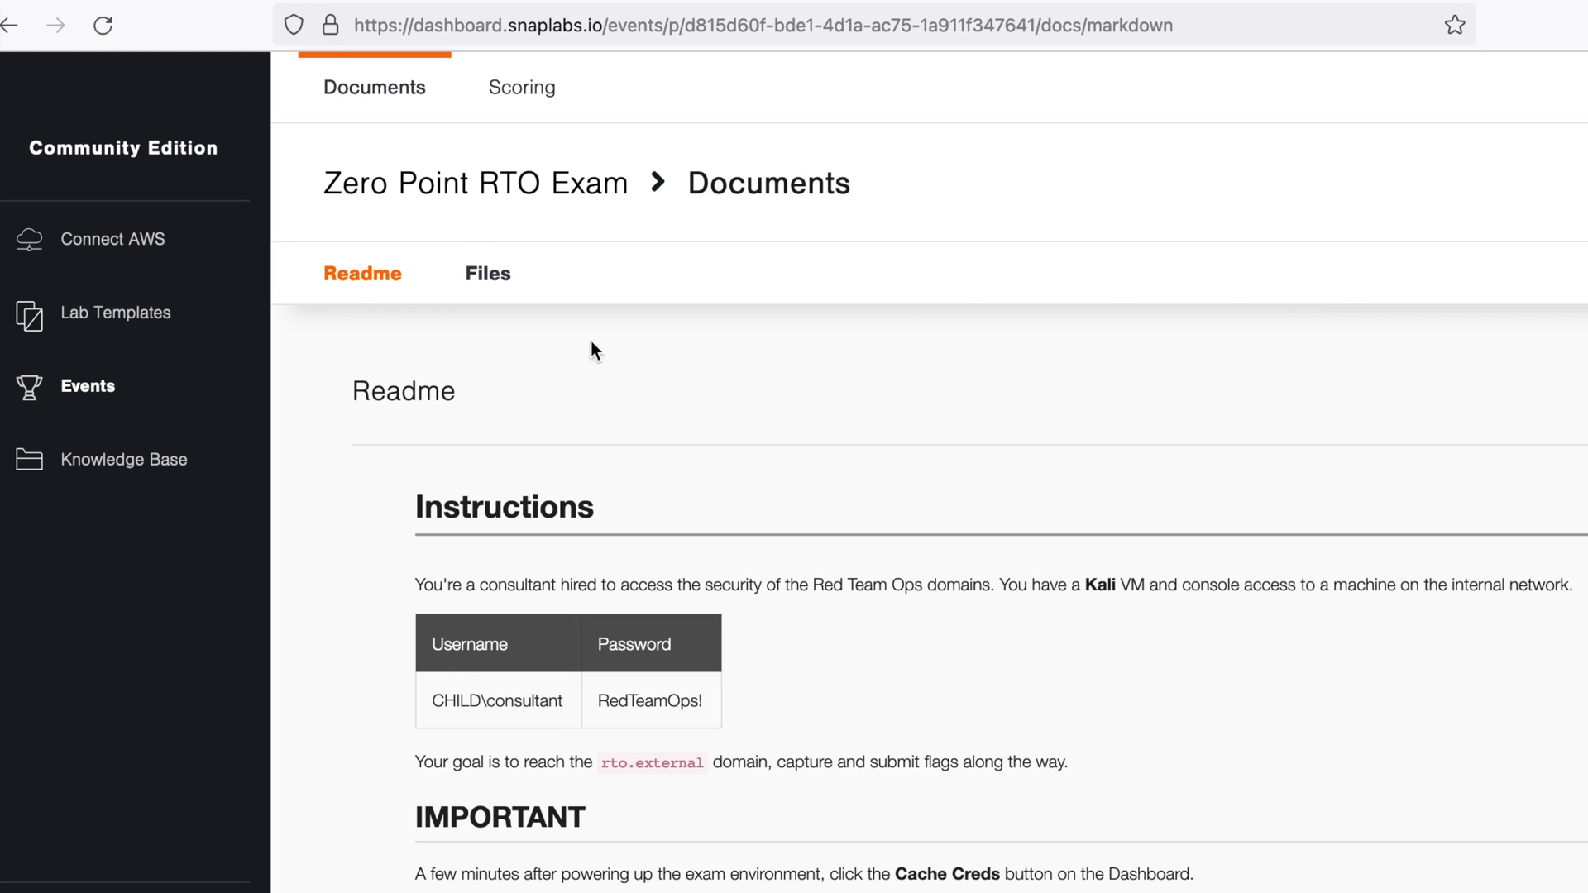
left_click(486, 273)
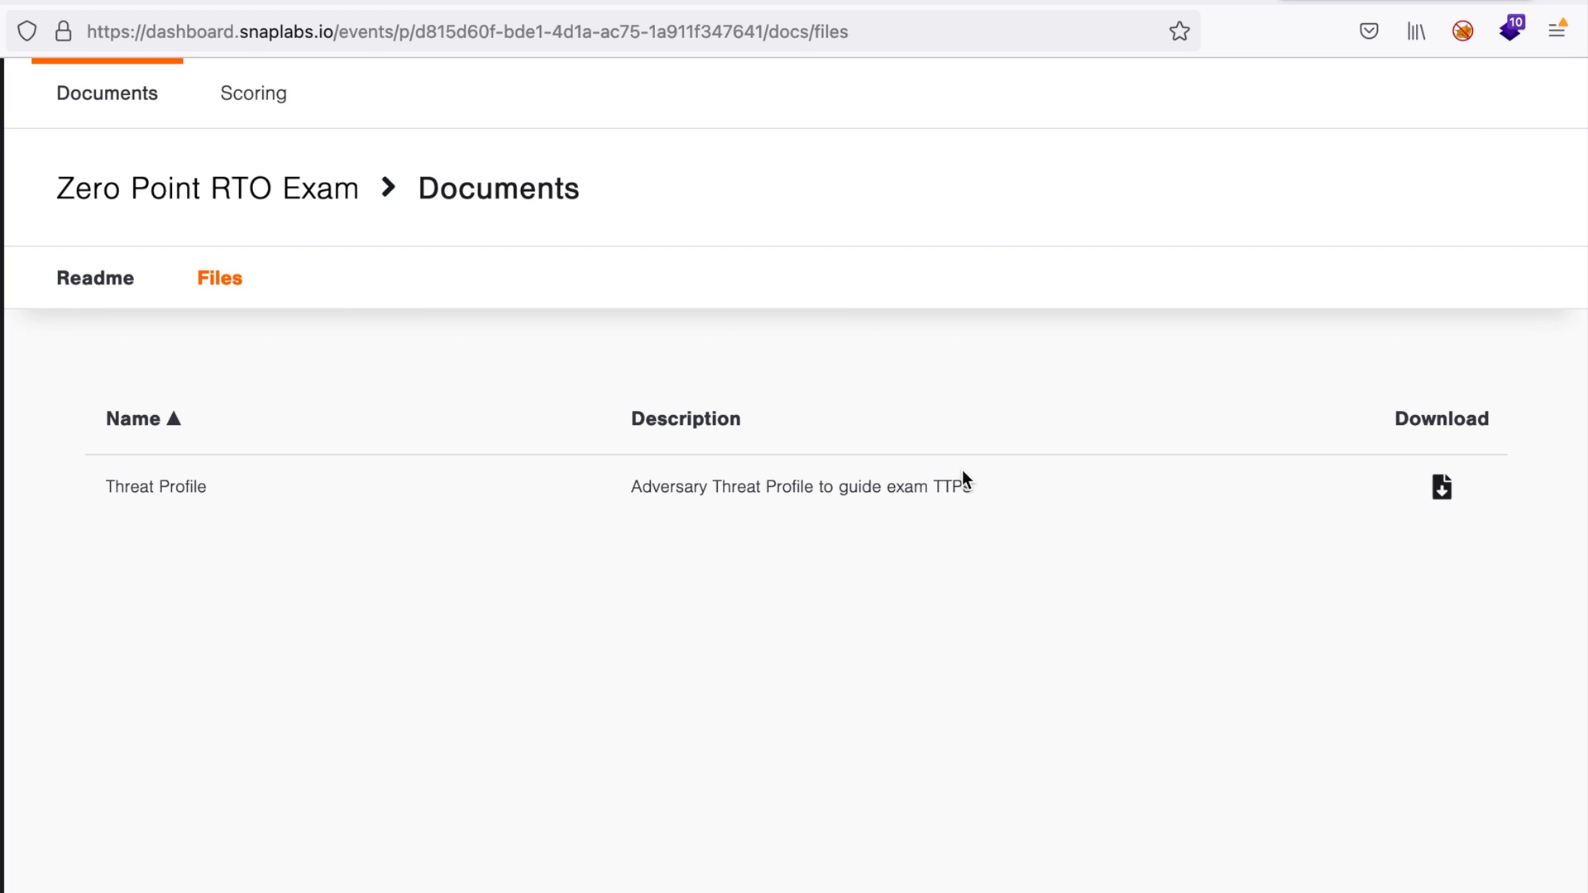
left_click(1441, 487)
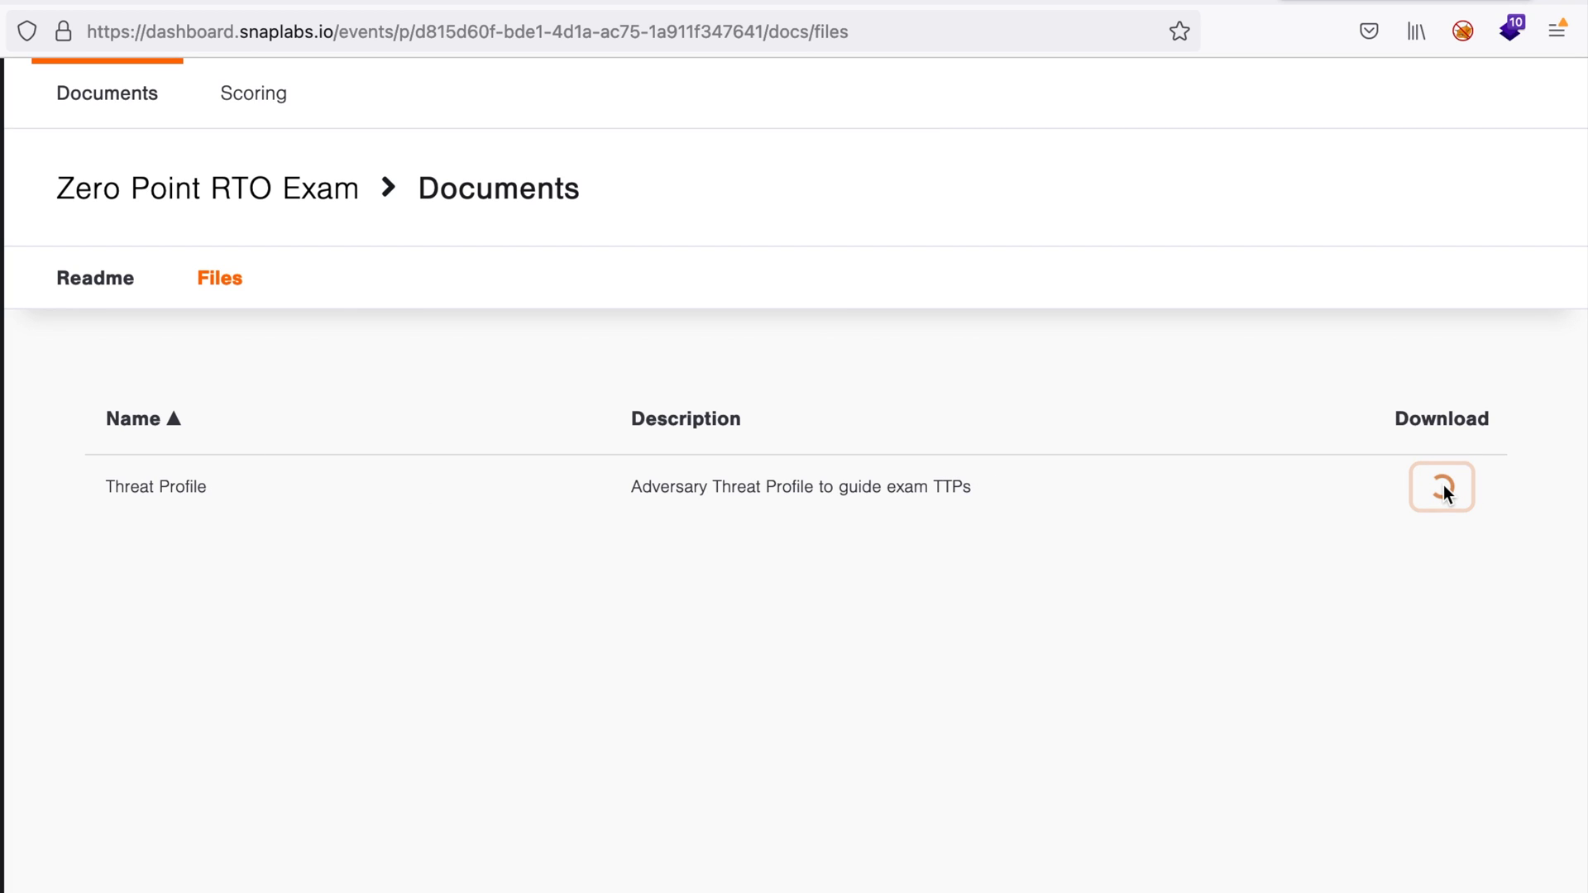
left_click(1441, 487)
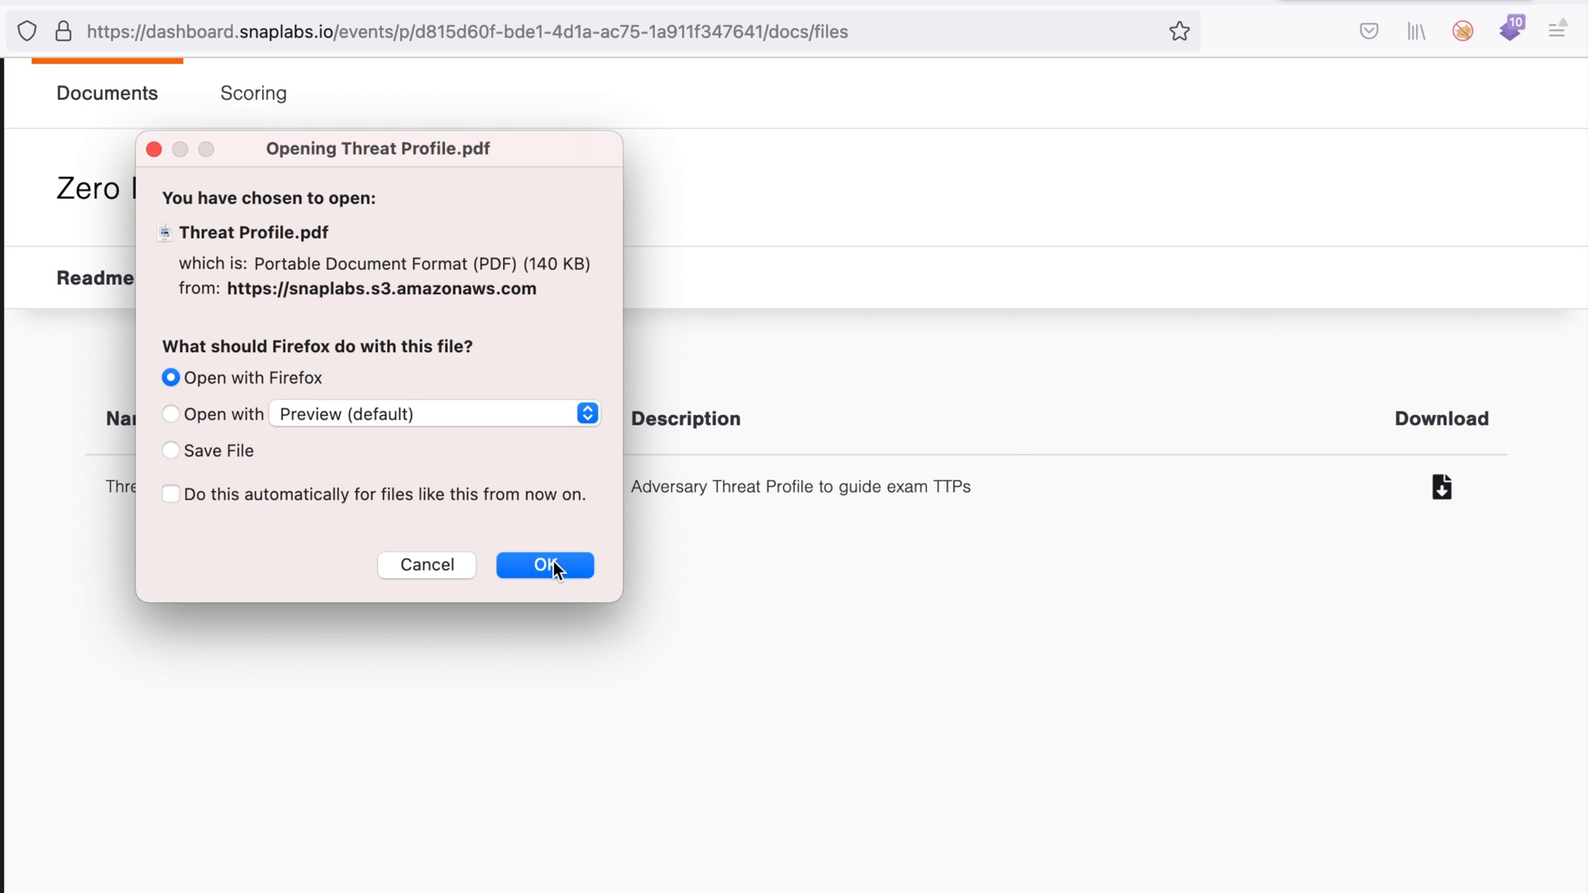
mouse_move(467, 577)
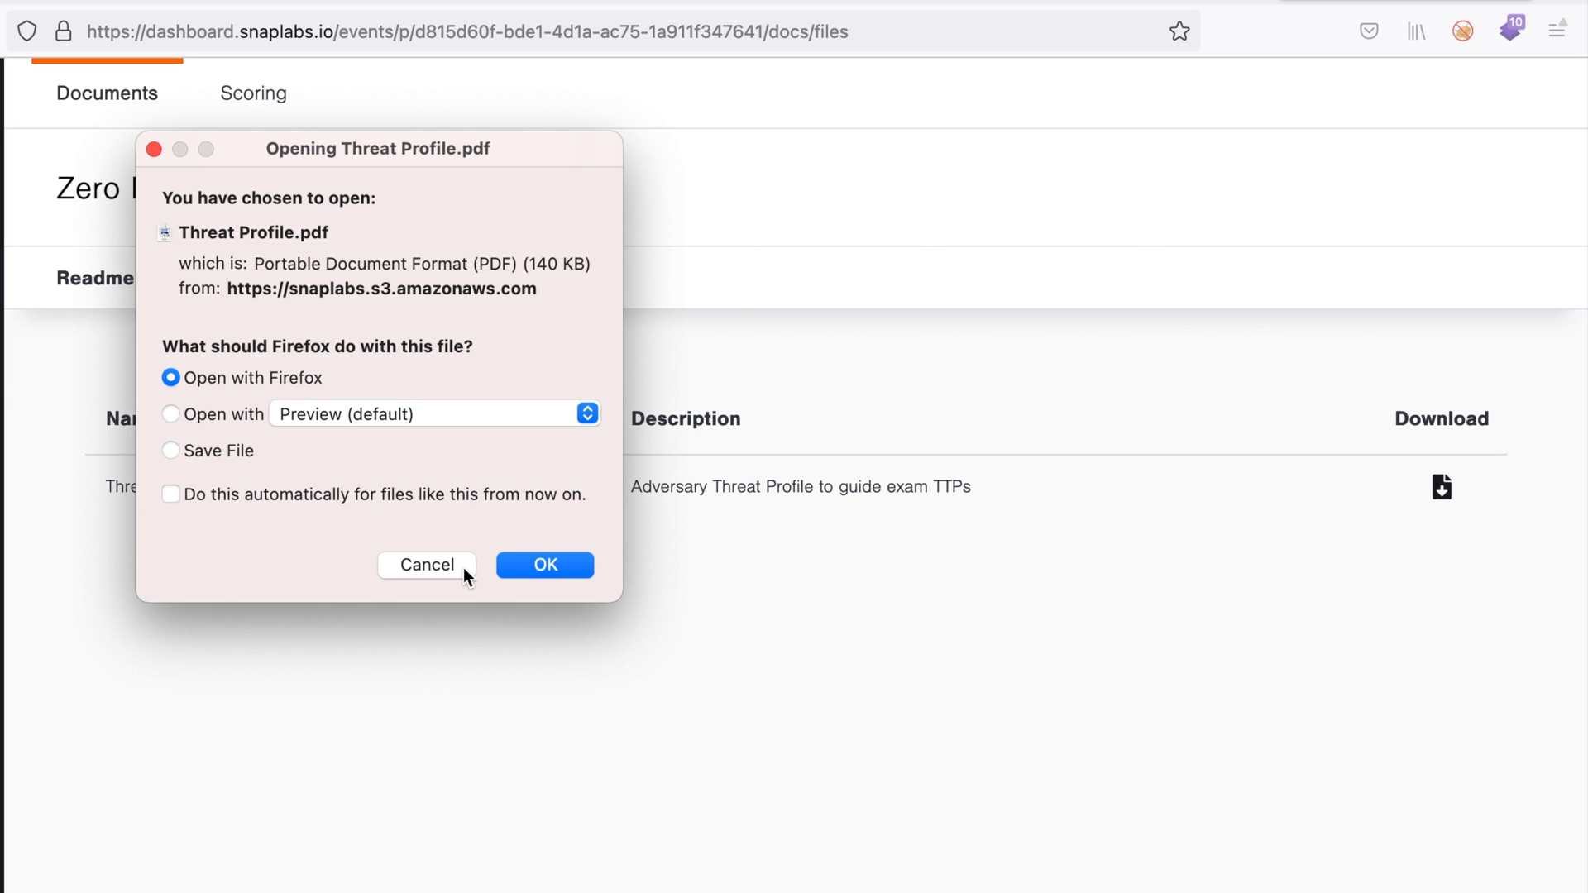
left_click(426, 564)
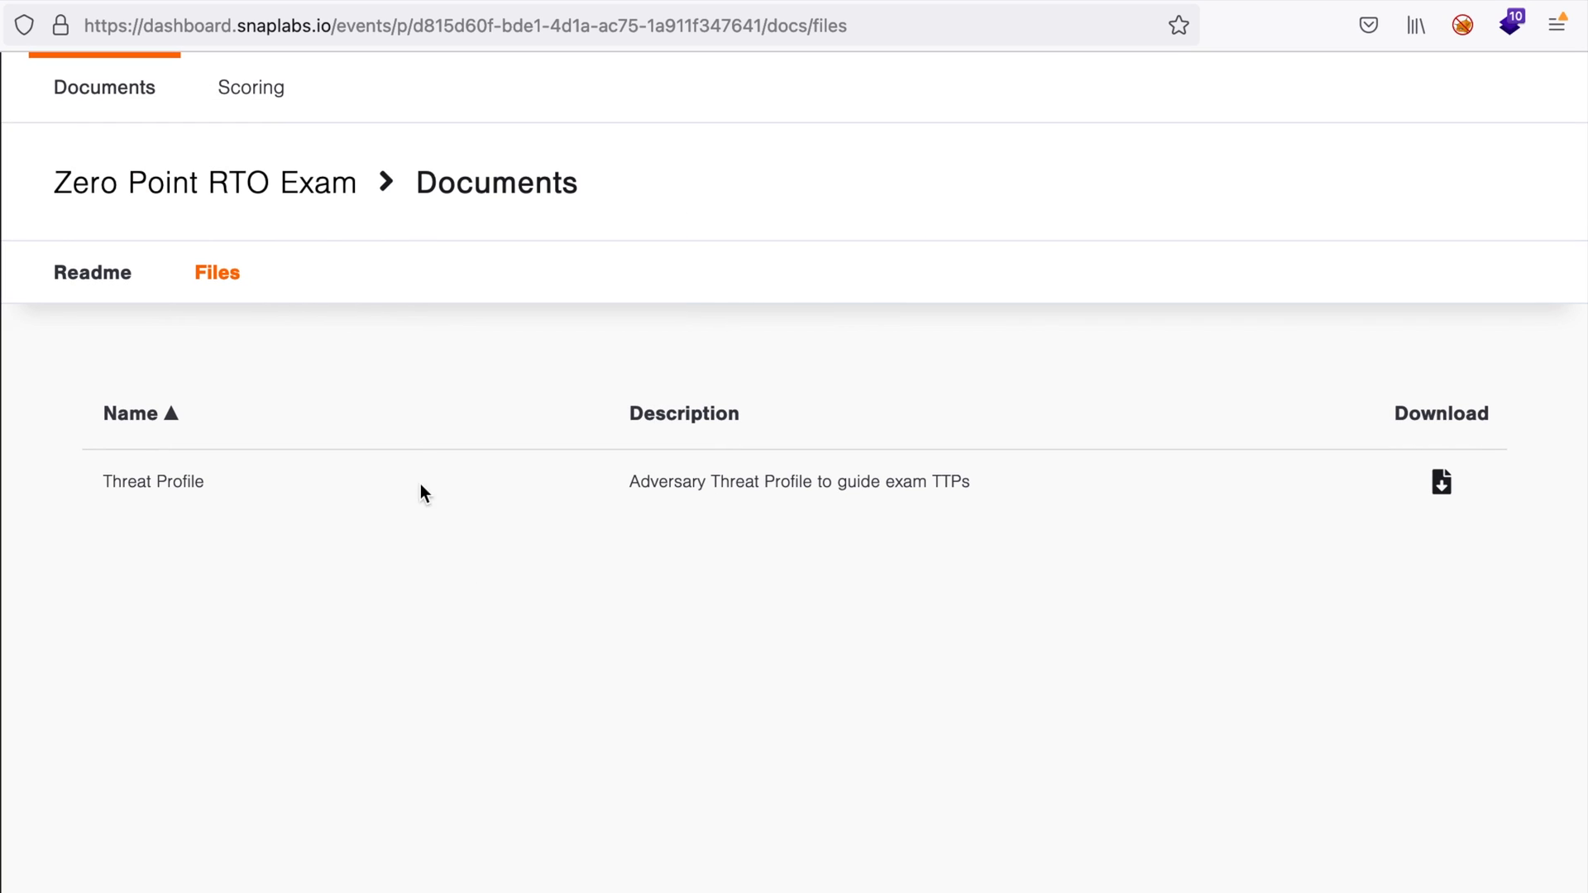
mouse_move(307, 295)
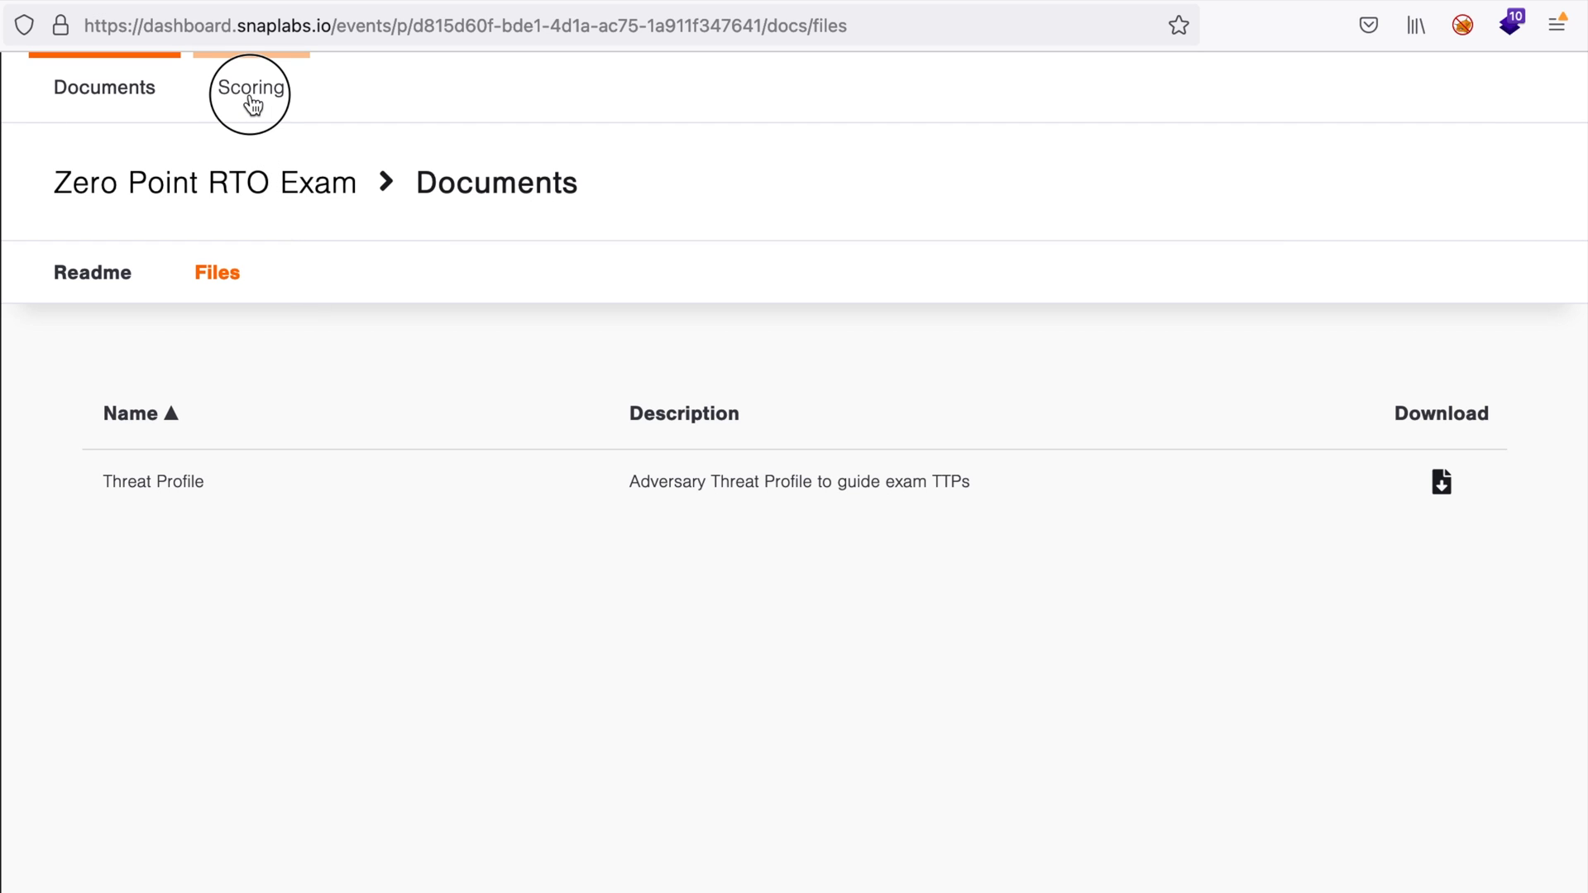
Review the exam scoring page, then join the Zero-Point Security Discord server's #general channel
left_click(250, 88)
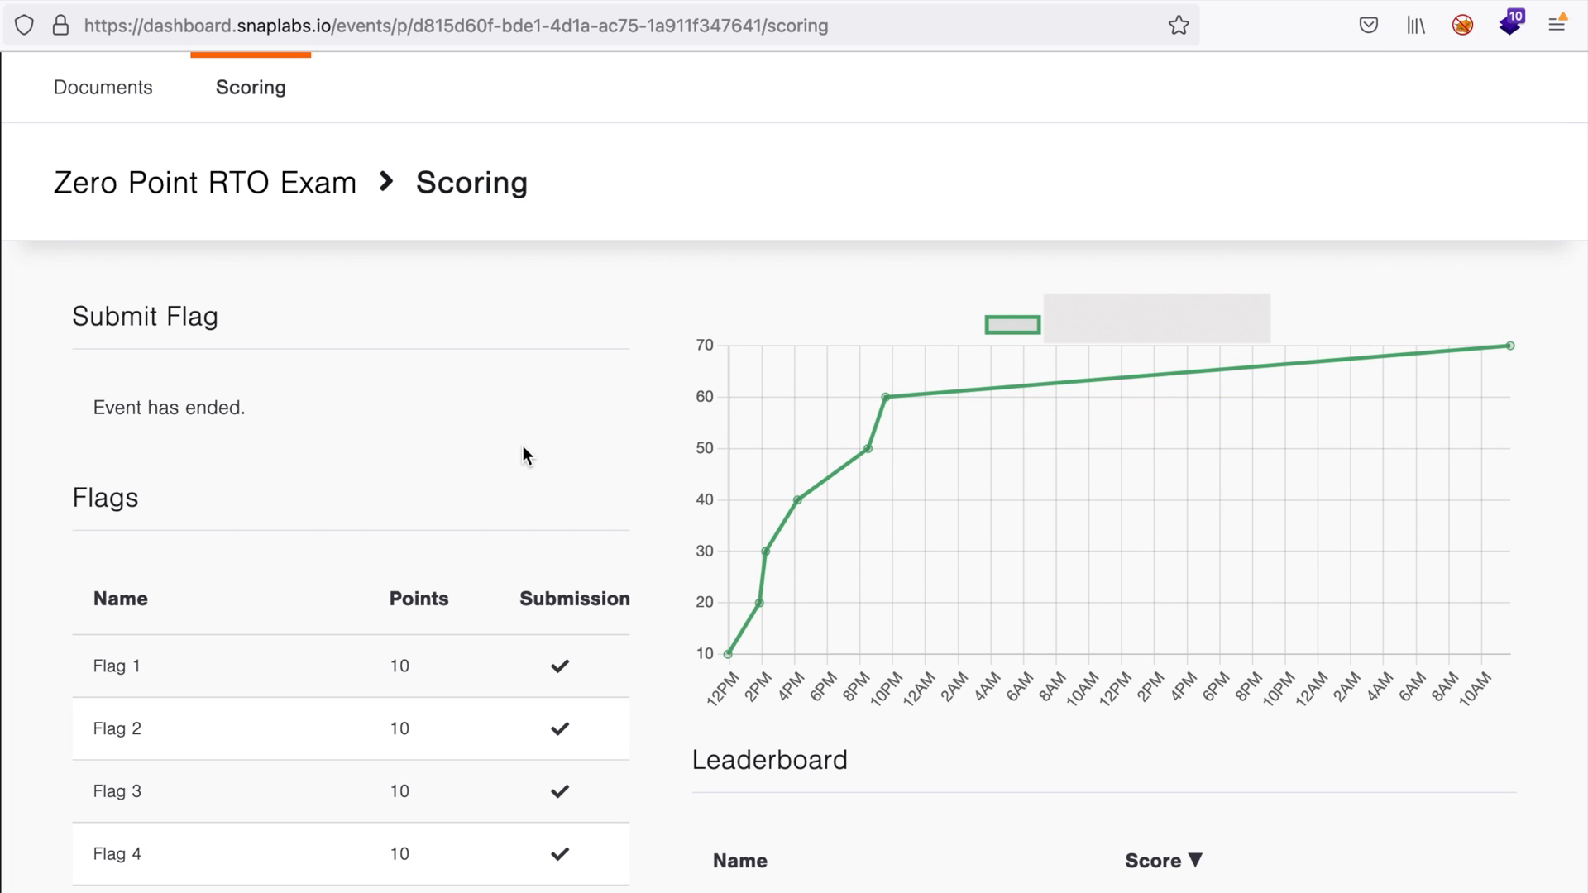
mouse_move(516, 430)
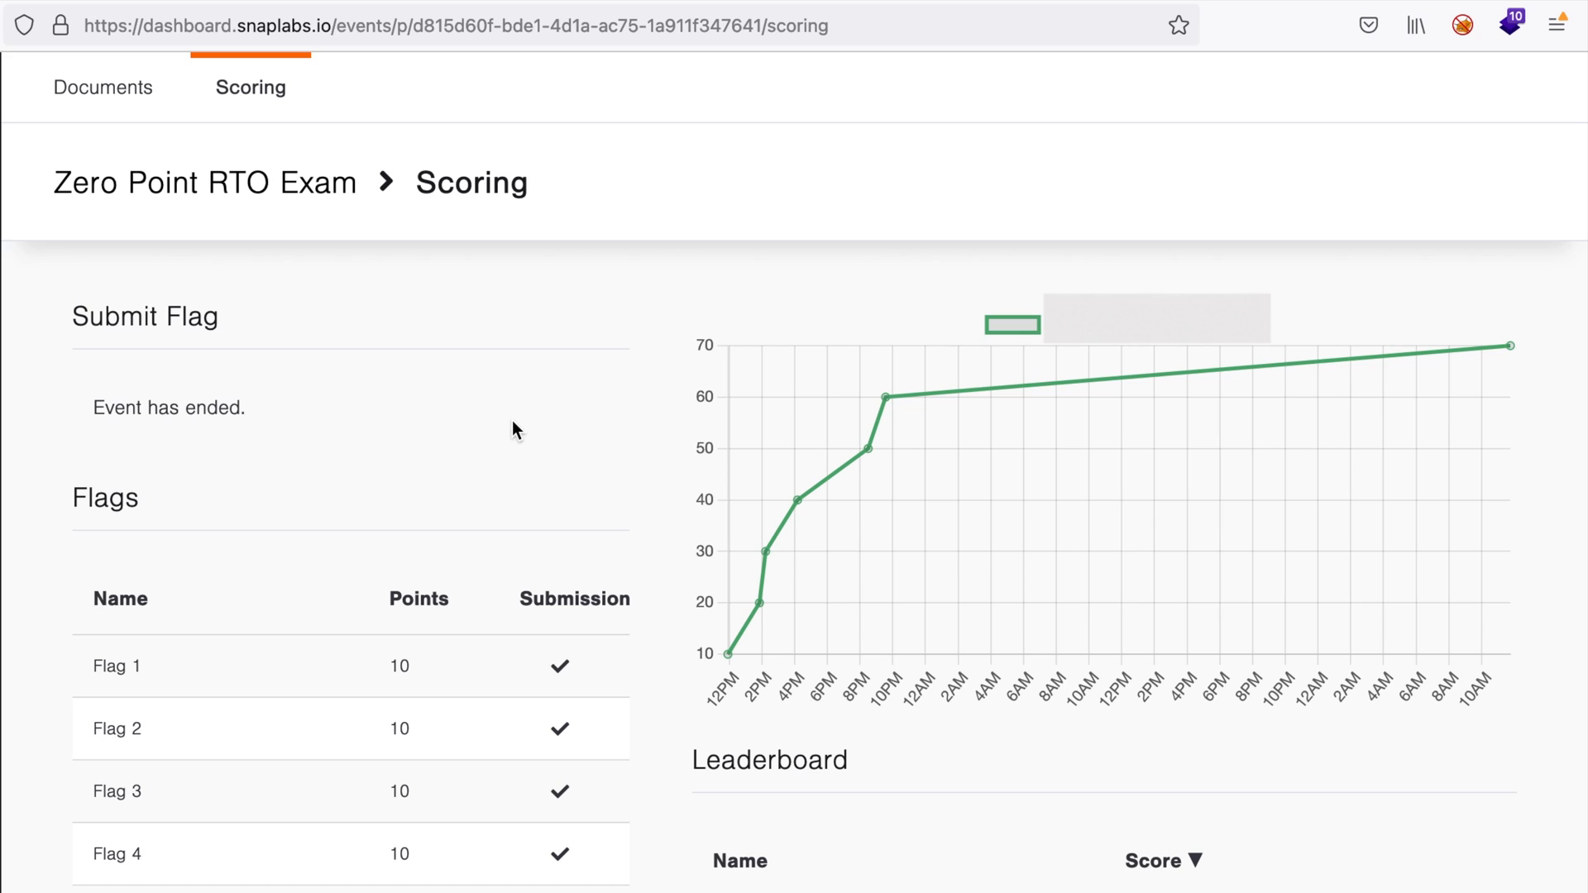
mouse_move(479, 407)
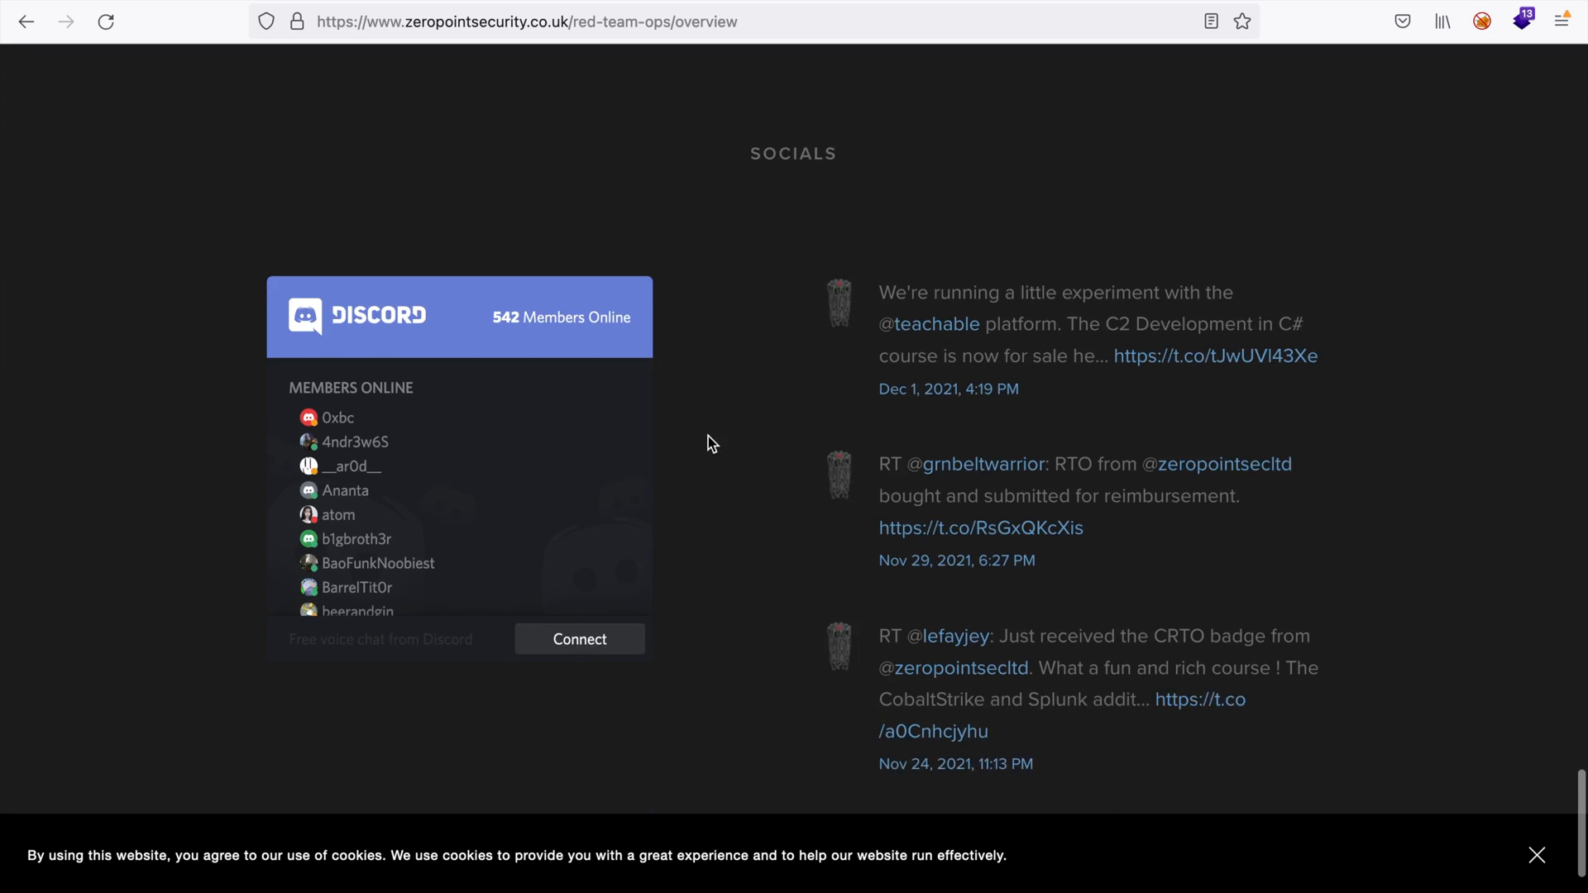
scroll("down", 3)
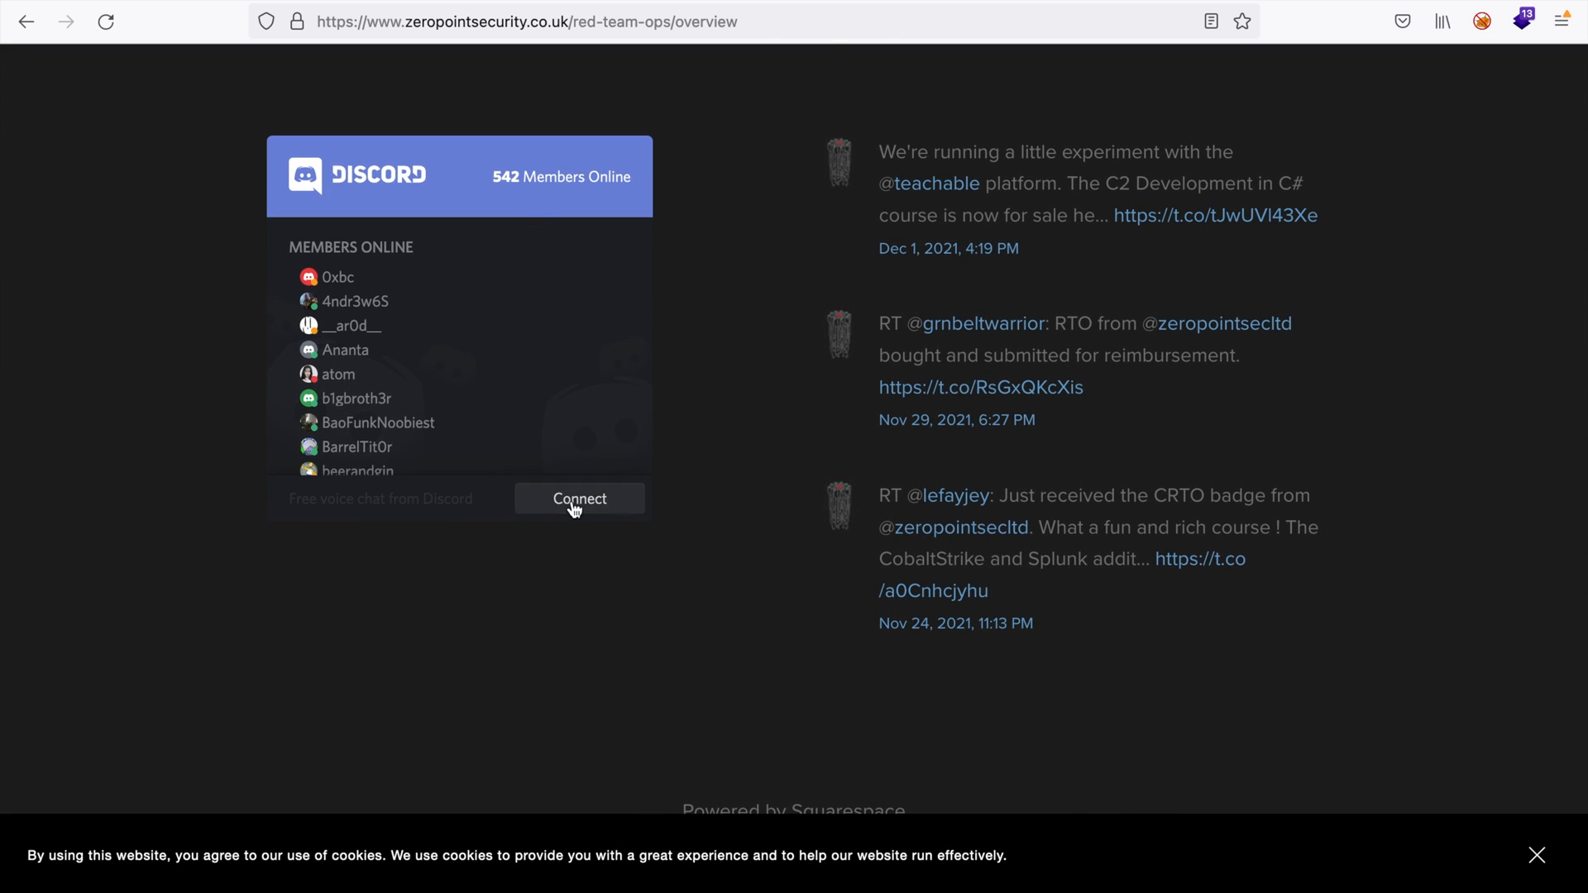
left_click(579, 498)
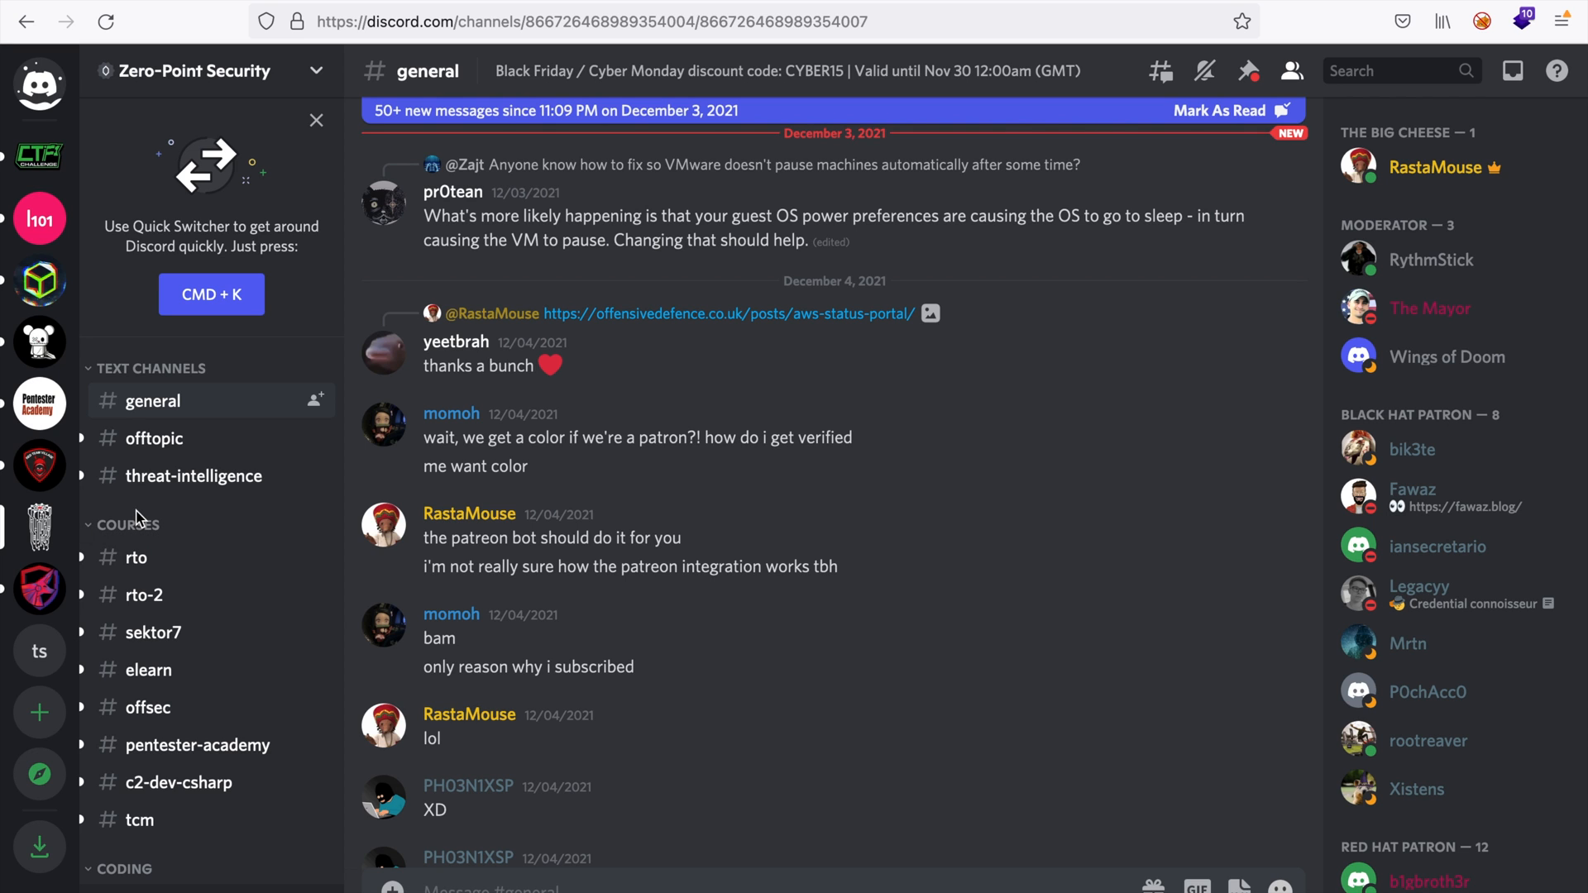
Read recent student messages in the #rto channel about SnapLabs lab time and Splunk dashboards
left_click(136, 557)
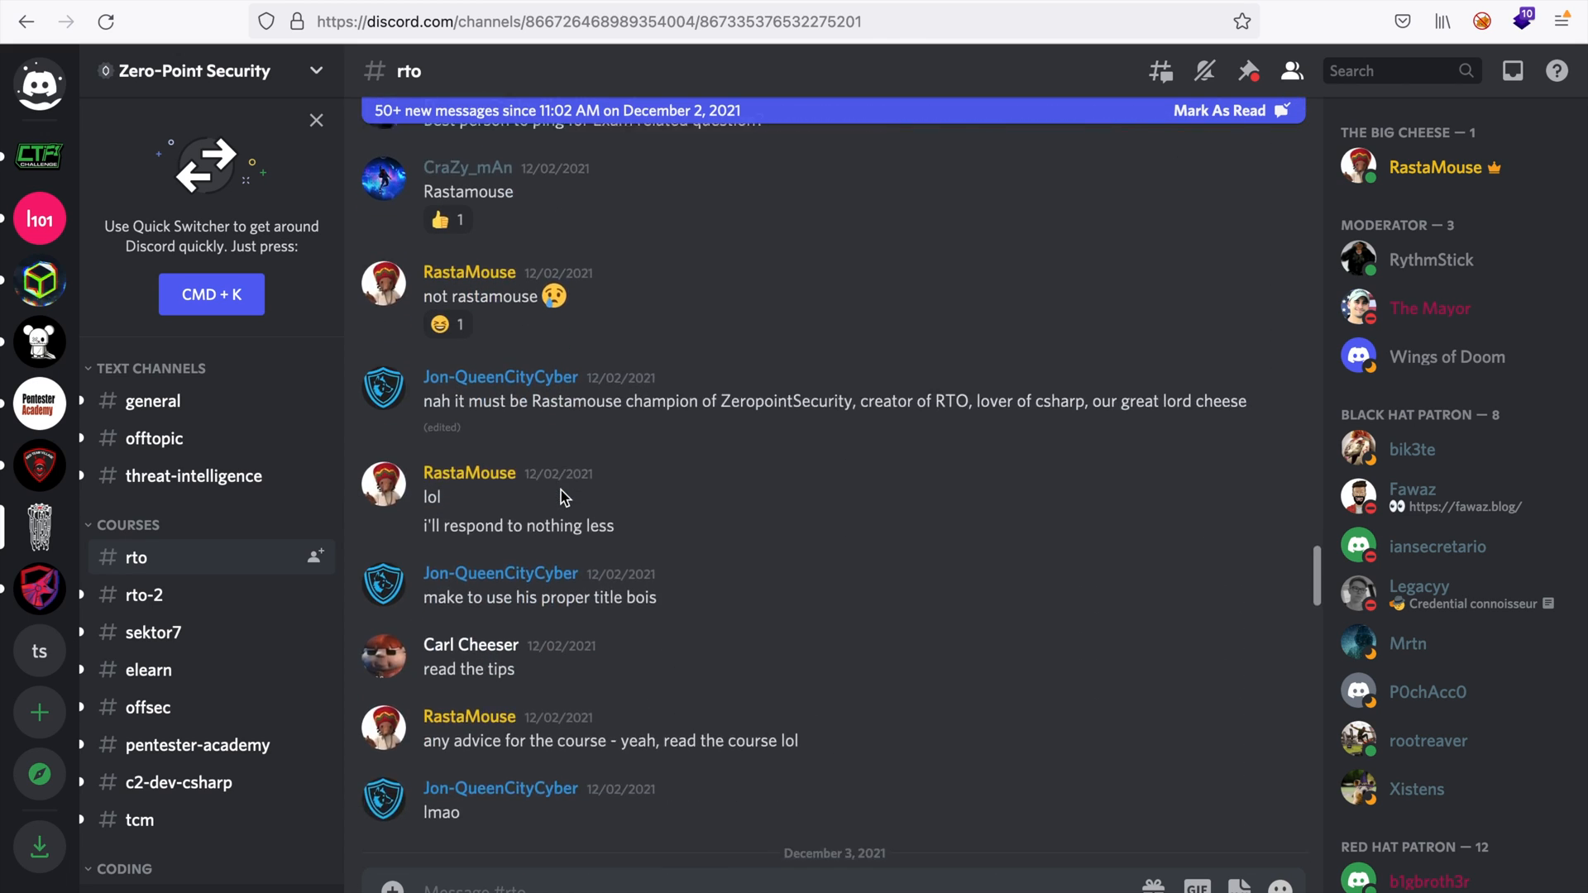
scroll("down", 3)
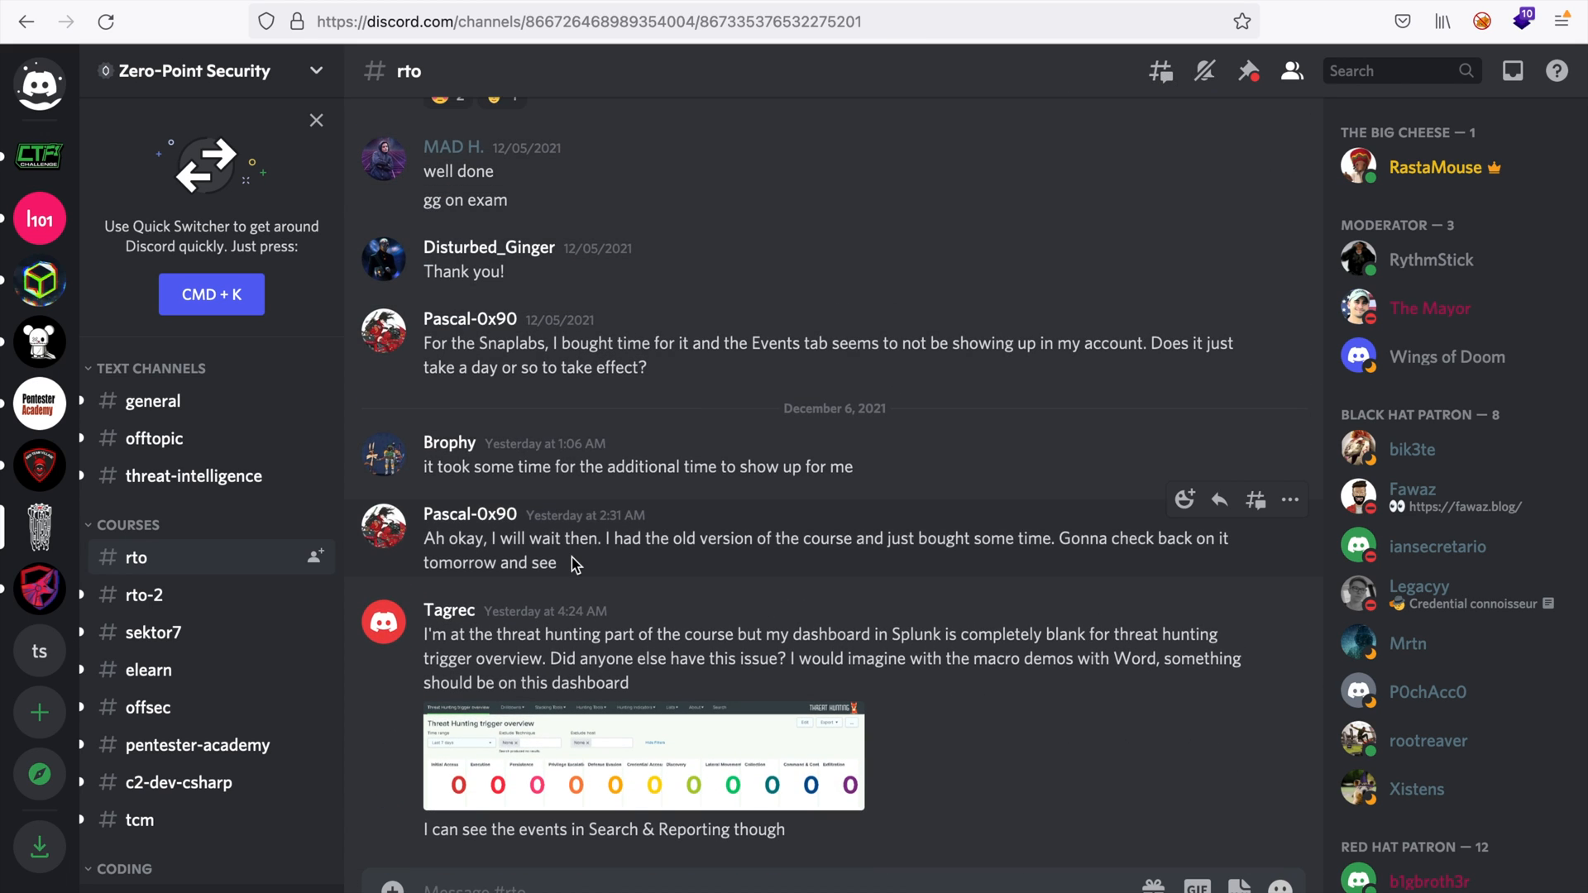
mouse_move(149, 670)
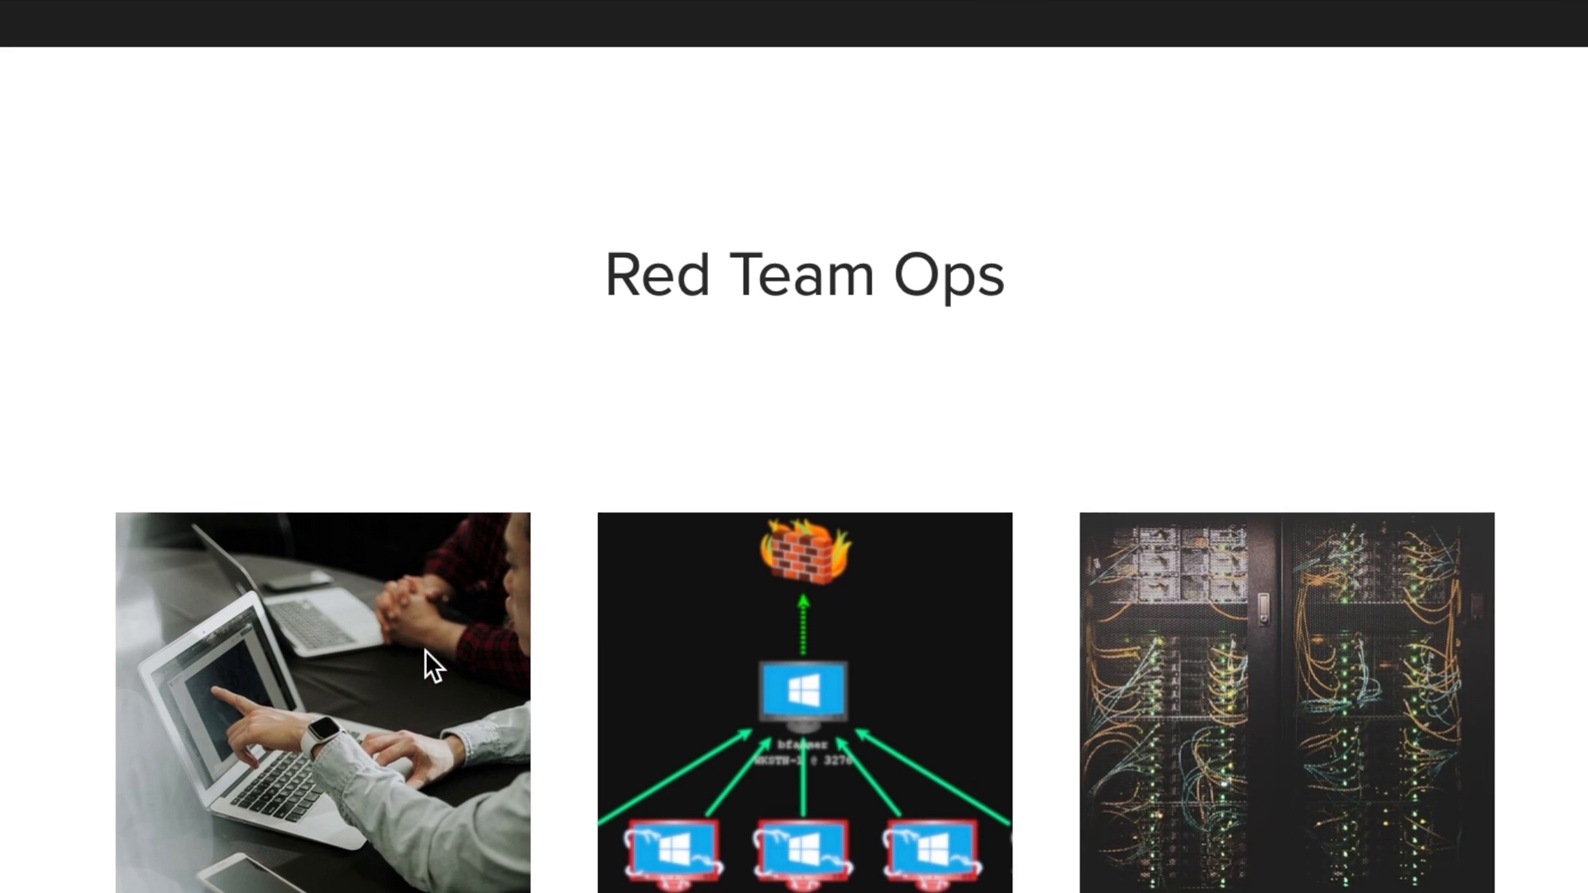
Scroll the Red Team Ops page down through the syllabus to Pricing and Register, then bring up the Canvas modules
scroll("down", 3)
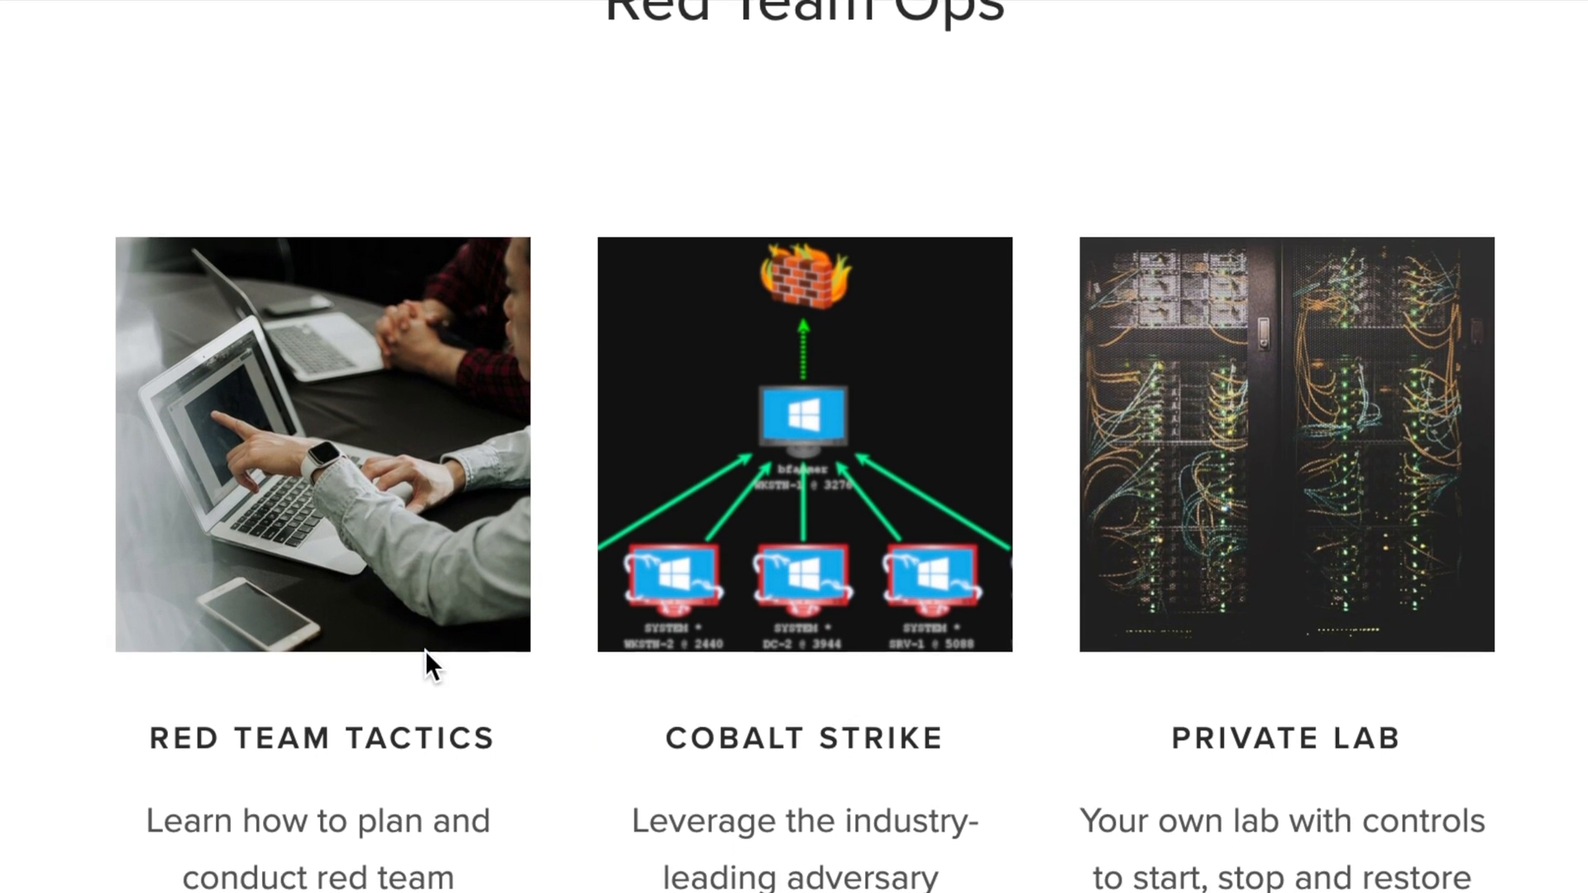
scroll("down", 3)
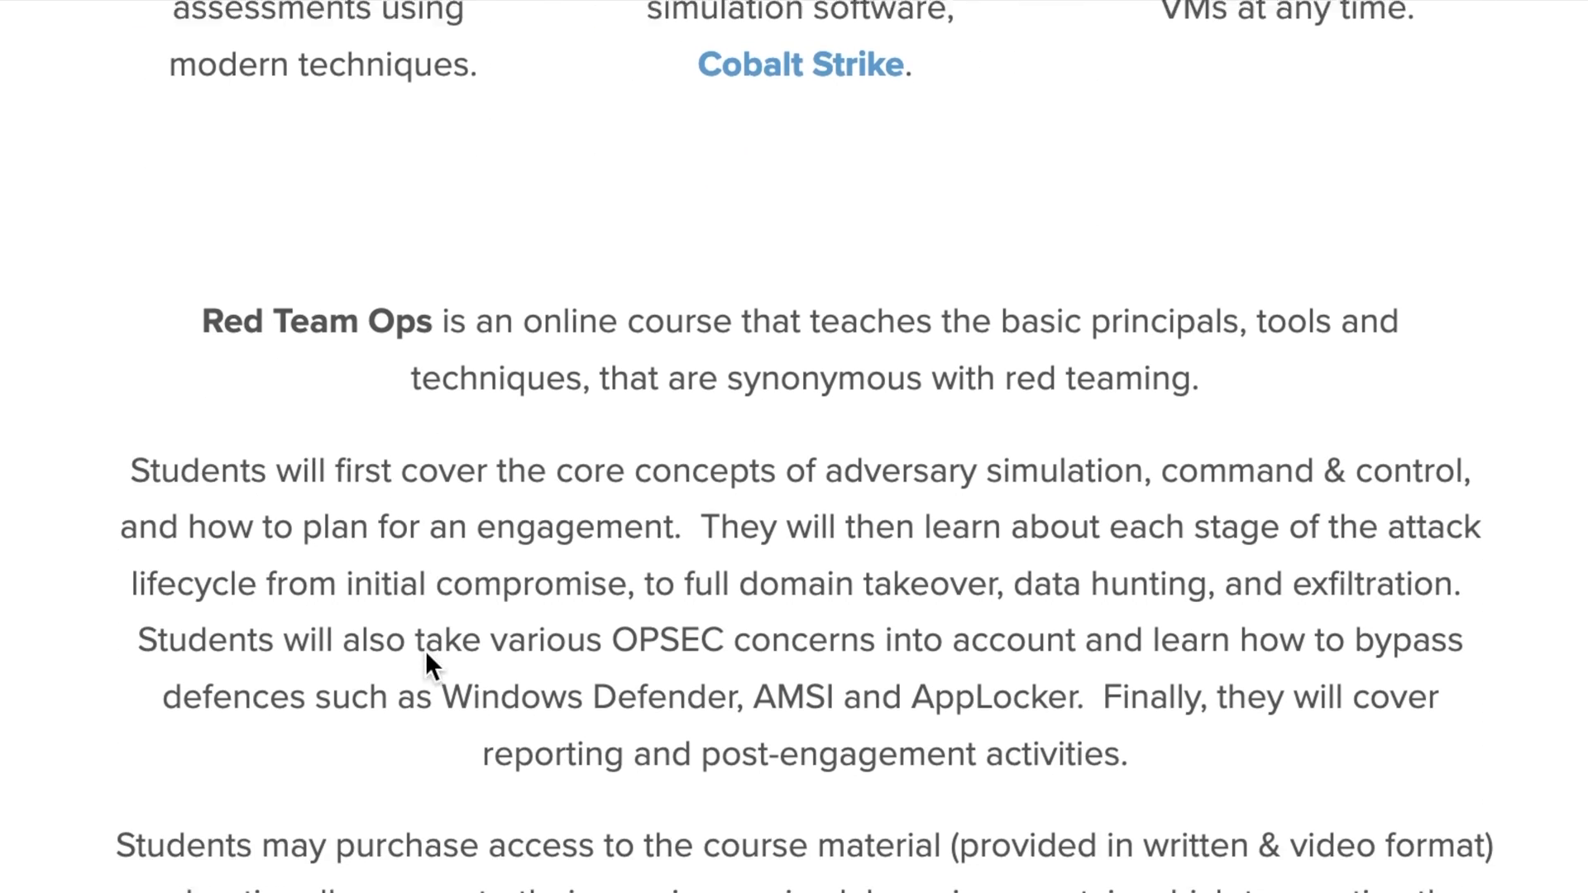
scroll("down", 3)
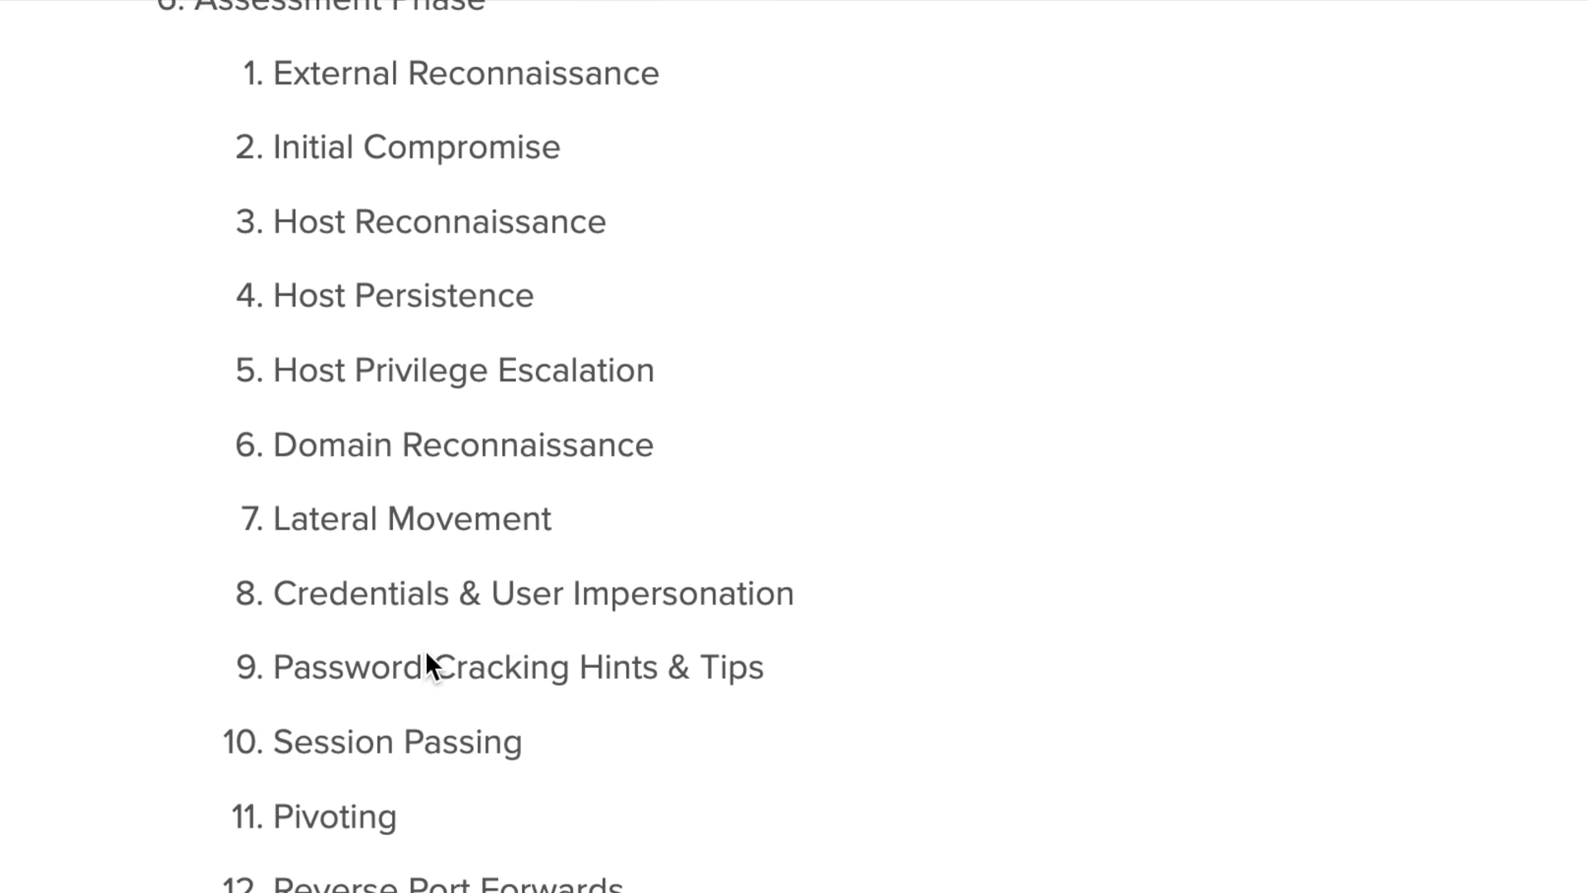
scroll("down", 3)
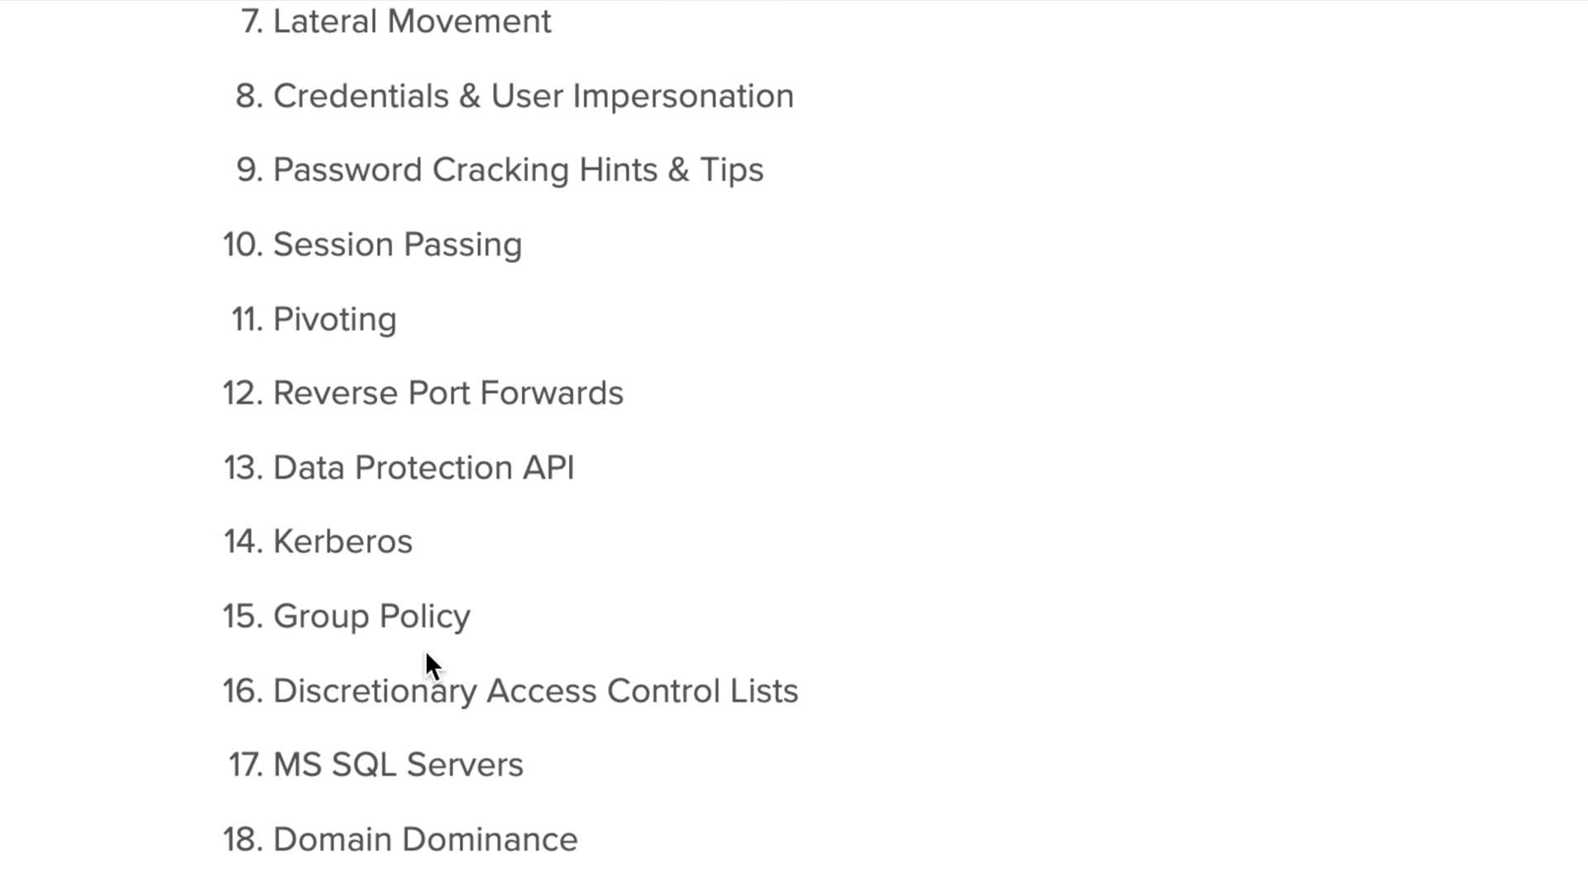
scroll("down", 3)
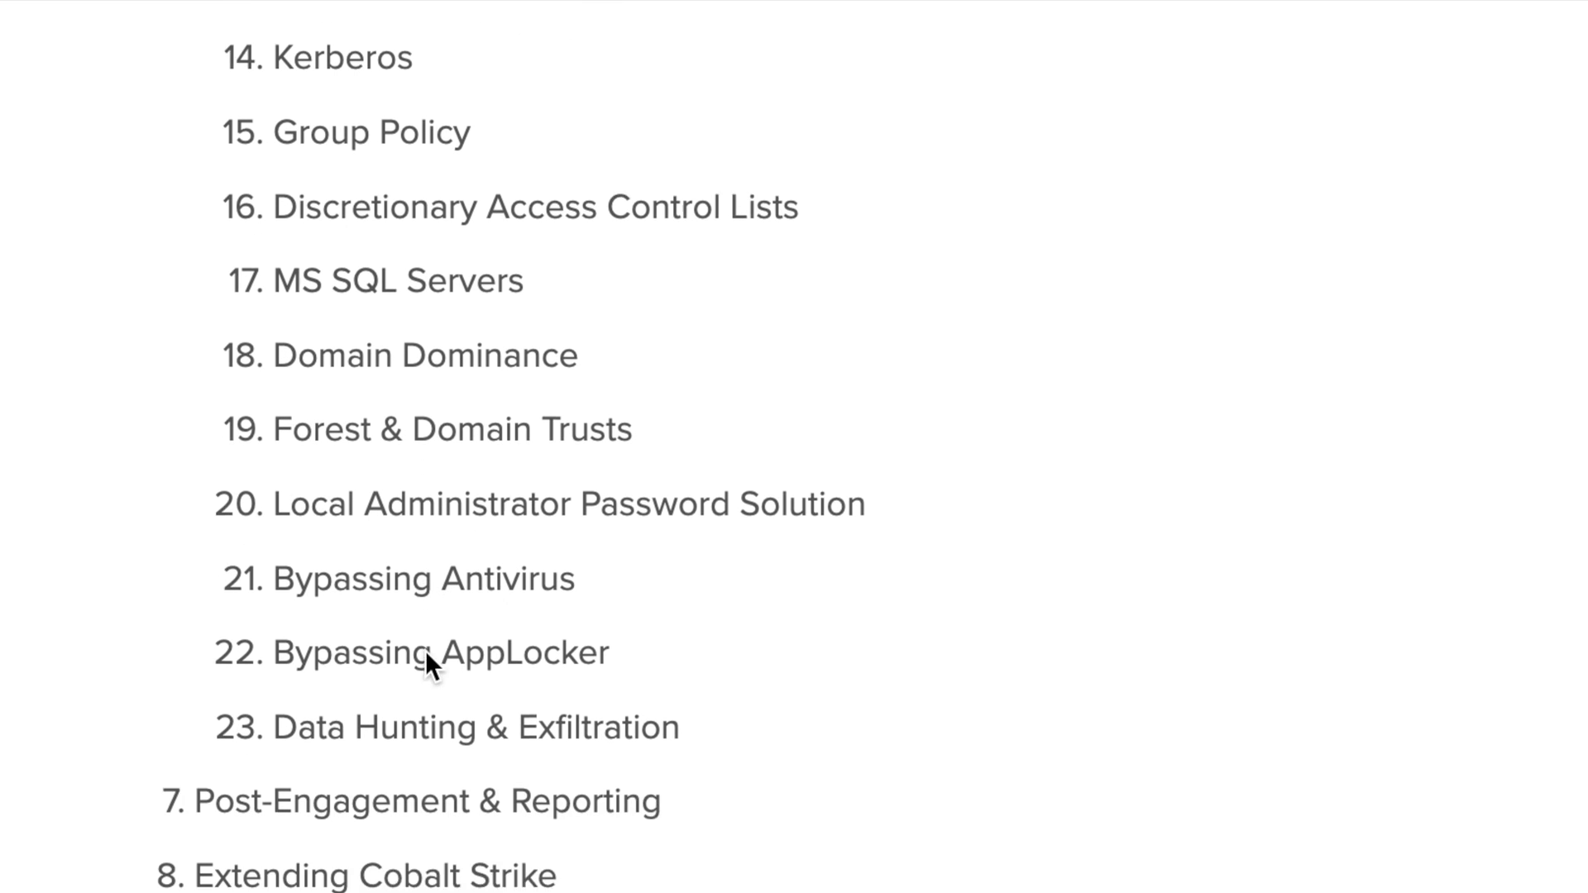
scroll("down", 3)
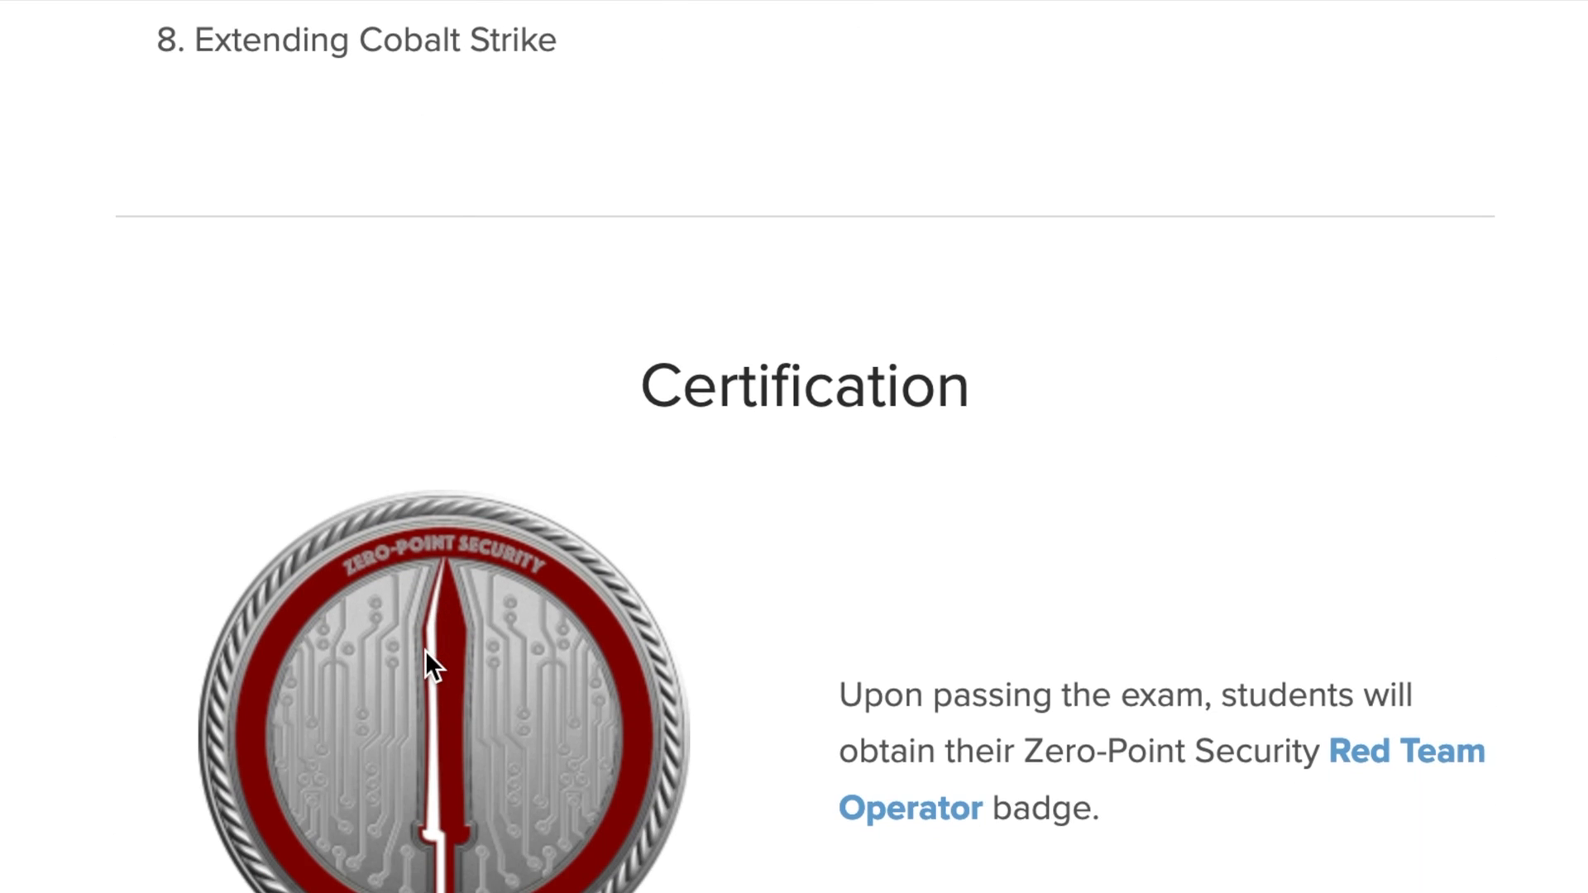
scroll("down", 3)
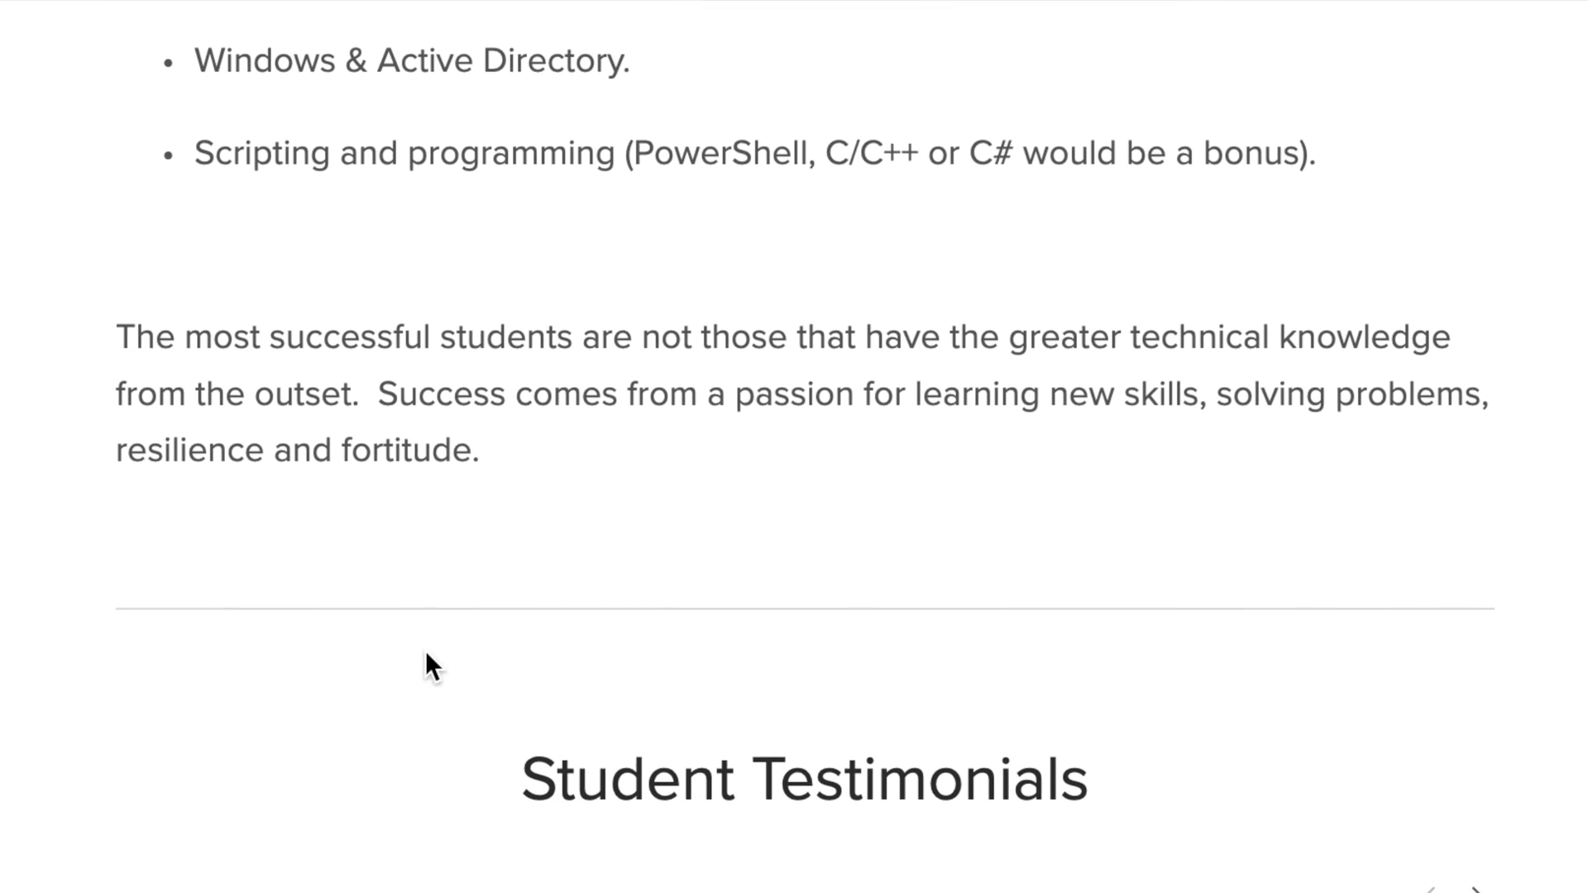
scroll("down", 3)
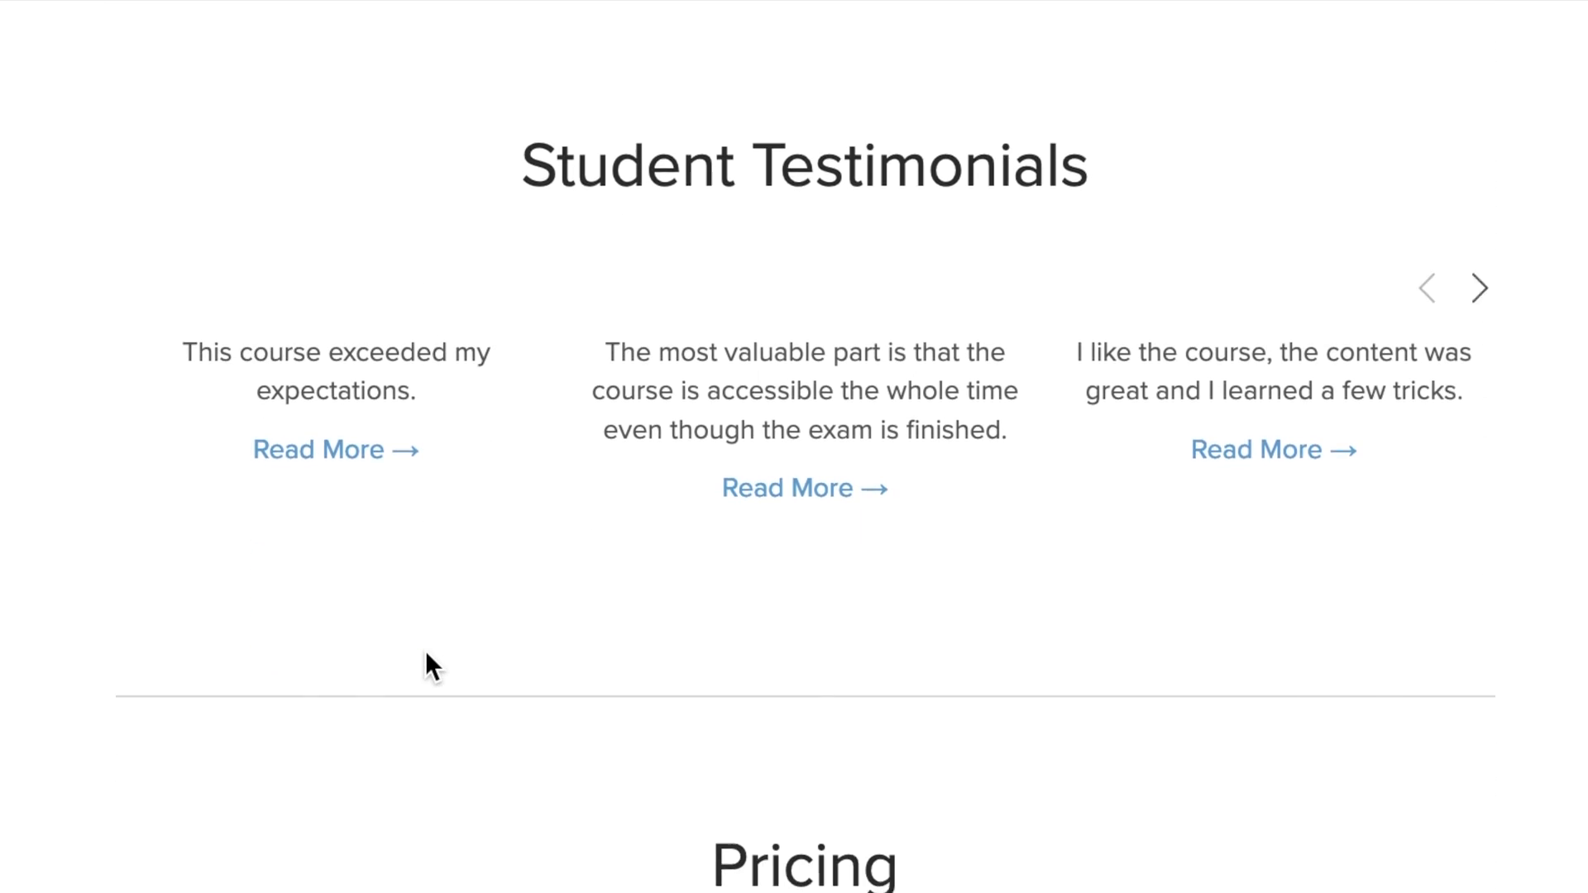
scroll("down", 3)
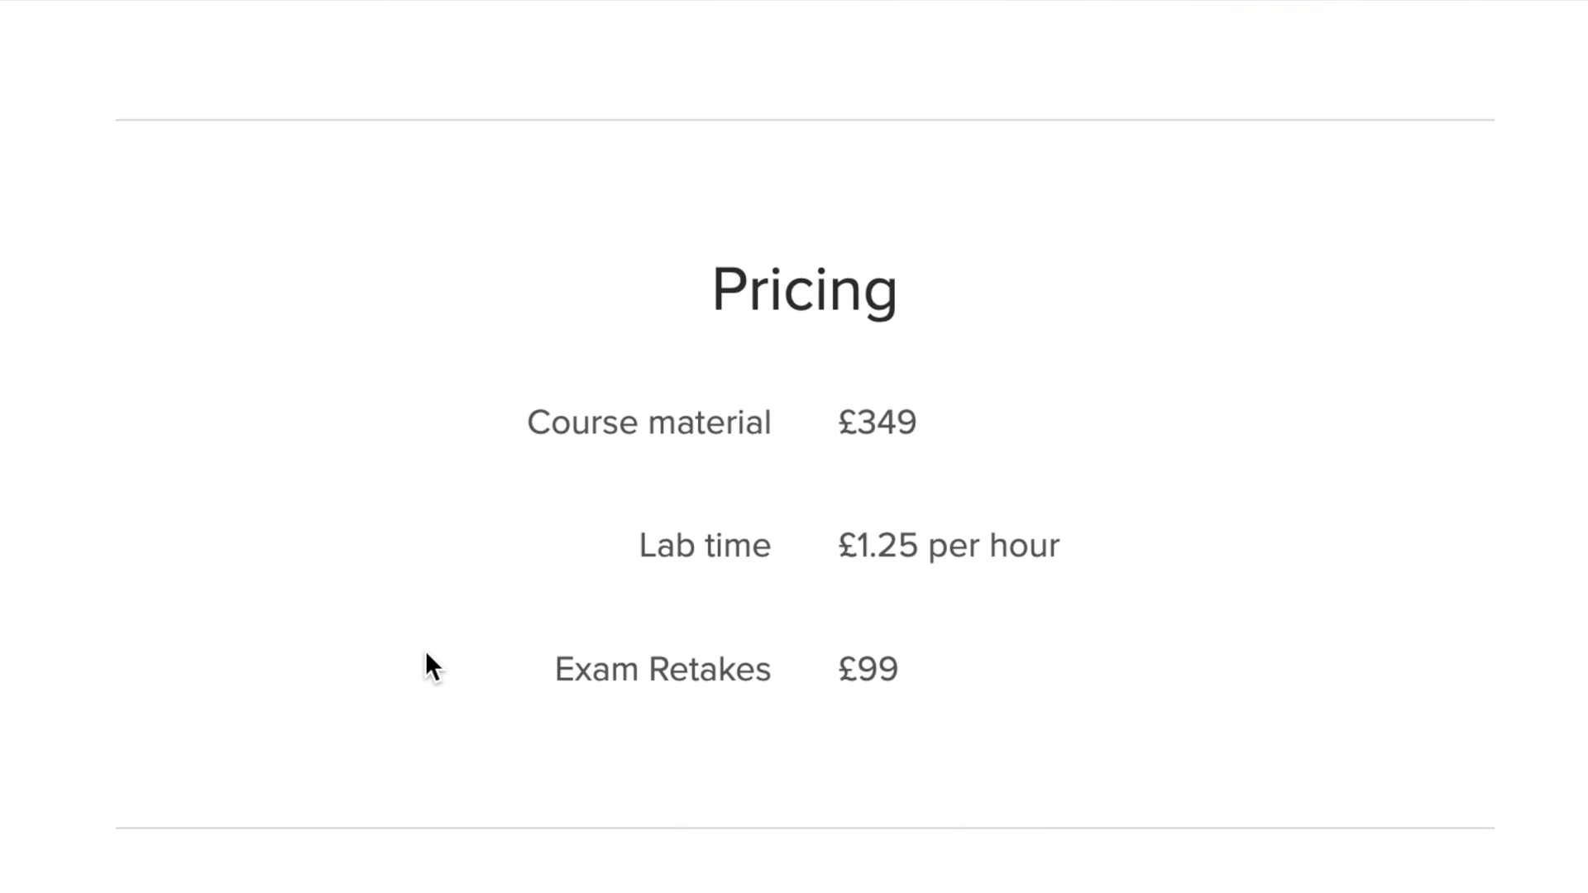
scroll("down", 3)
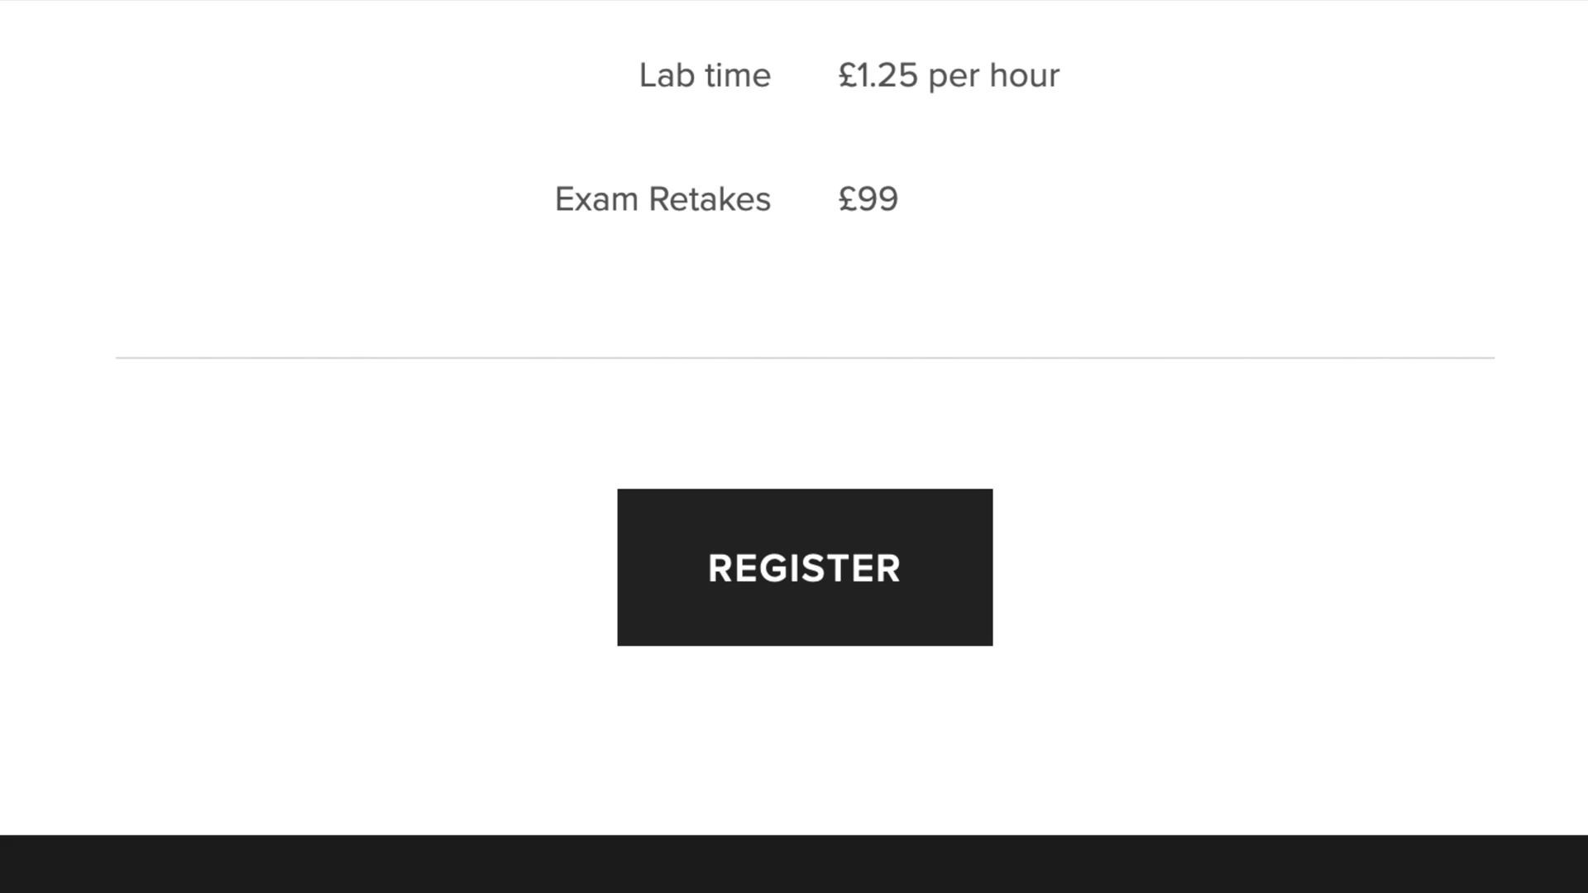
left_click(804, 566)
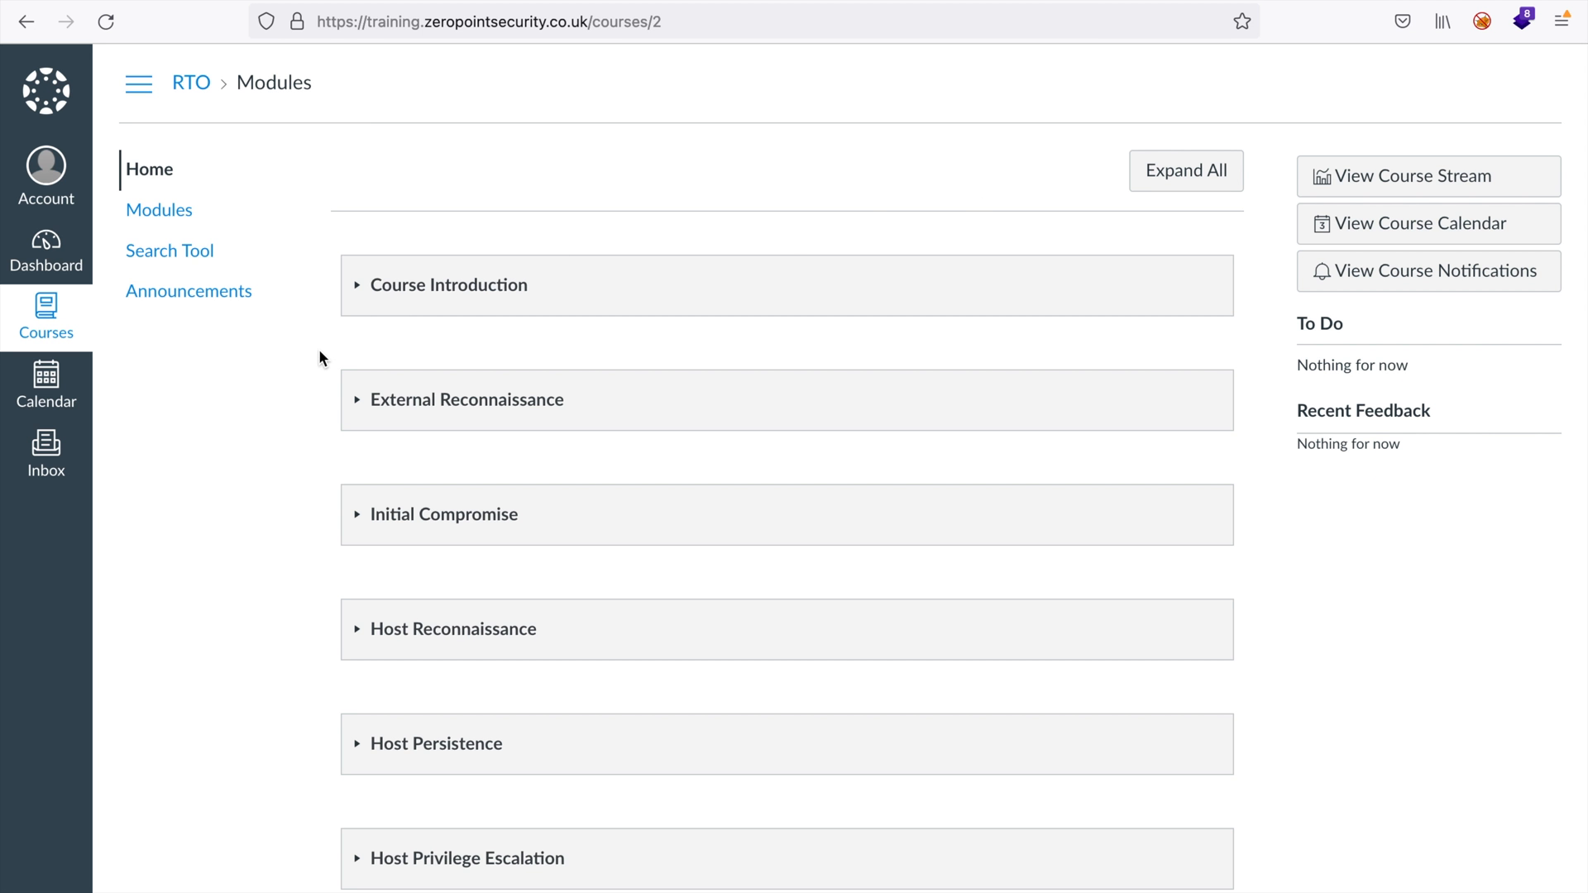
Scroll the Canvas RTO Modules list down past the Kerberos module
scroll("down", 3)
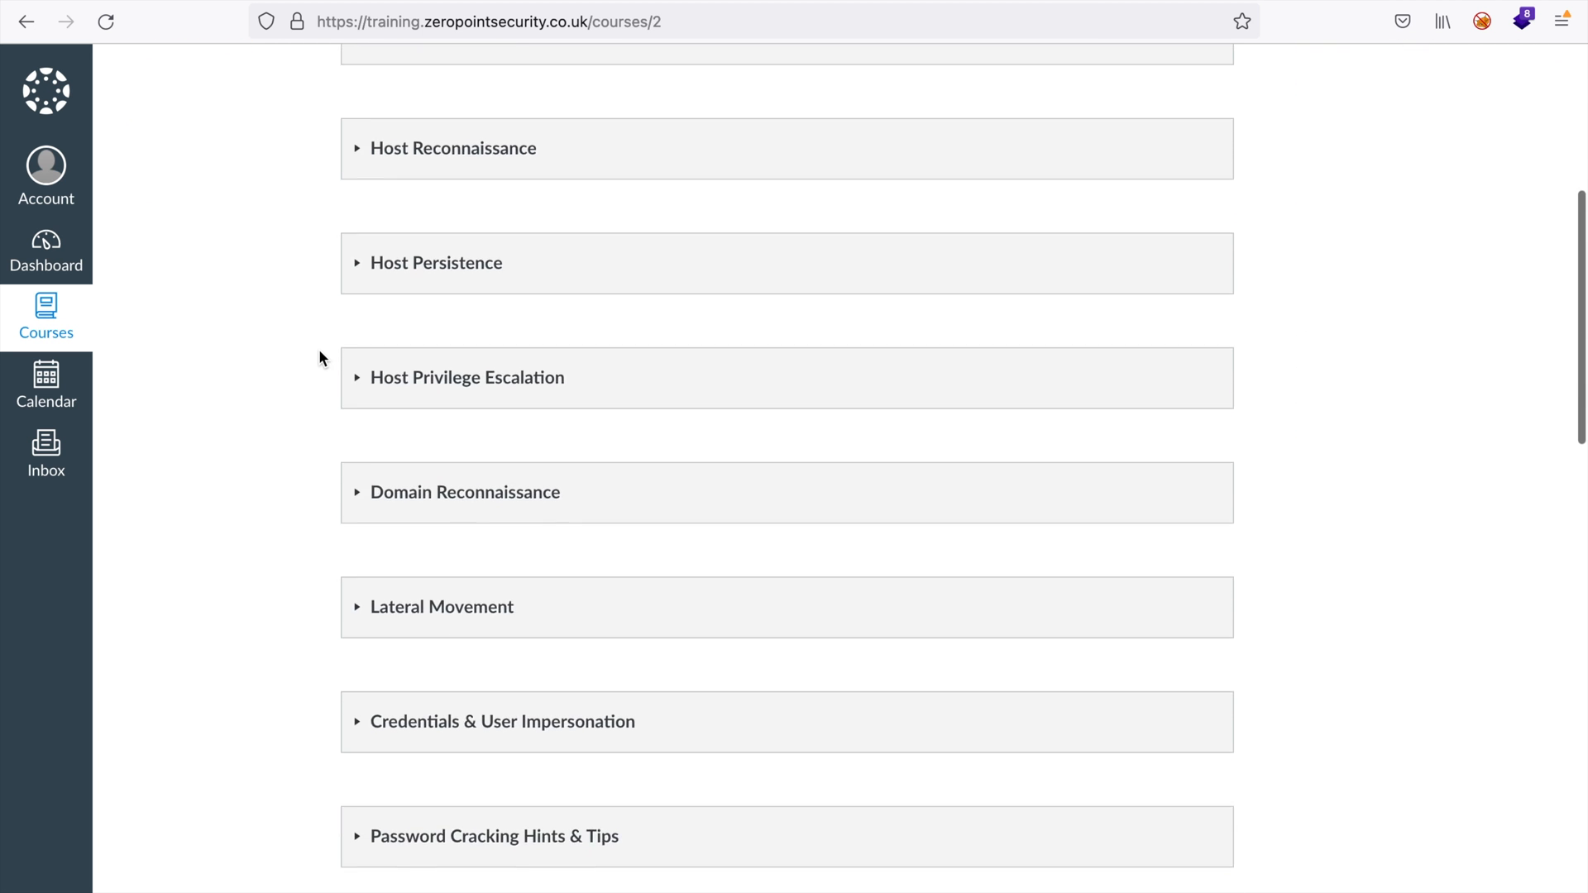
scroll("down", 3)
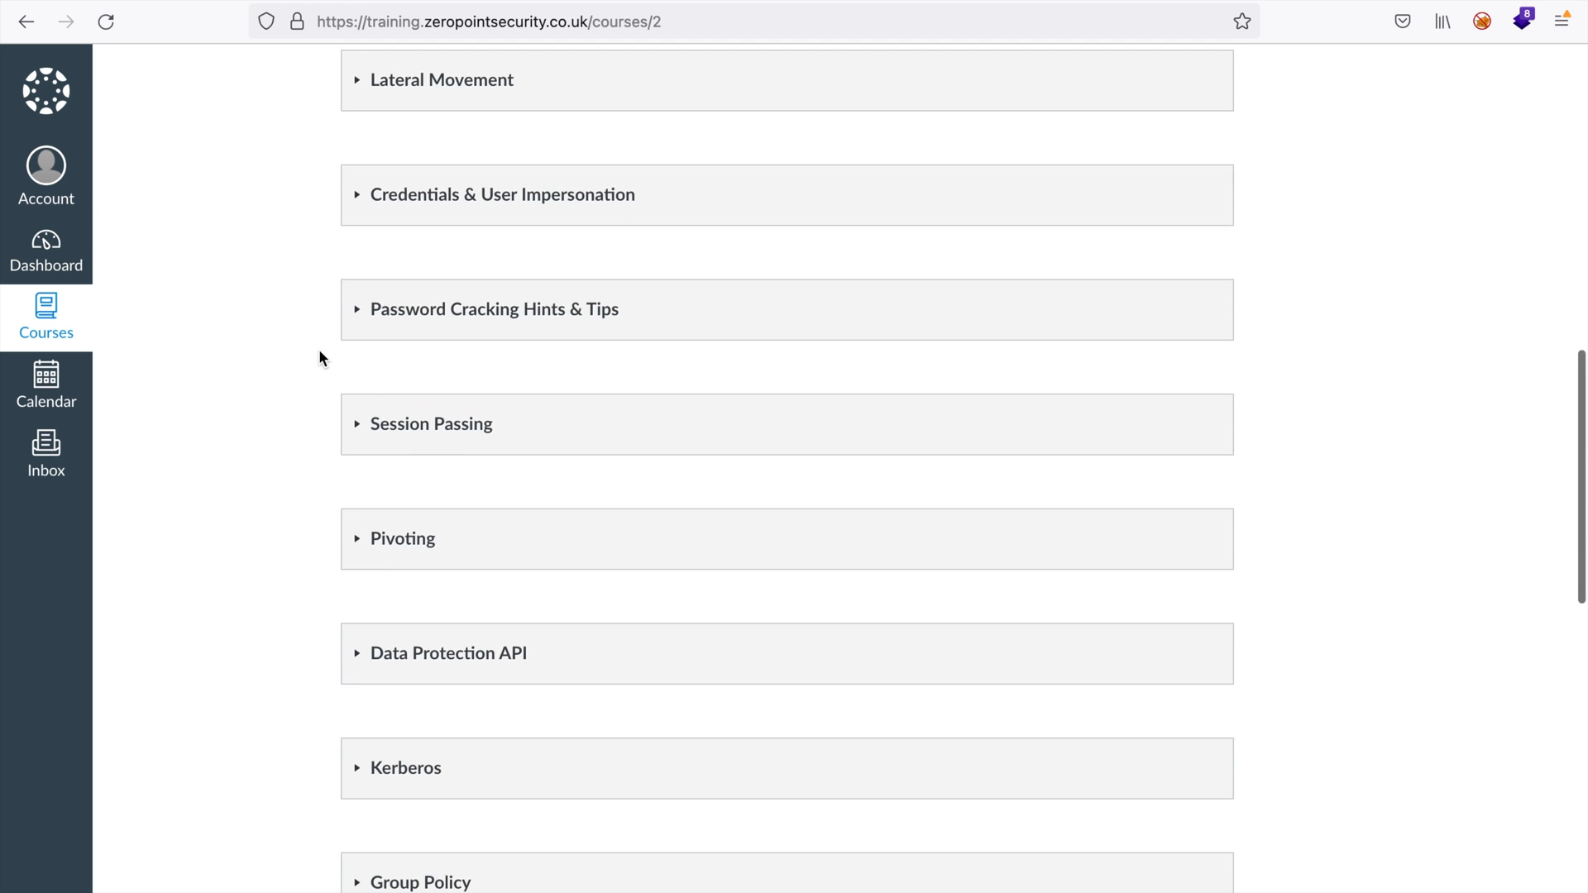
scroll("down", 3)
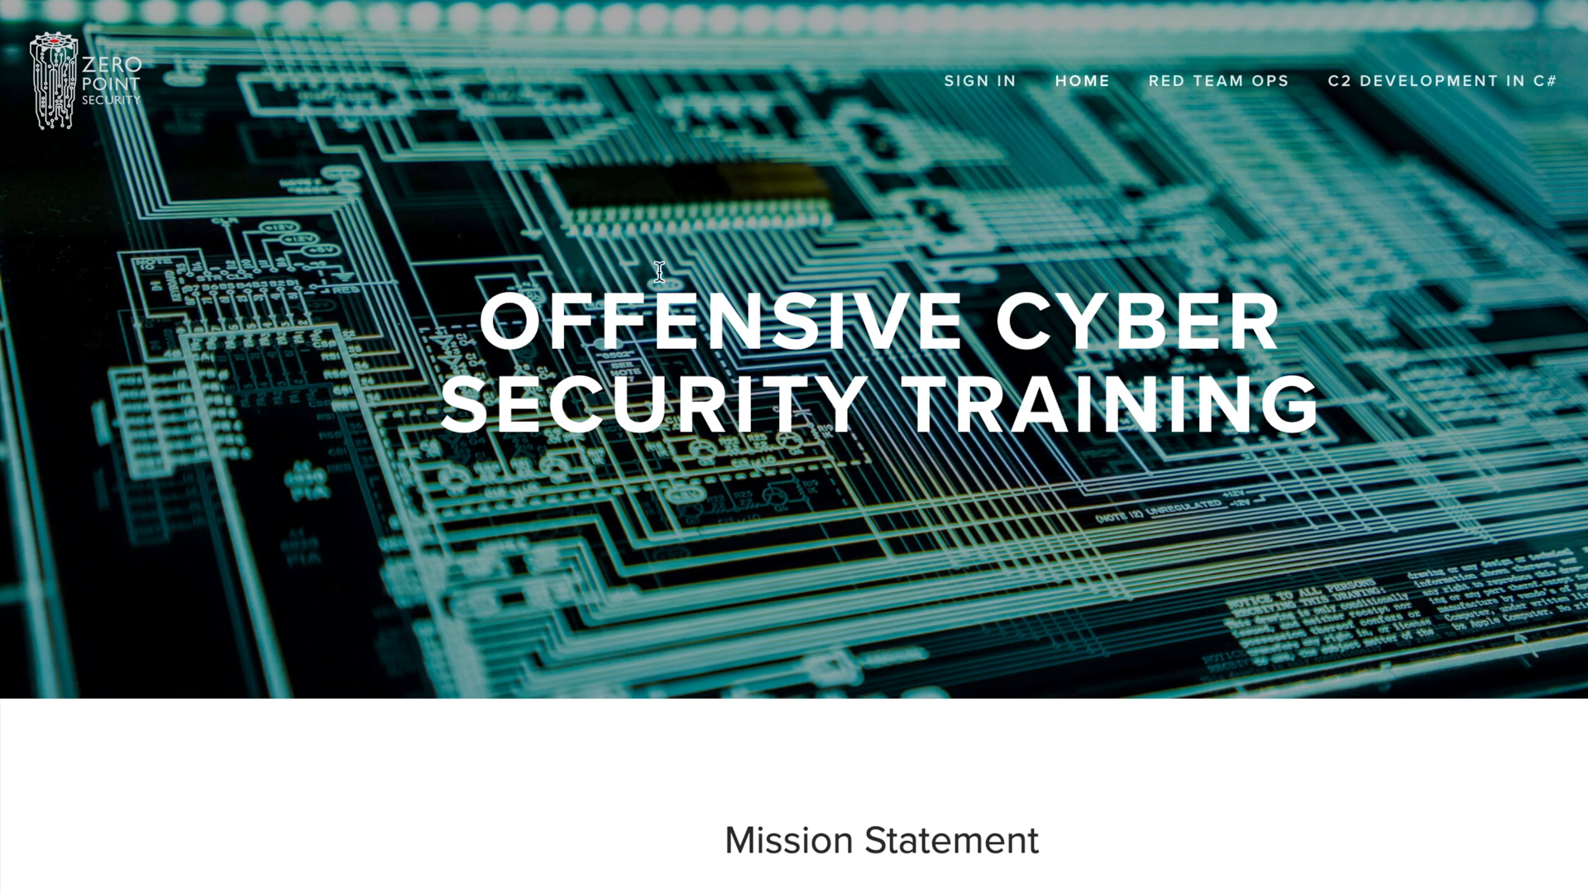
Scroll the Zero-Point Security home page down to its Mission Statement
scroll("down", 3)
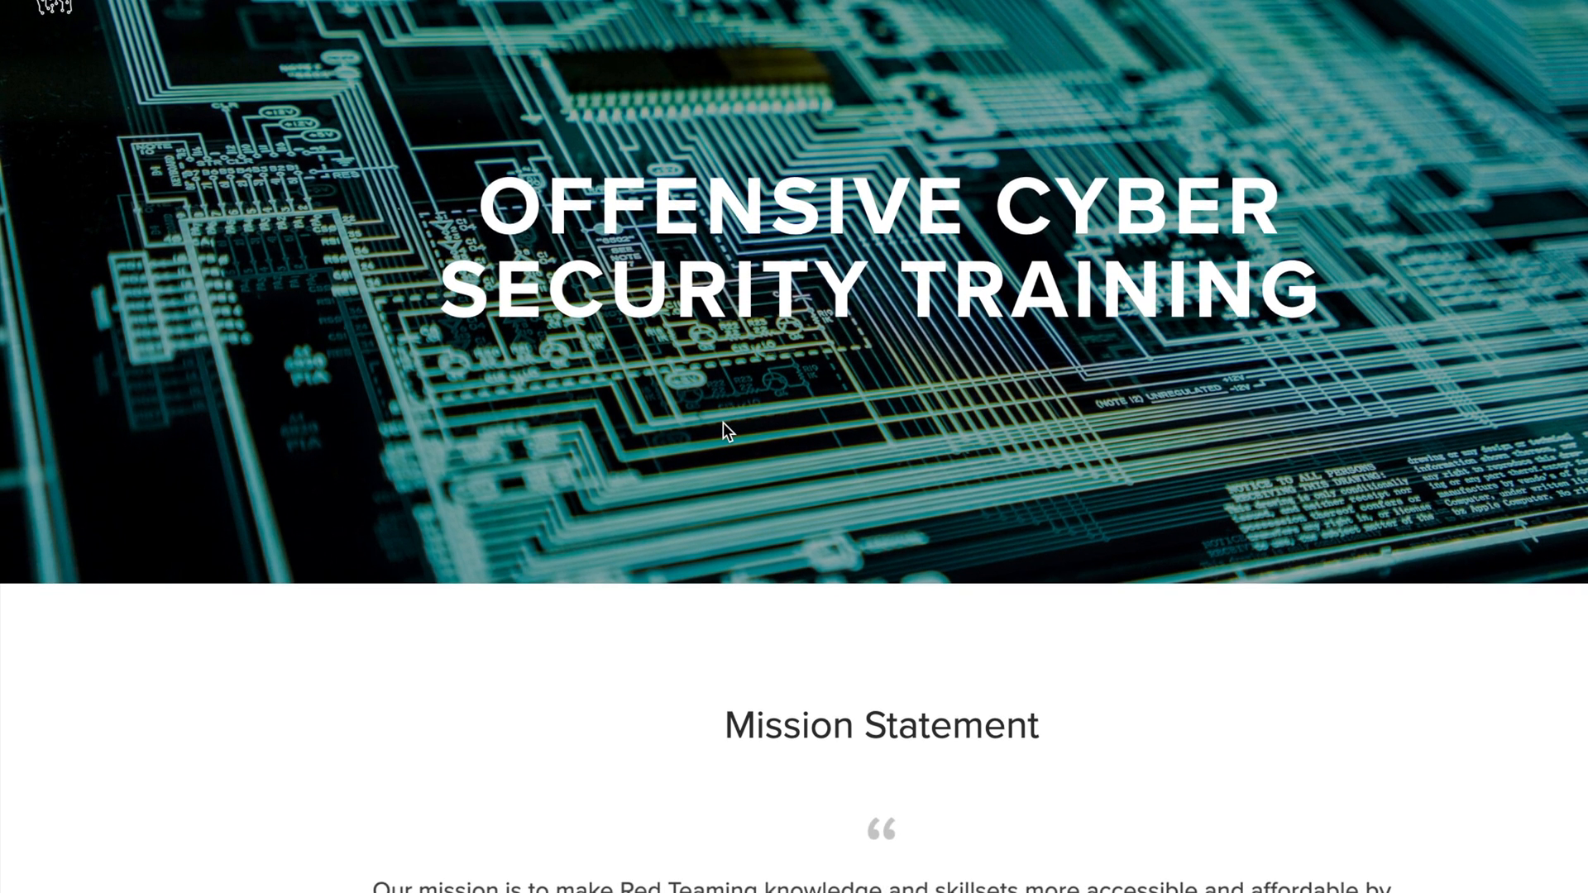
mouse_move(1219, 81)
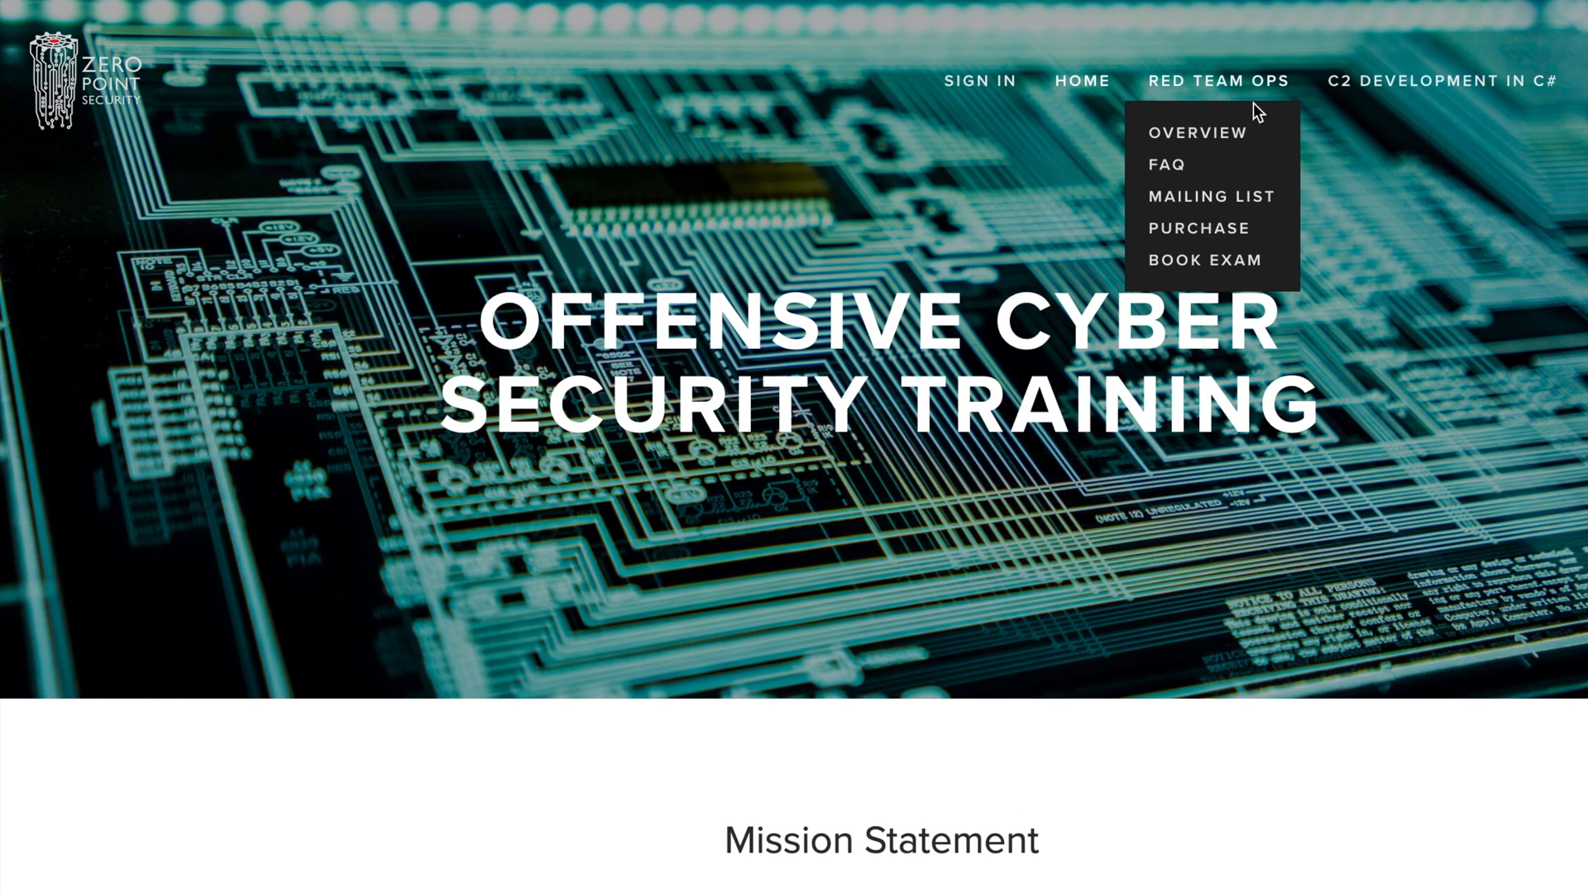
mouse_move(1229, 136)
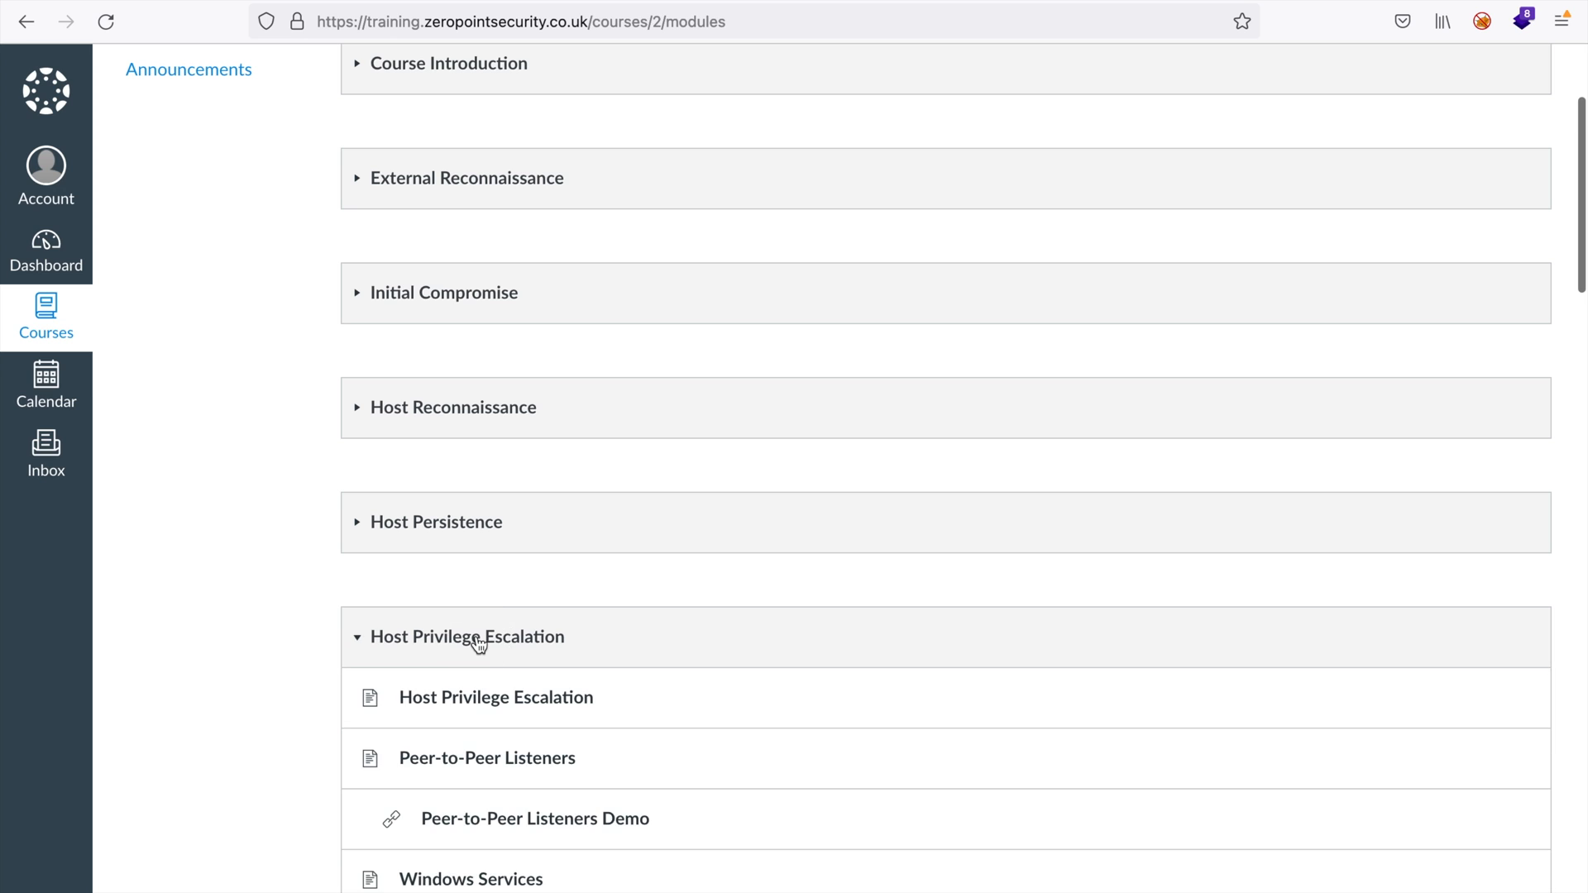
Scroll the Host Privilege Escalation module and select the Peer-to-Peer Listeners Demo lesson
scroll("down", 3)
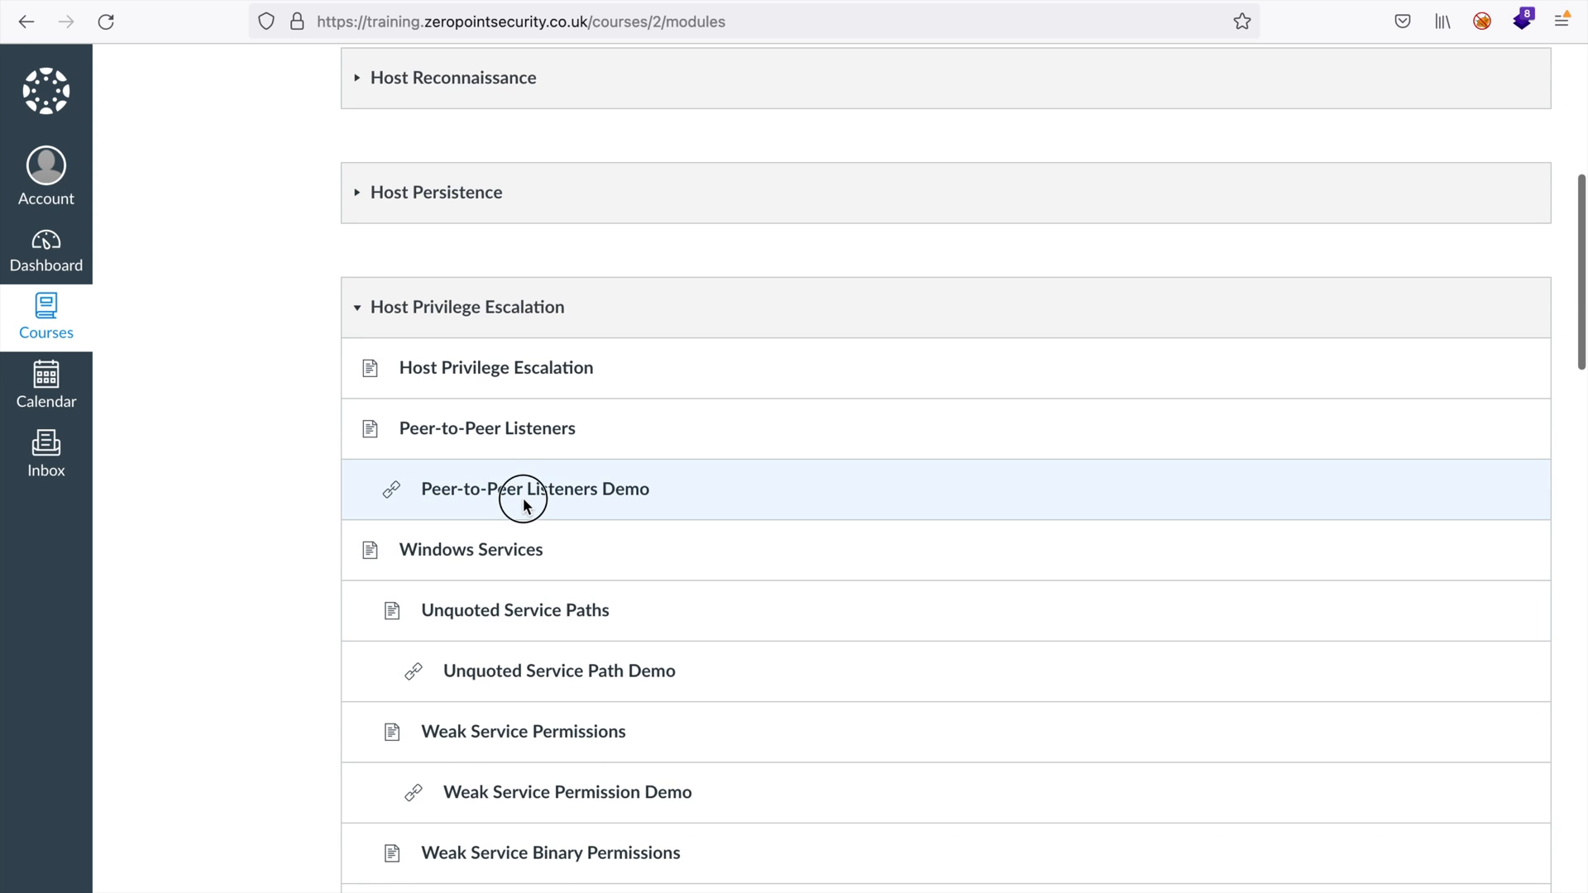
left_click(534, 489)
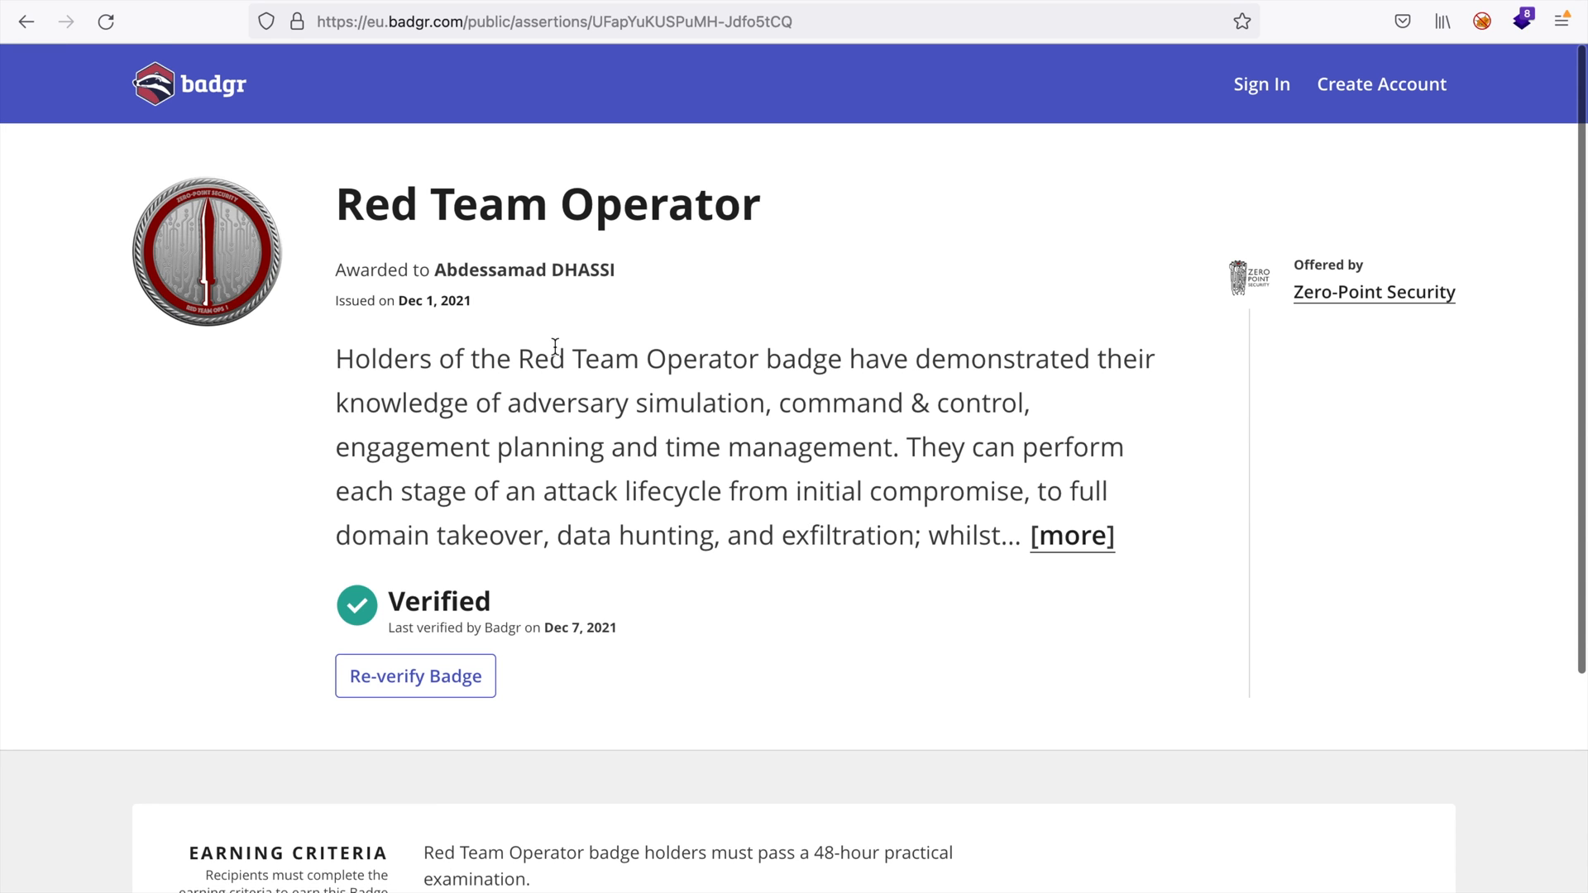
Review the verified Red Team Operator badge page on Badgr
scroll("down", 3)
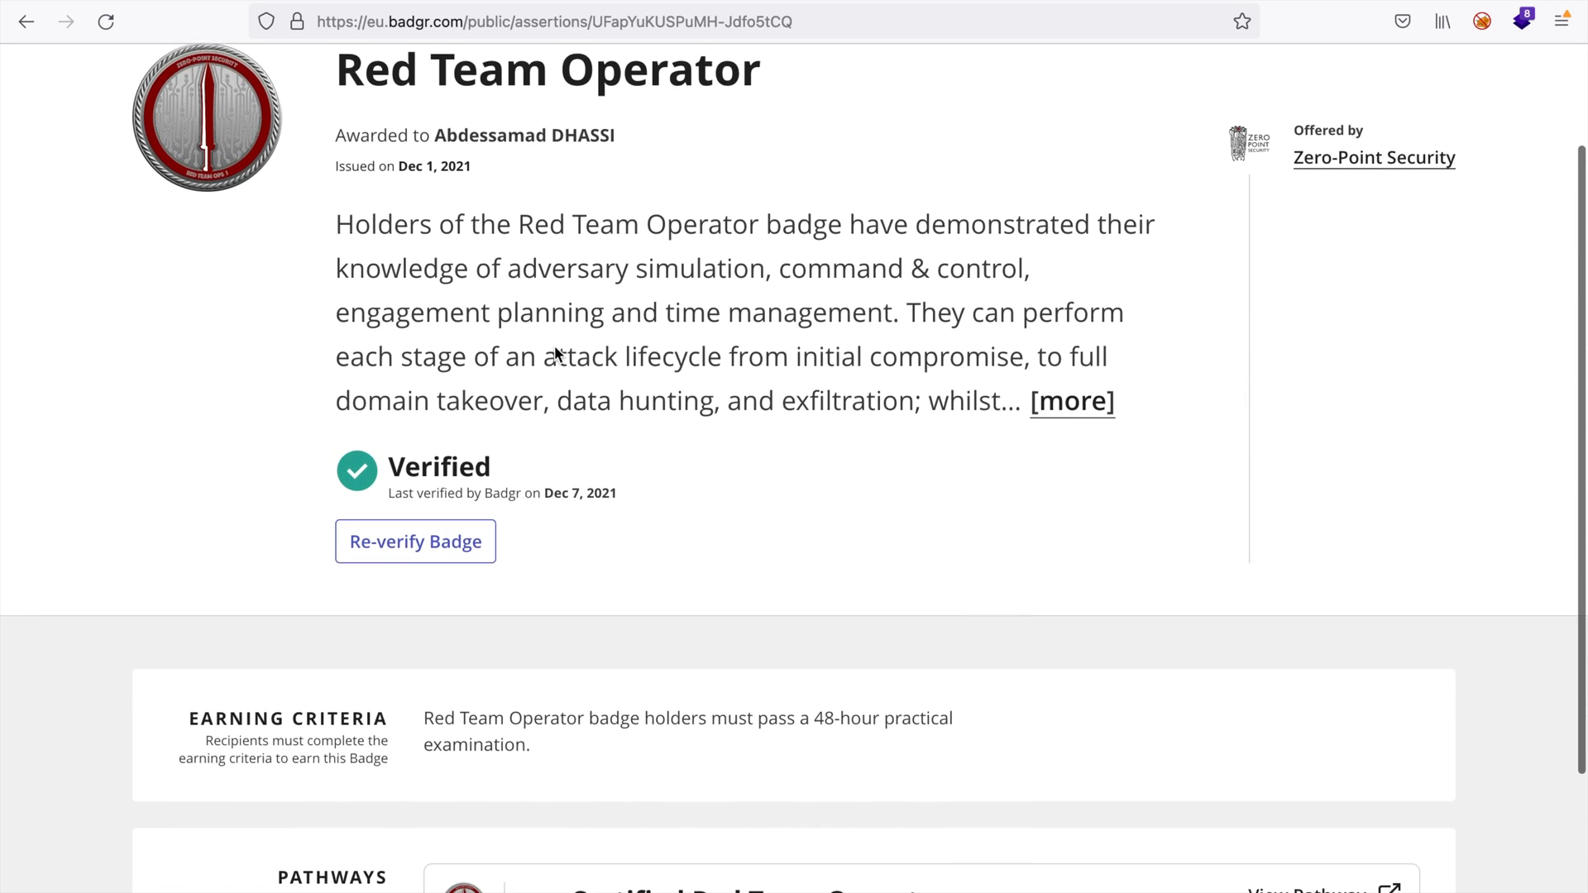
scroll("down", 3)
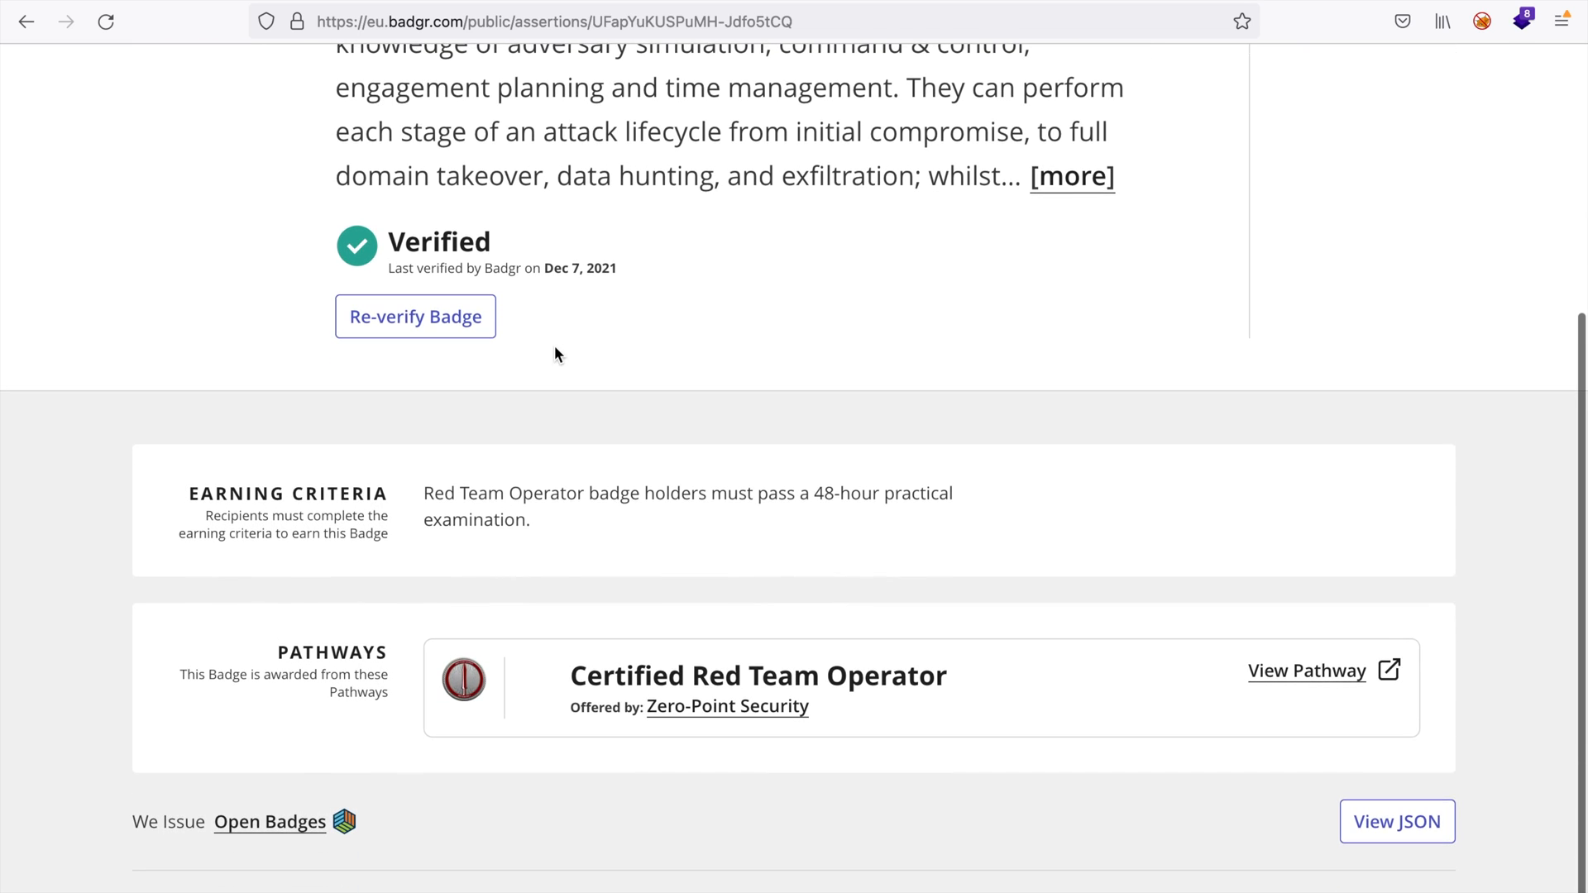
scroll("up", 3)
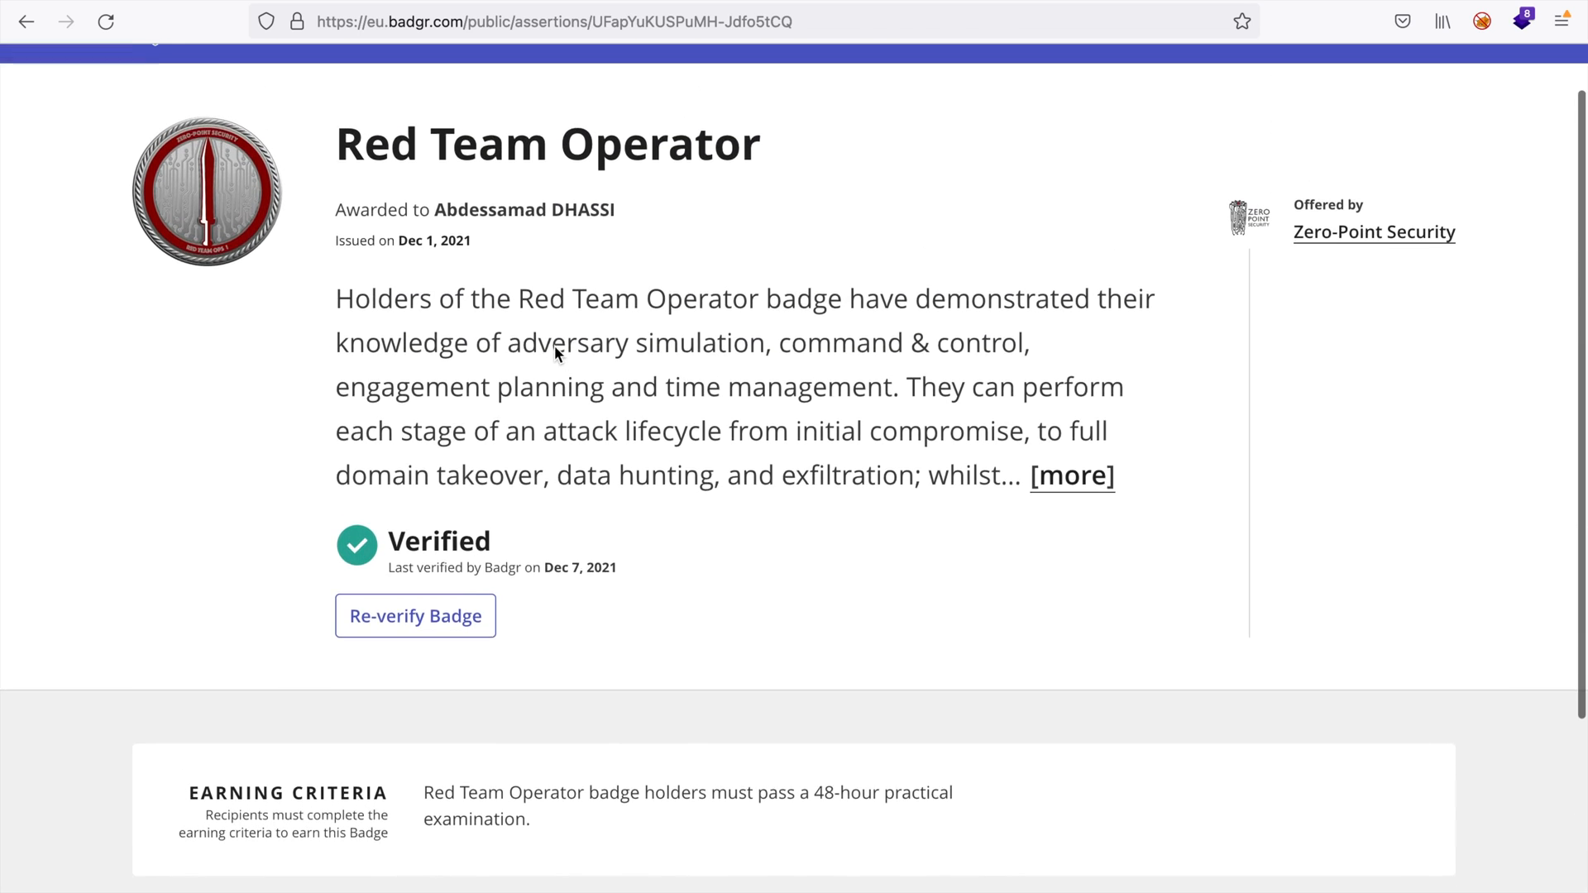
Return to the Zero-Point Security site and go to the Red Team Ops overview
left_click(1373, 231)
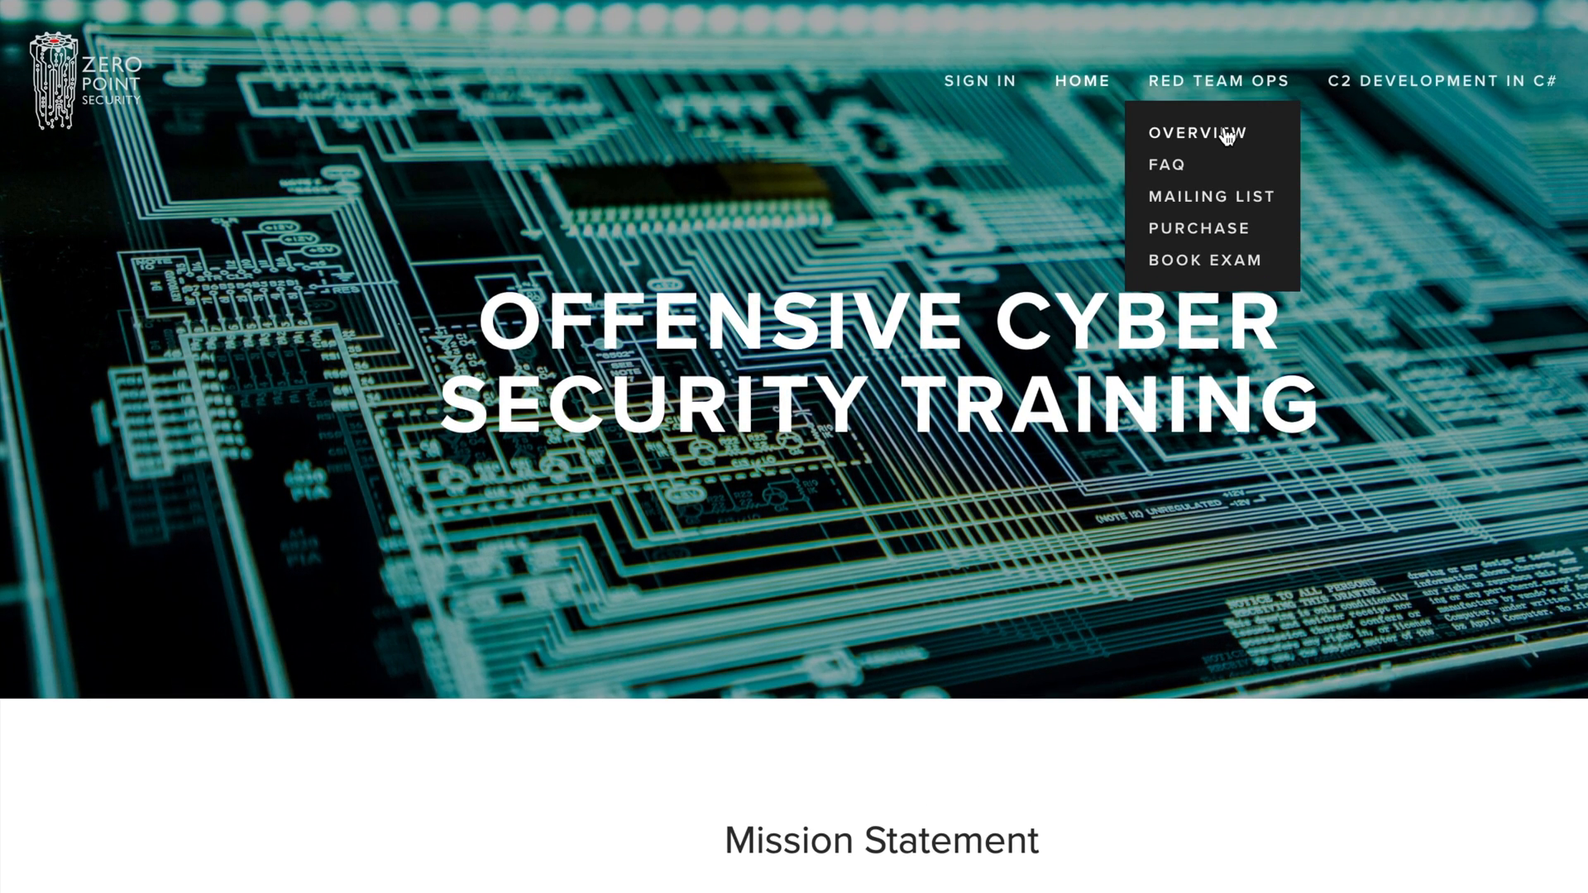
left_click(1196, 132)
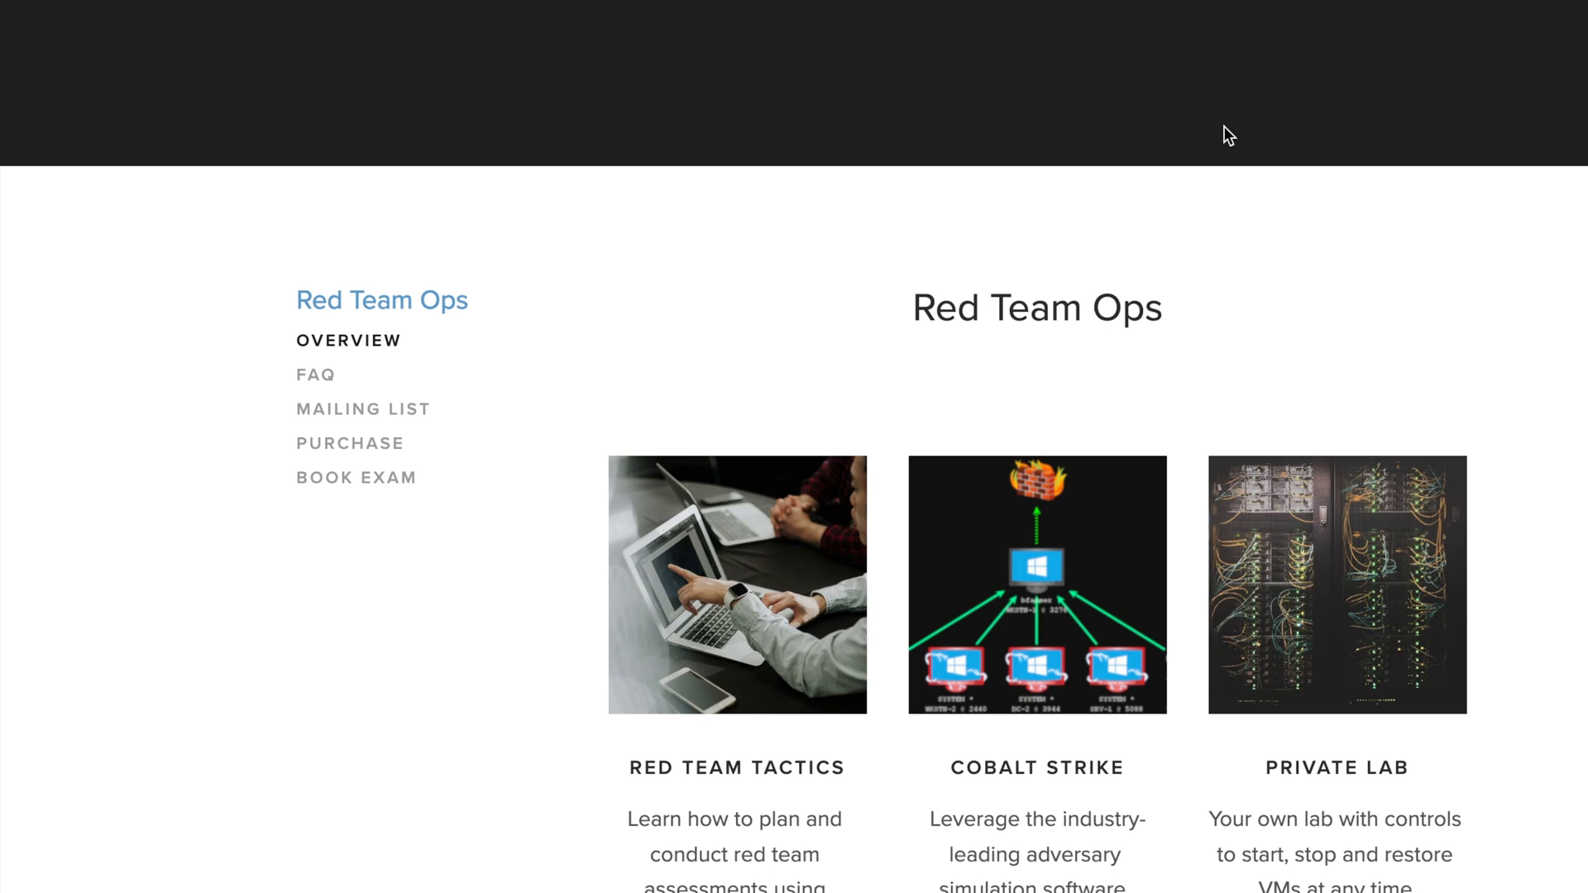